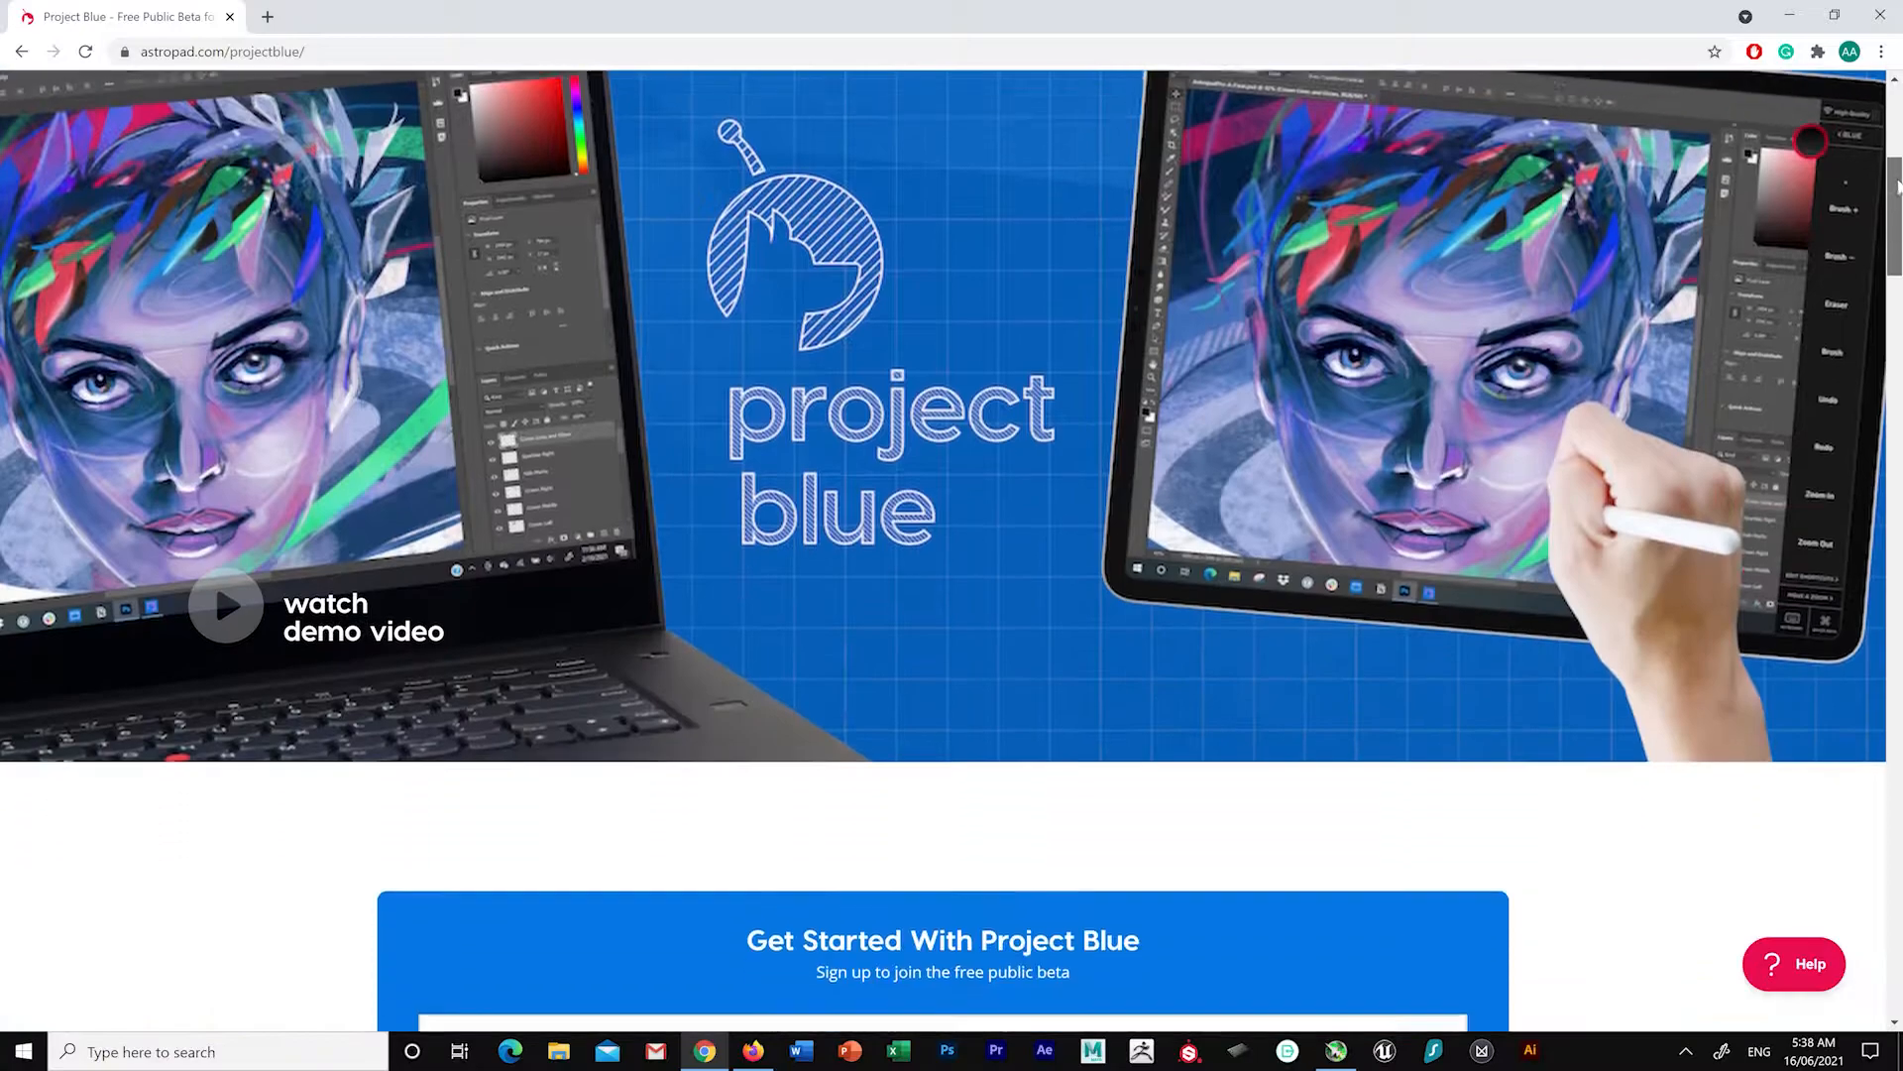
Scroll the Project Blue page down to the Get Started sign-up box and CEO message.
scroll(down, 3)
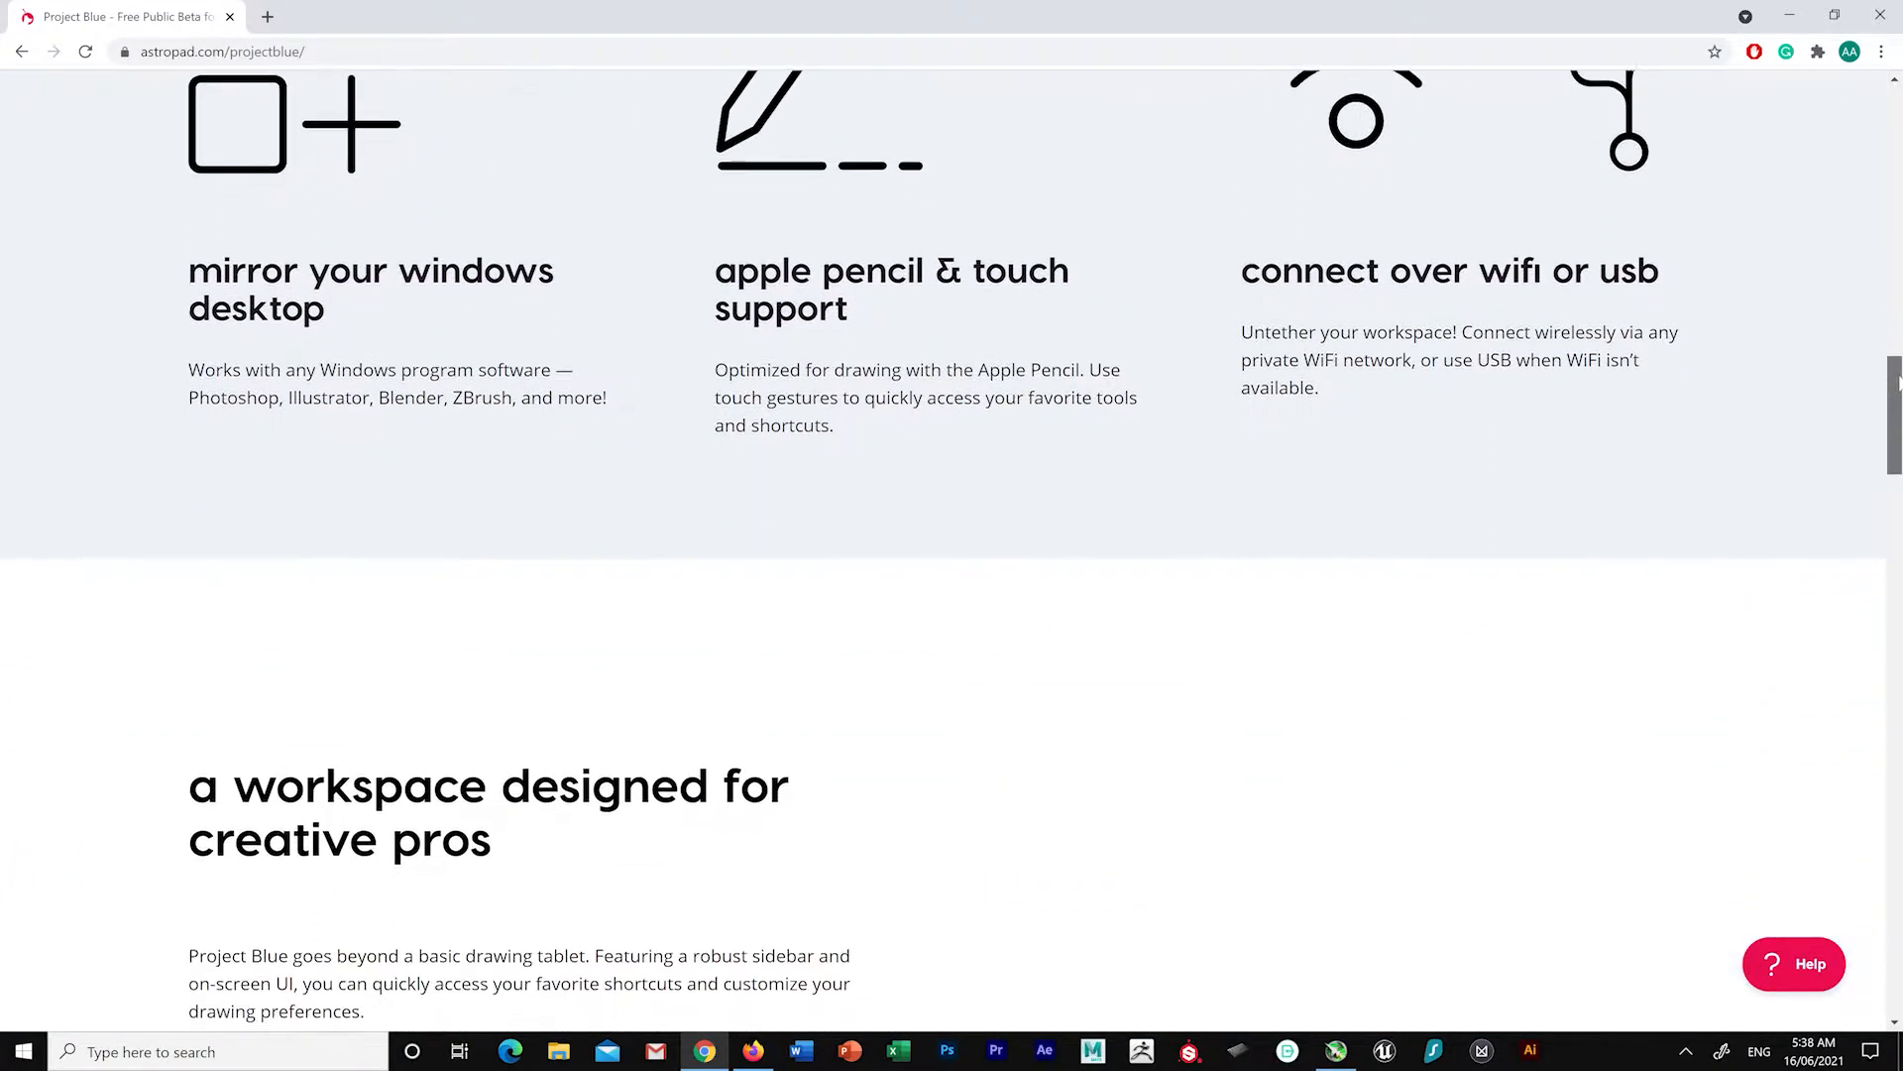
scroll(down, 3)
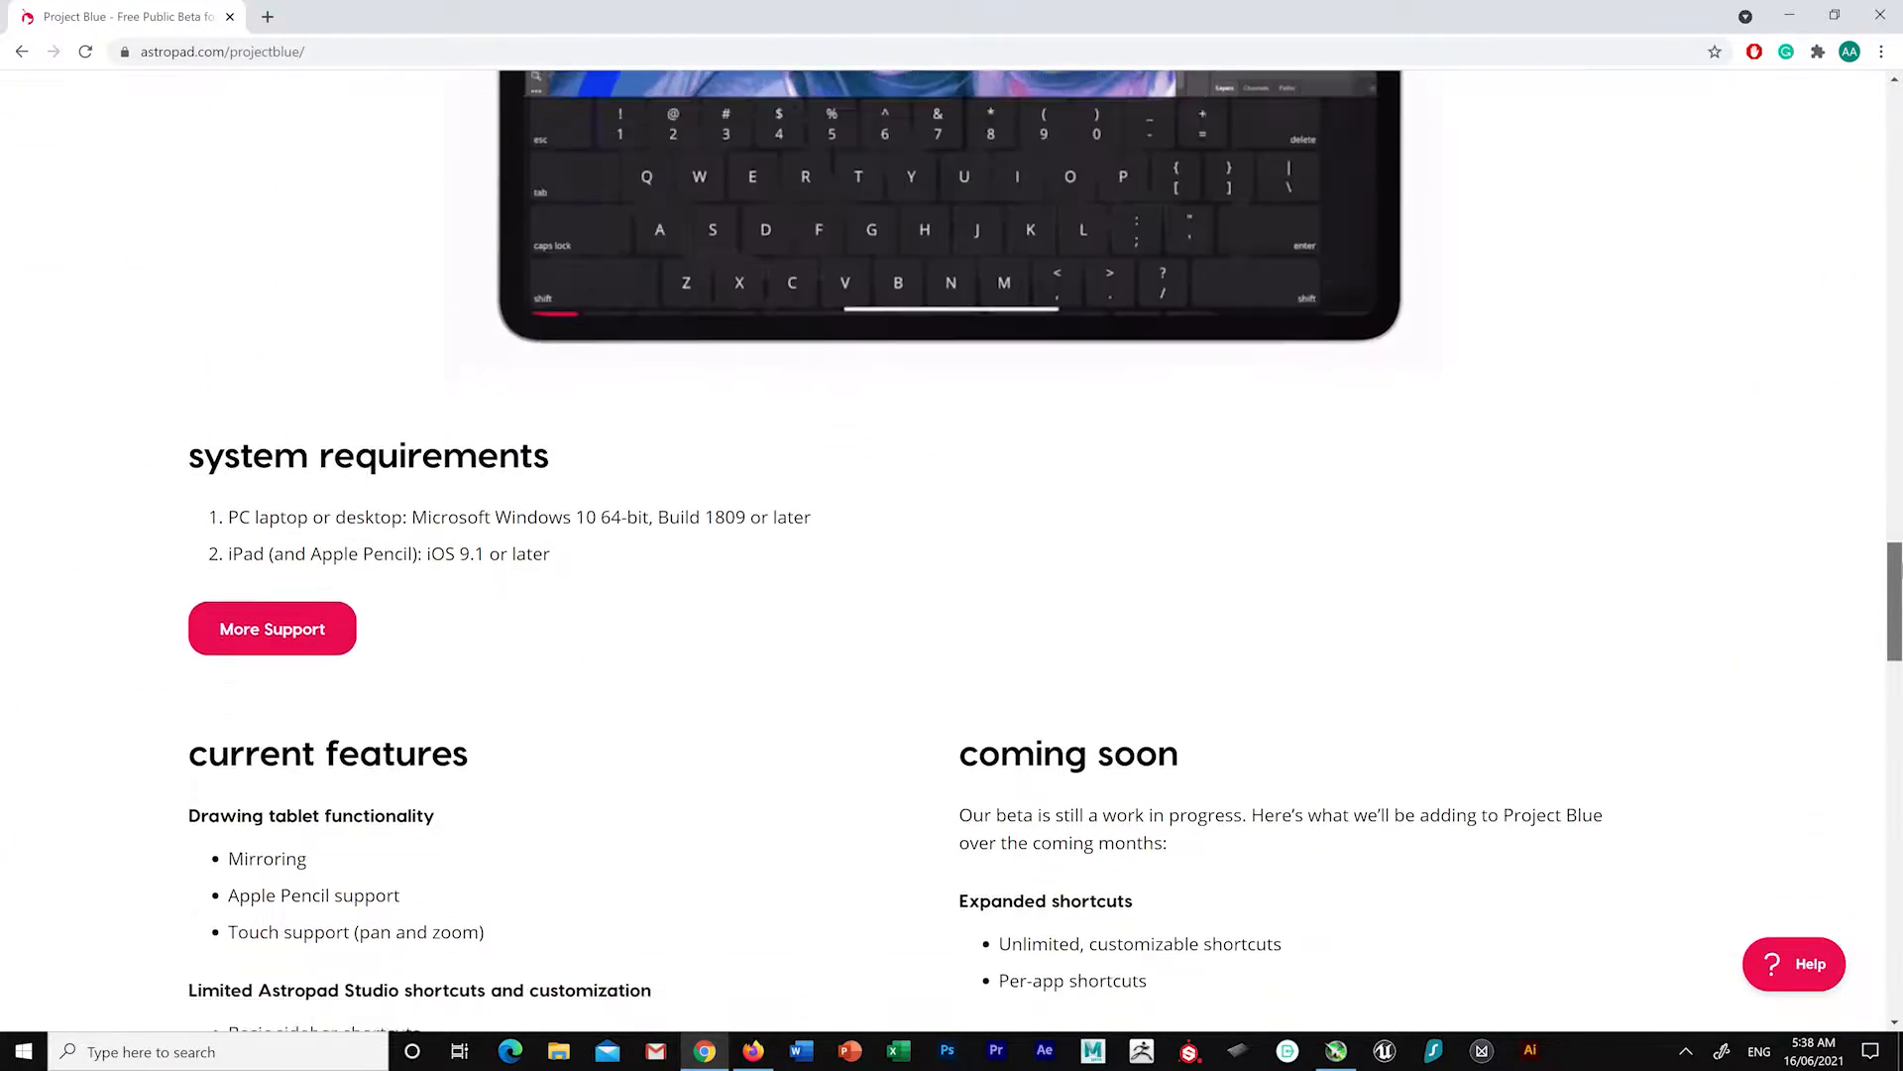
scroll(up, 3)
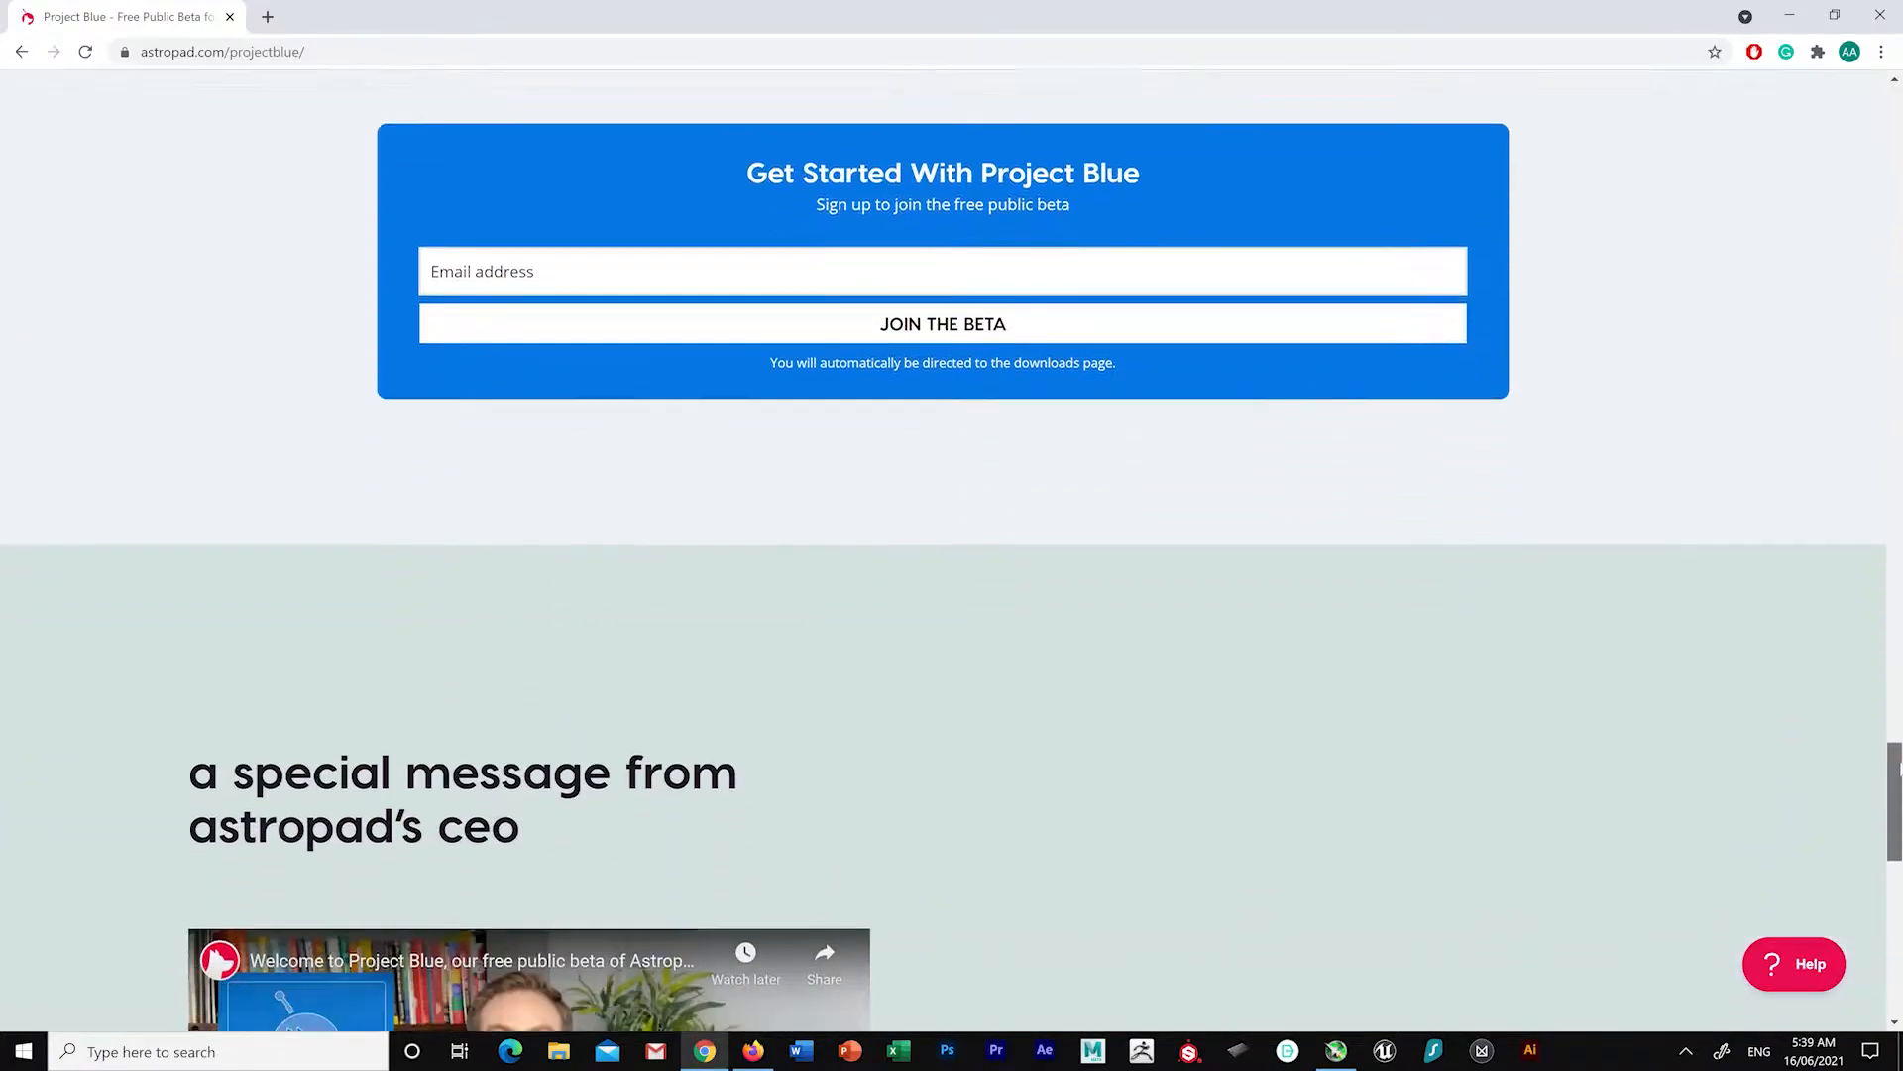
scroll(down, 3)
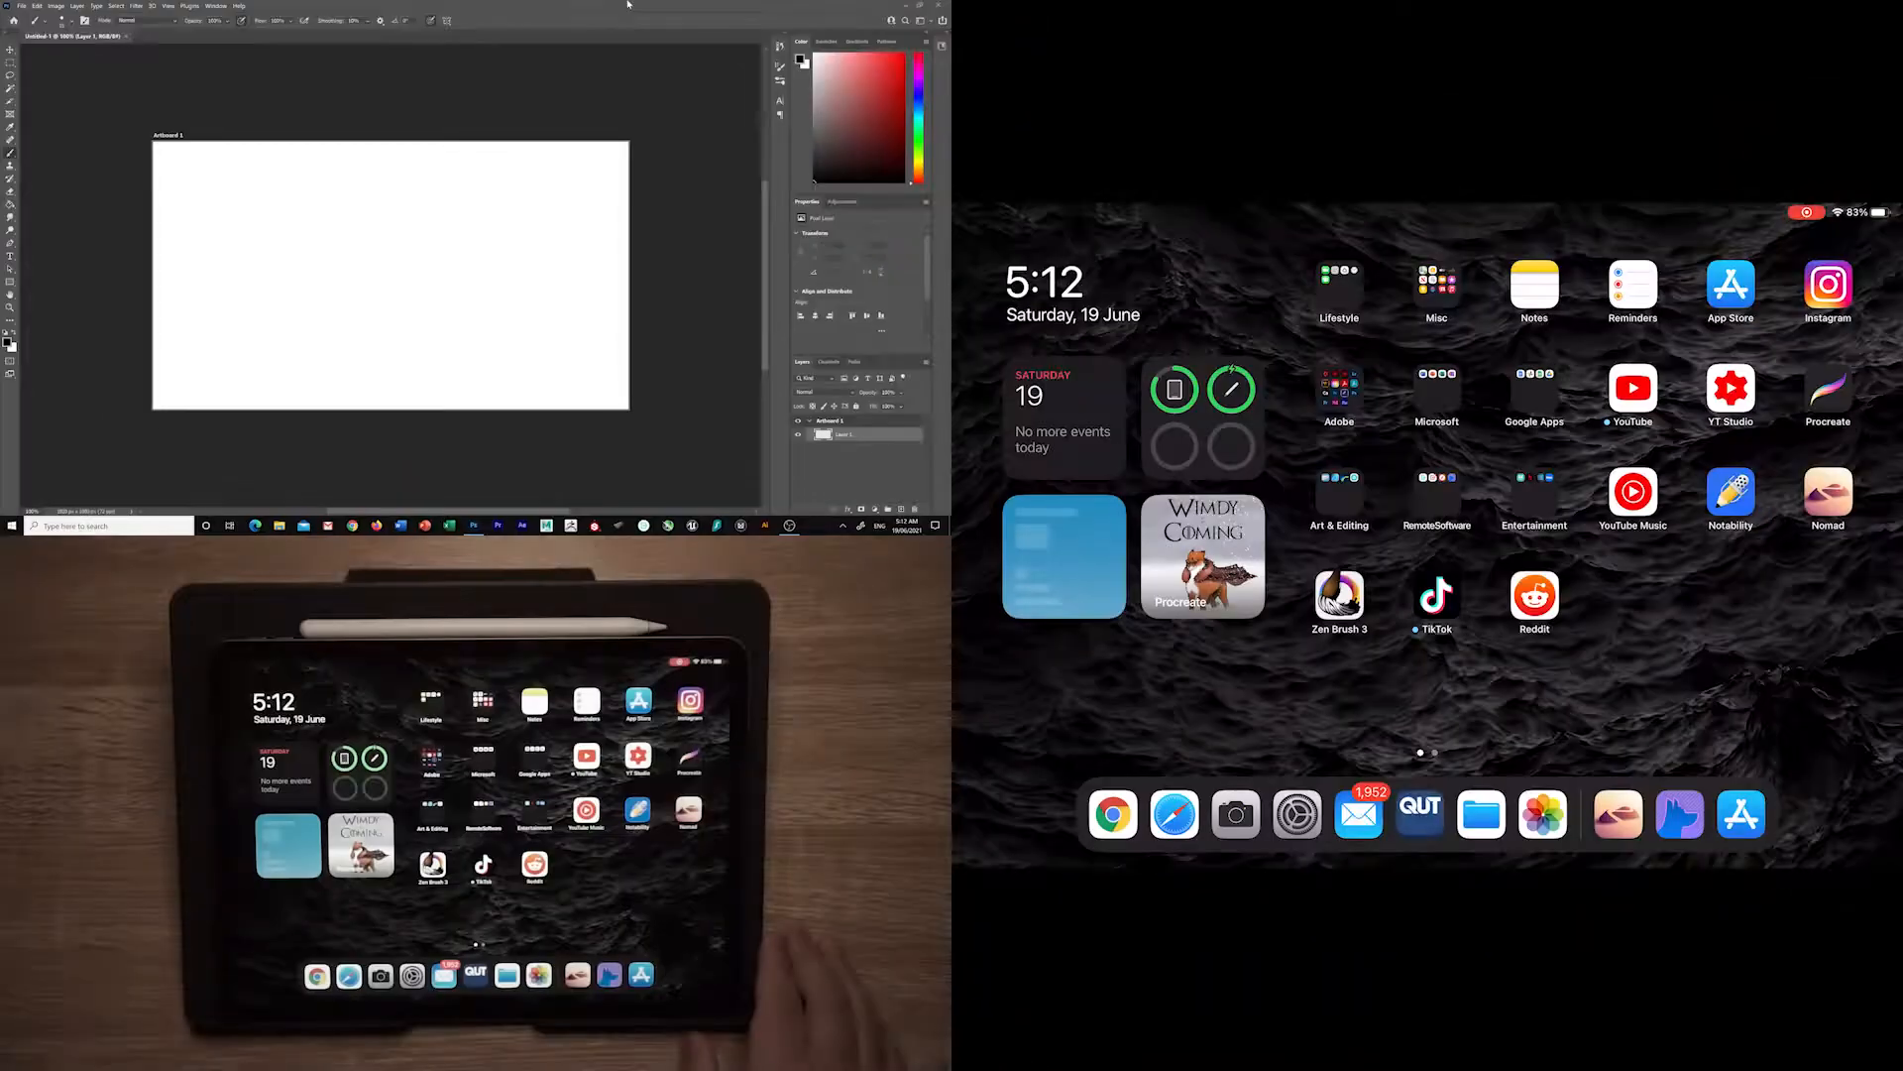
Open Project Blue on the iPad, return to the waiting screen, and launch it on the PC.
click(1436, 487)
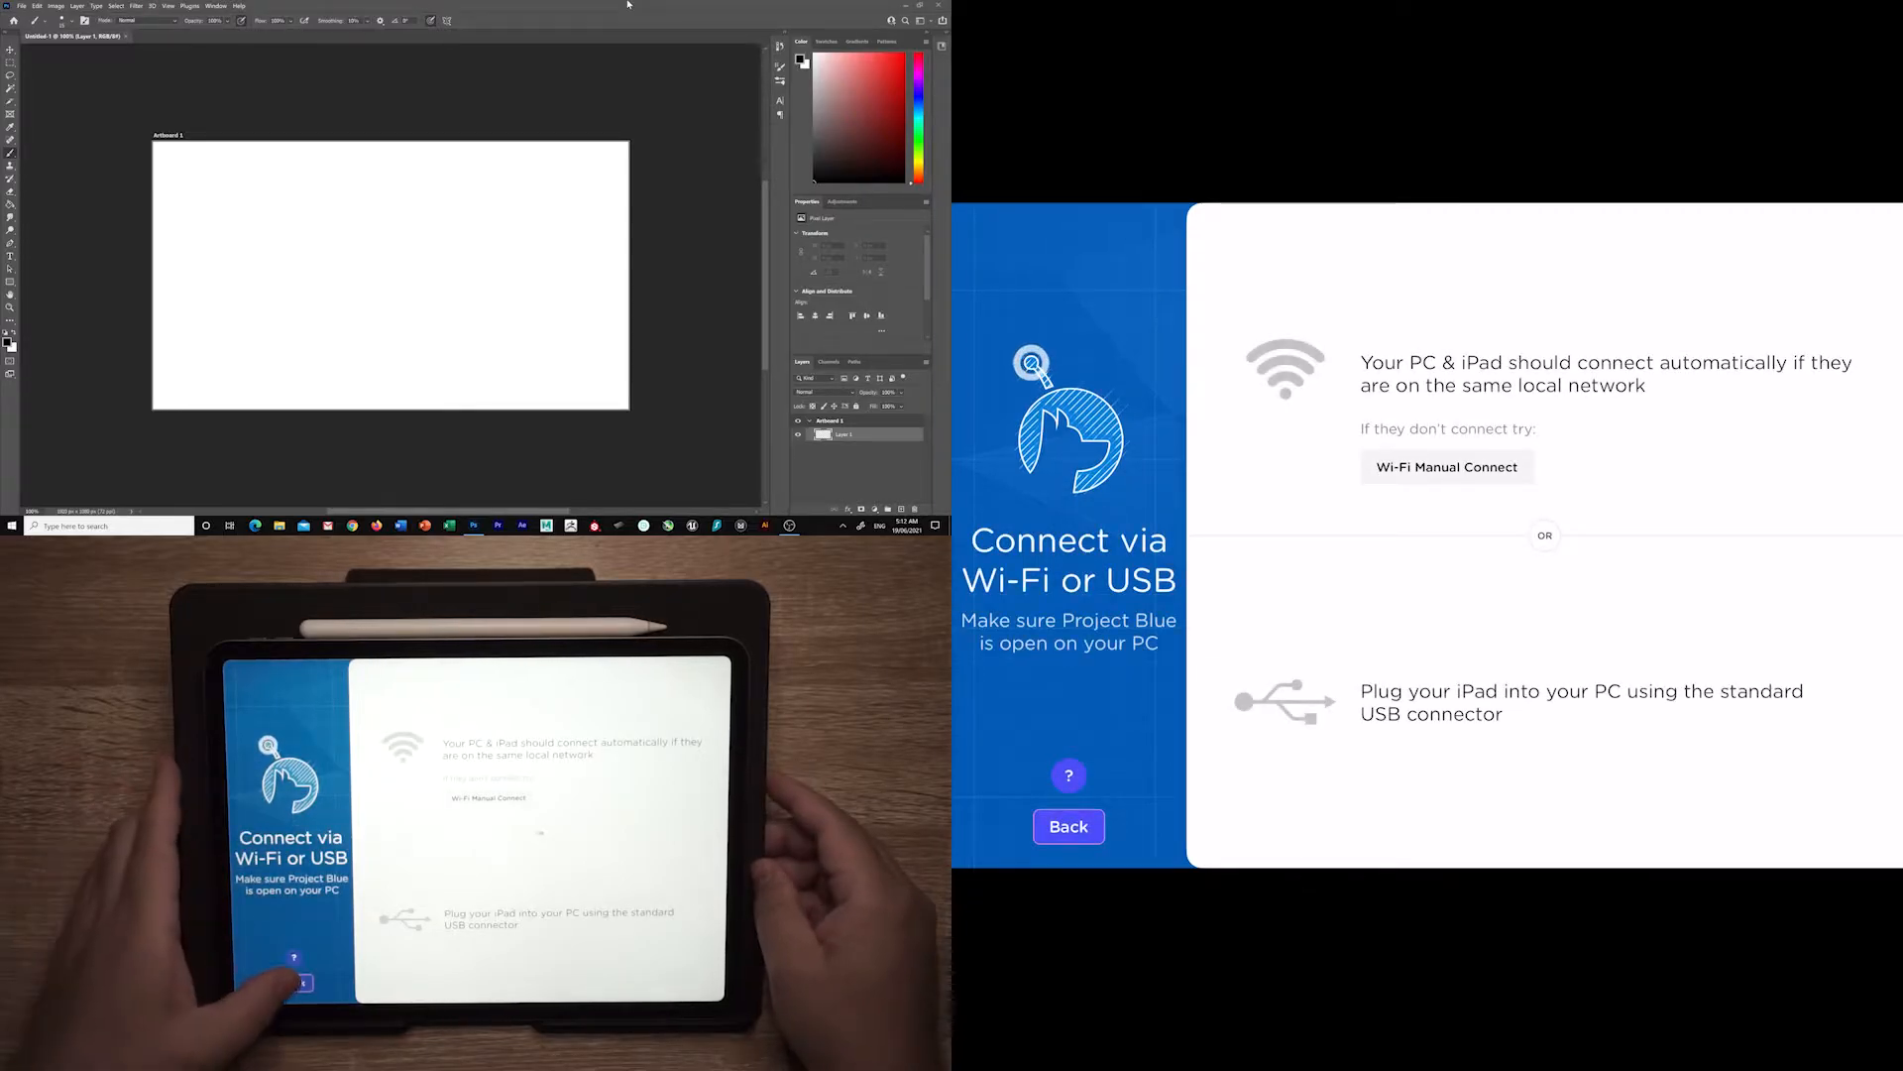
click(1070, 827)
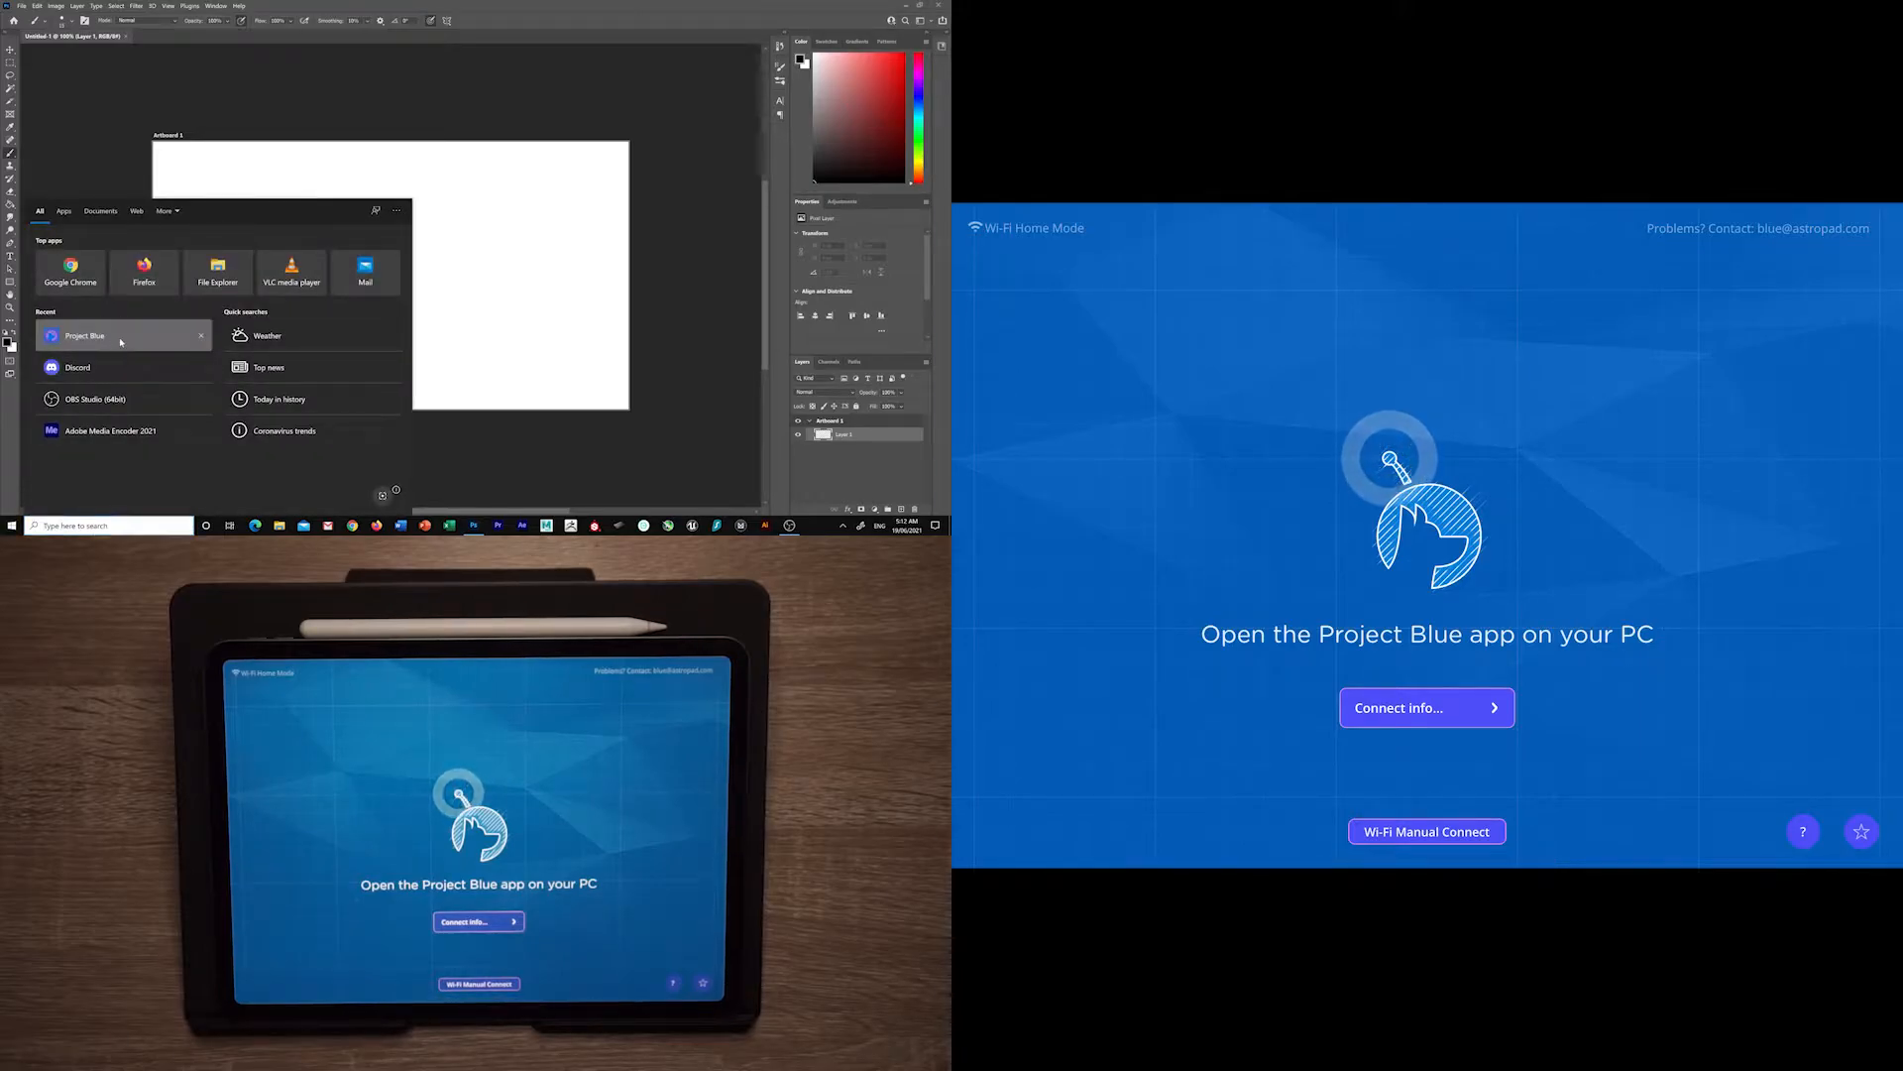
click(83, 335)
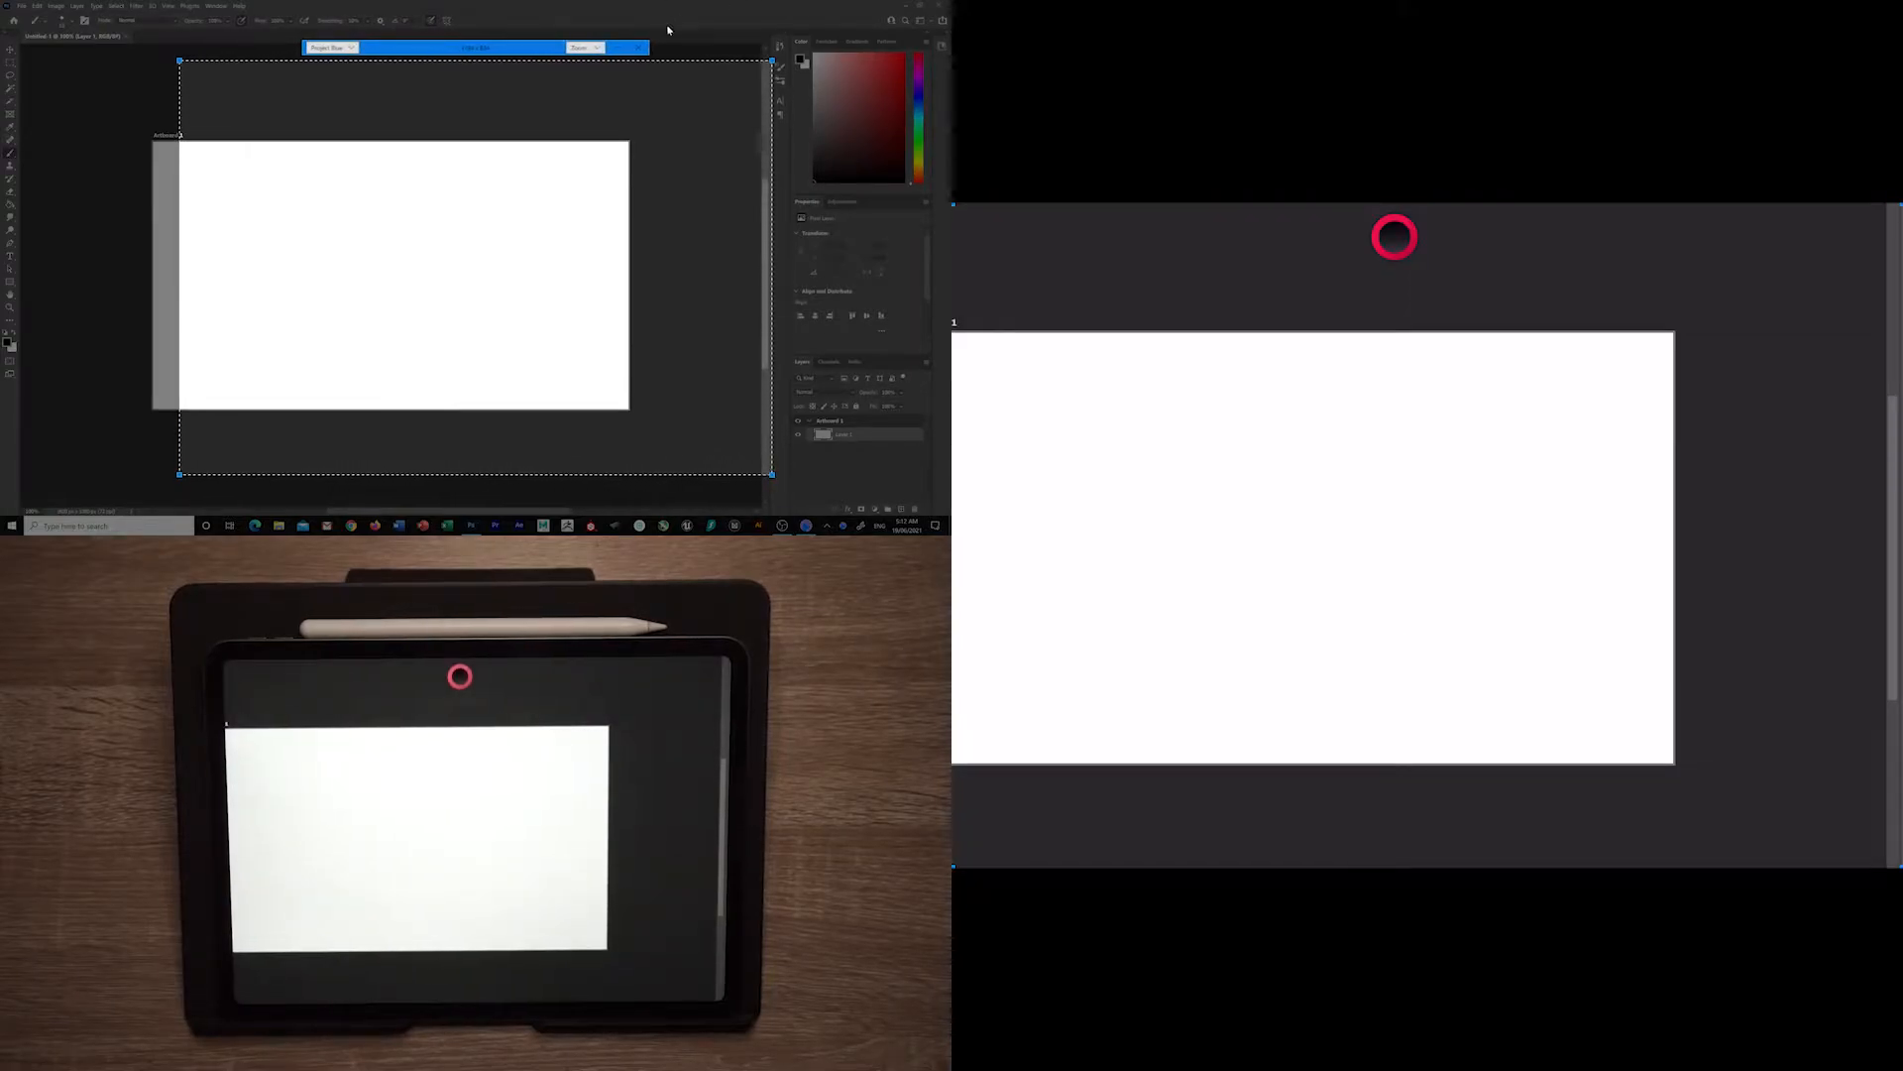
Mirror the whole Photoshop desktop with the shortcut sidebar and trigger a Coming Soon alert.
click(586, 48)
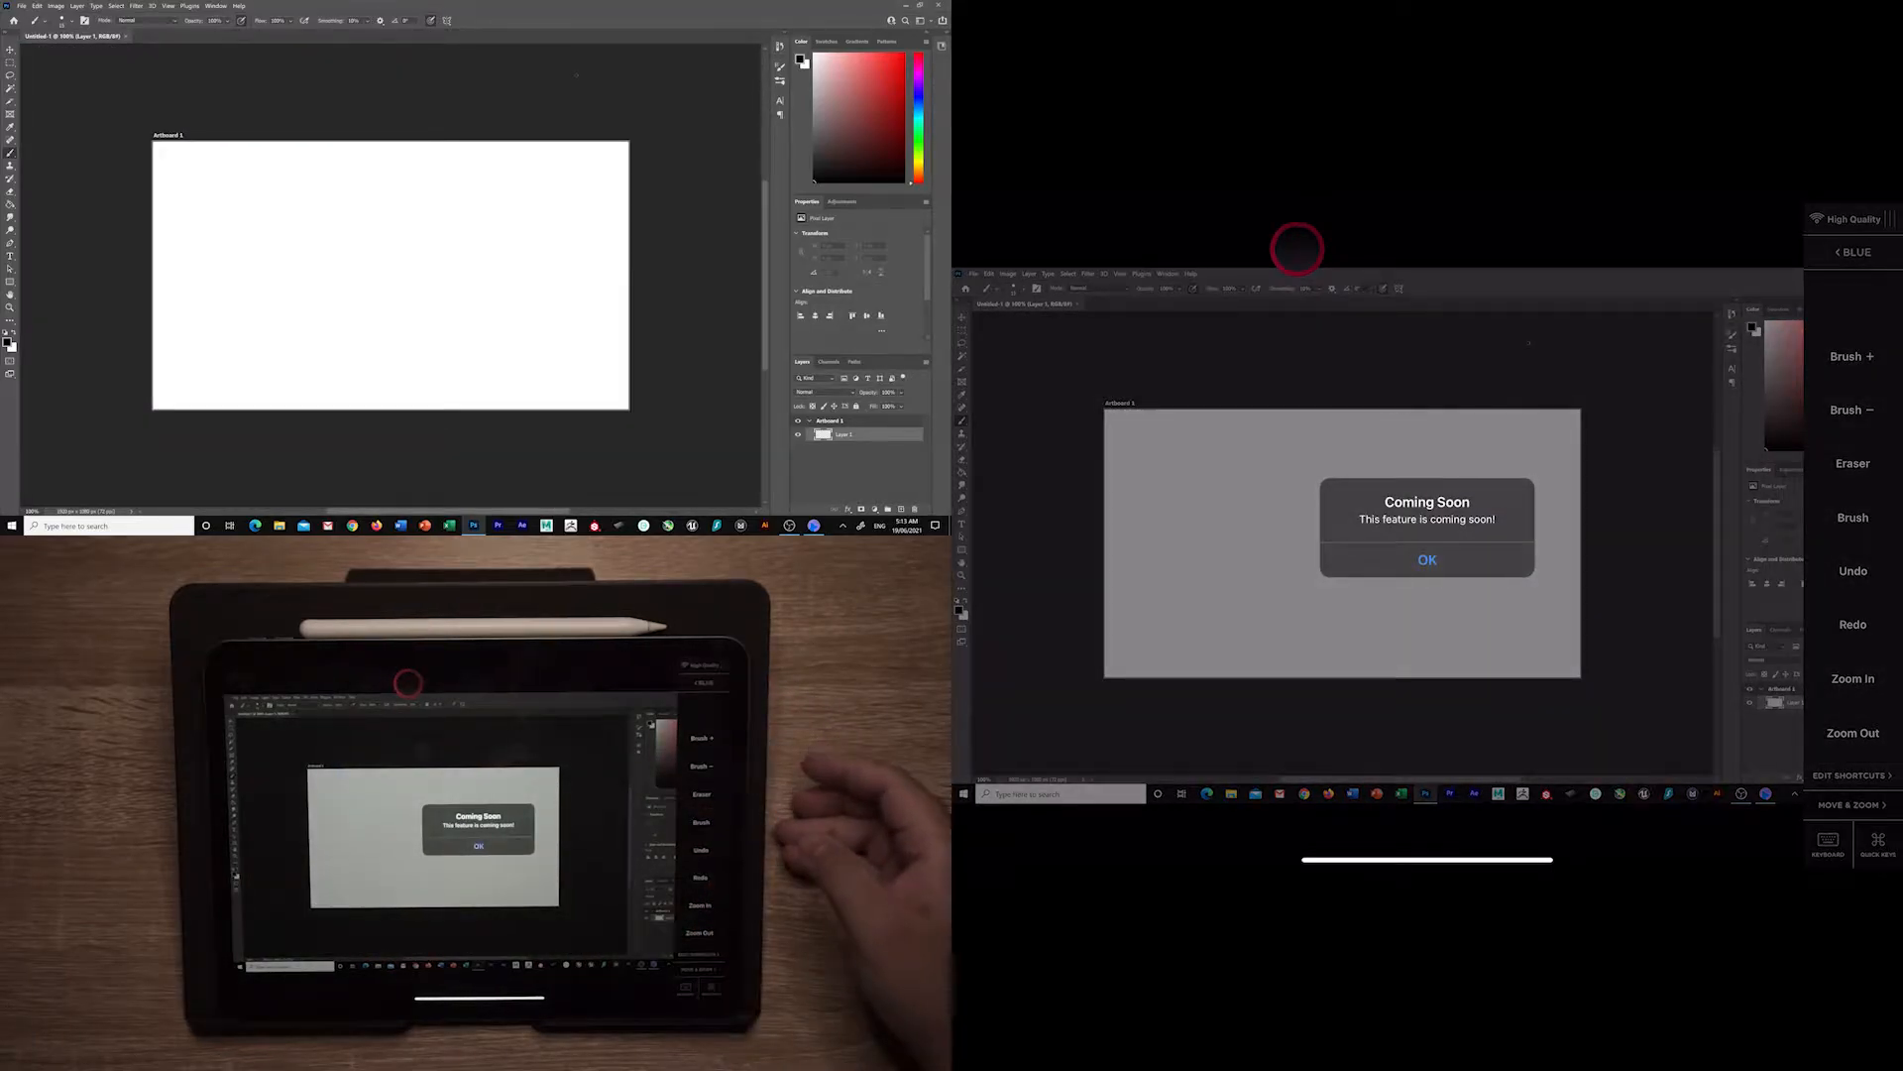
Dismiss the Coming Soon alert and open the BLUE settings menu.
click(1427, 559)
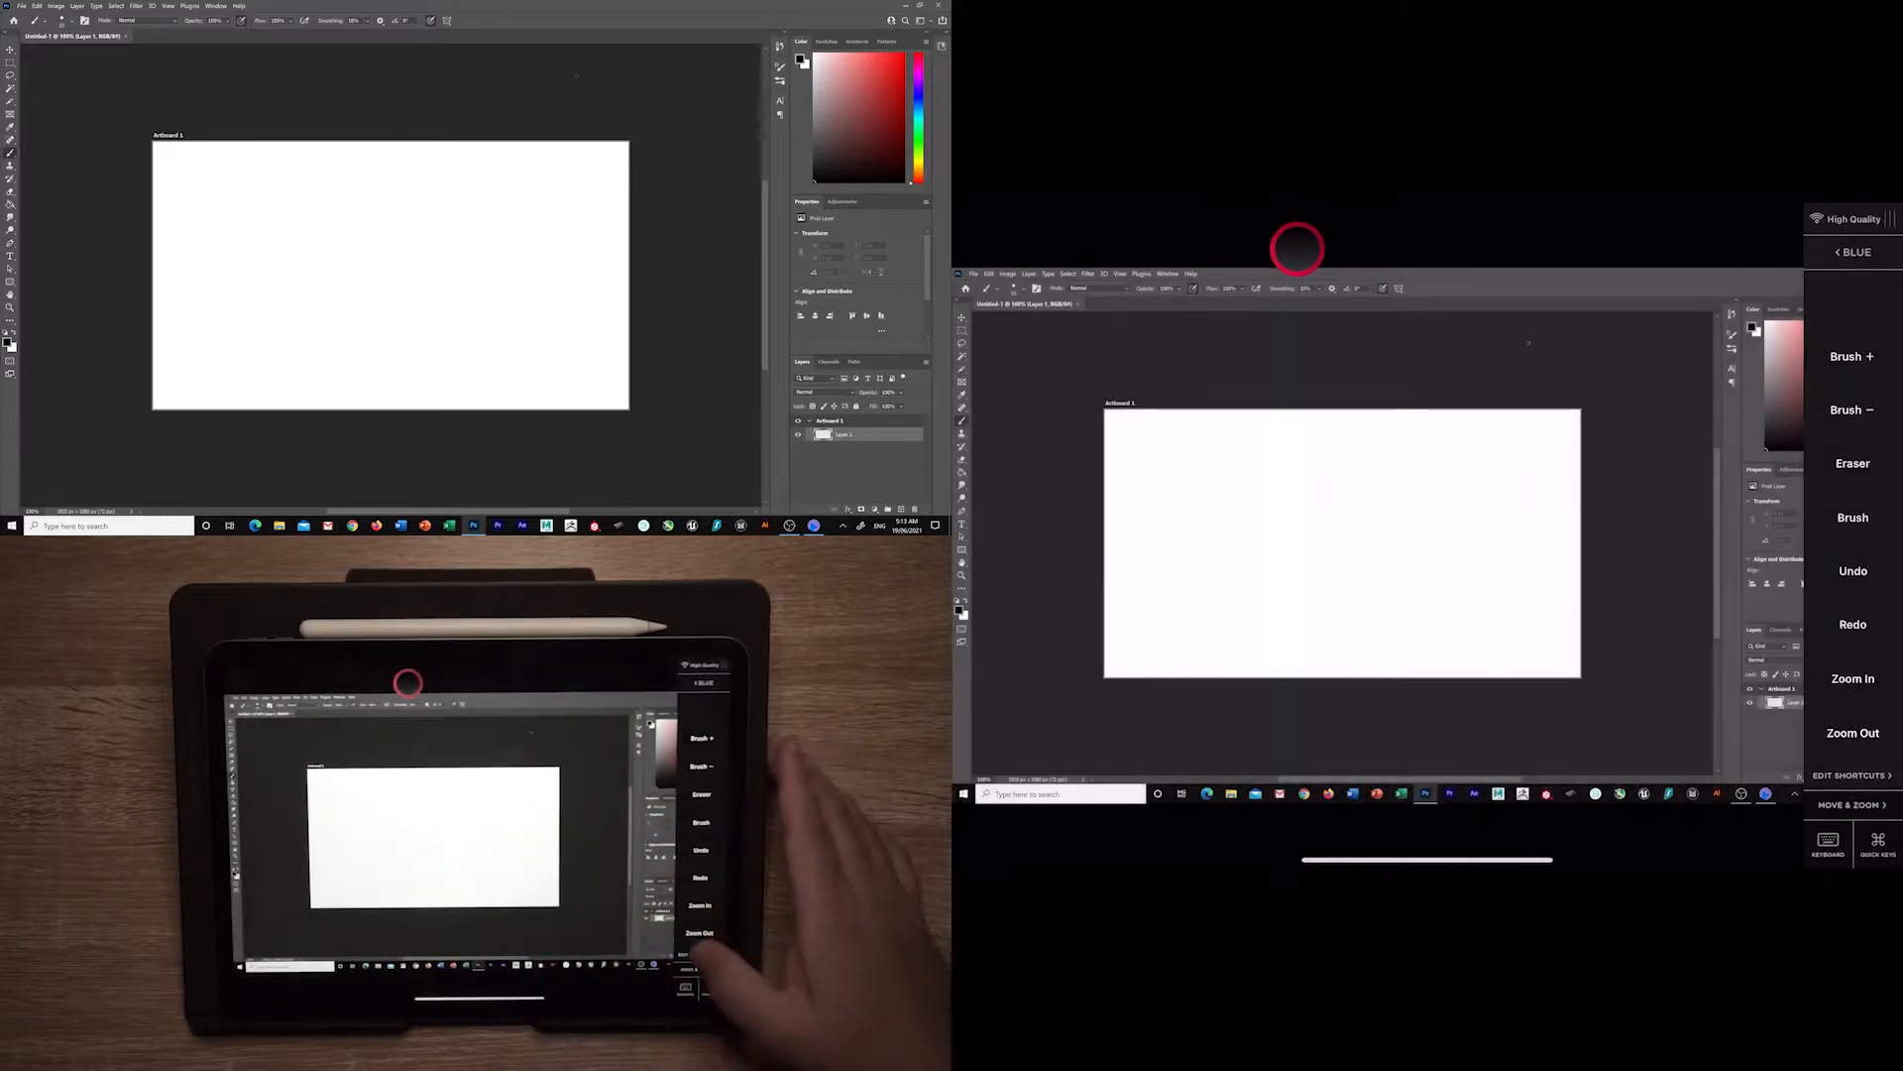
click(1827, 837)
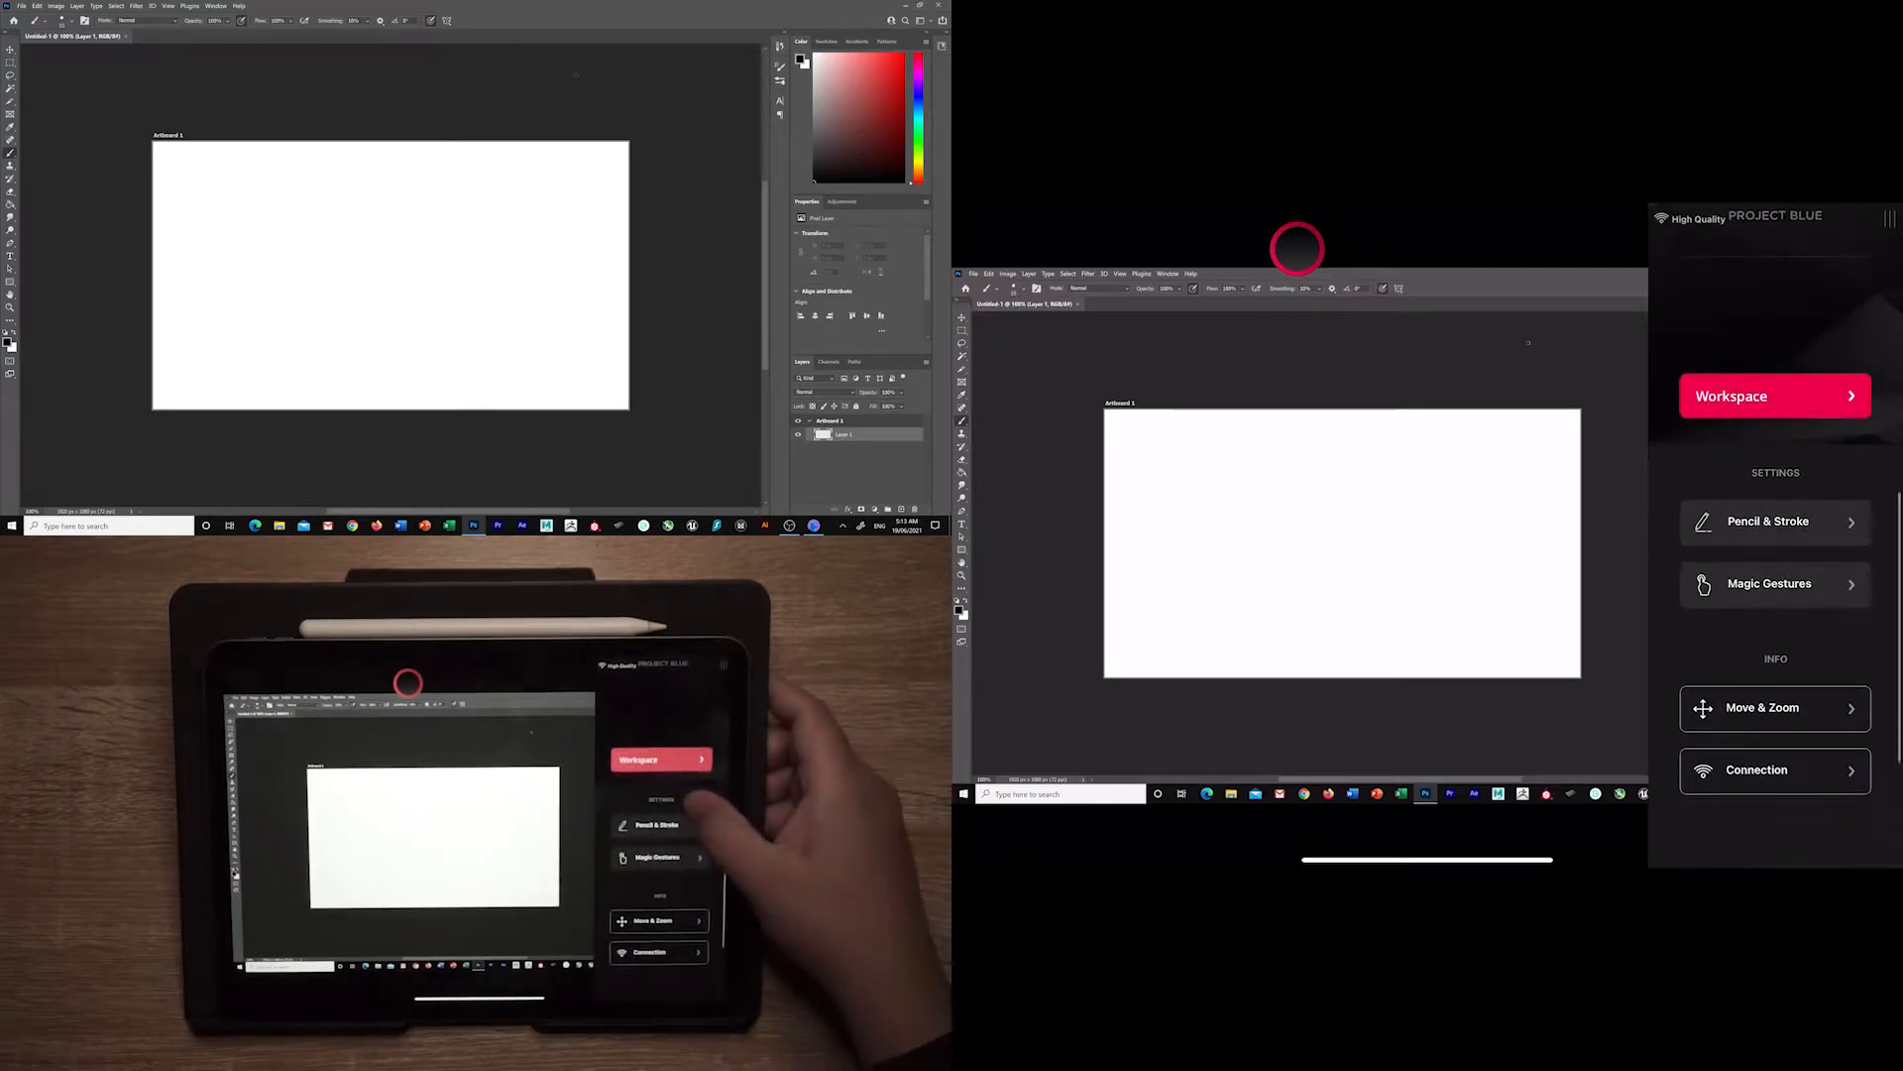
In Pencil & Stroke, try Astro-red, None and Cyan line preview colours while drawing strokes.
click(1775, 520)
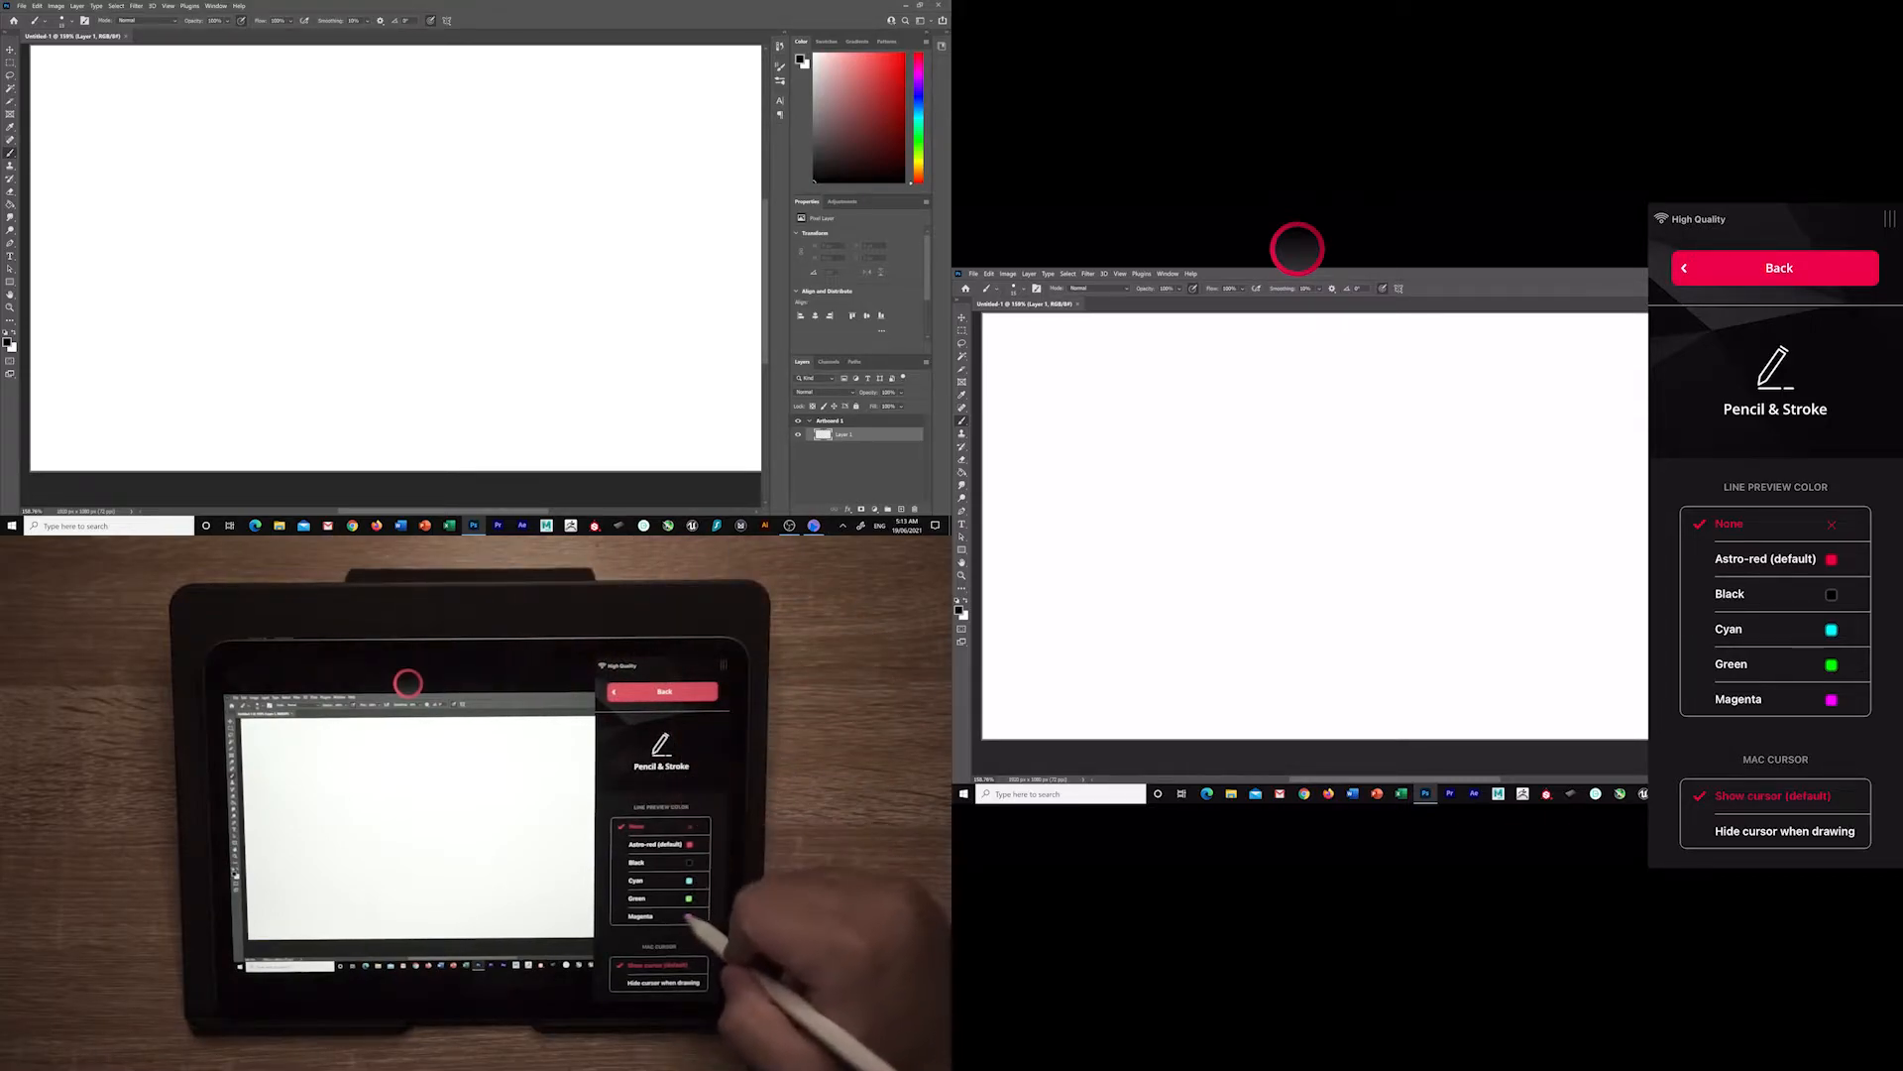
click(1767, 558)
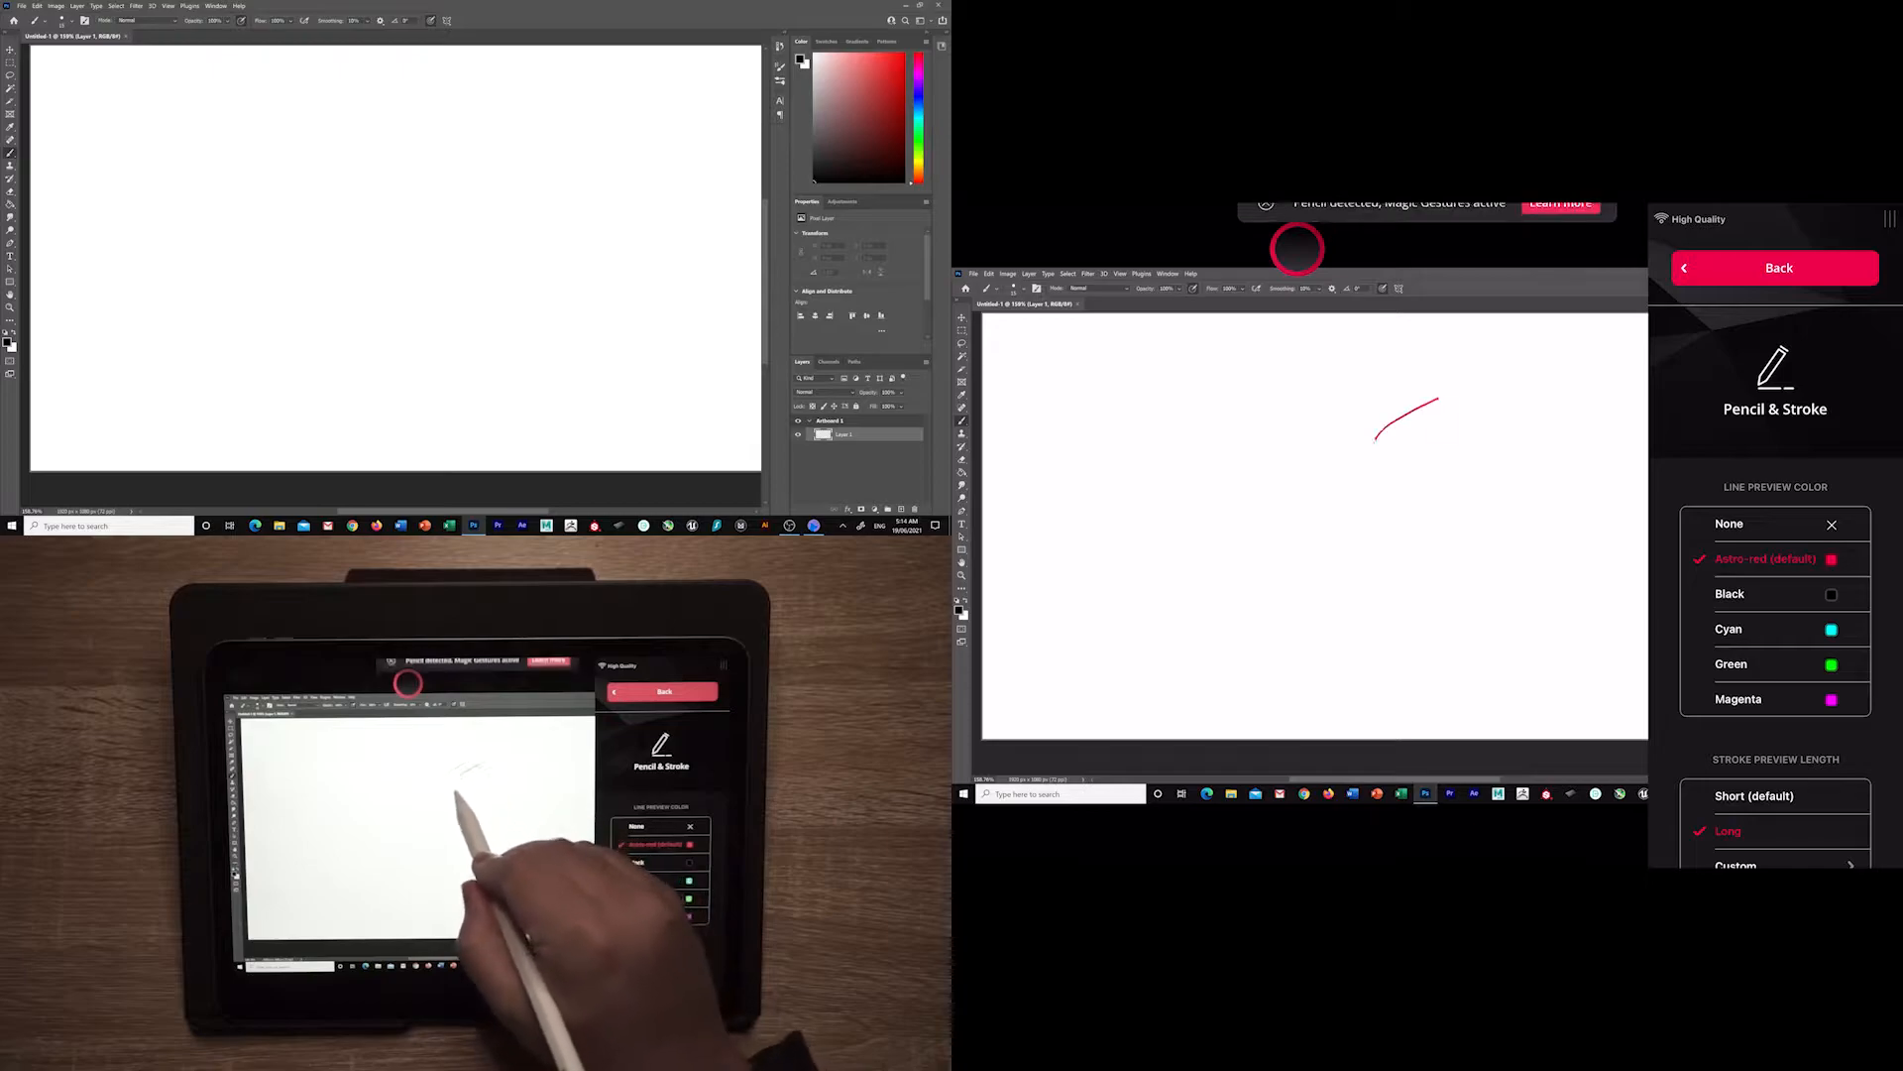
click(1730, 523)
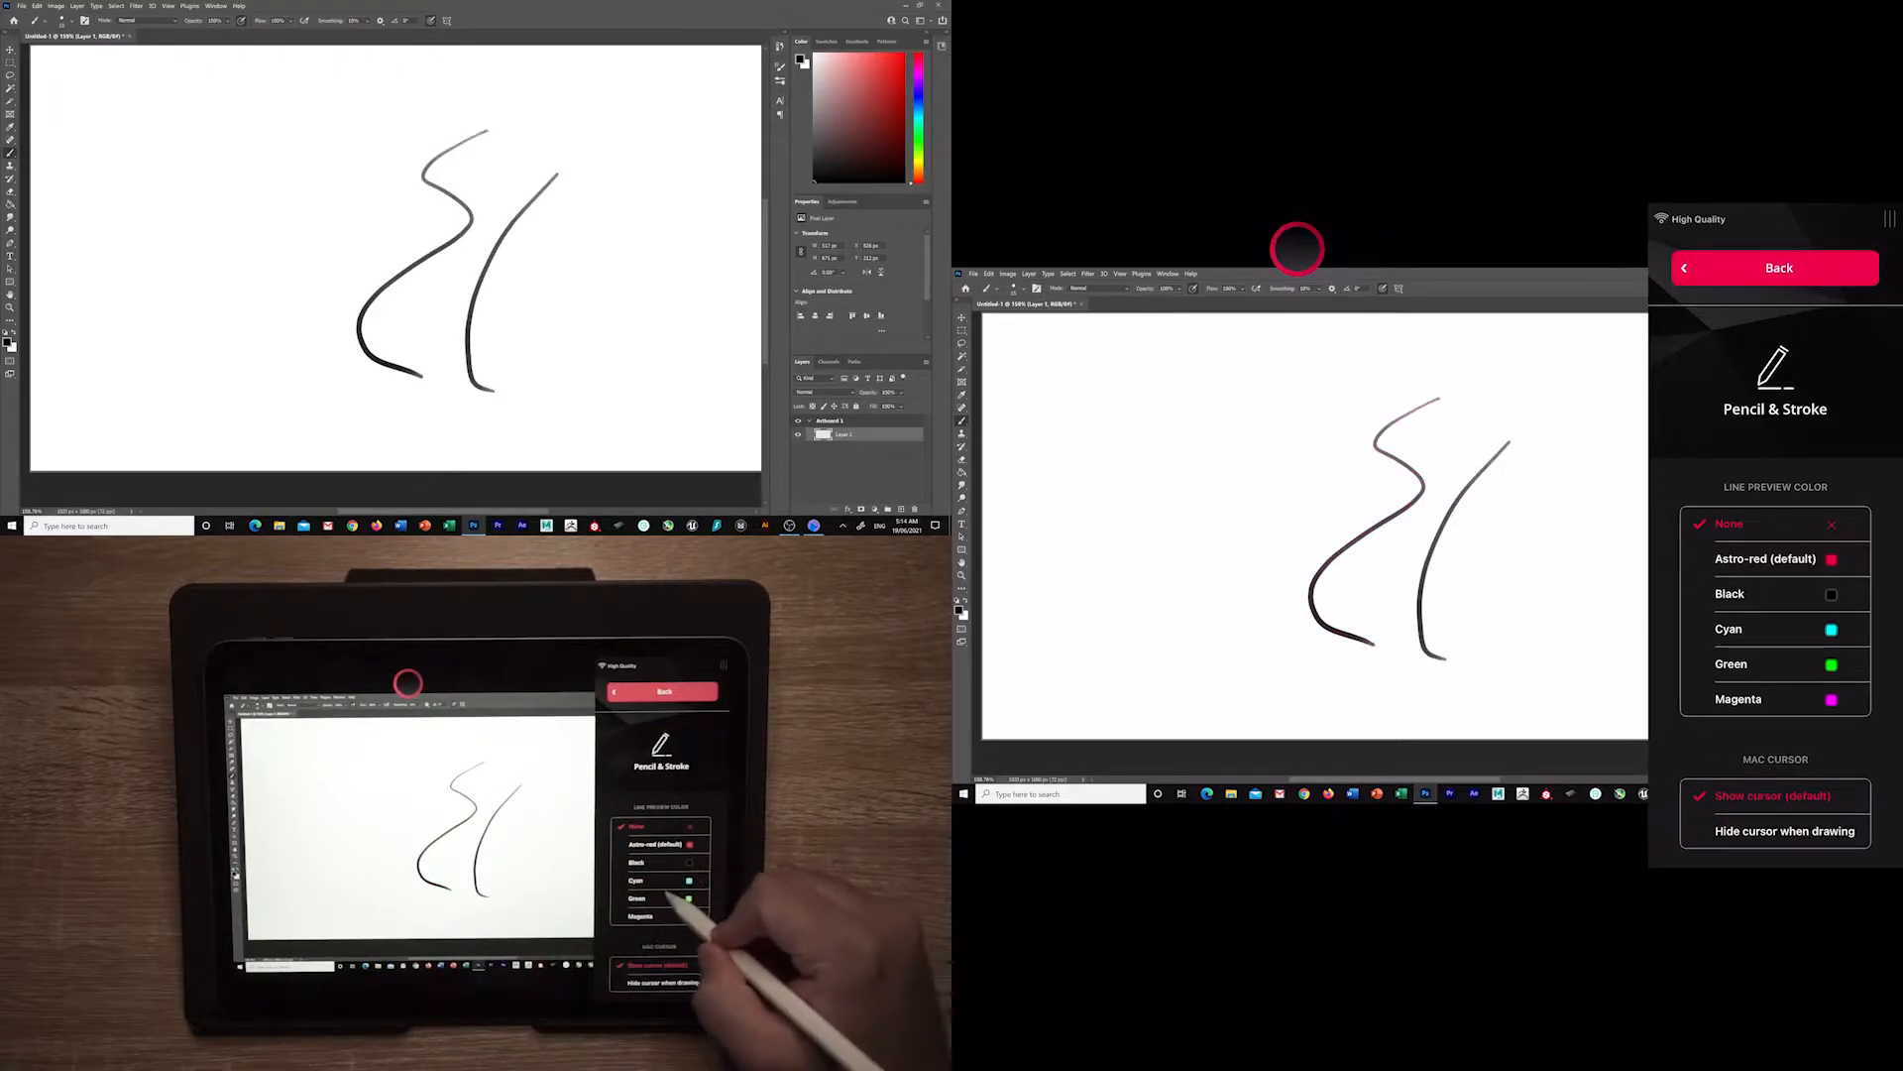
click(1774, 629)
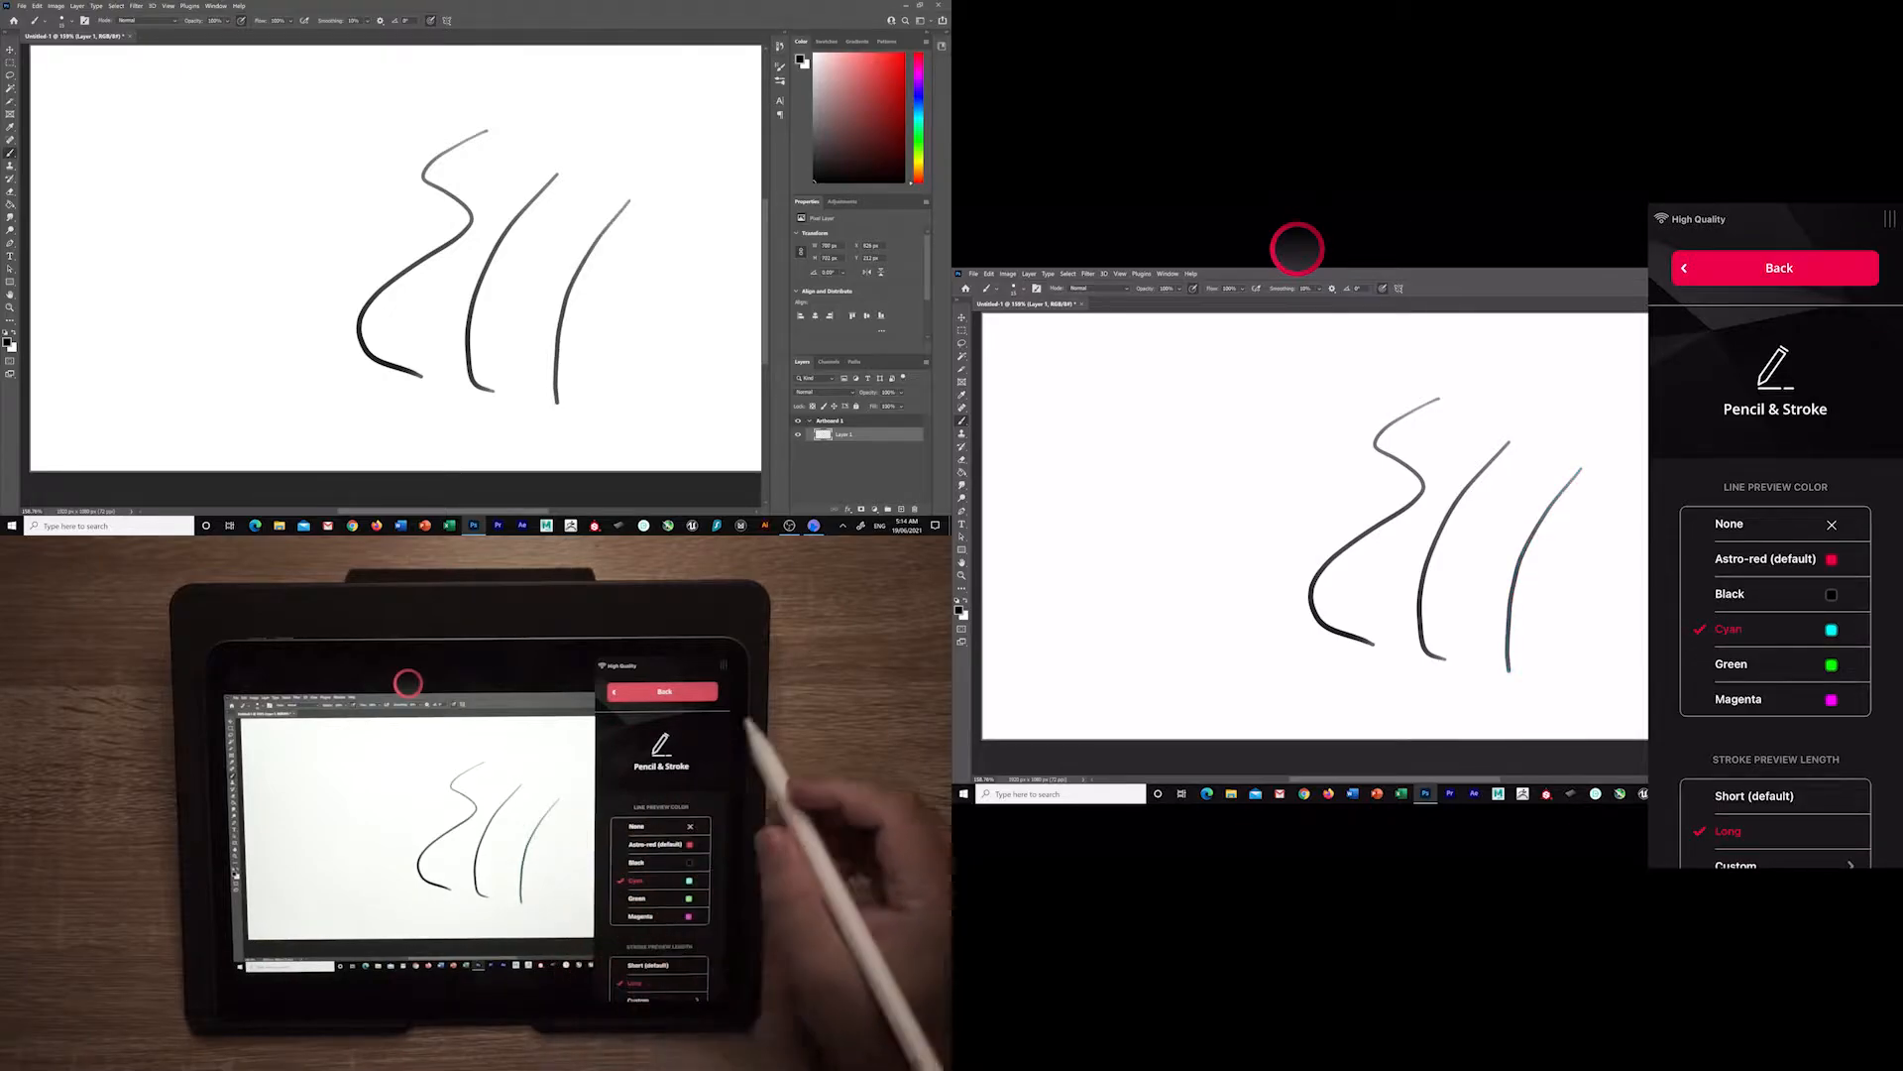
click(1729, 524)
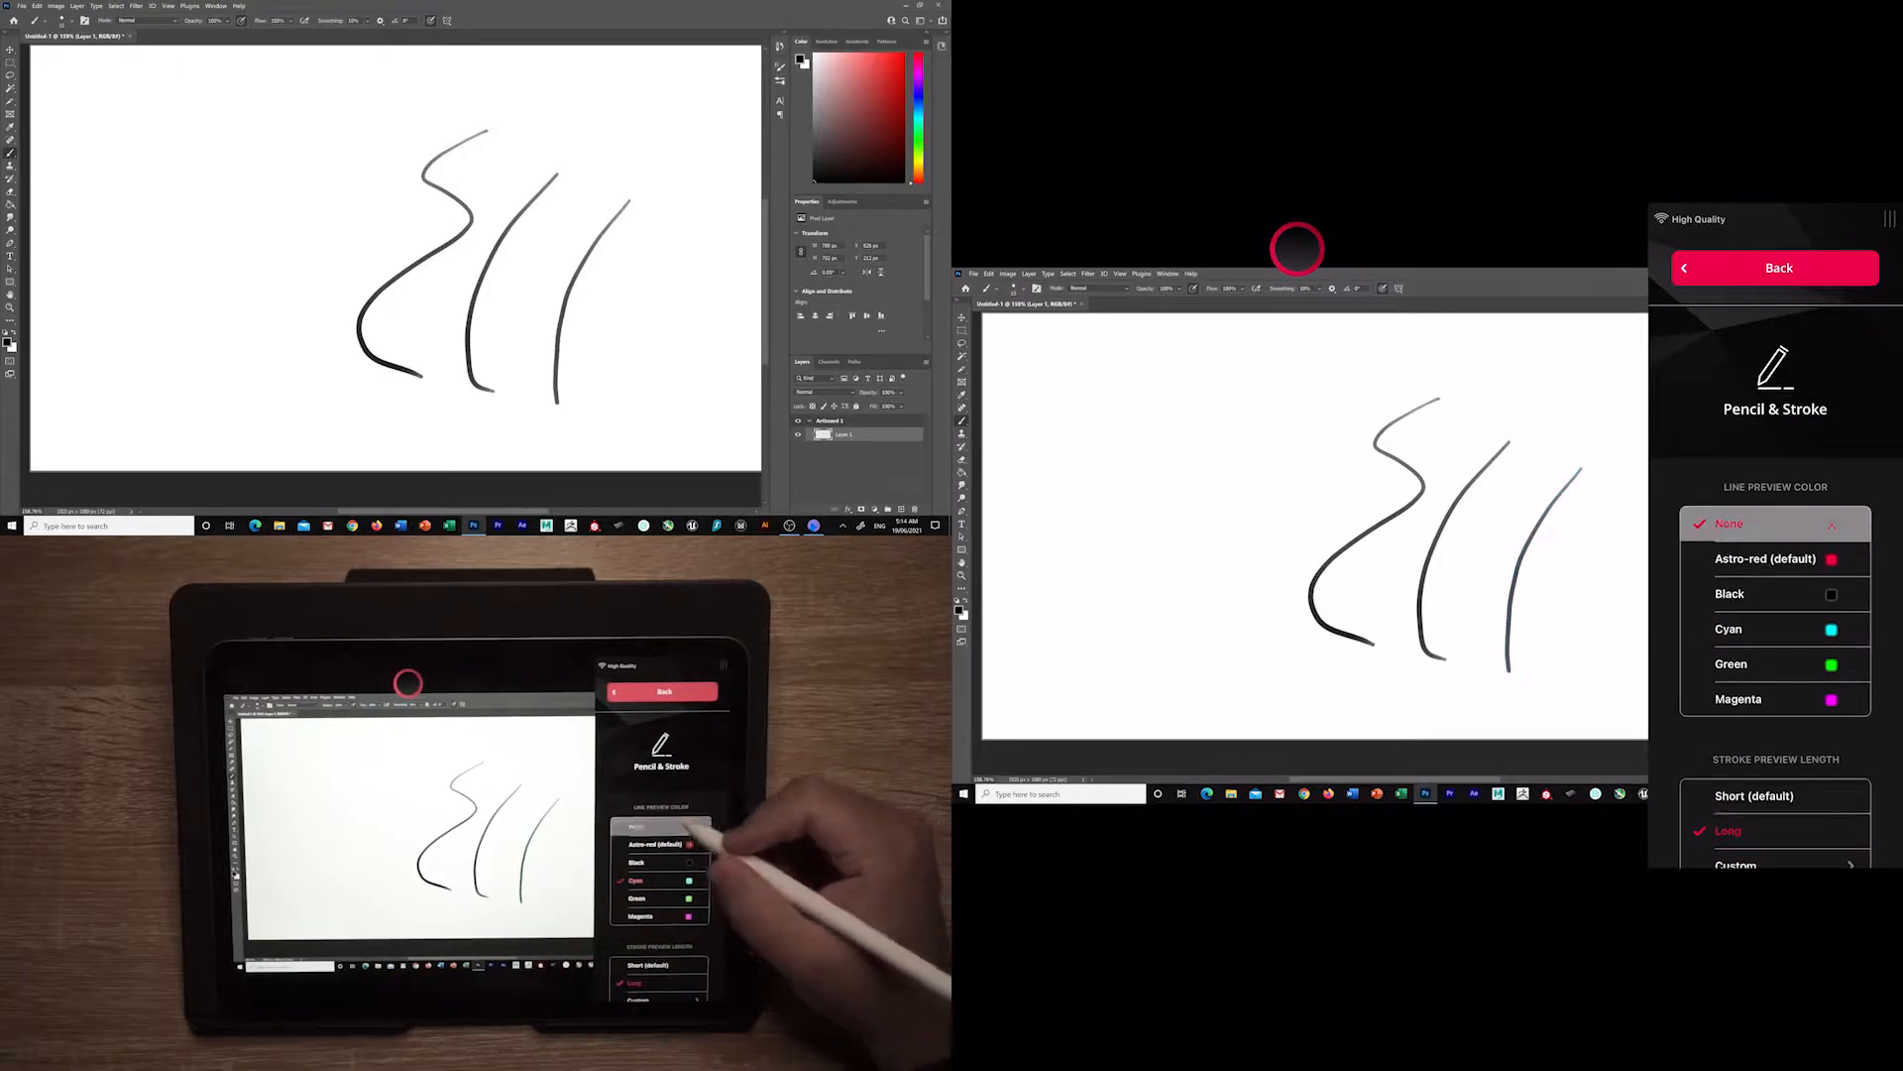
scroll(down, 3)
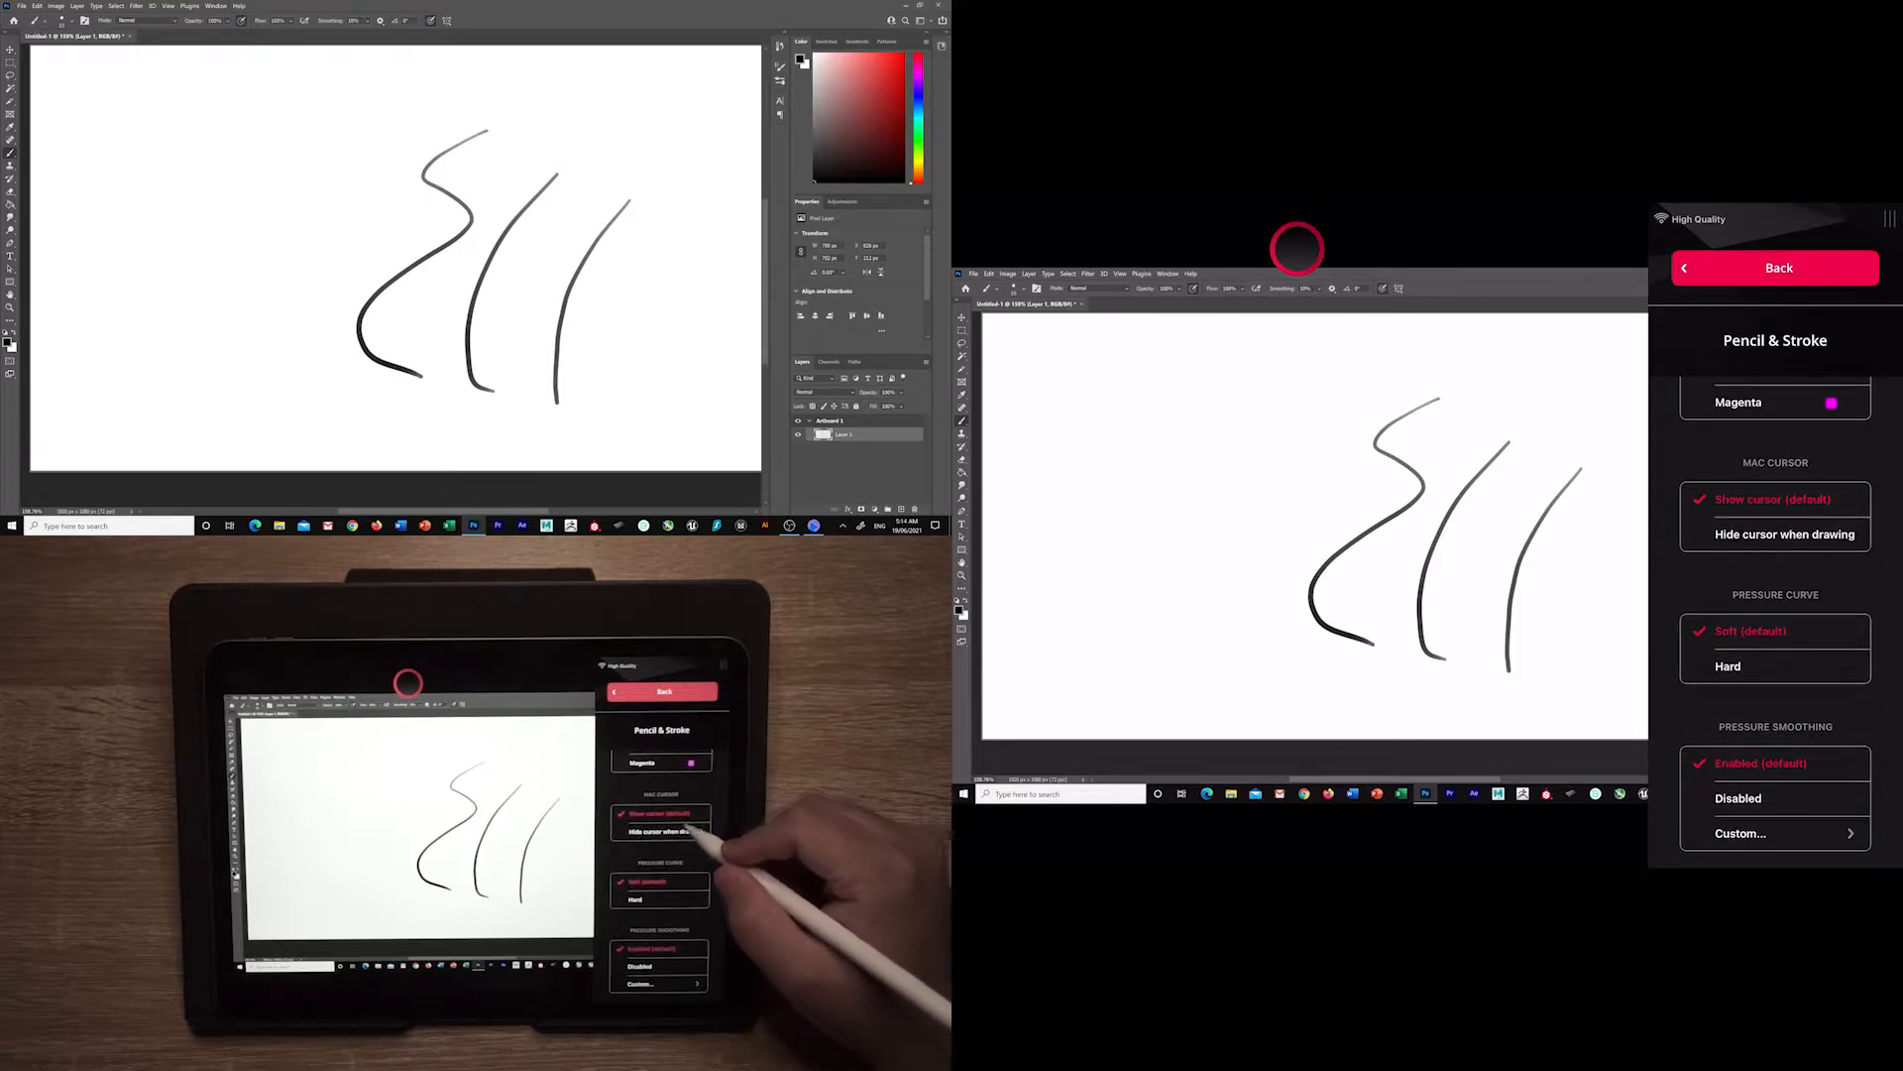
Toggle the pressure curve between Soft and Hard and draw a test stroke.
click(1785, 534)
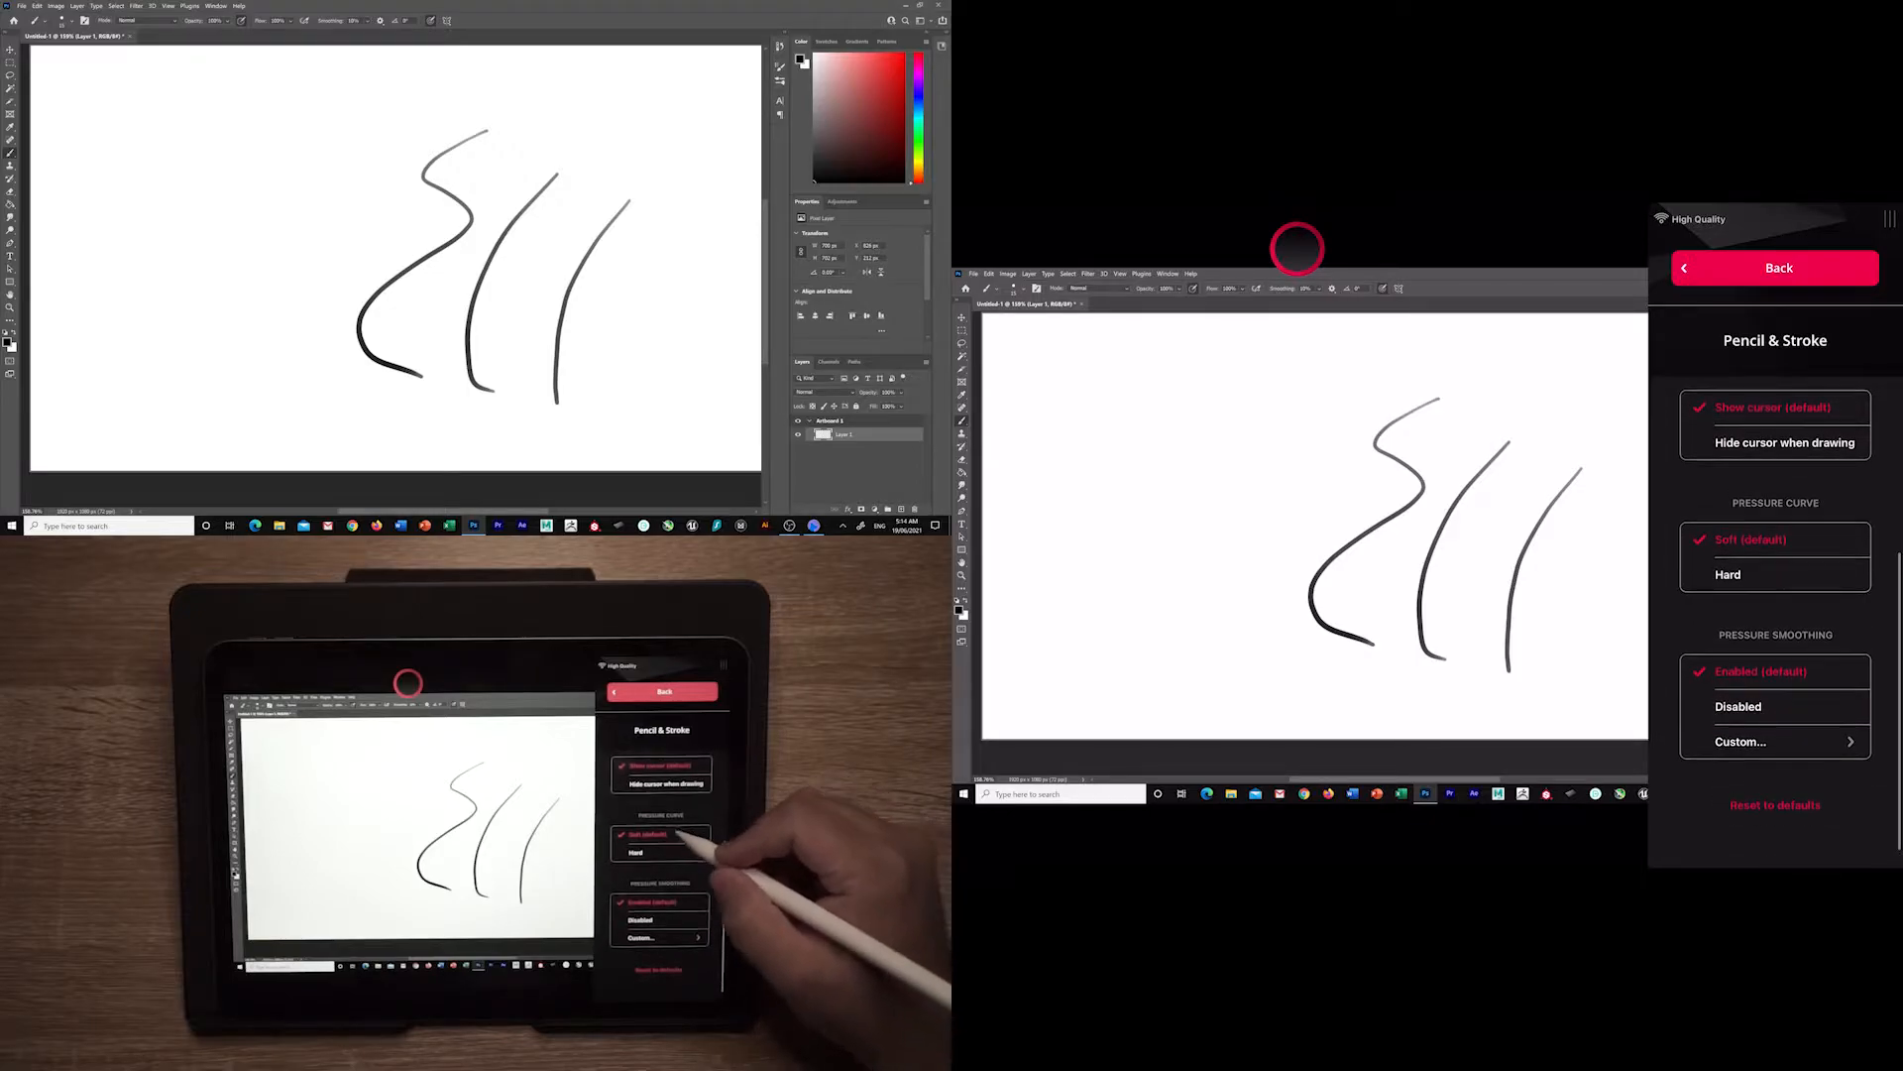
click(1727, 573)
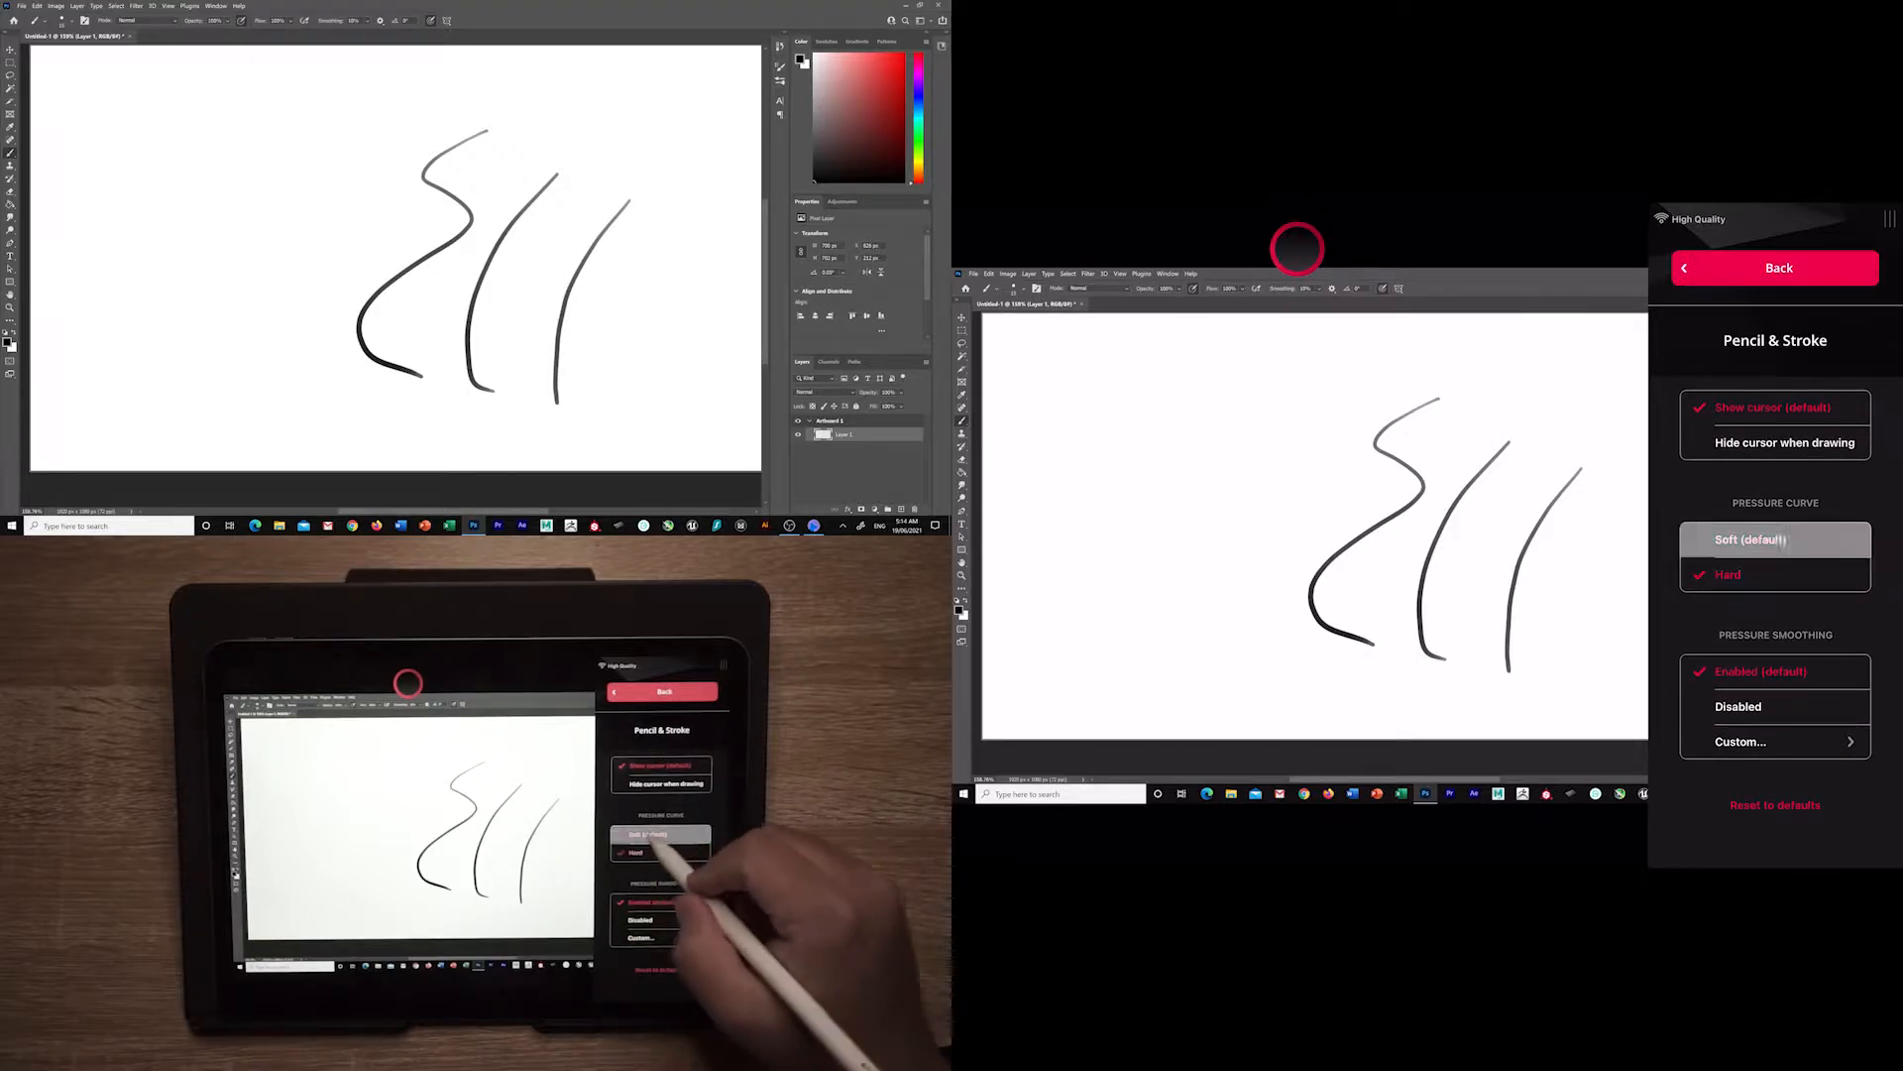
click(1774, 539)
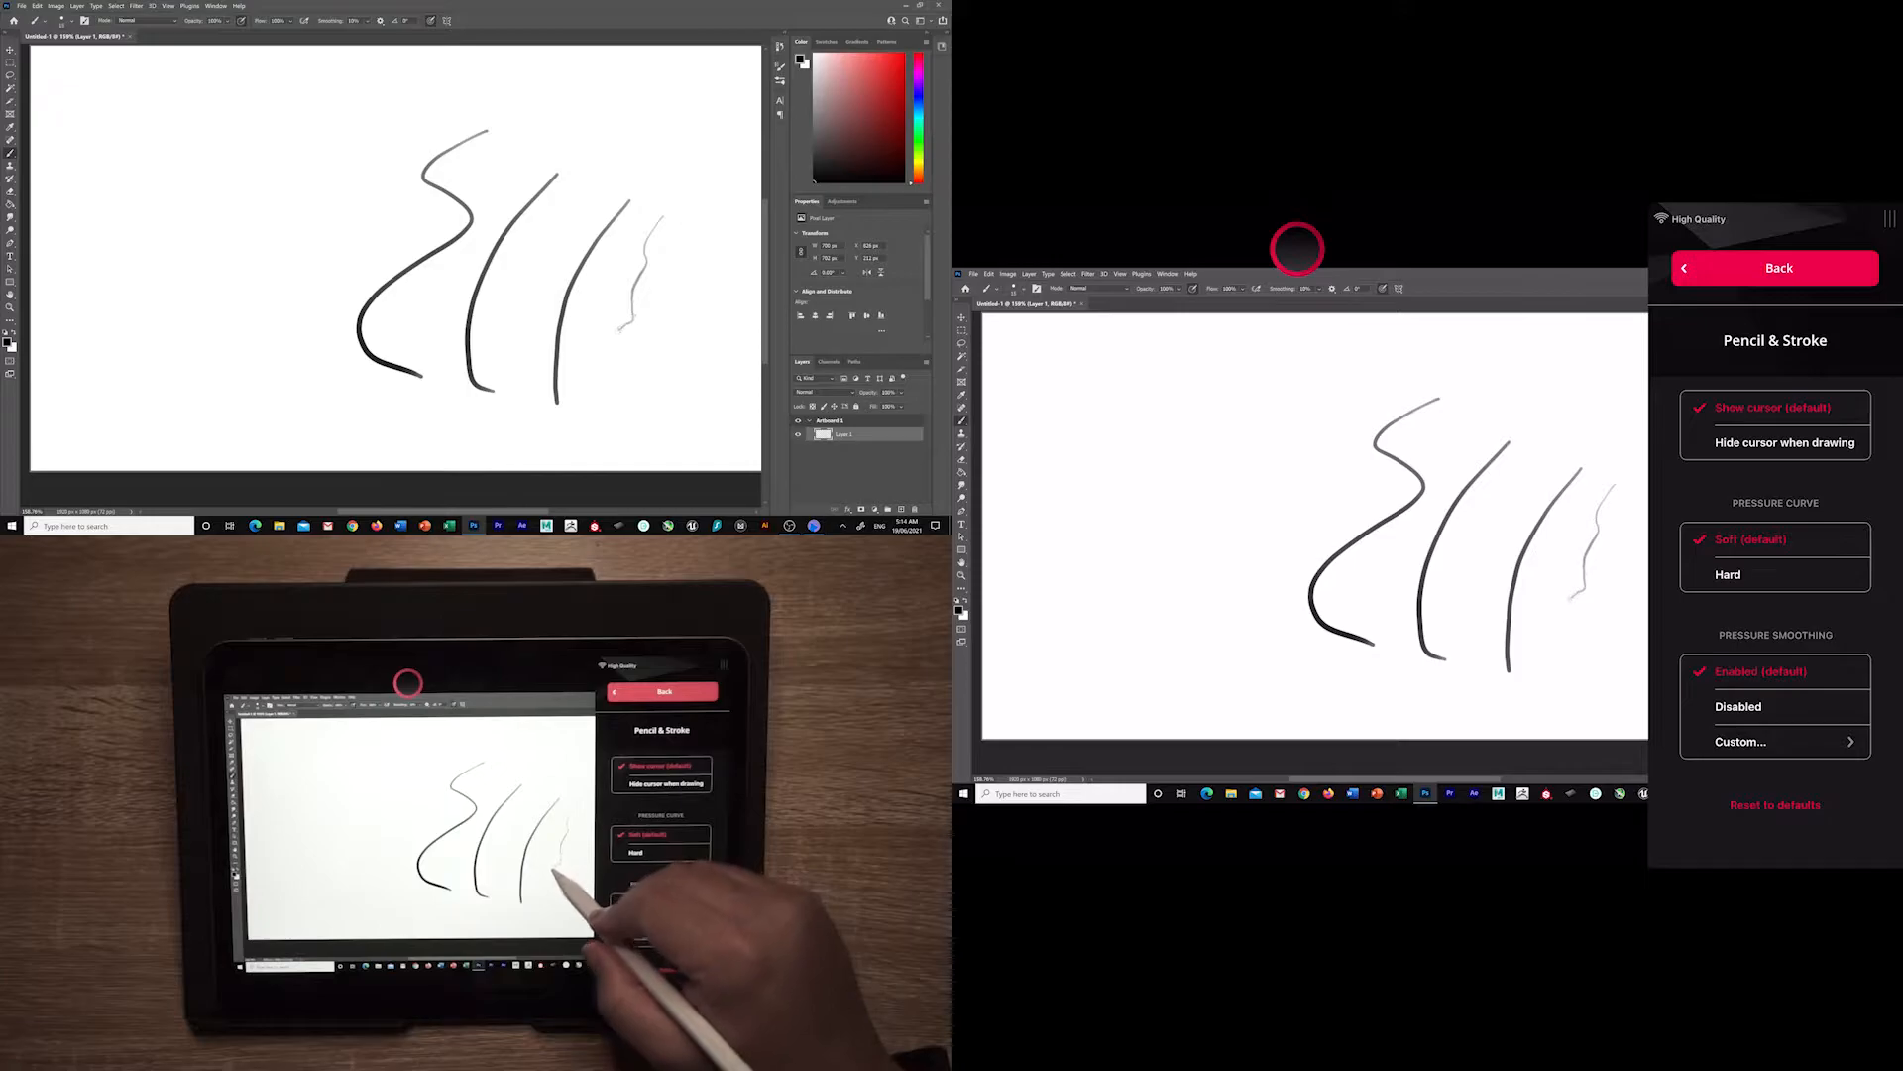
click(1727, 574)
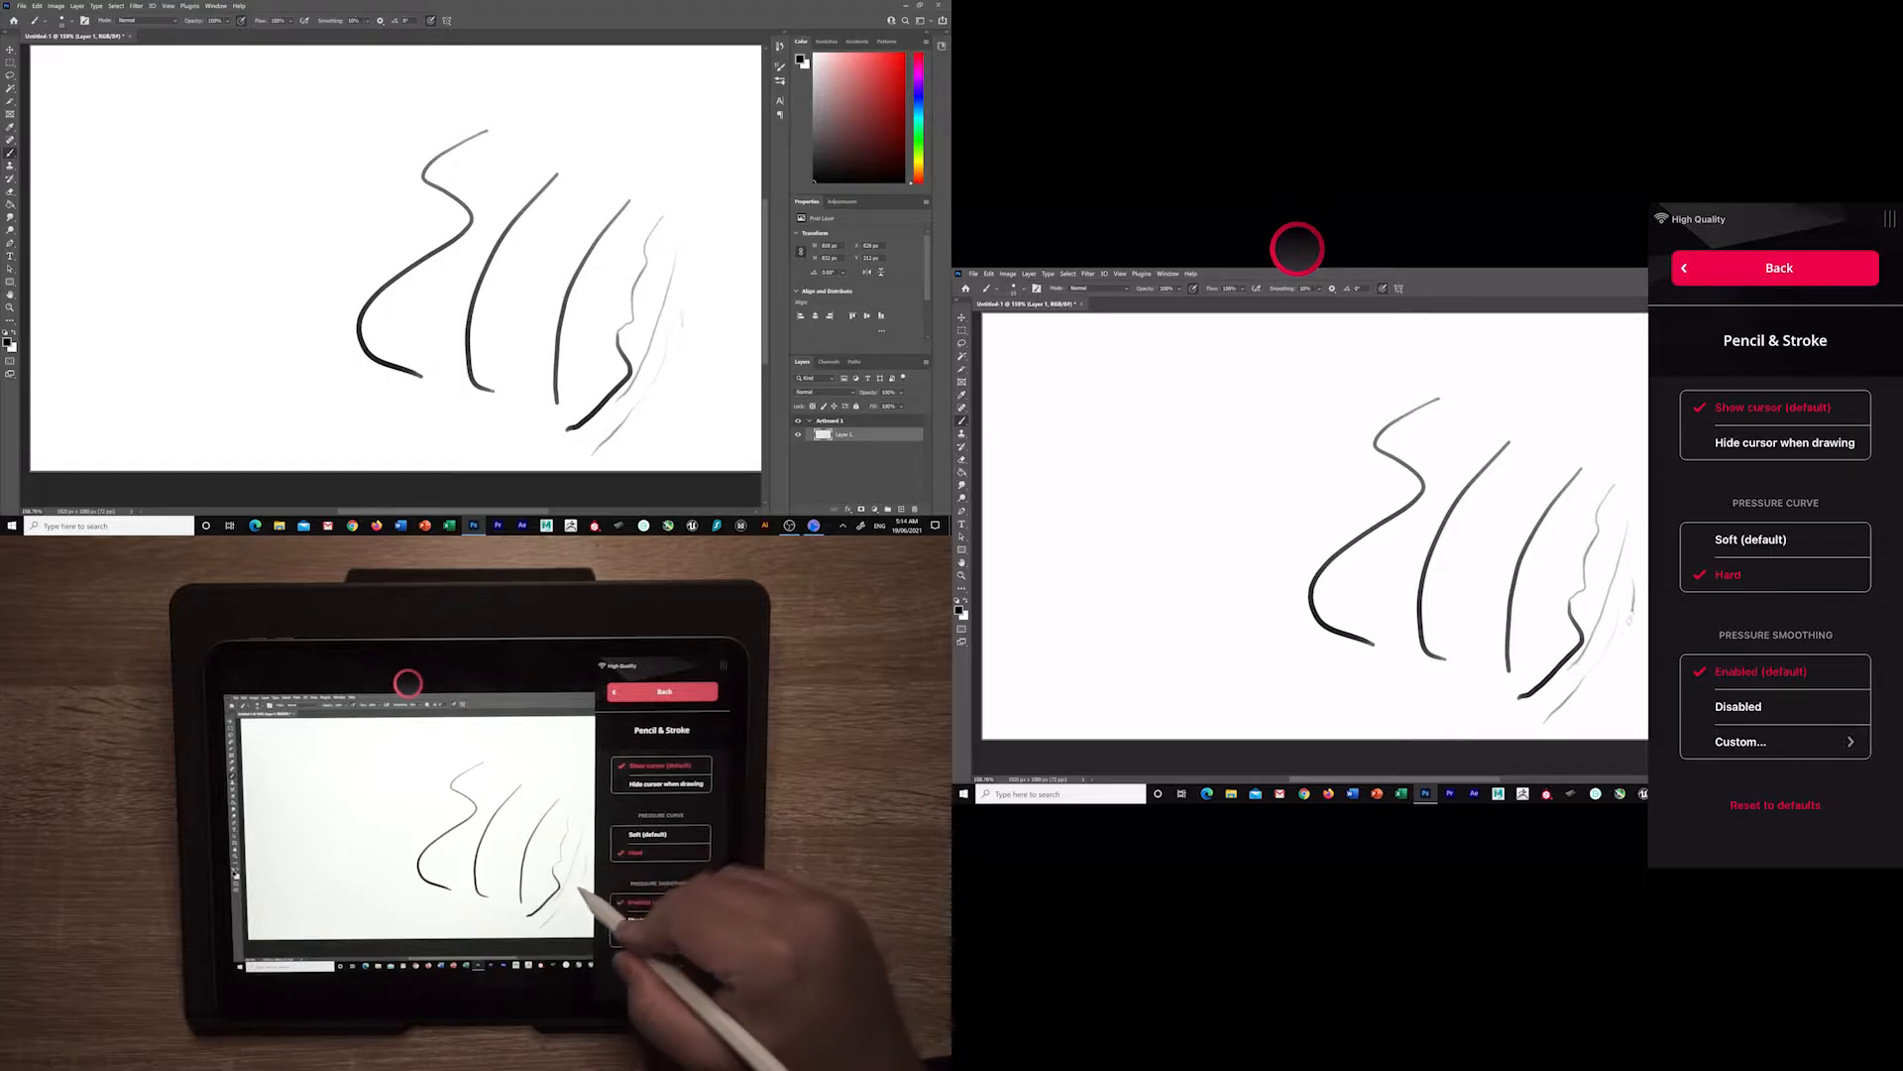
drag(632, 218, 655, 413)
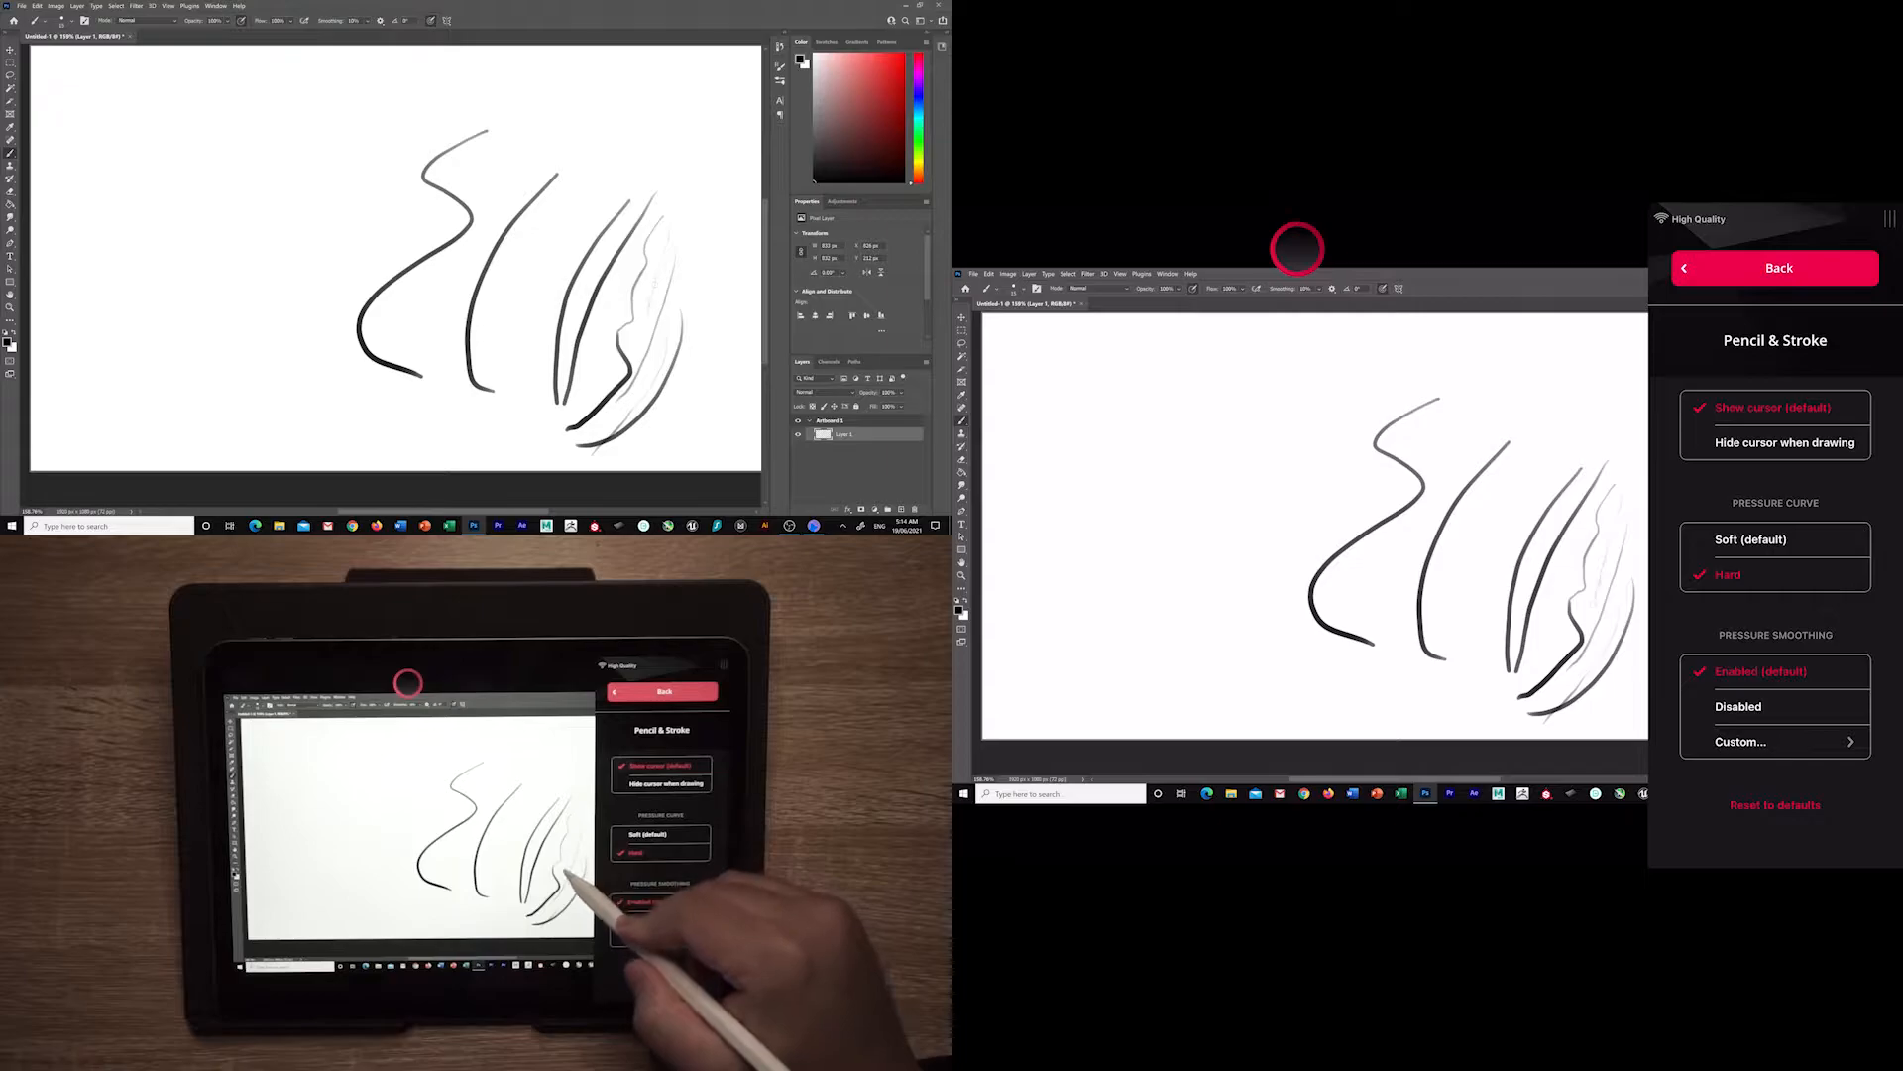
Set the pressure curve to Hard and choose a pressure smoothing option.
click(1751, 540)
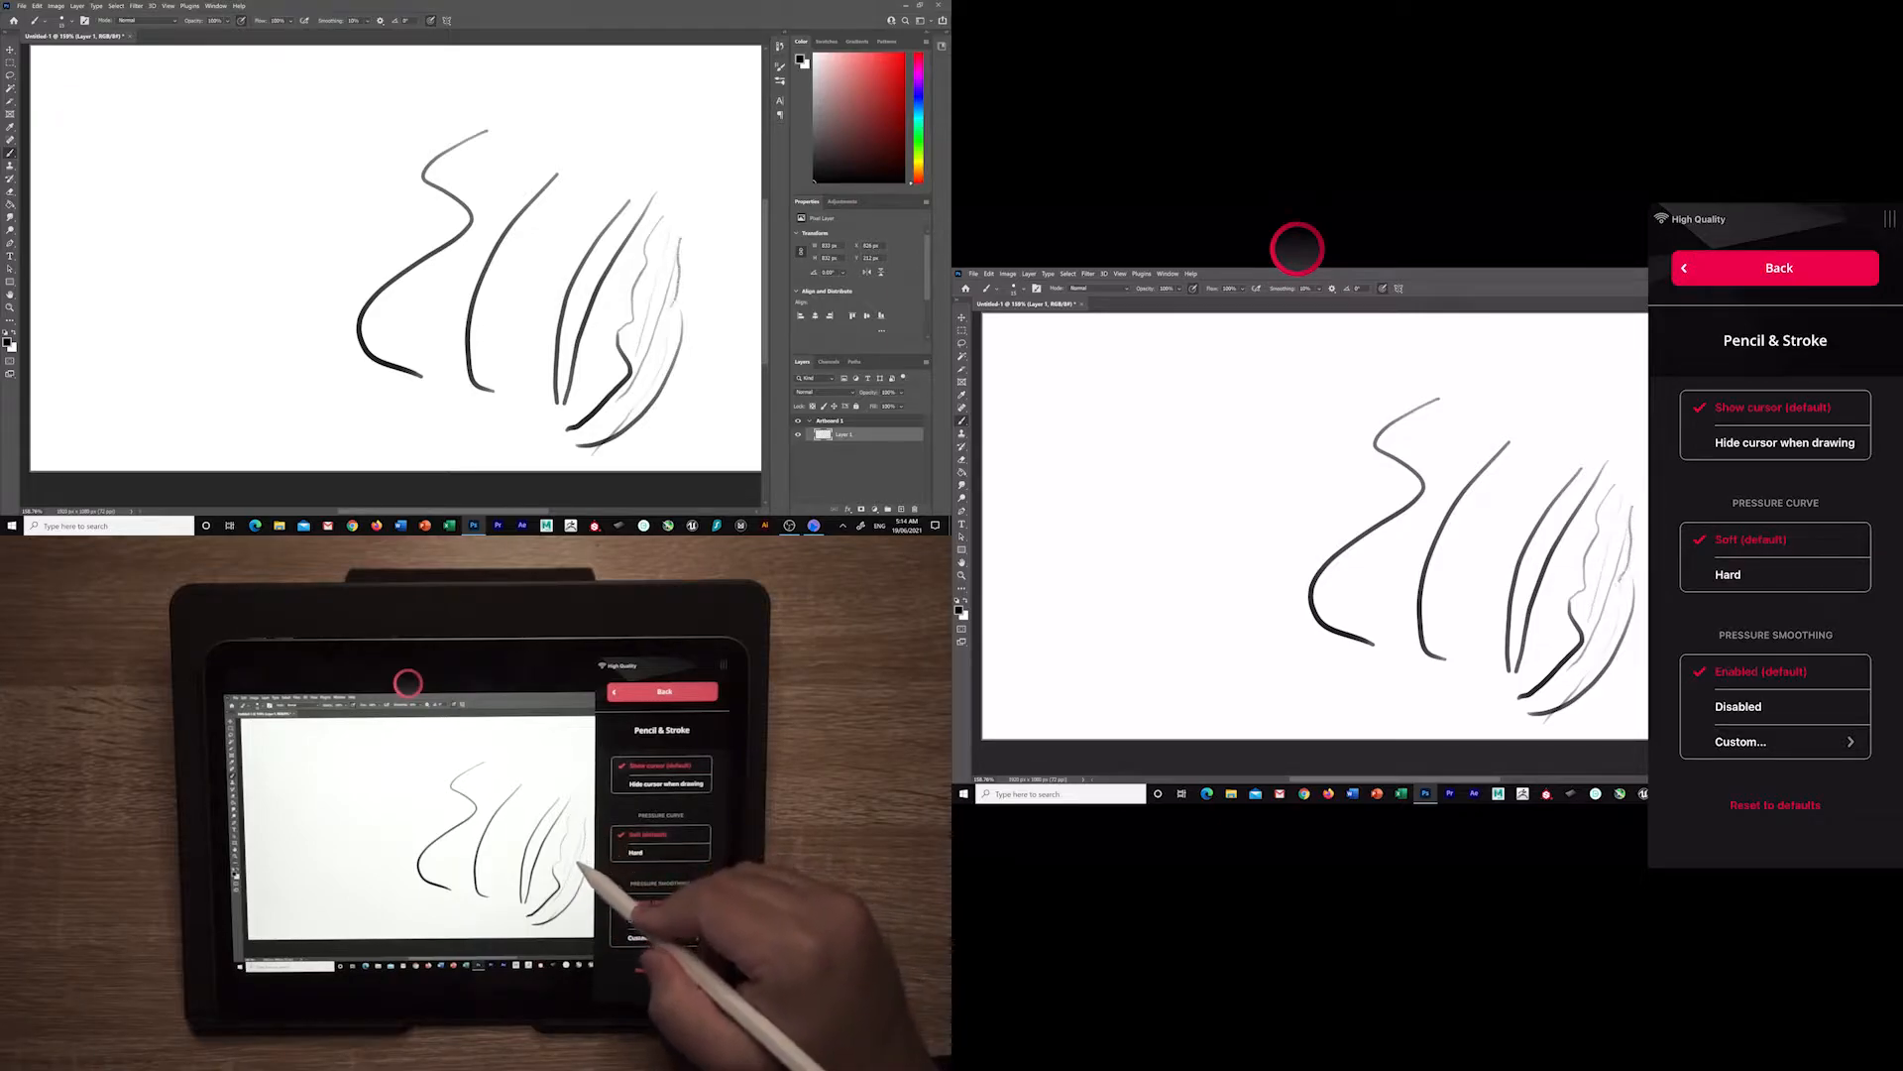
click(1727, 574)
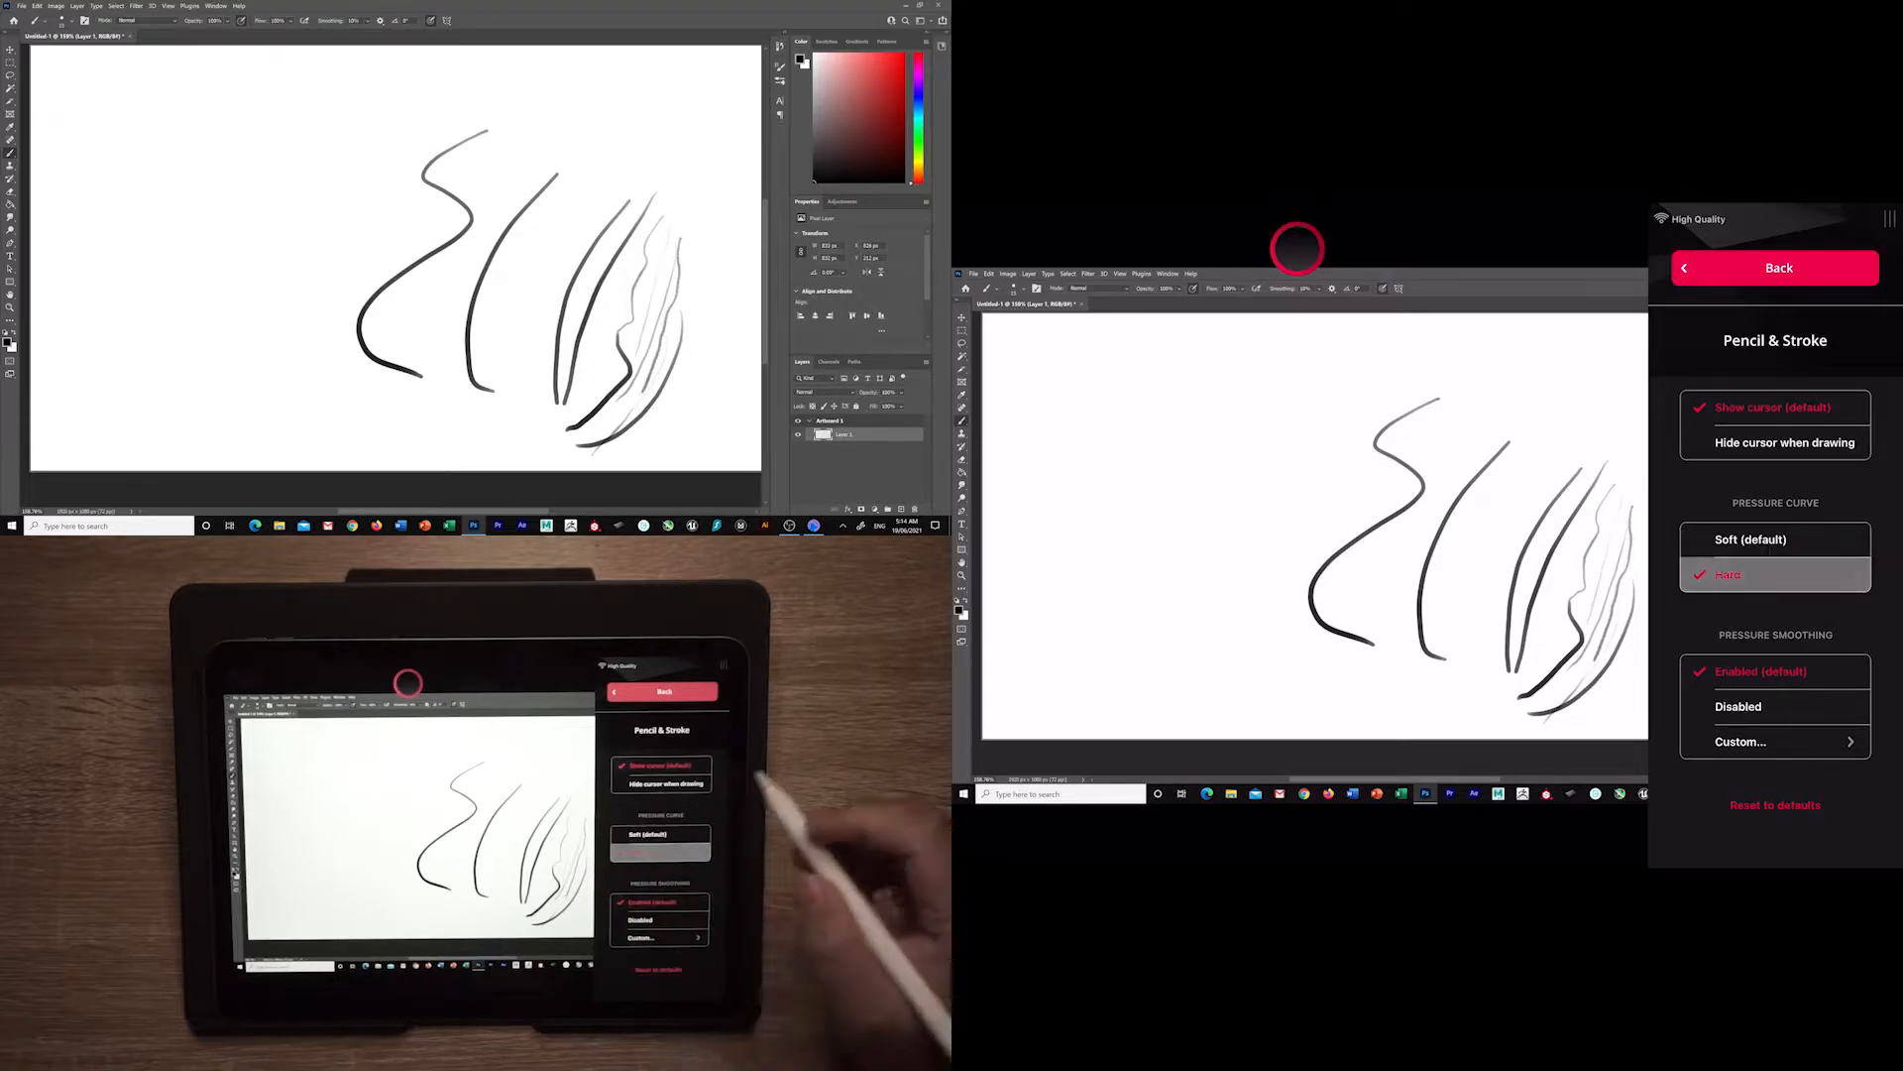
click(1774, 574)
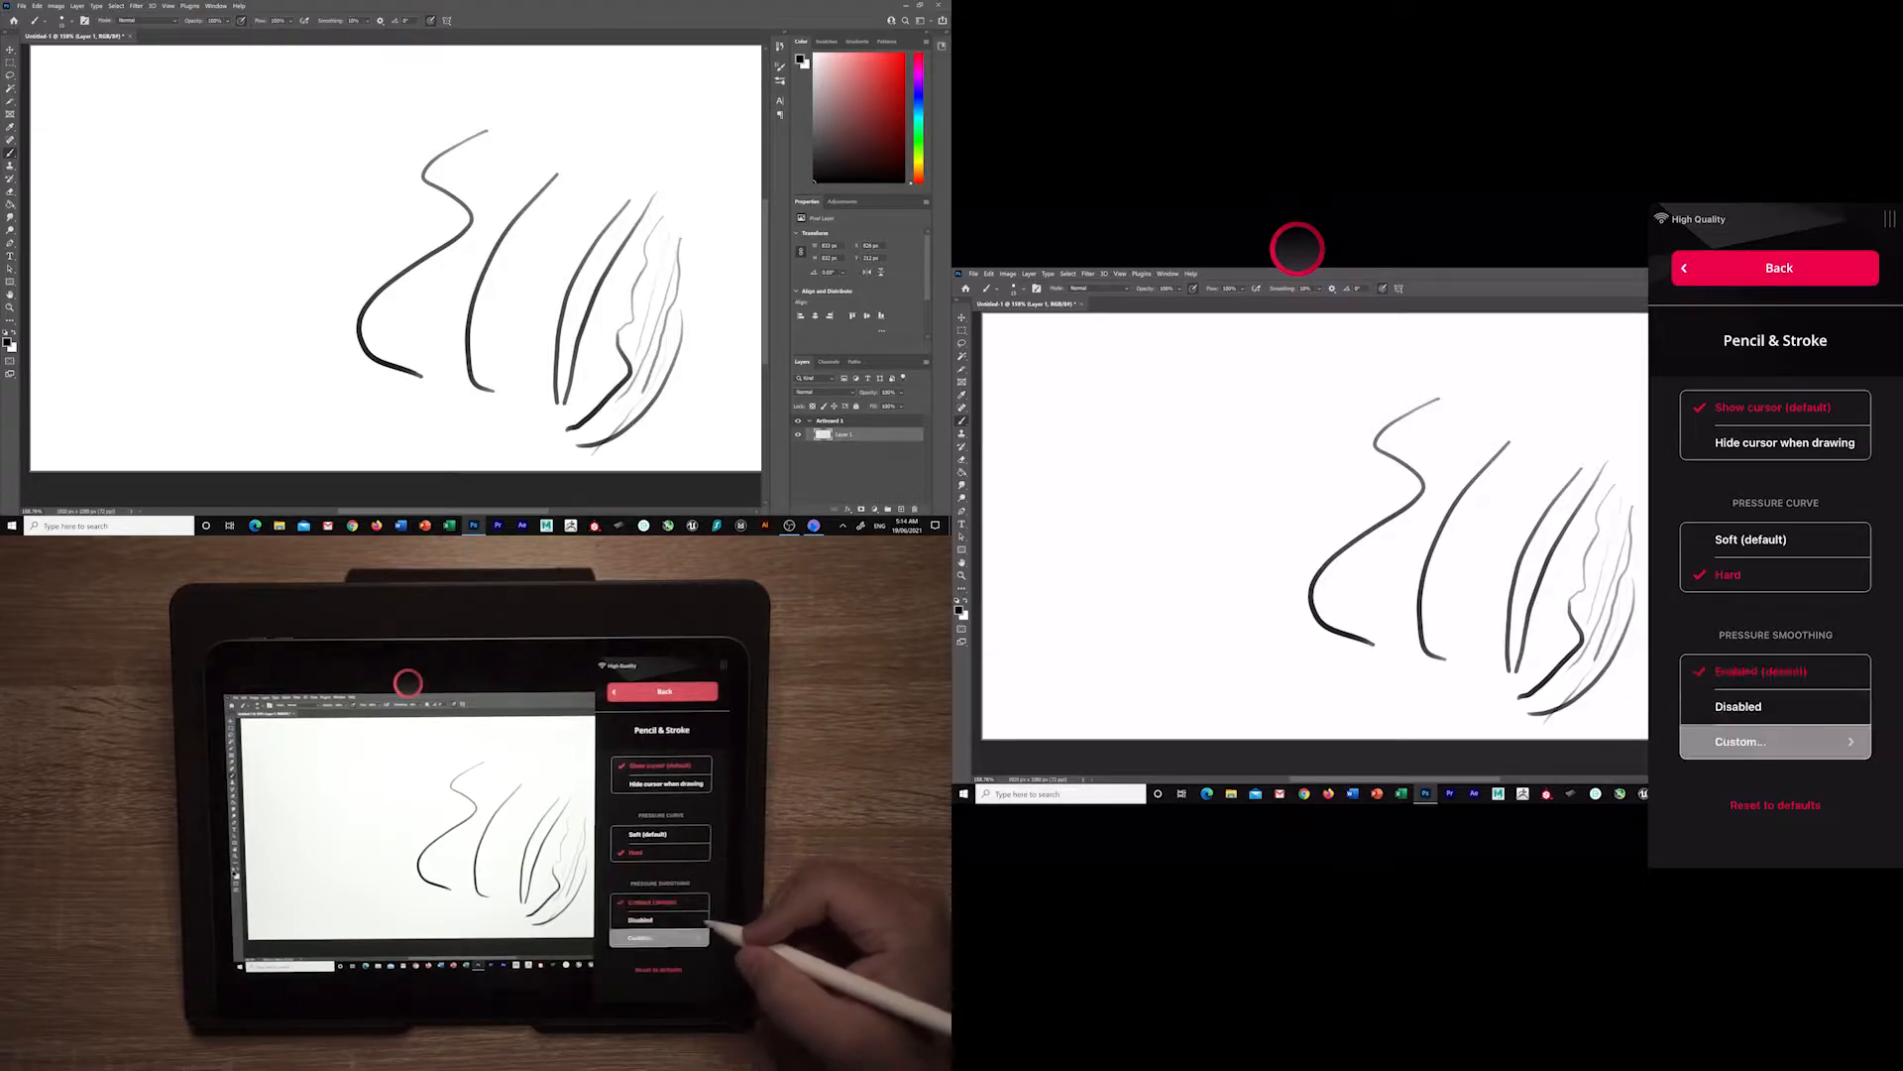
click(1738, 741)
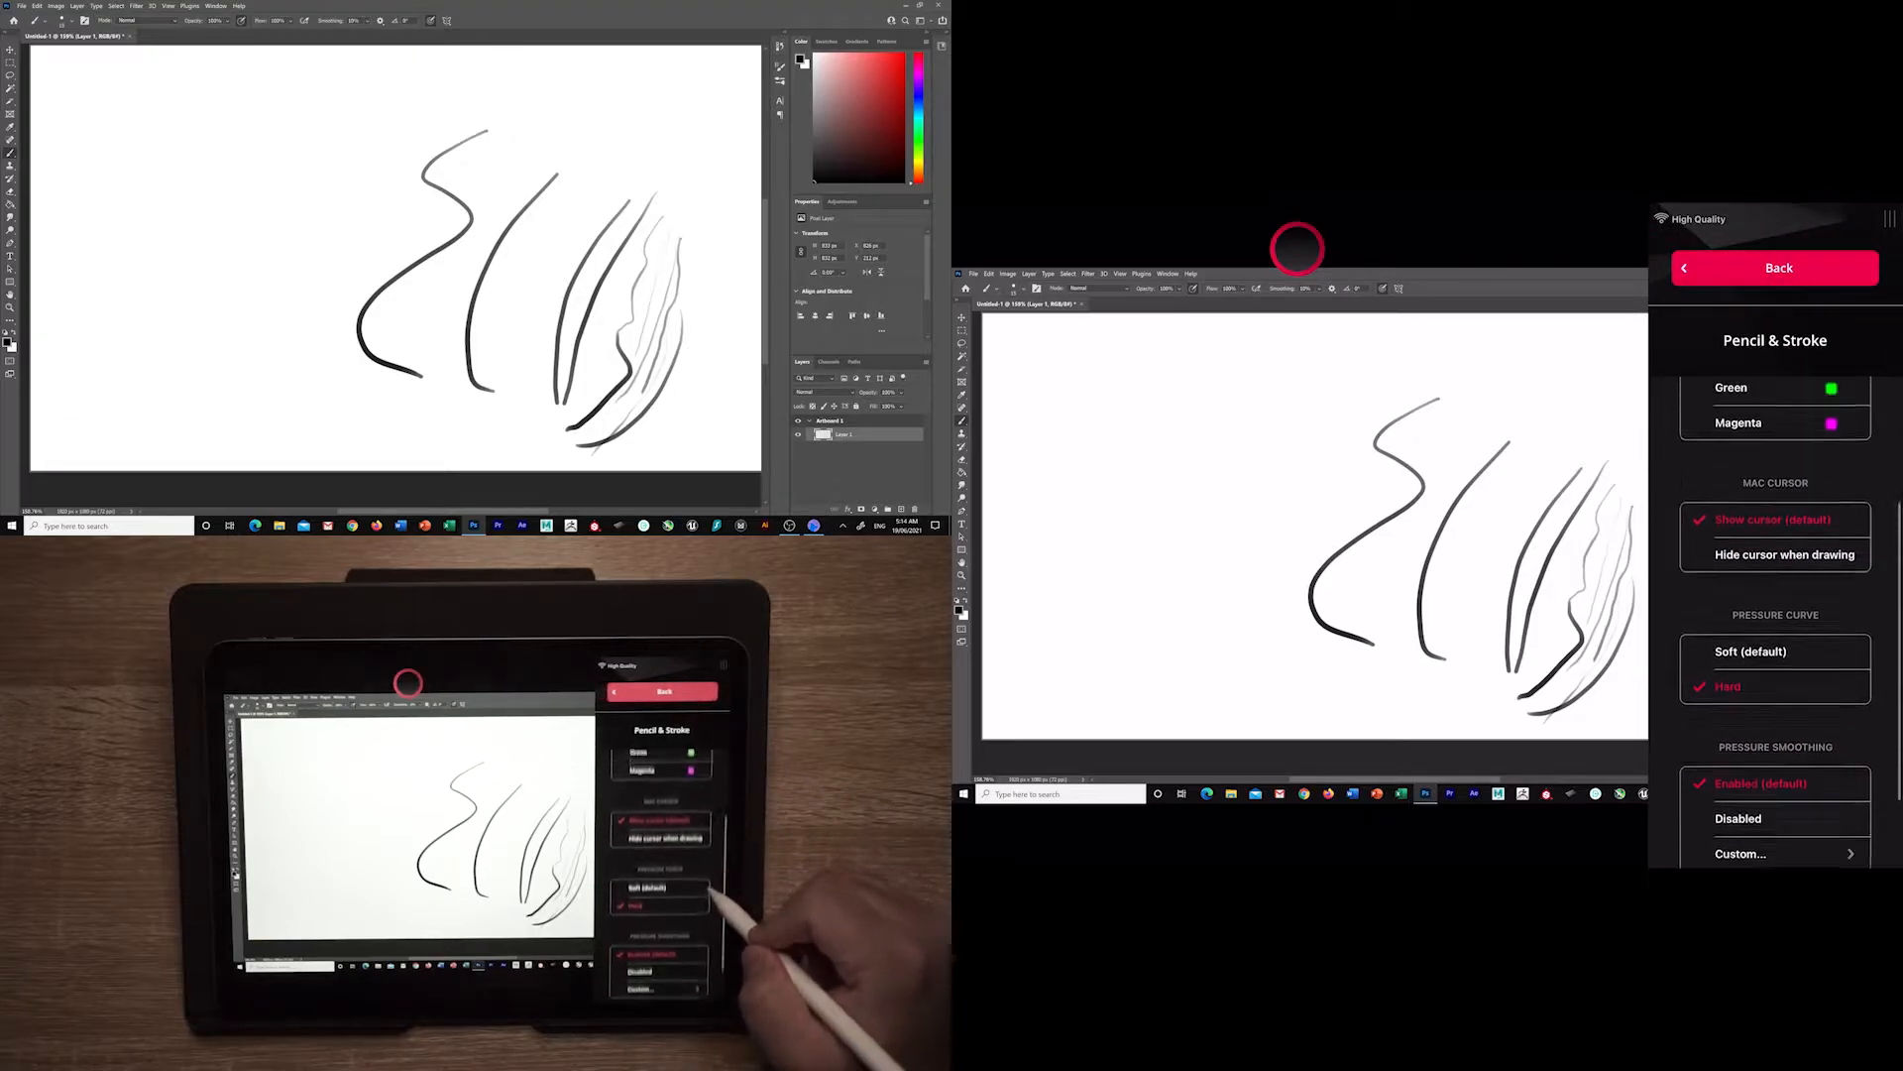
scroll(up, 3)
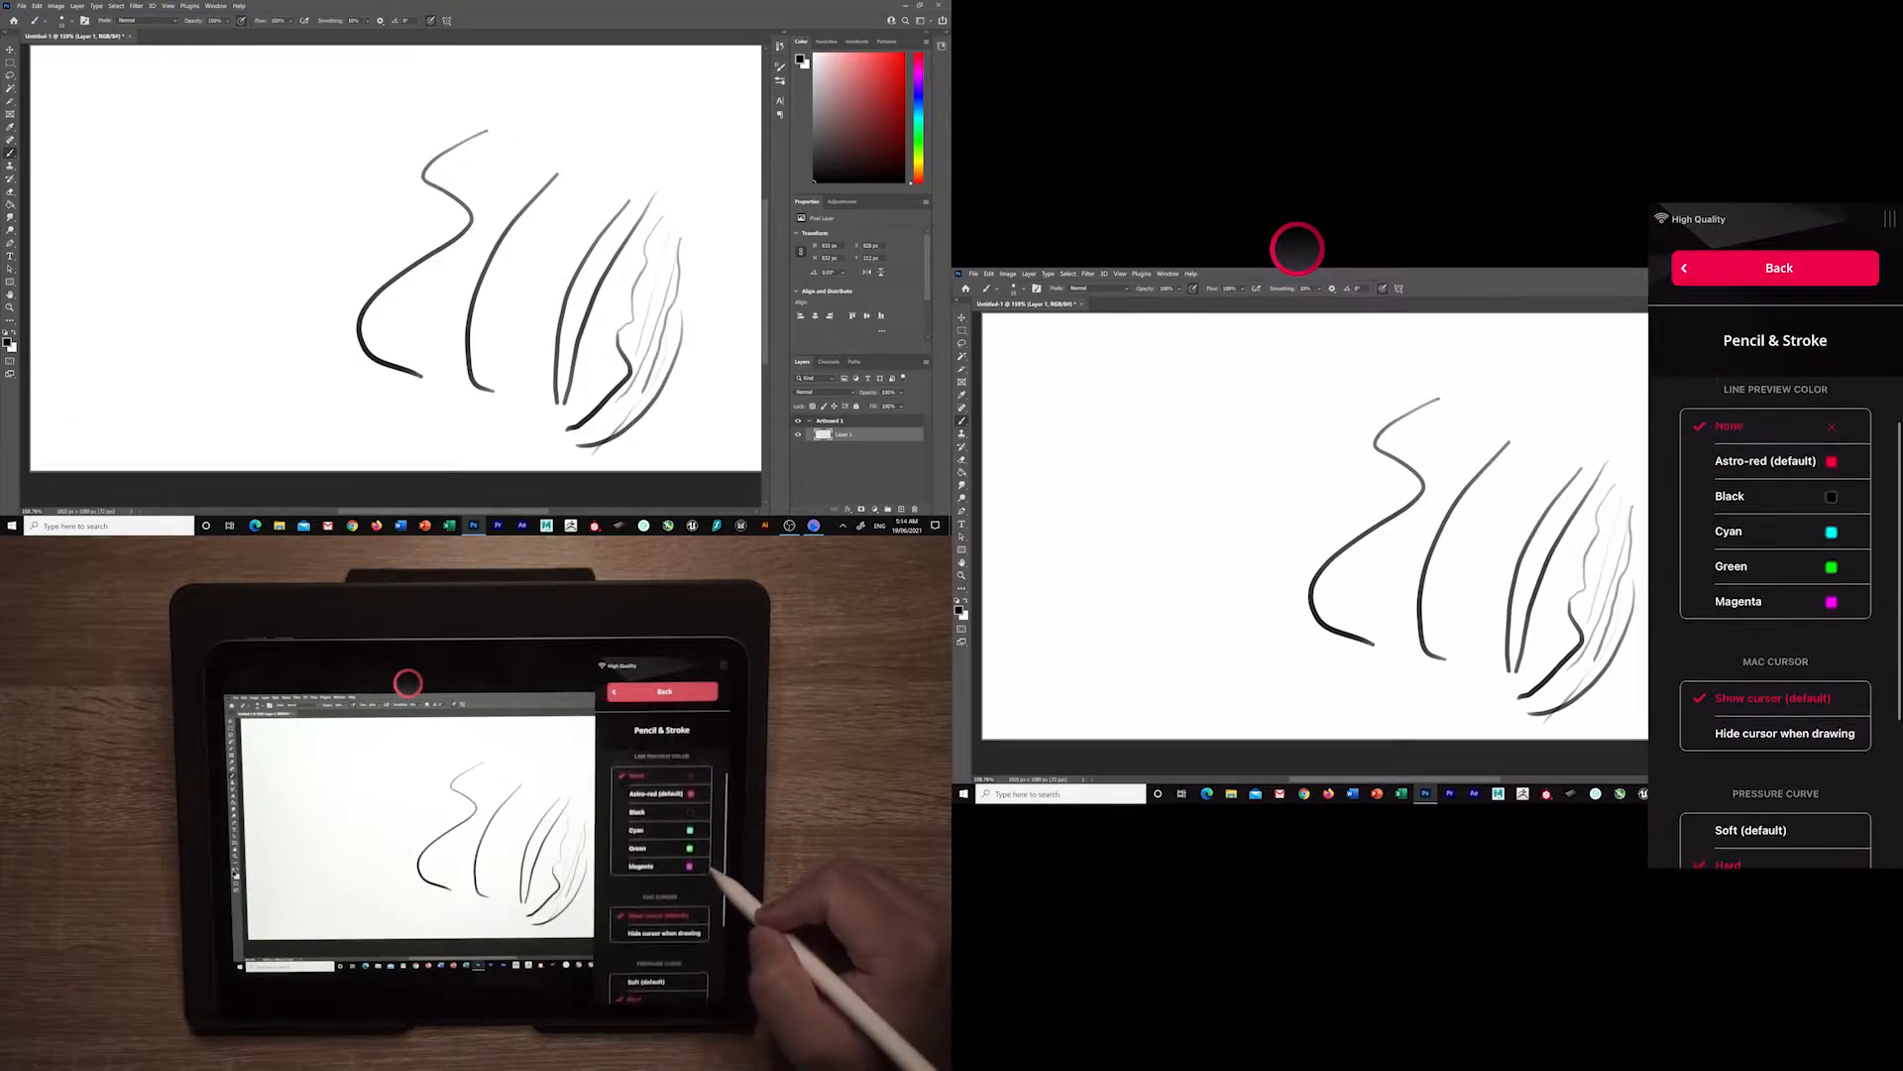
scroll(down, 3)
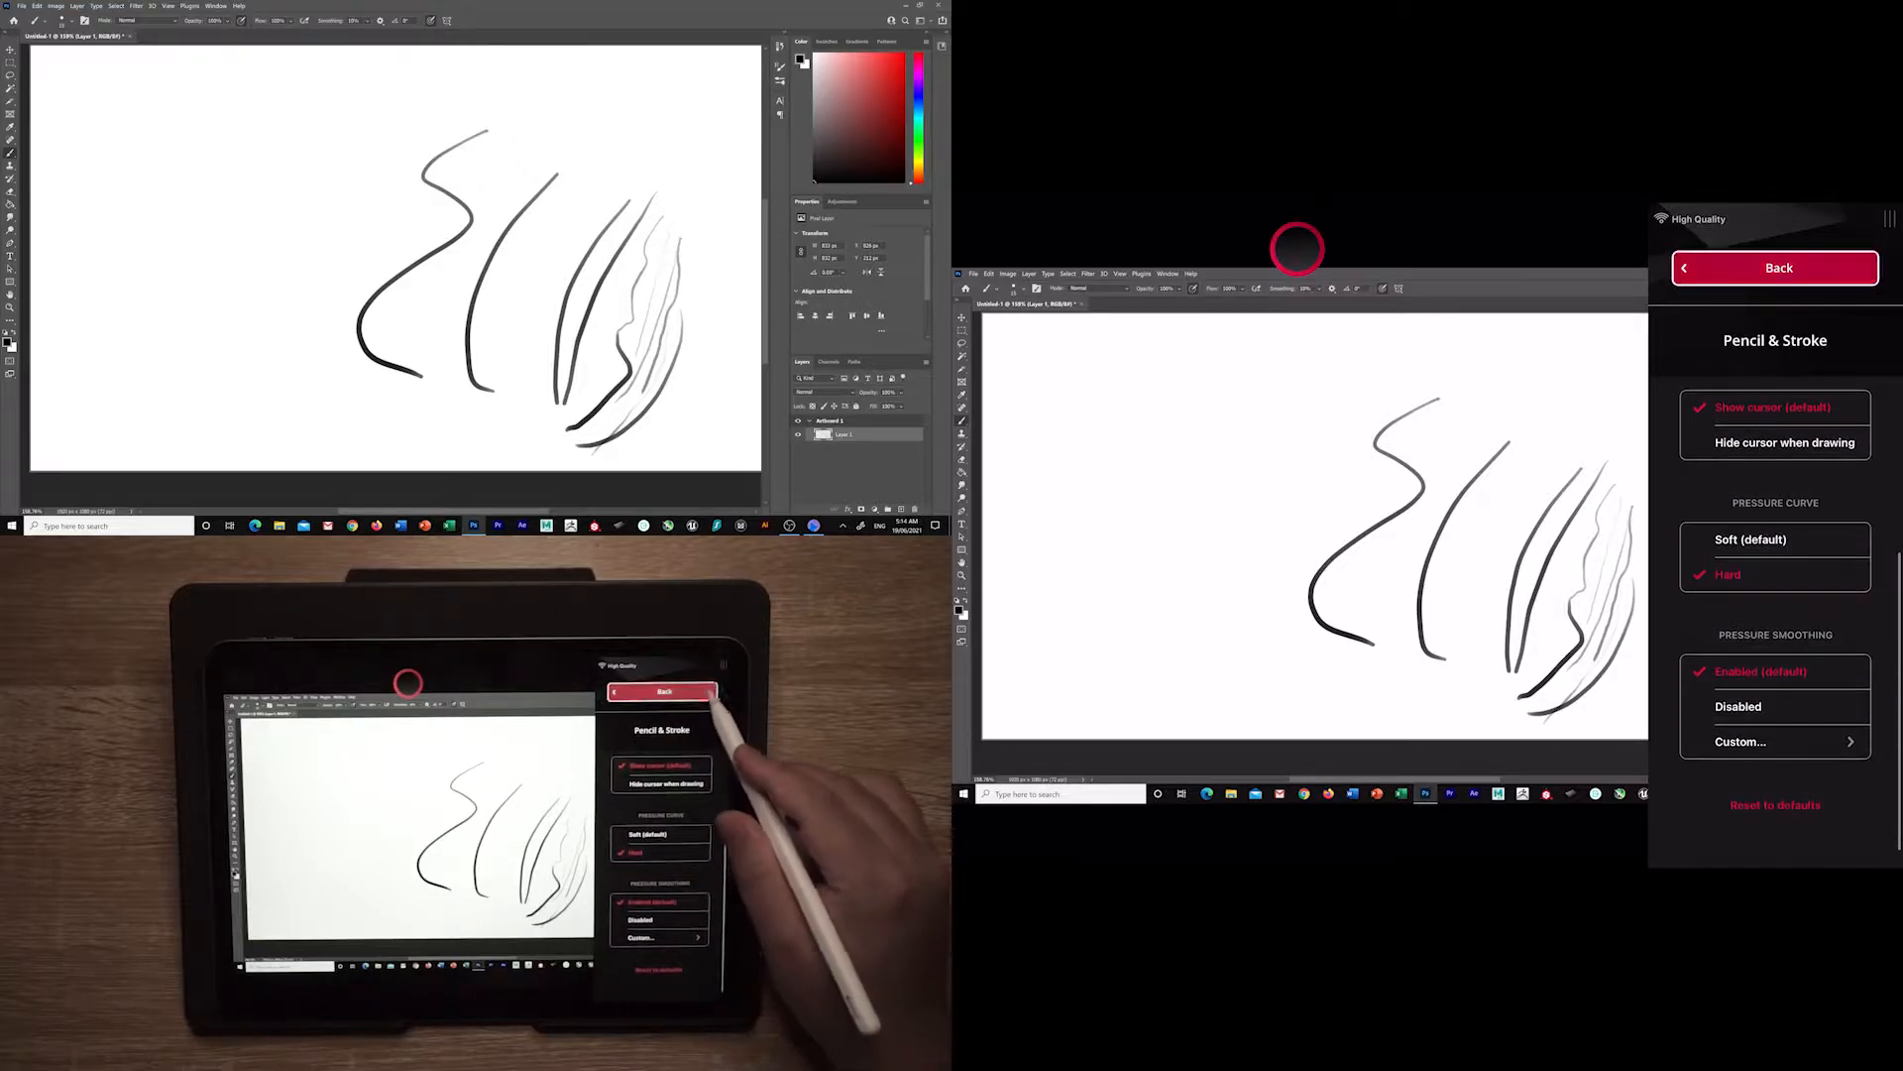
Leave Pencil & Stroke, erase the test strokes with Magic Gestures, and return to the main menu.
click(1775, 267)
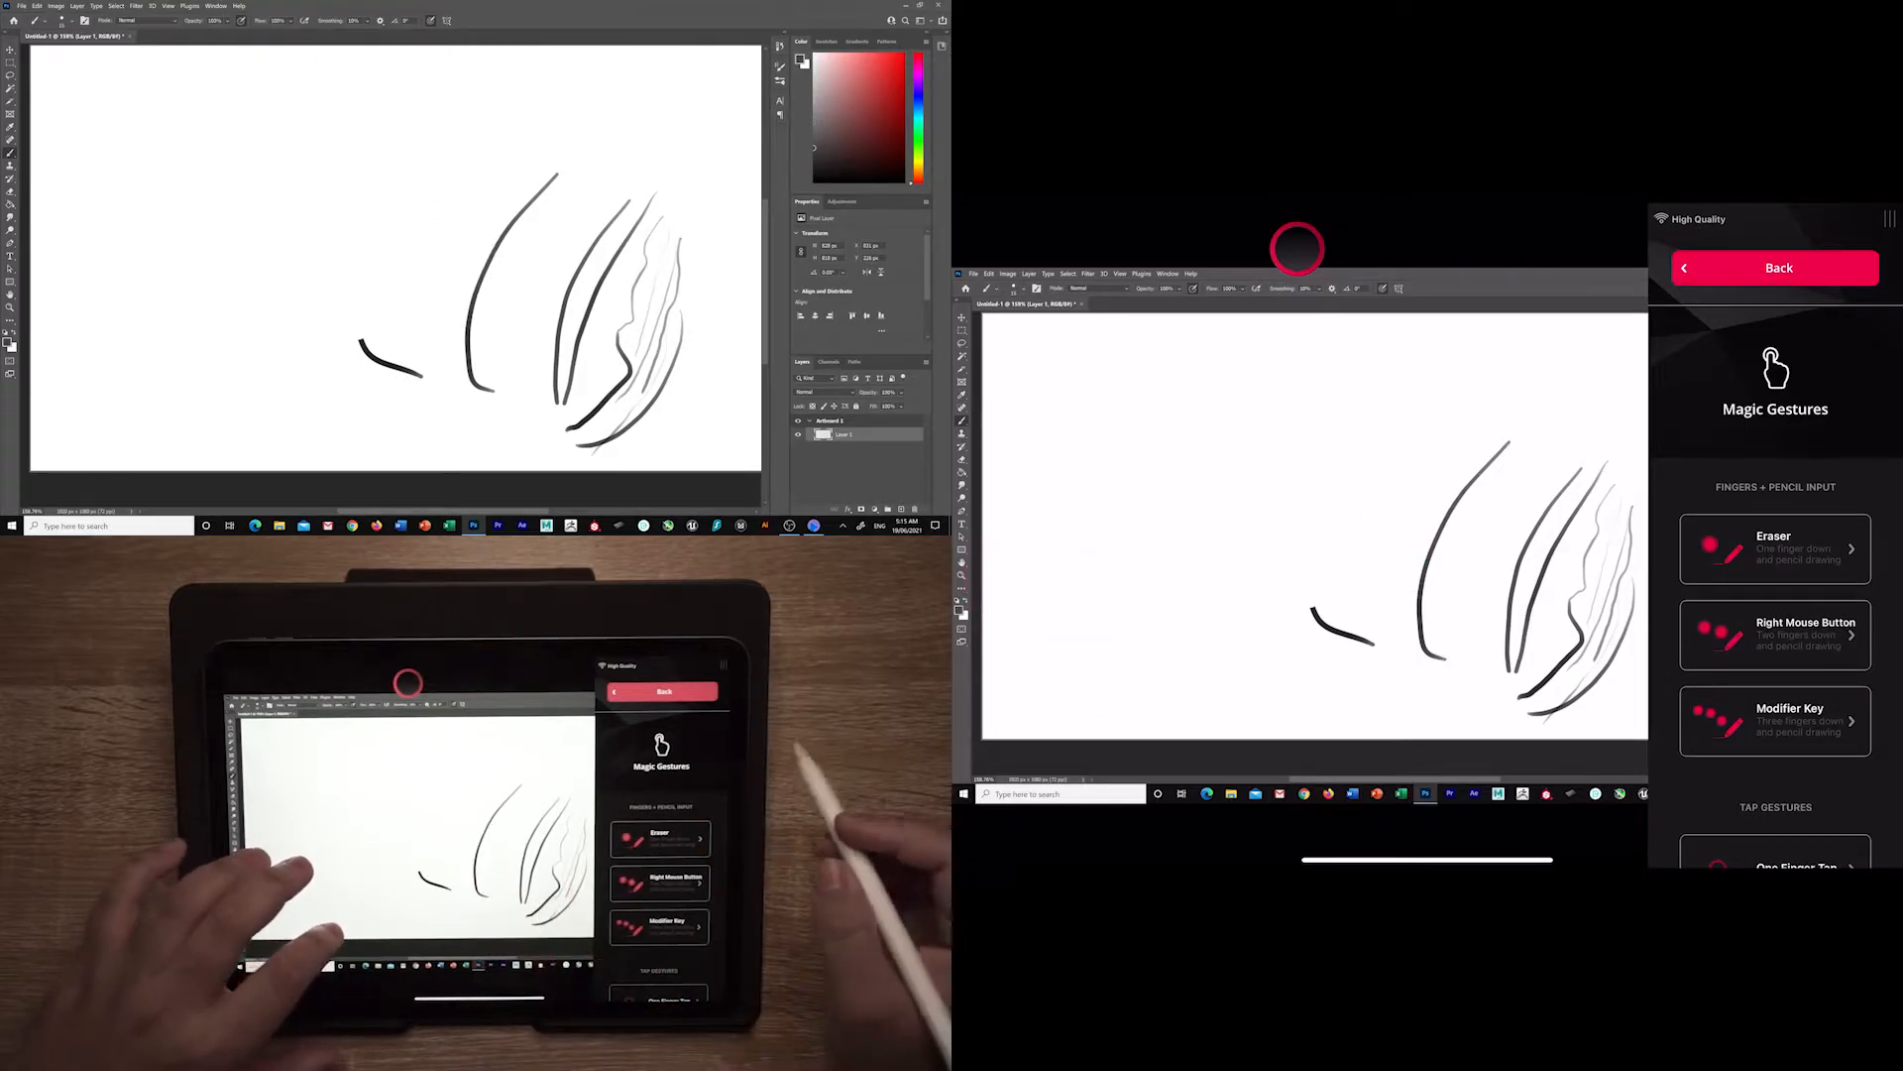
scroll(down, 3)
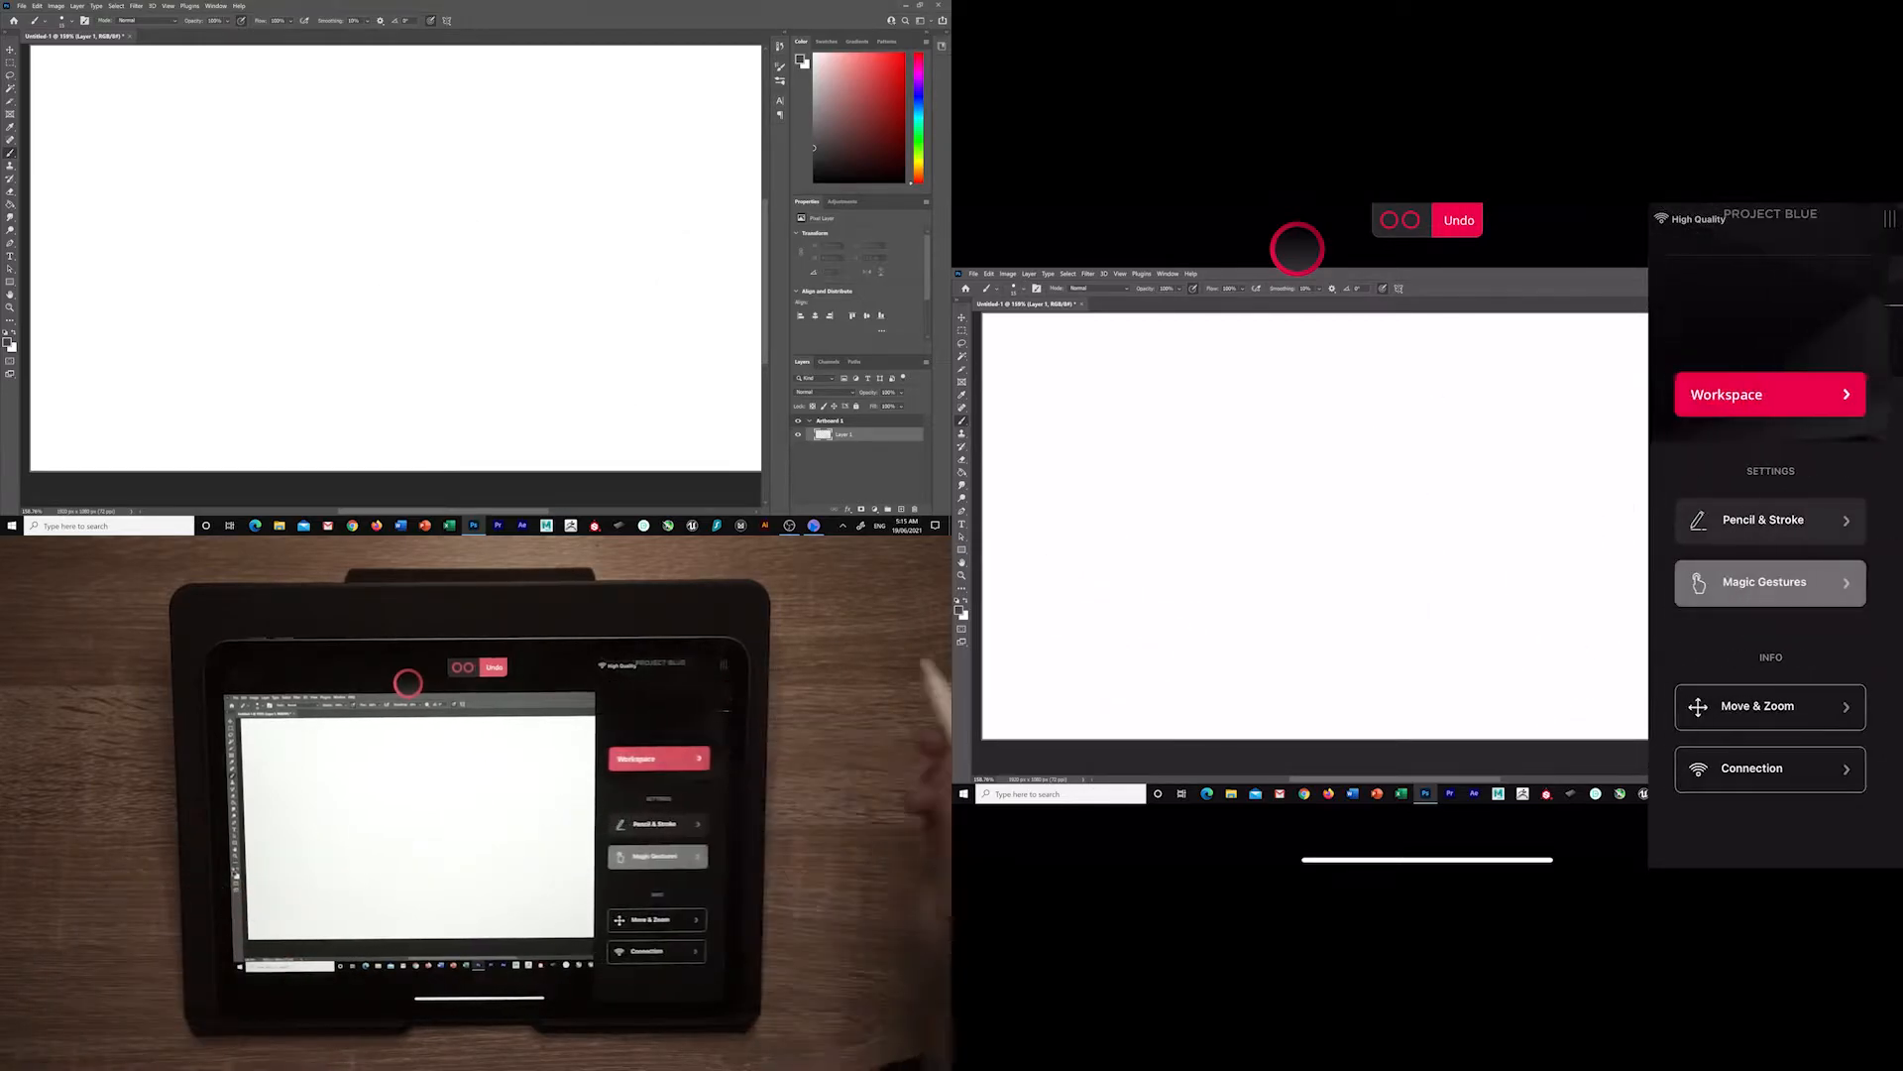
Enter Move & Zoom mode to pan and zoom, then exit to the main menu.
click(1756, 705)
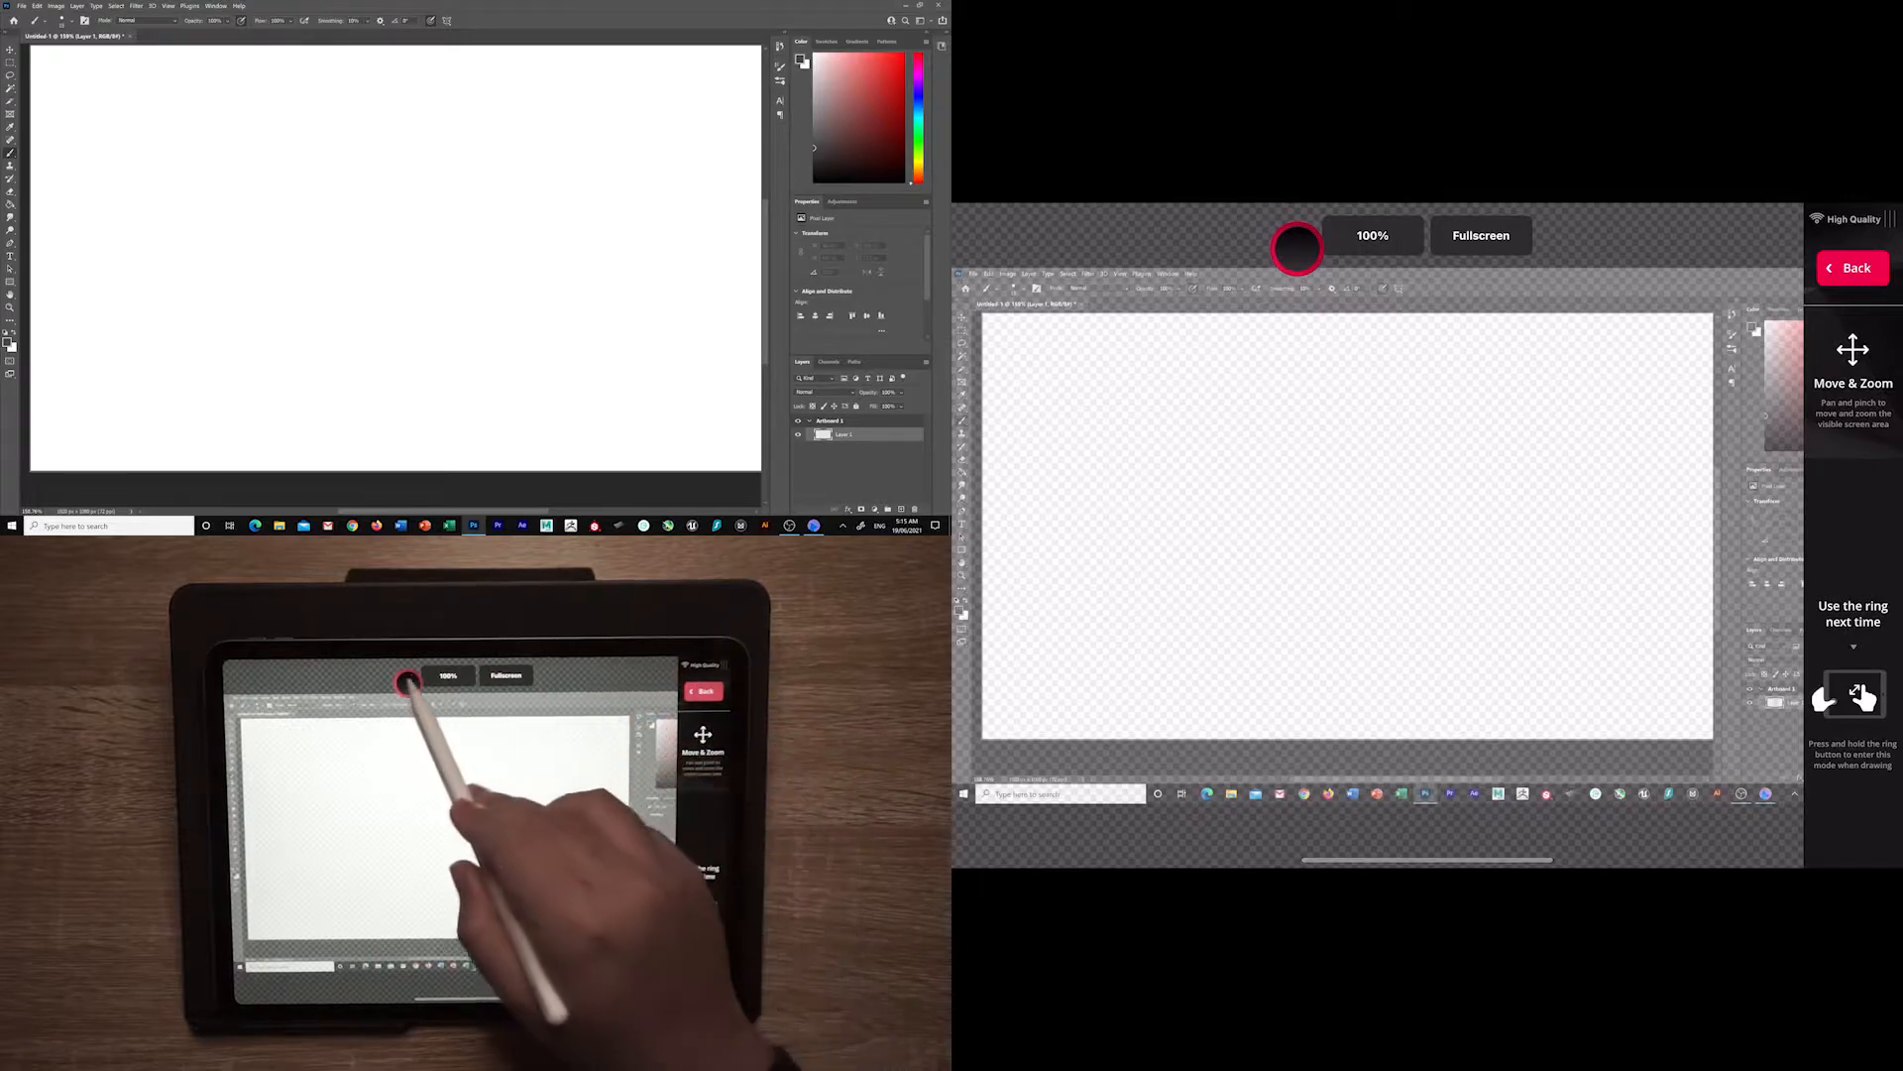
click(1854, 267)
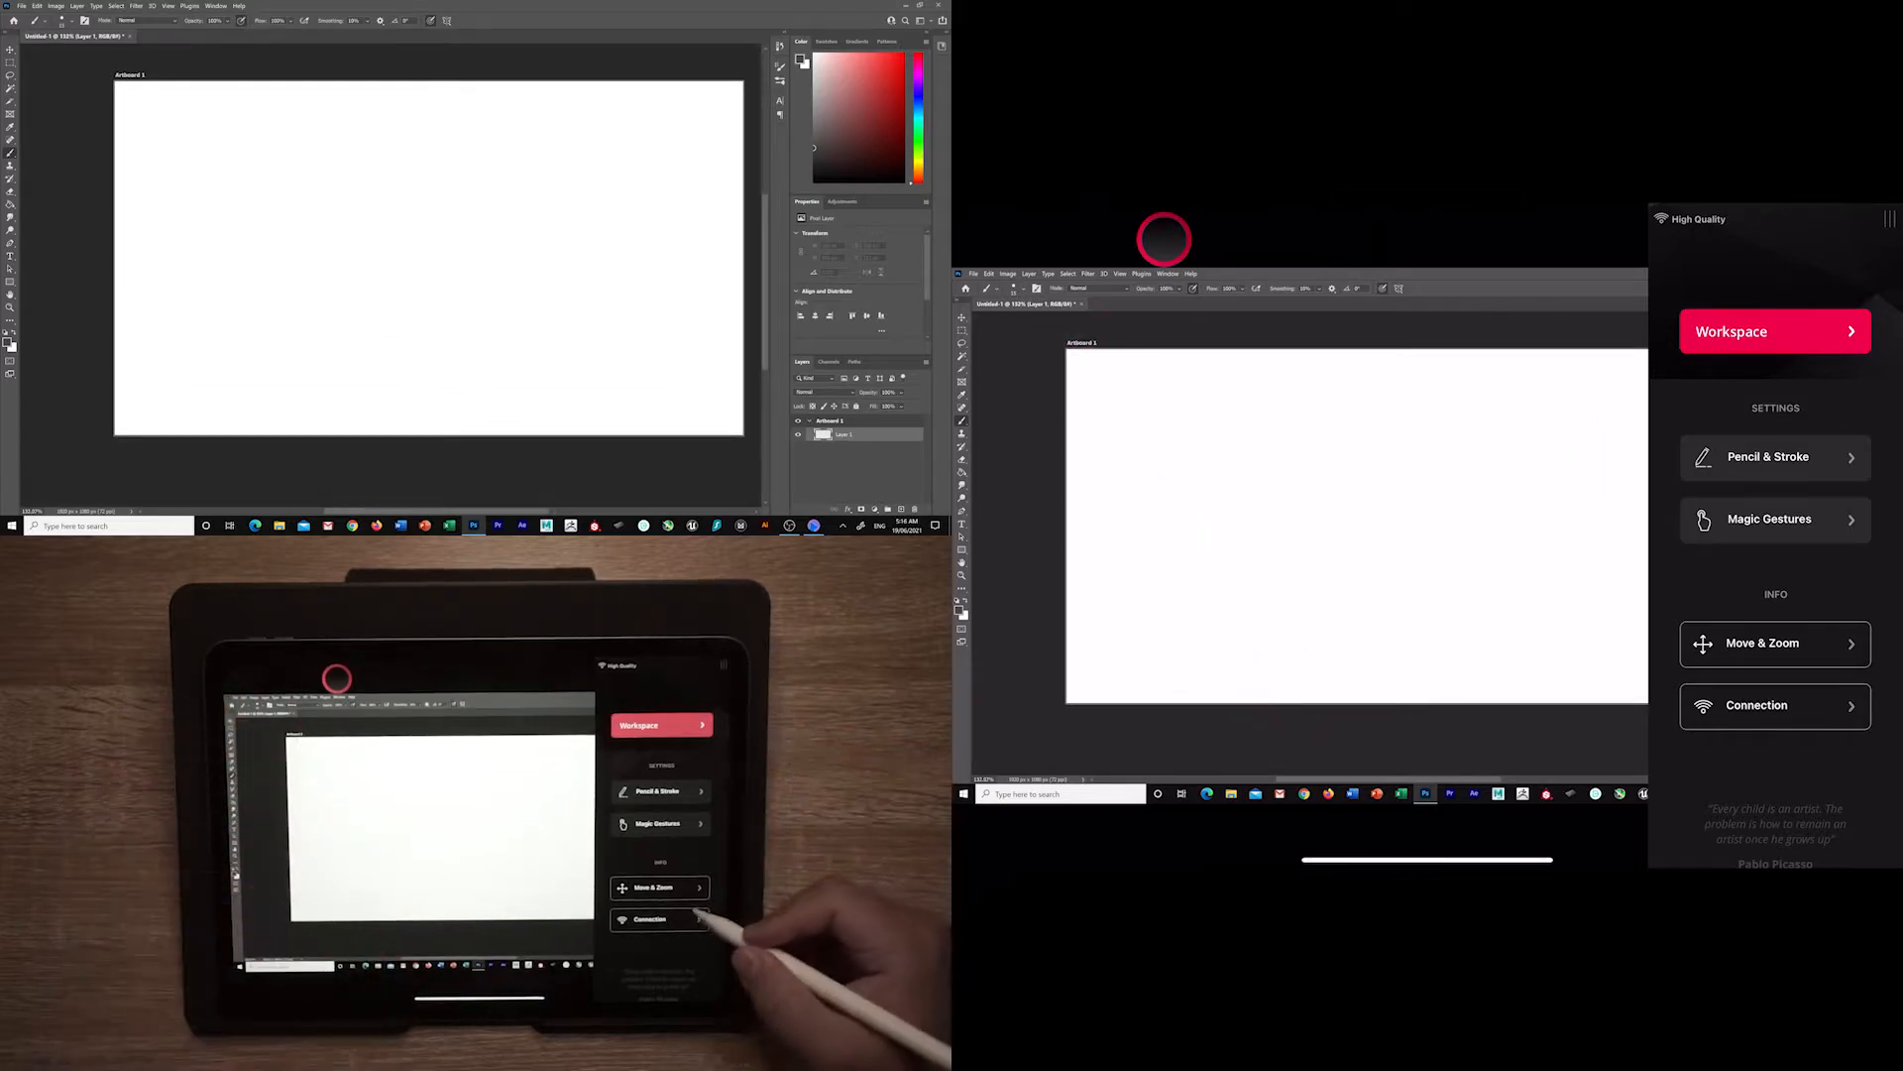
View the high-quality Wi-Fi Connection page, then hide the sidebar for full-screen mirroring.
click(1774, 705)
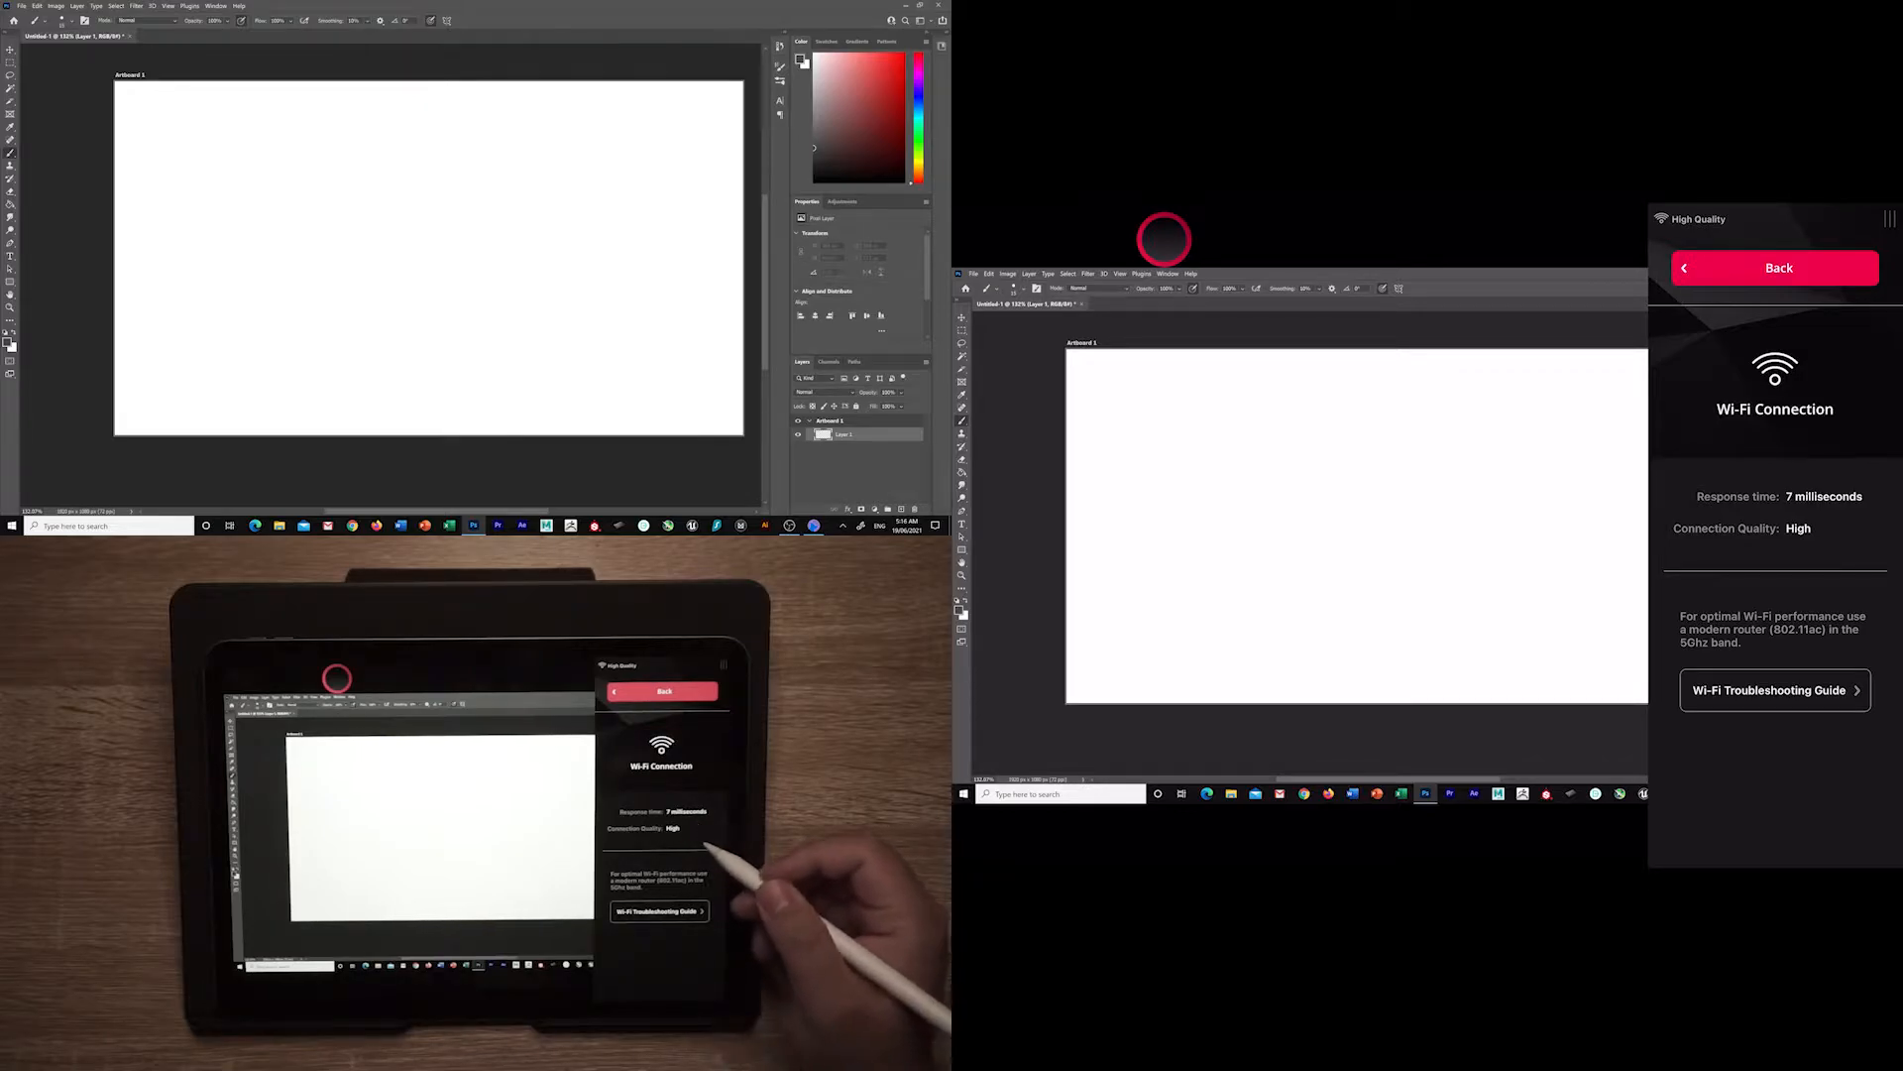
mouse_move(729, 850)
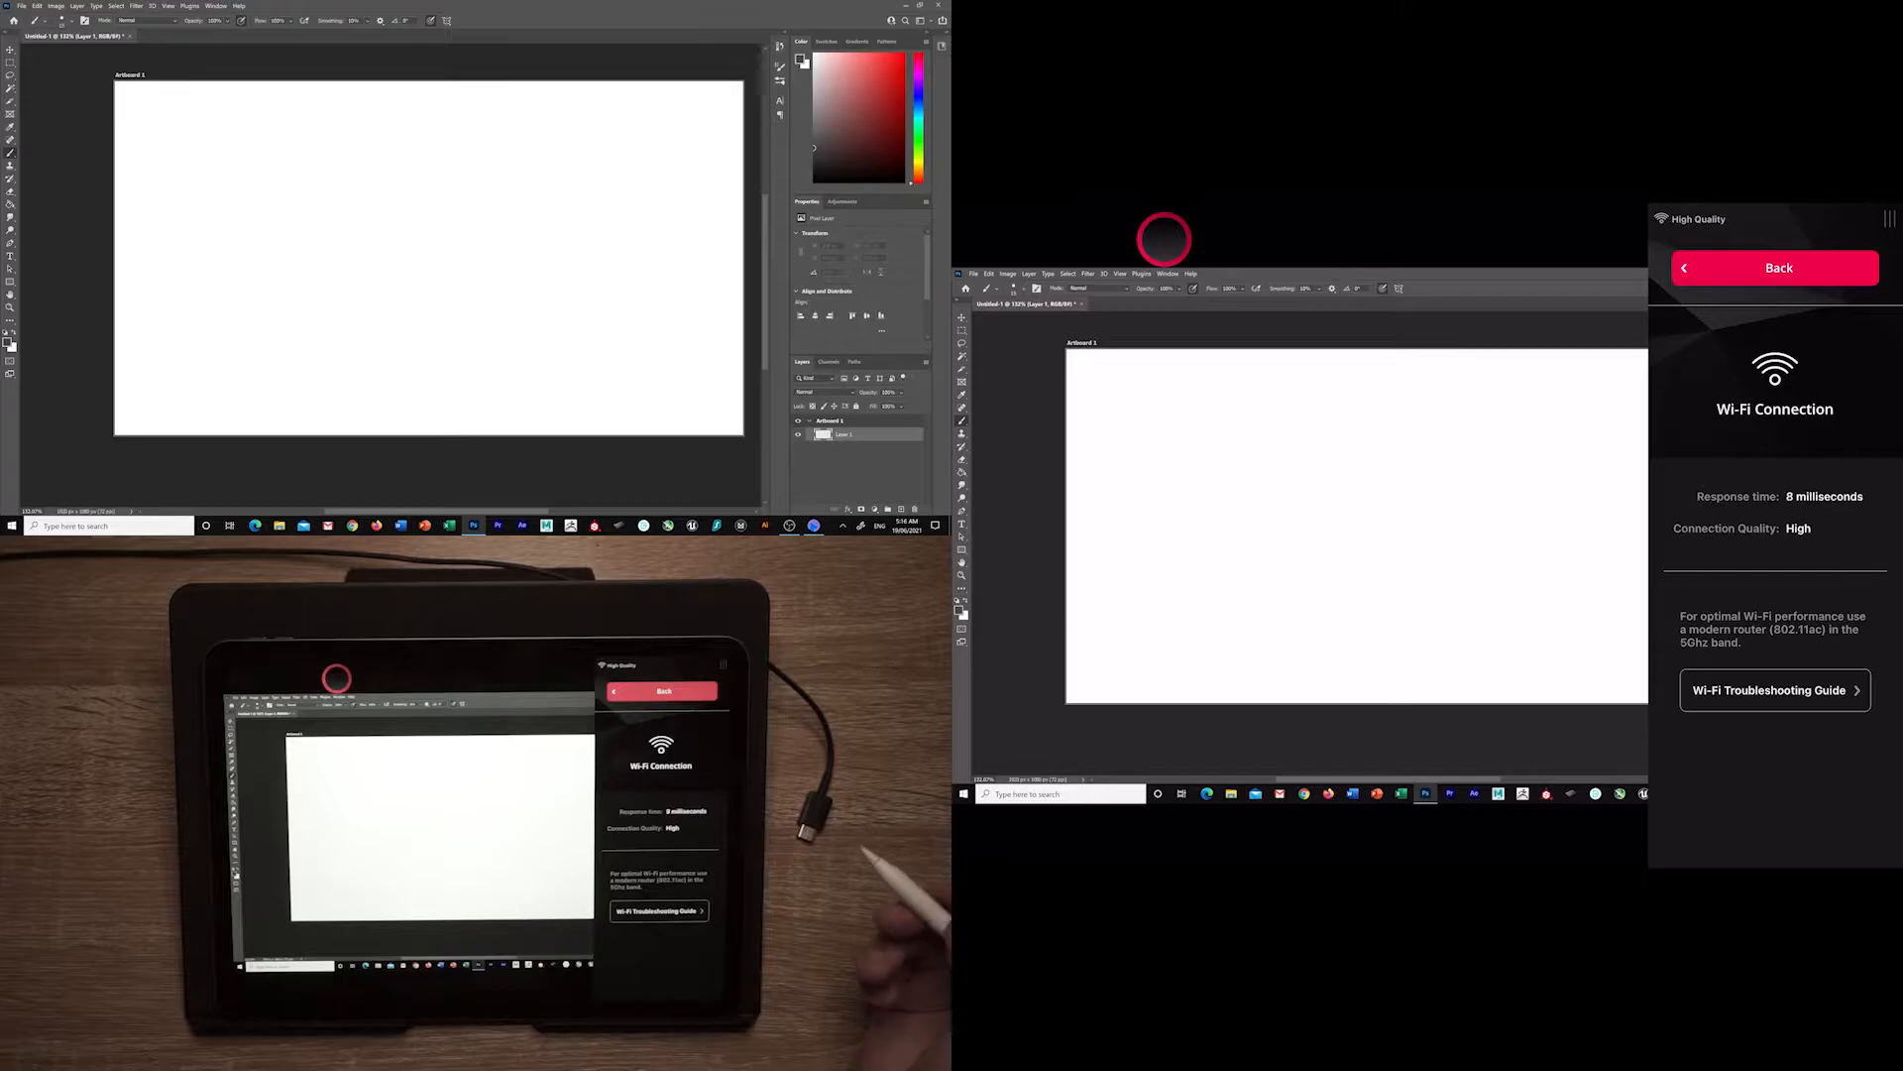
click(1774, 266)
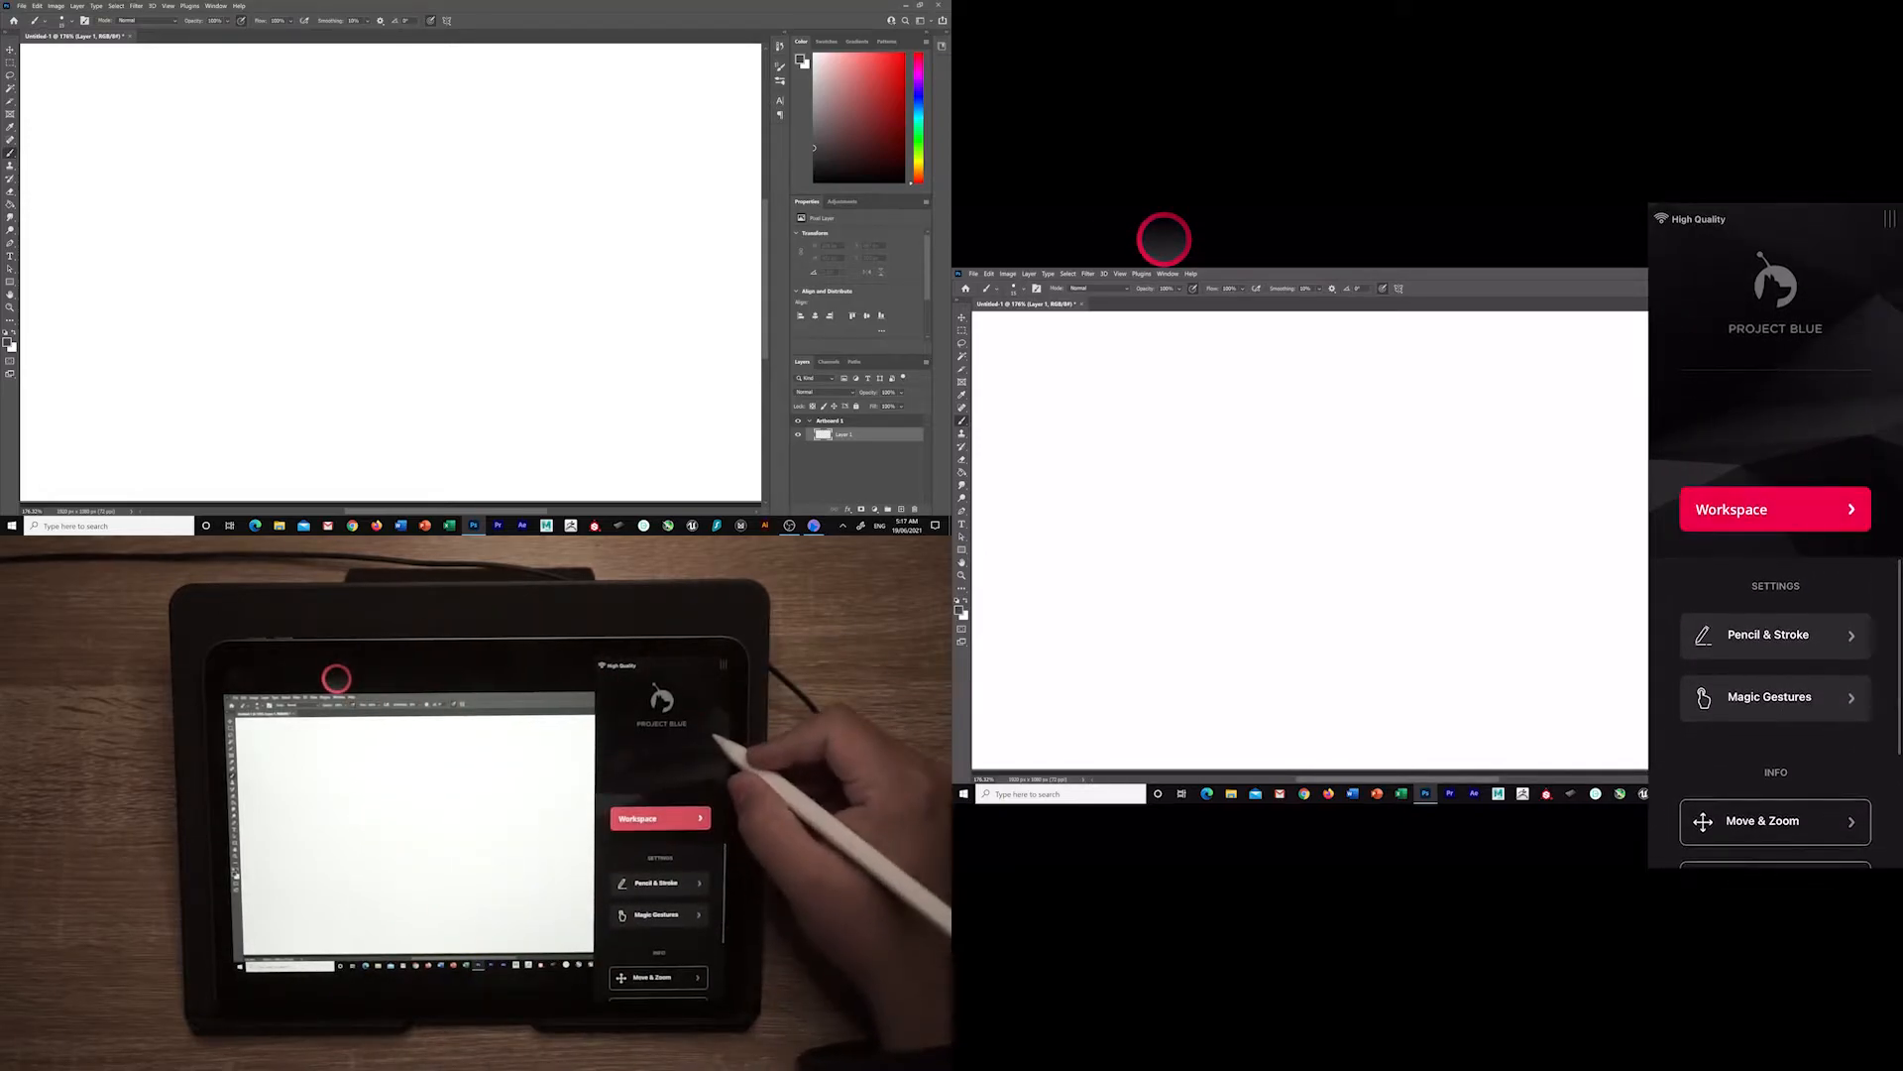
click(1773, 633)
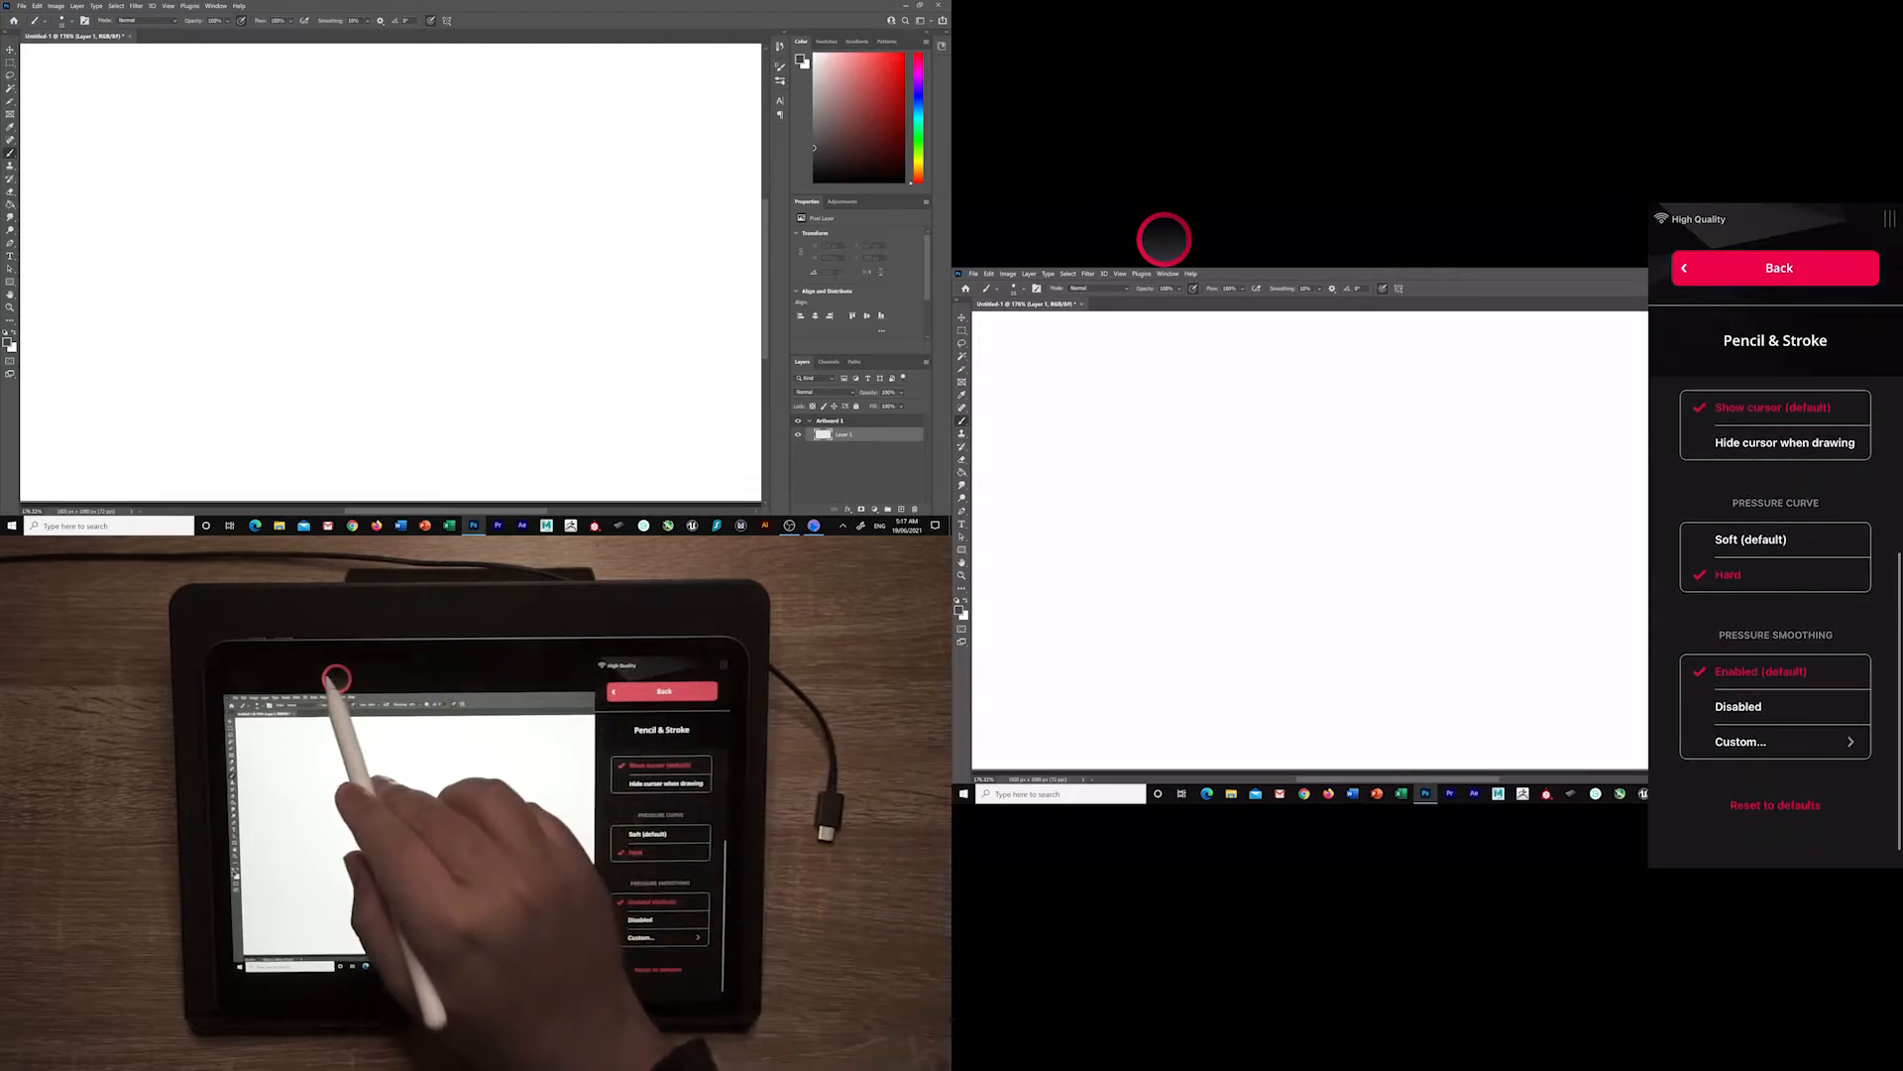
click(1779, 267)
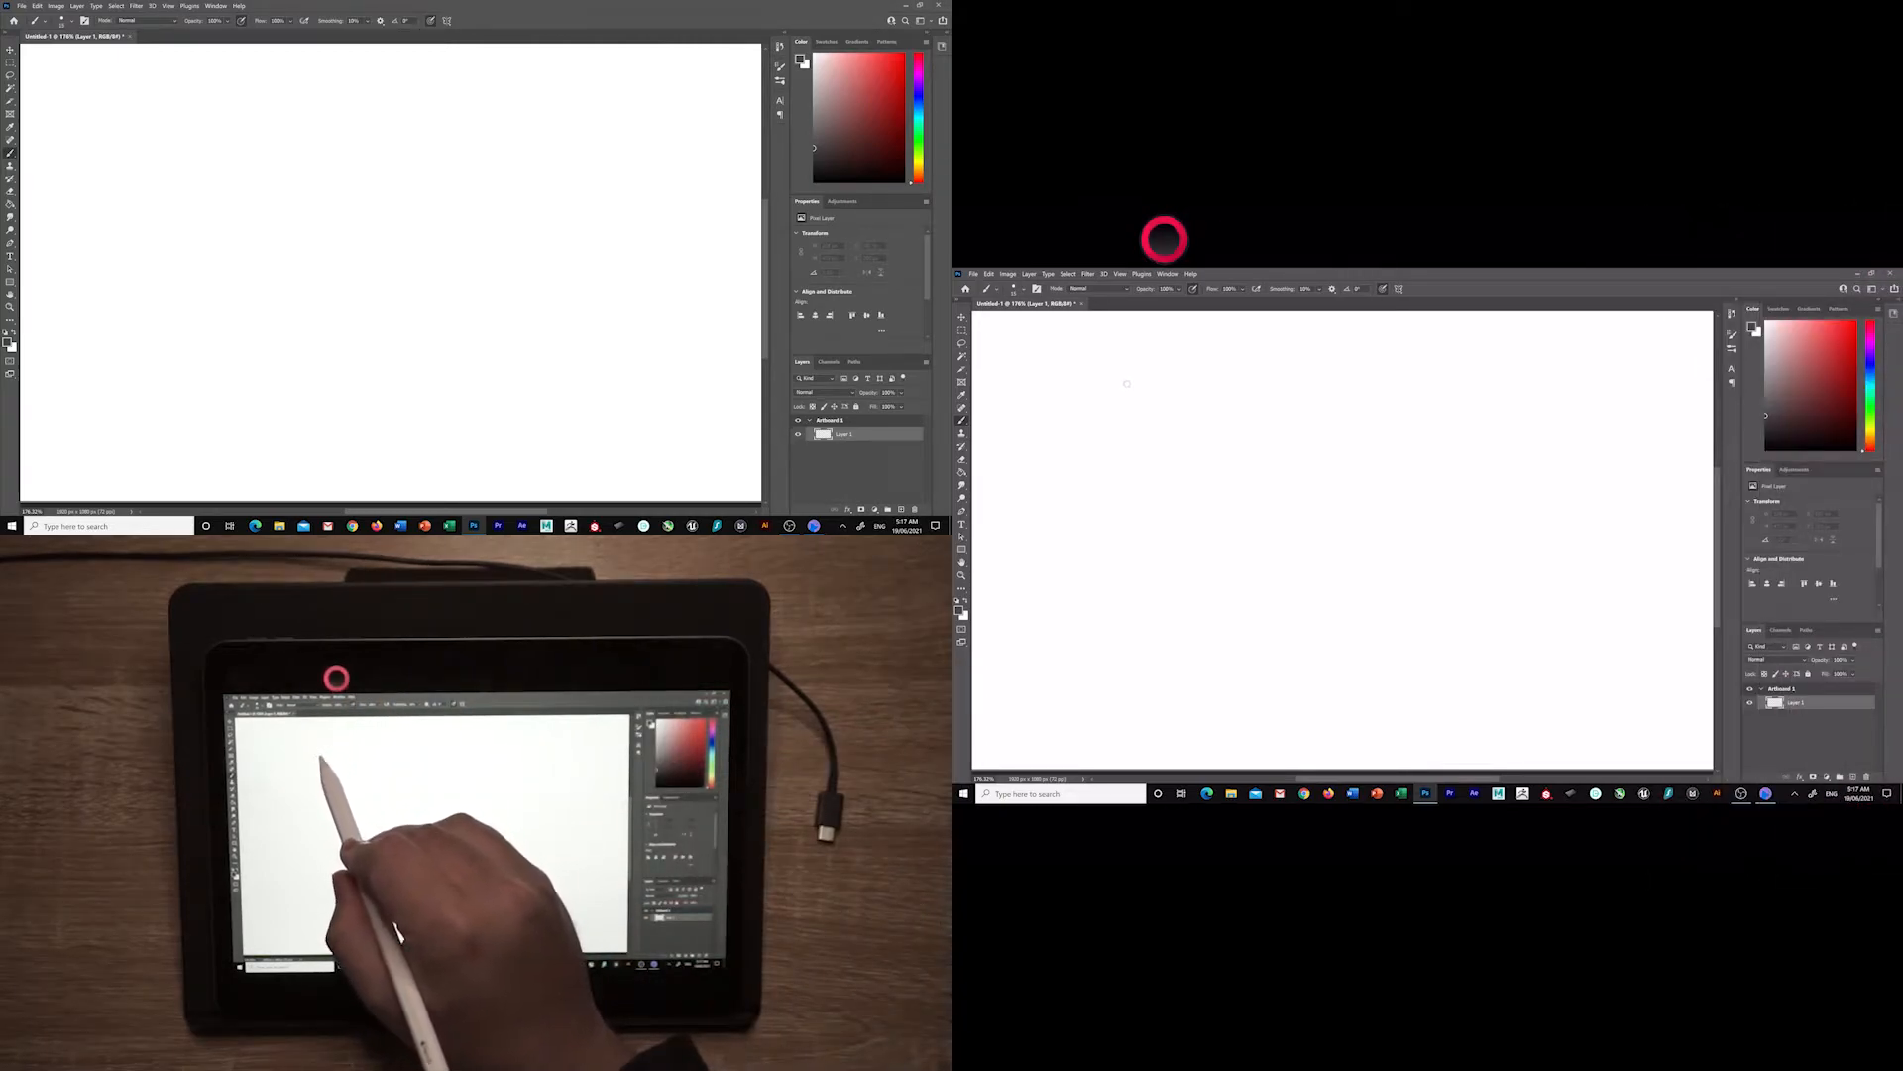
Draw a wavy stroke, undo the strokes, then draw a long horizontal line.
drag(182, 121, 243, 243)
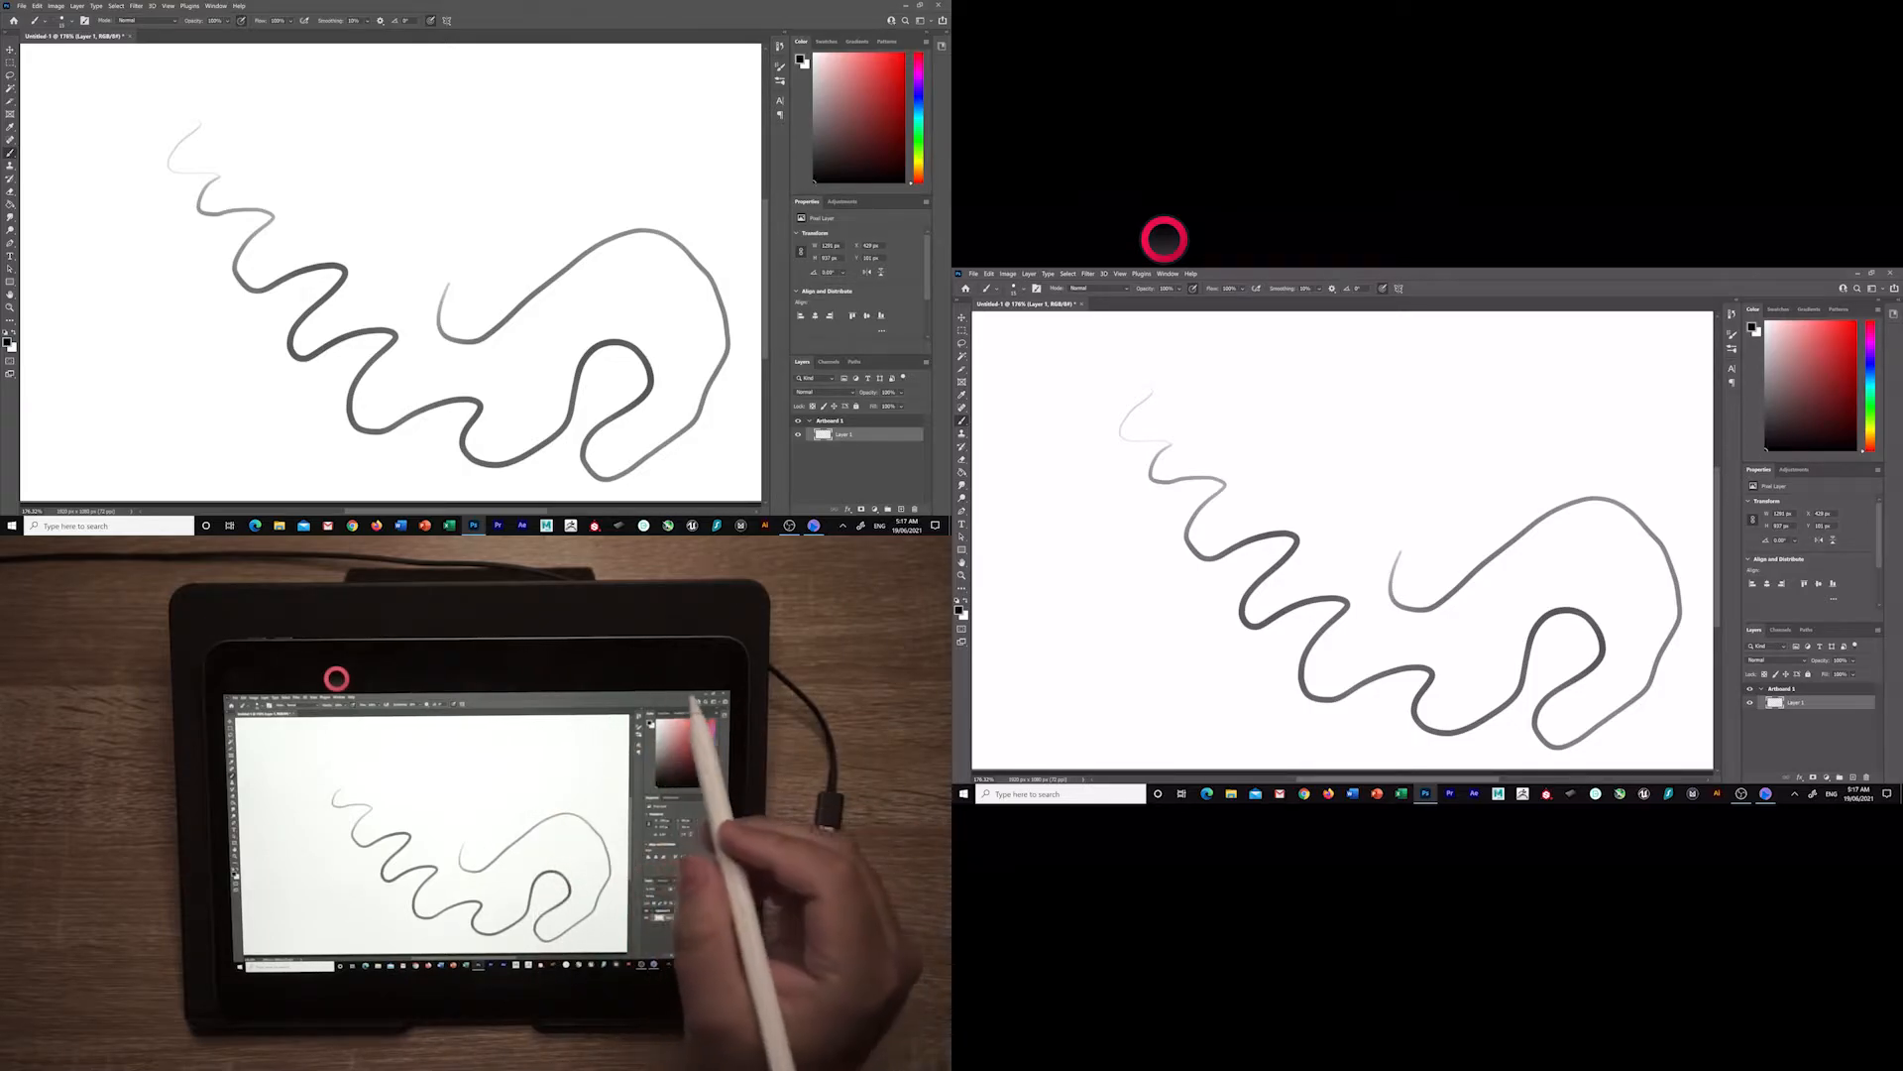
key(ctrl+z)
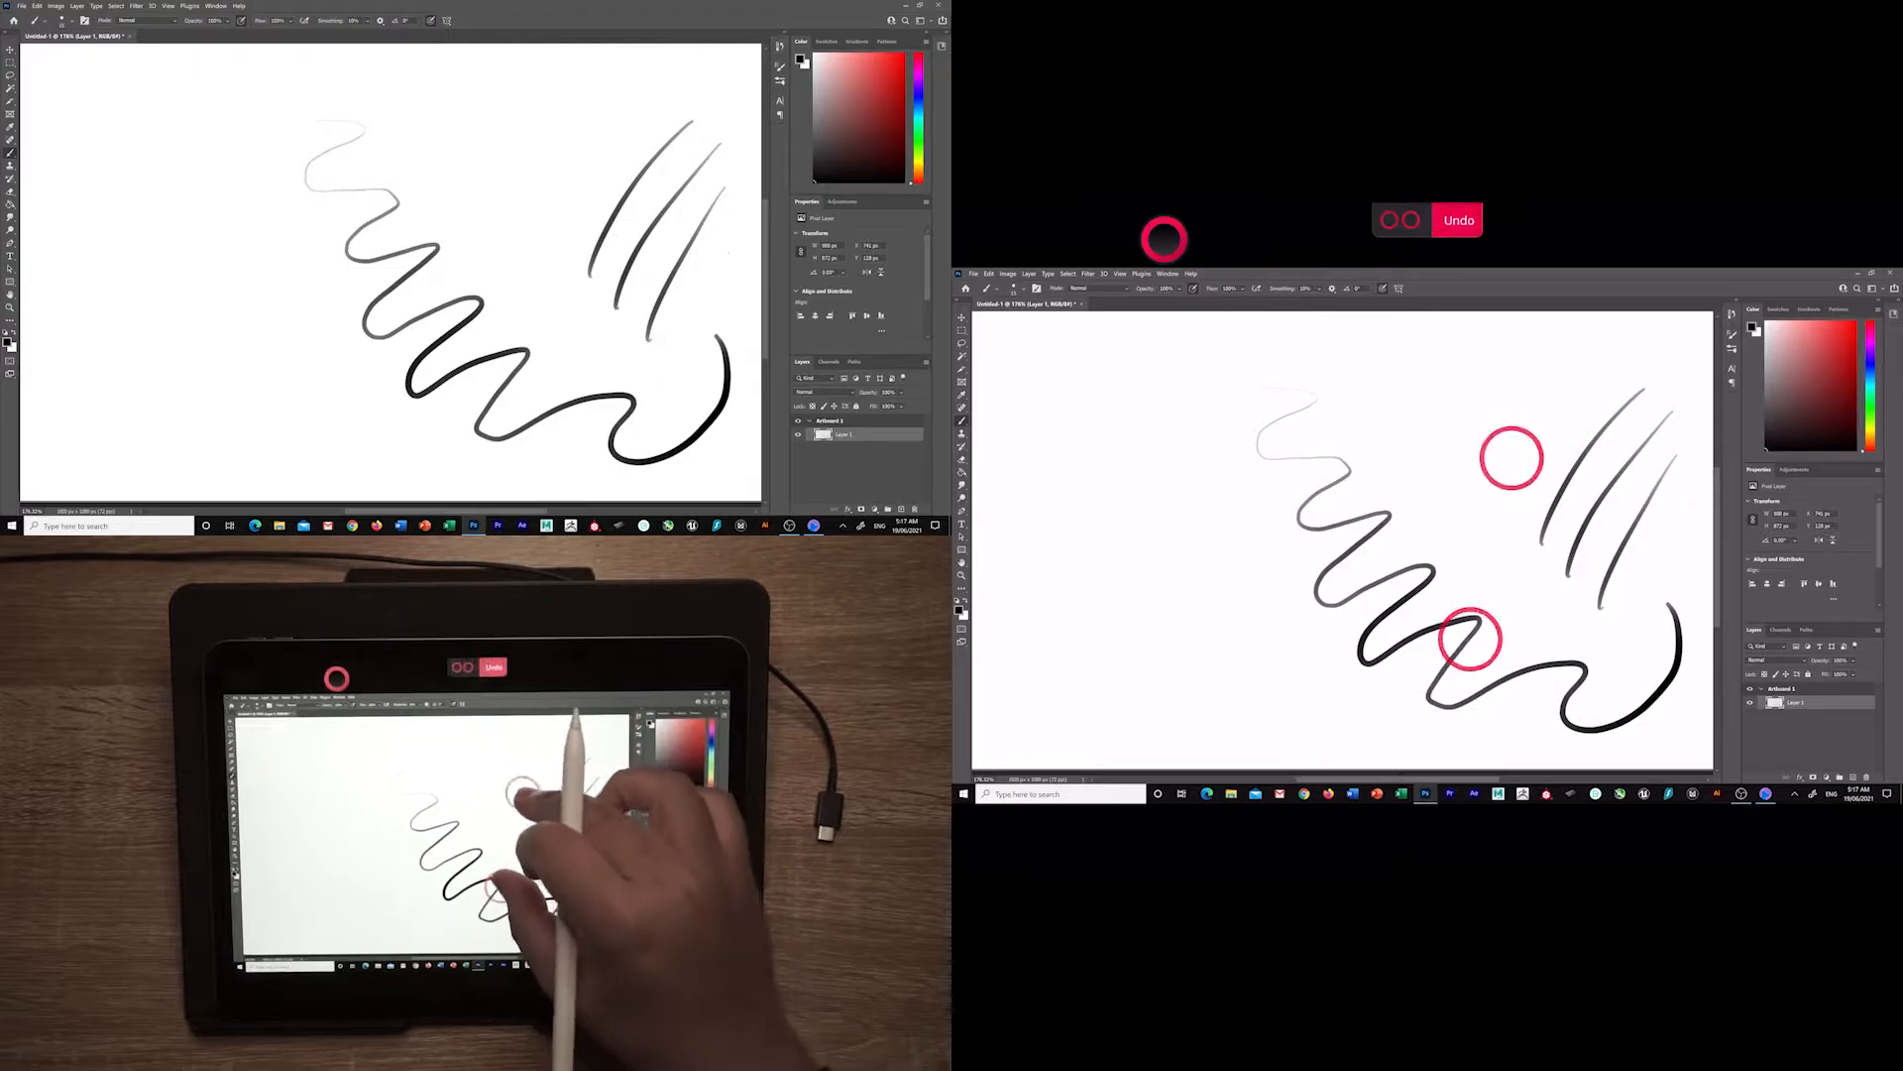
click(1458, 220)
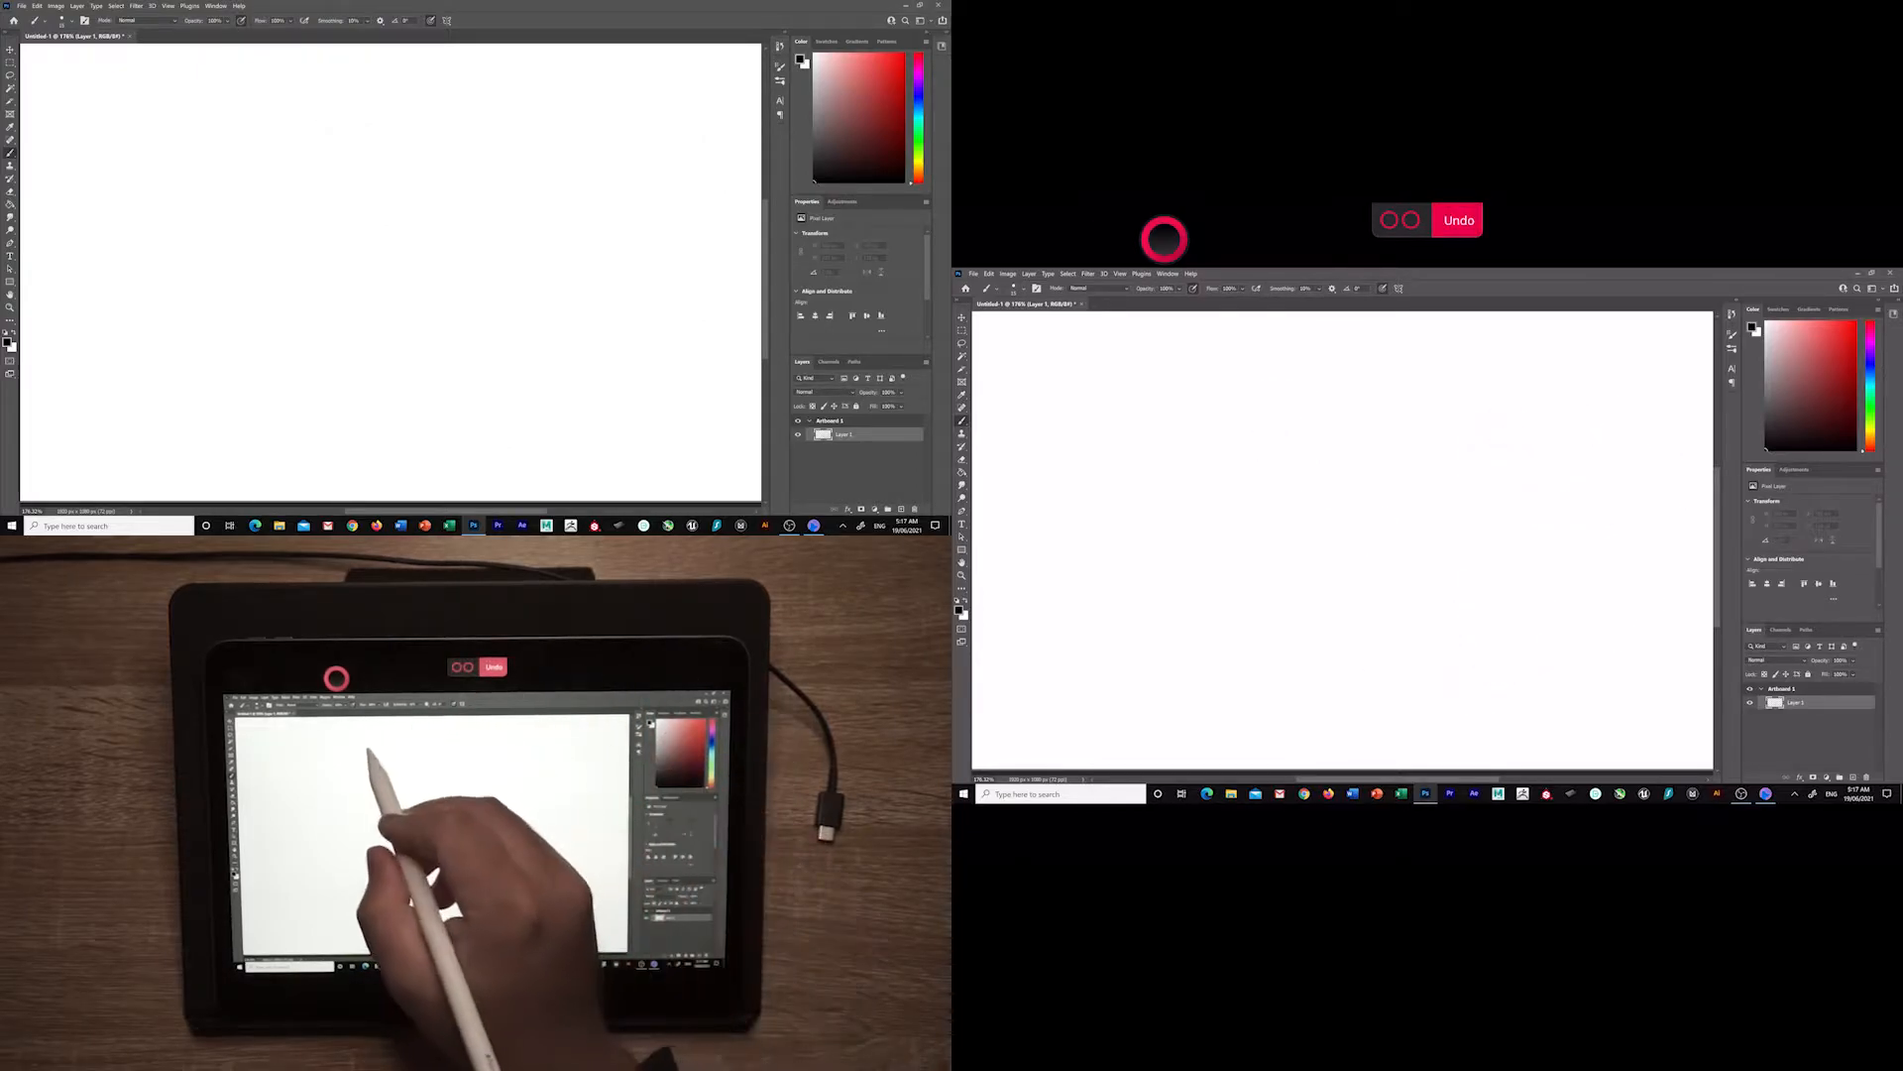
drag(577, 137, 635, 136)
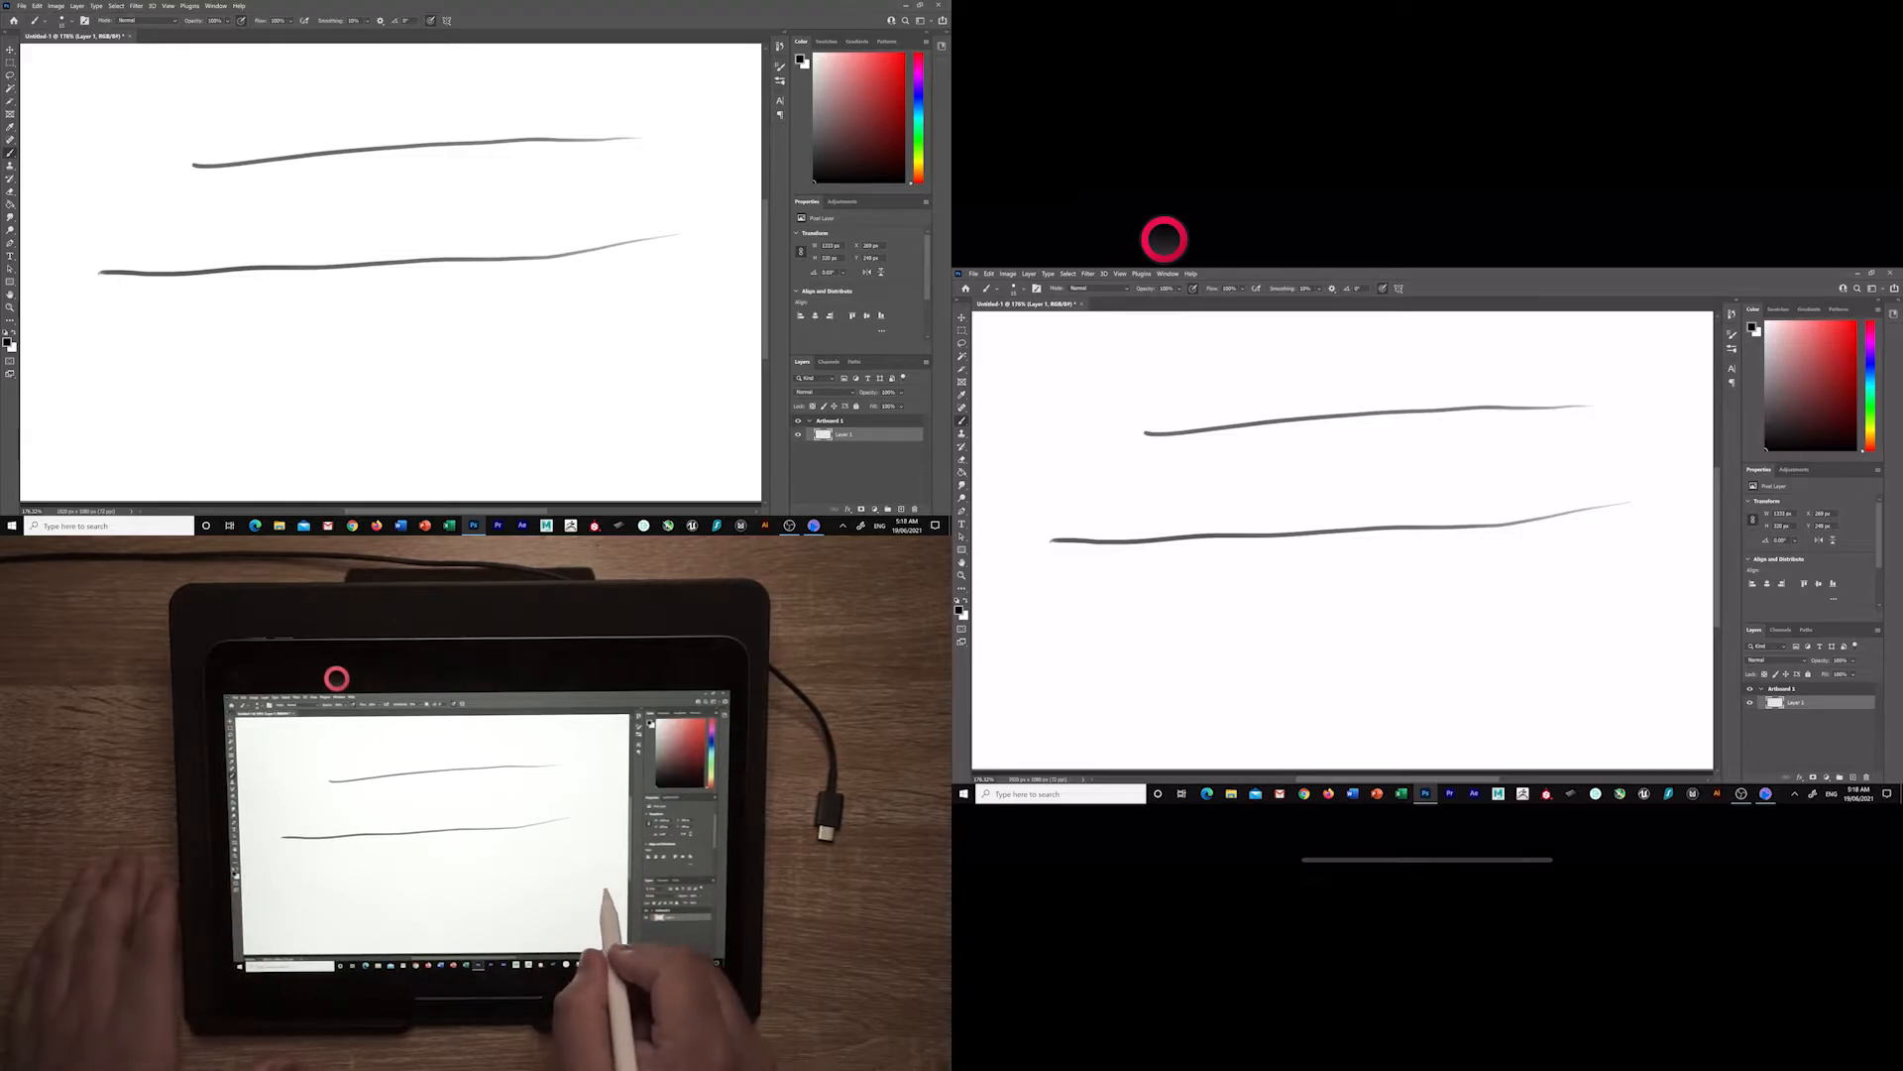
Draw a third horizontal line lower on the canvas and close the Pencil & Stroke panel.
drag(151, 376, 716, 377)
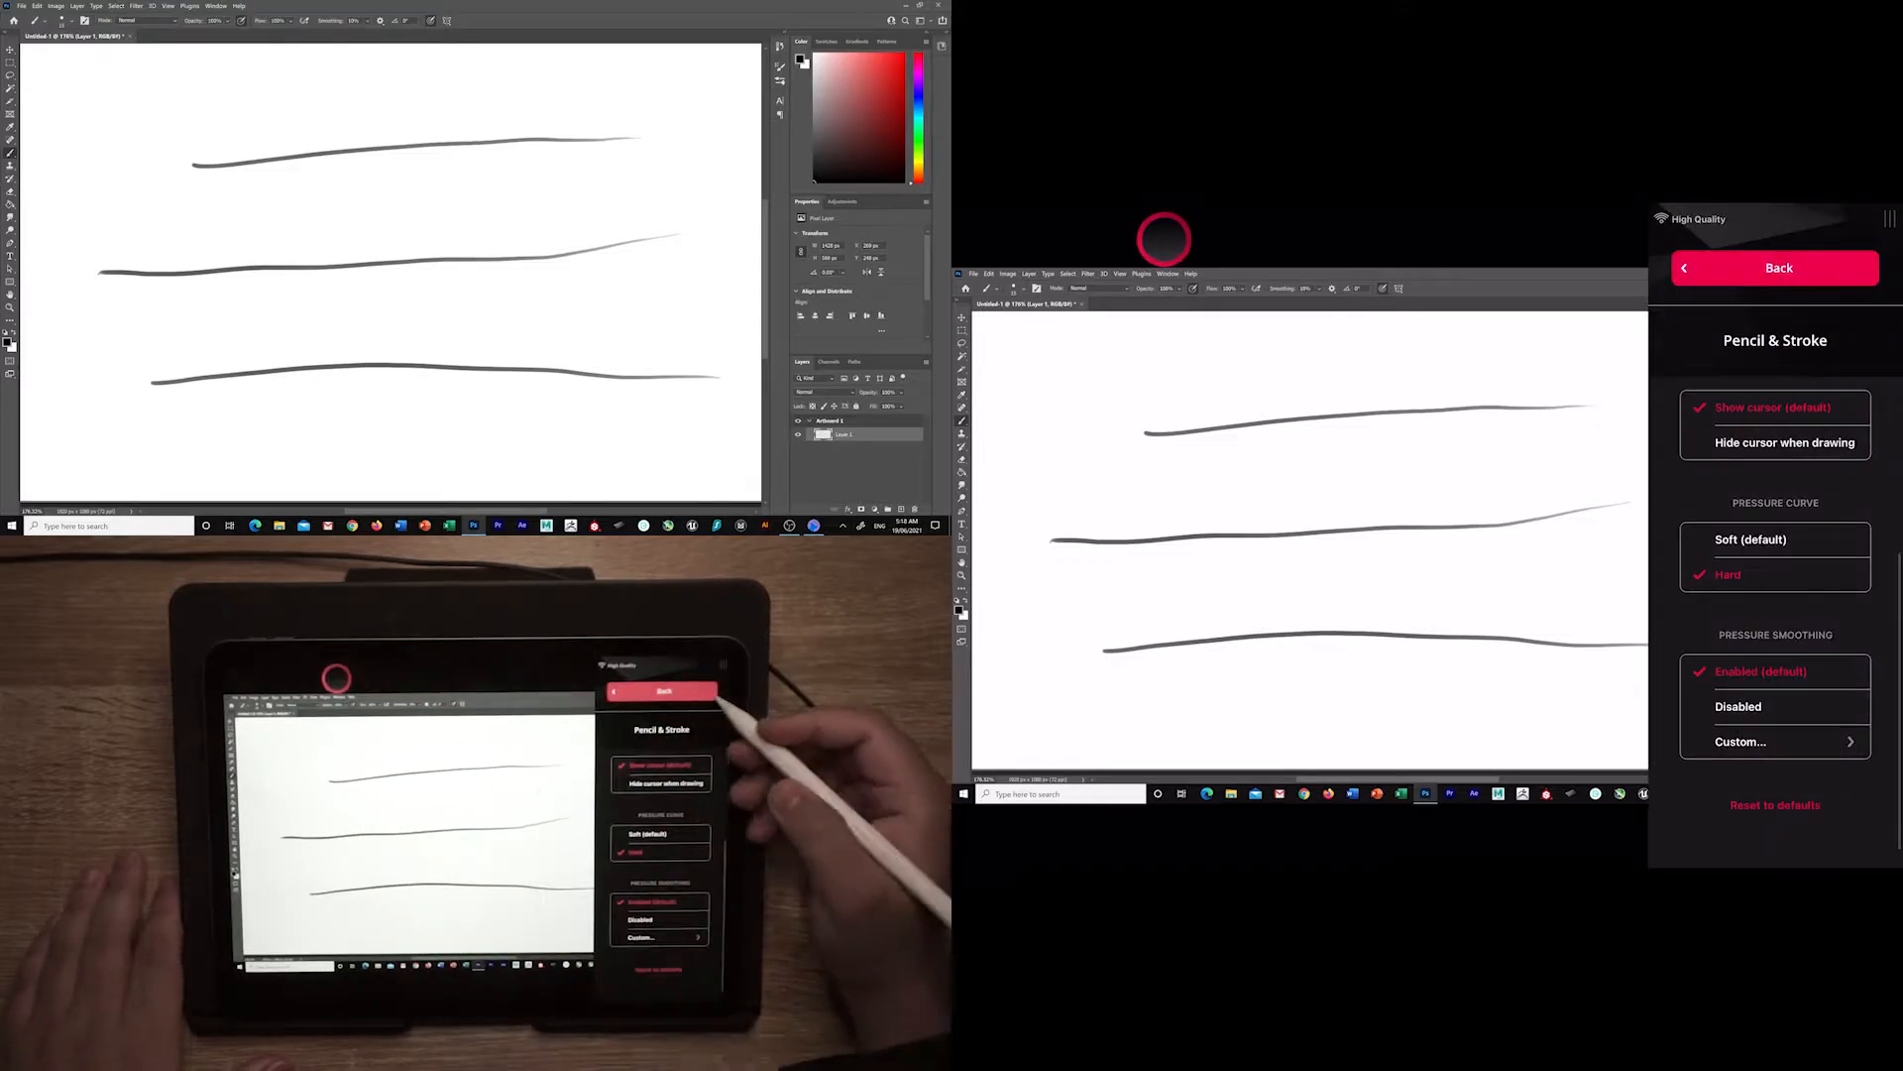
click(1779, 267)
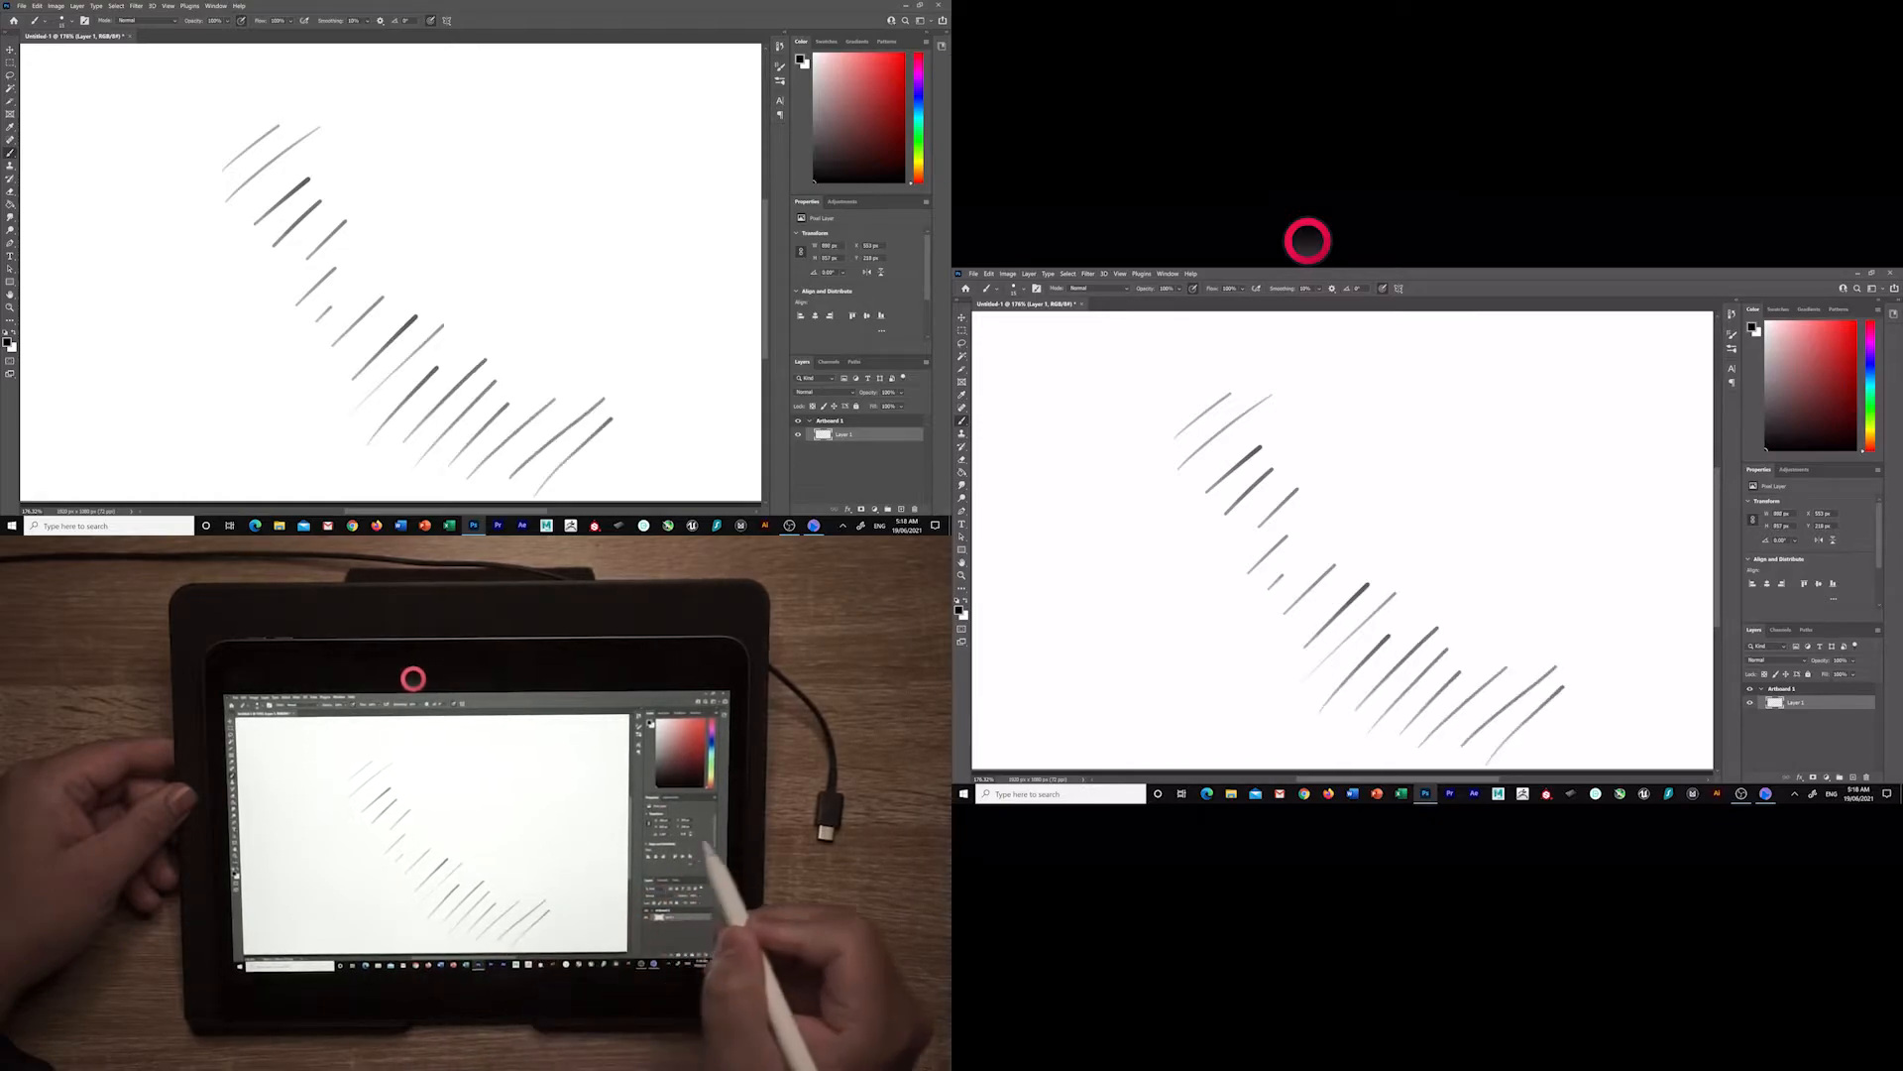
Undo the hatch strokes and handwrite 'Hello, tha' with the Apple Pencil.
drag(443, 121, 535, 79)
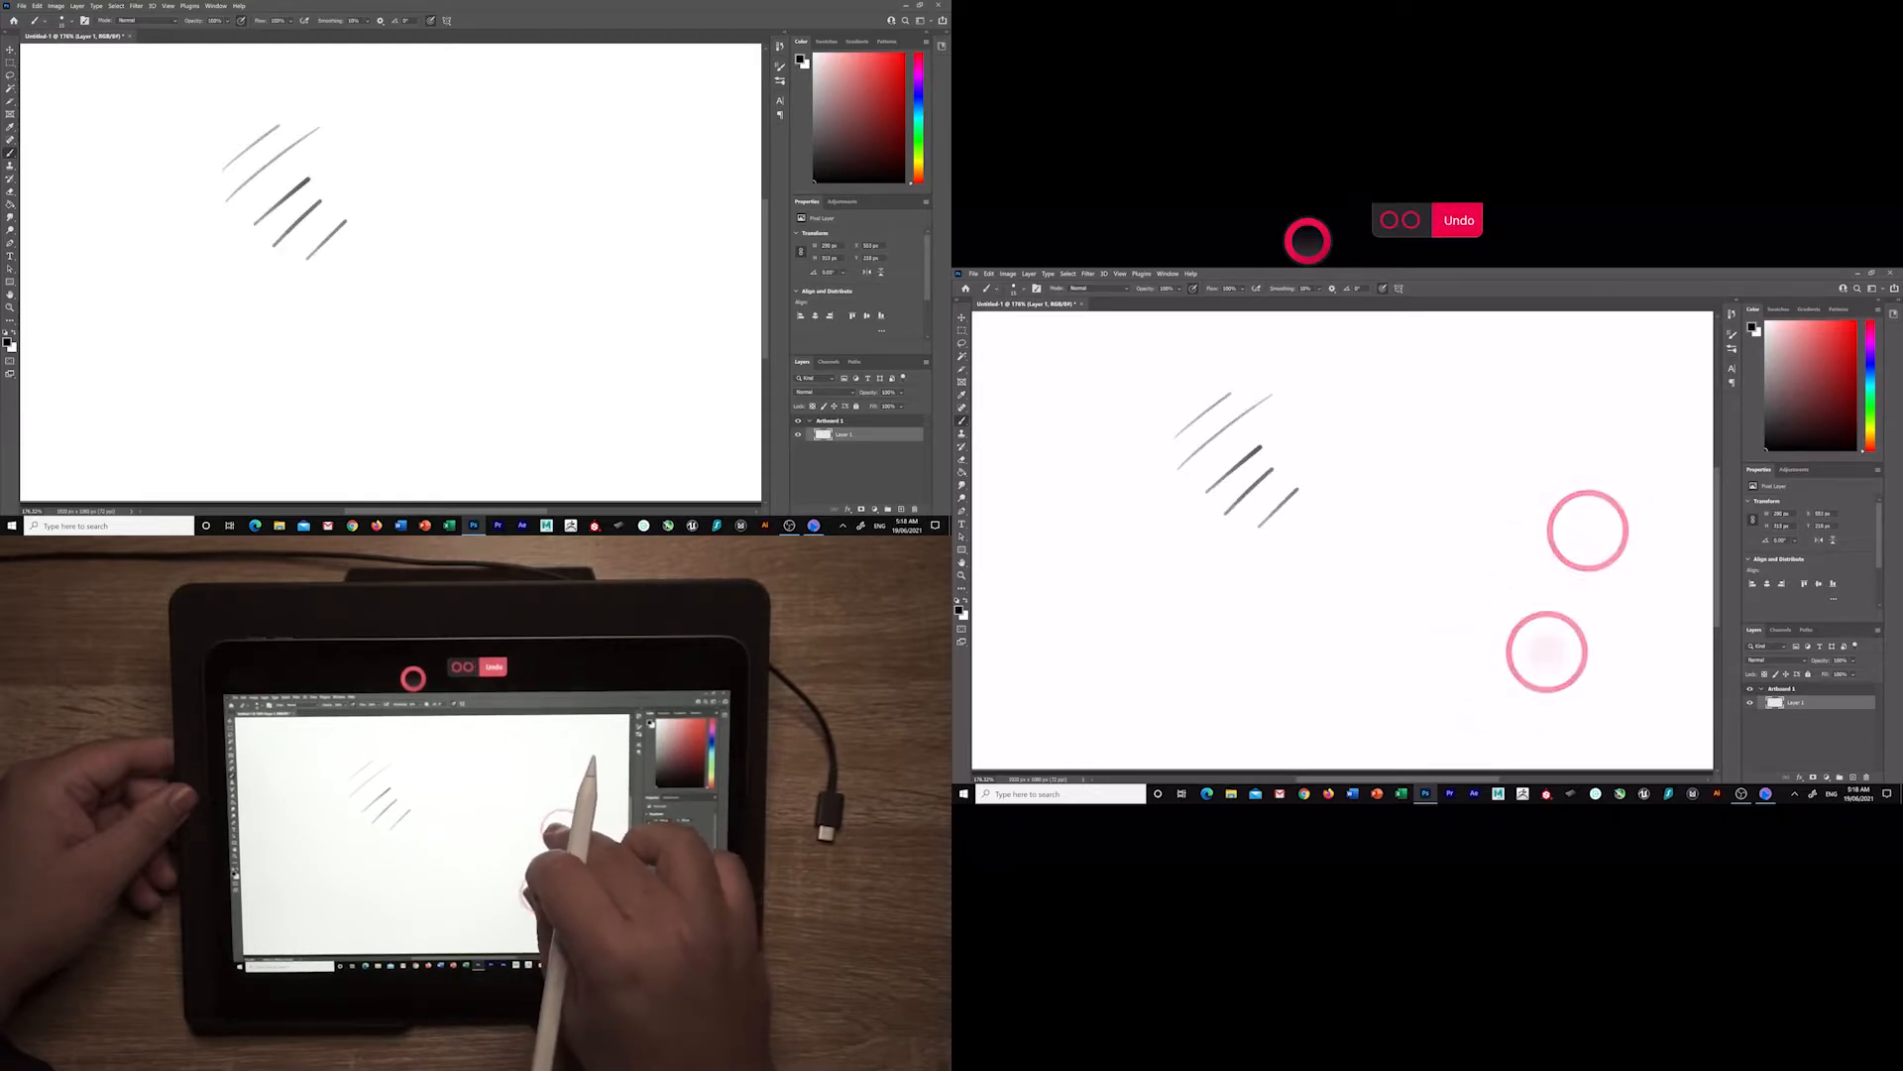
click(1459, 220)
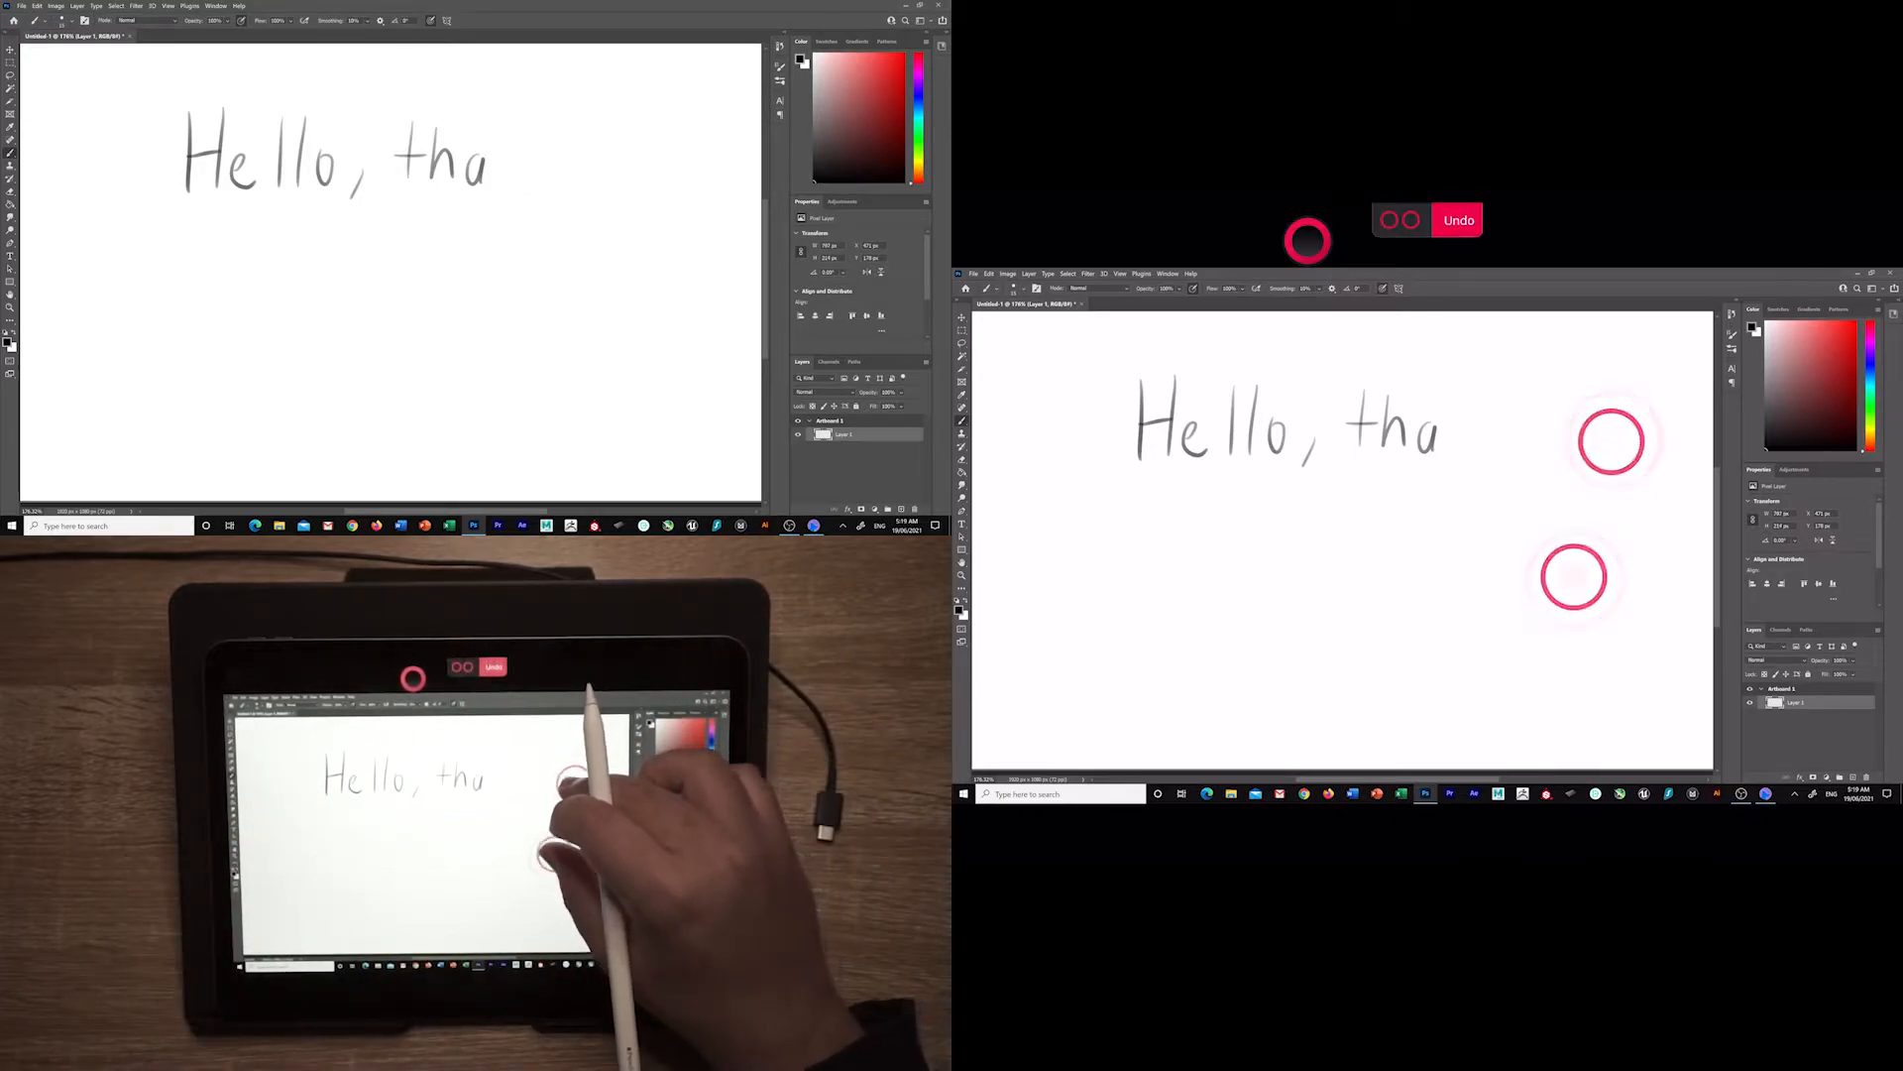
Undo the handwritten 'Hello, tha' letters one by one.
click(1459, 220)
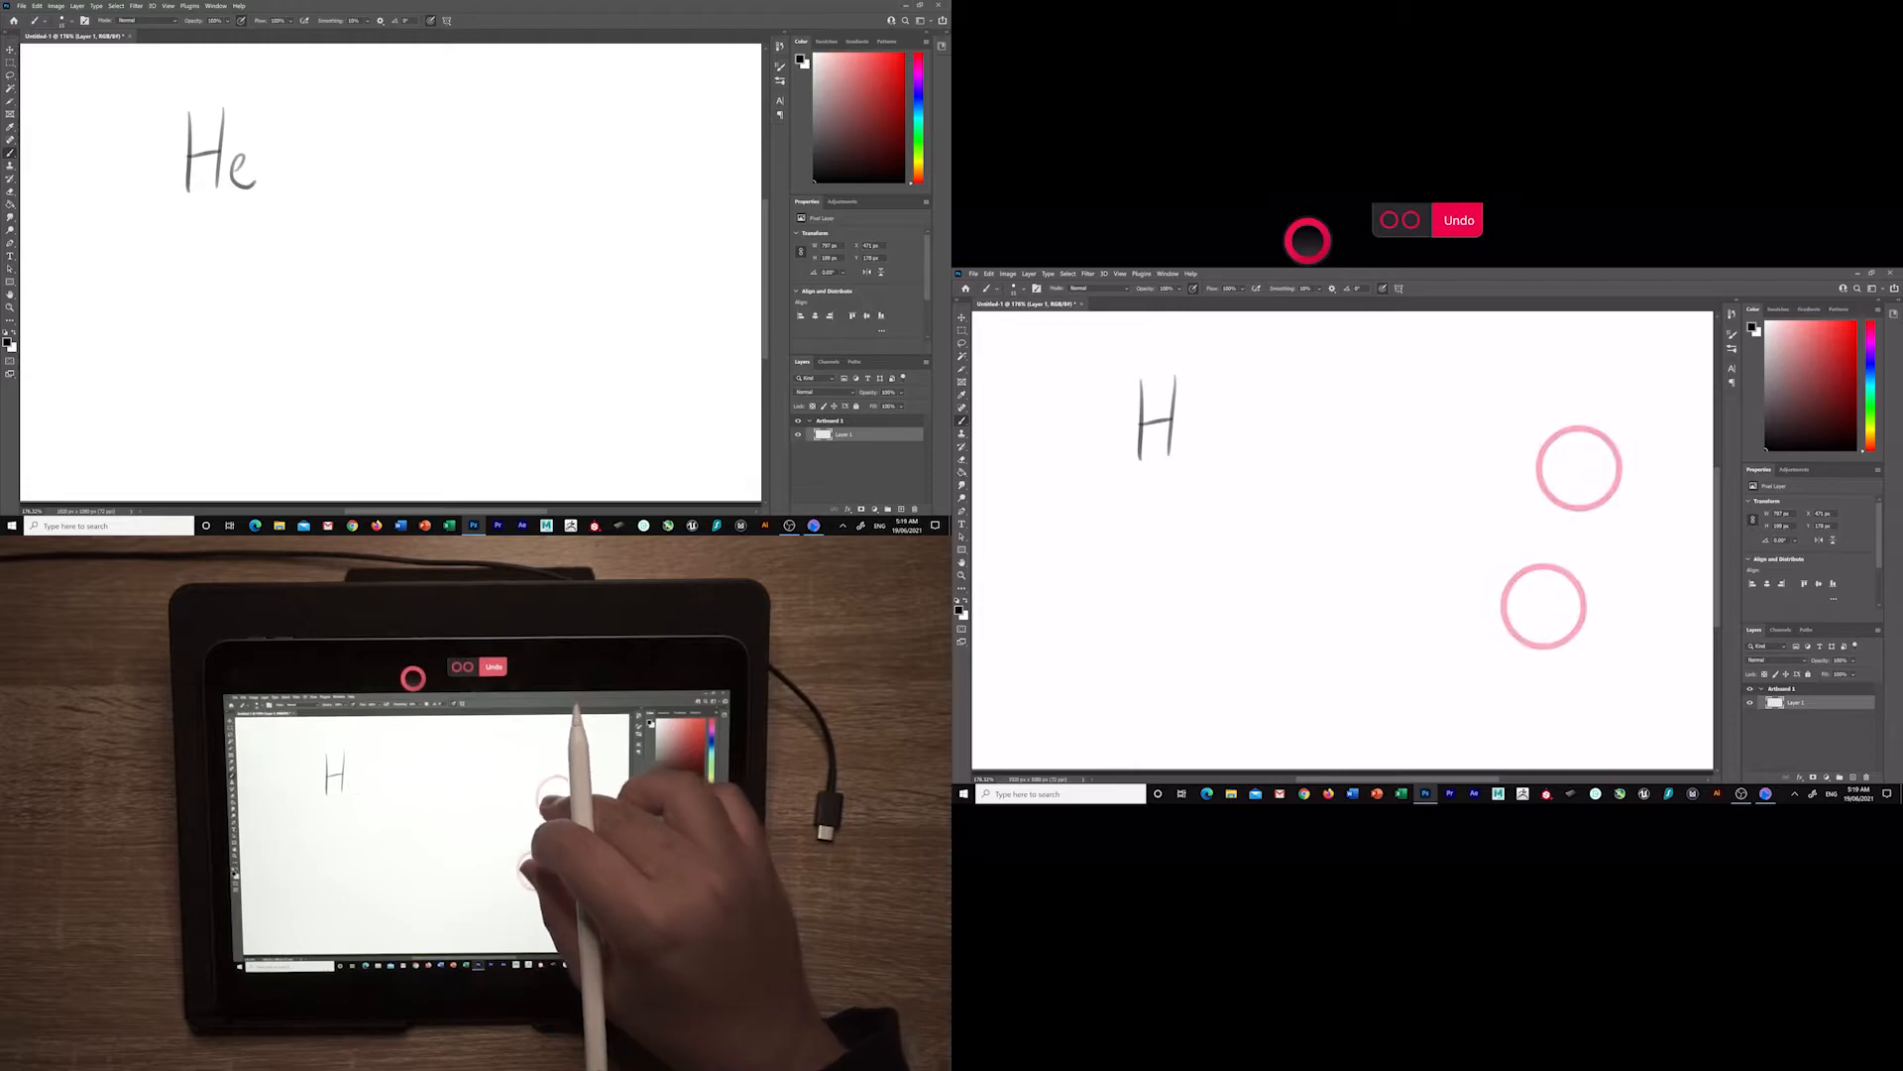
click(1459, 220)
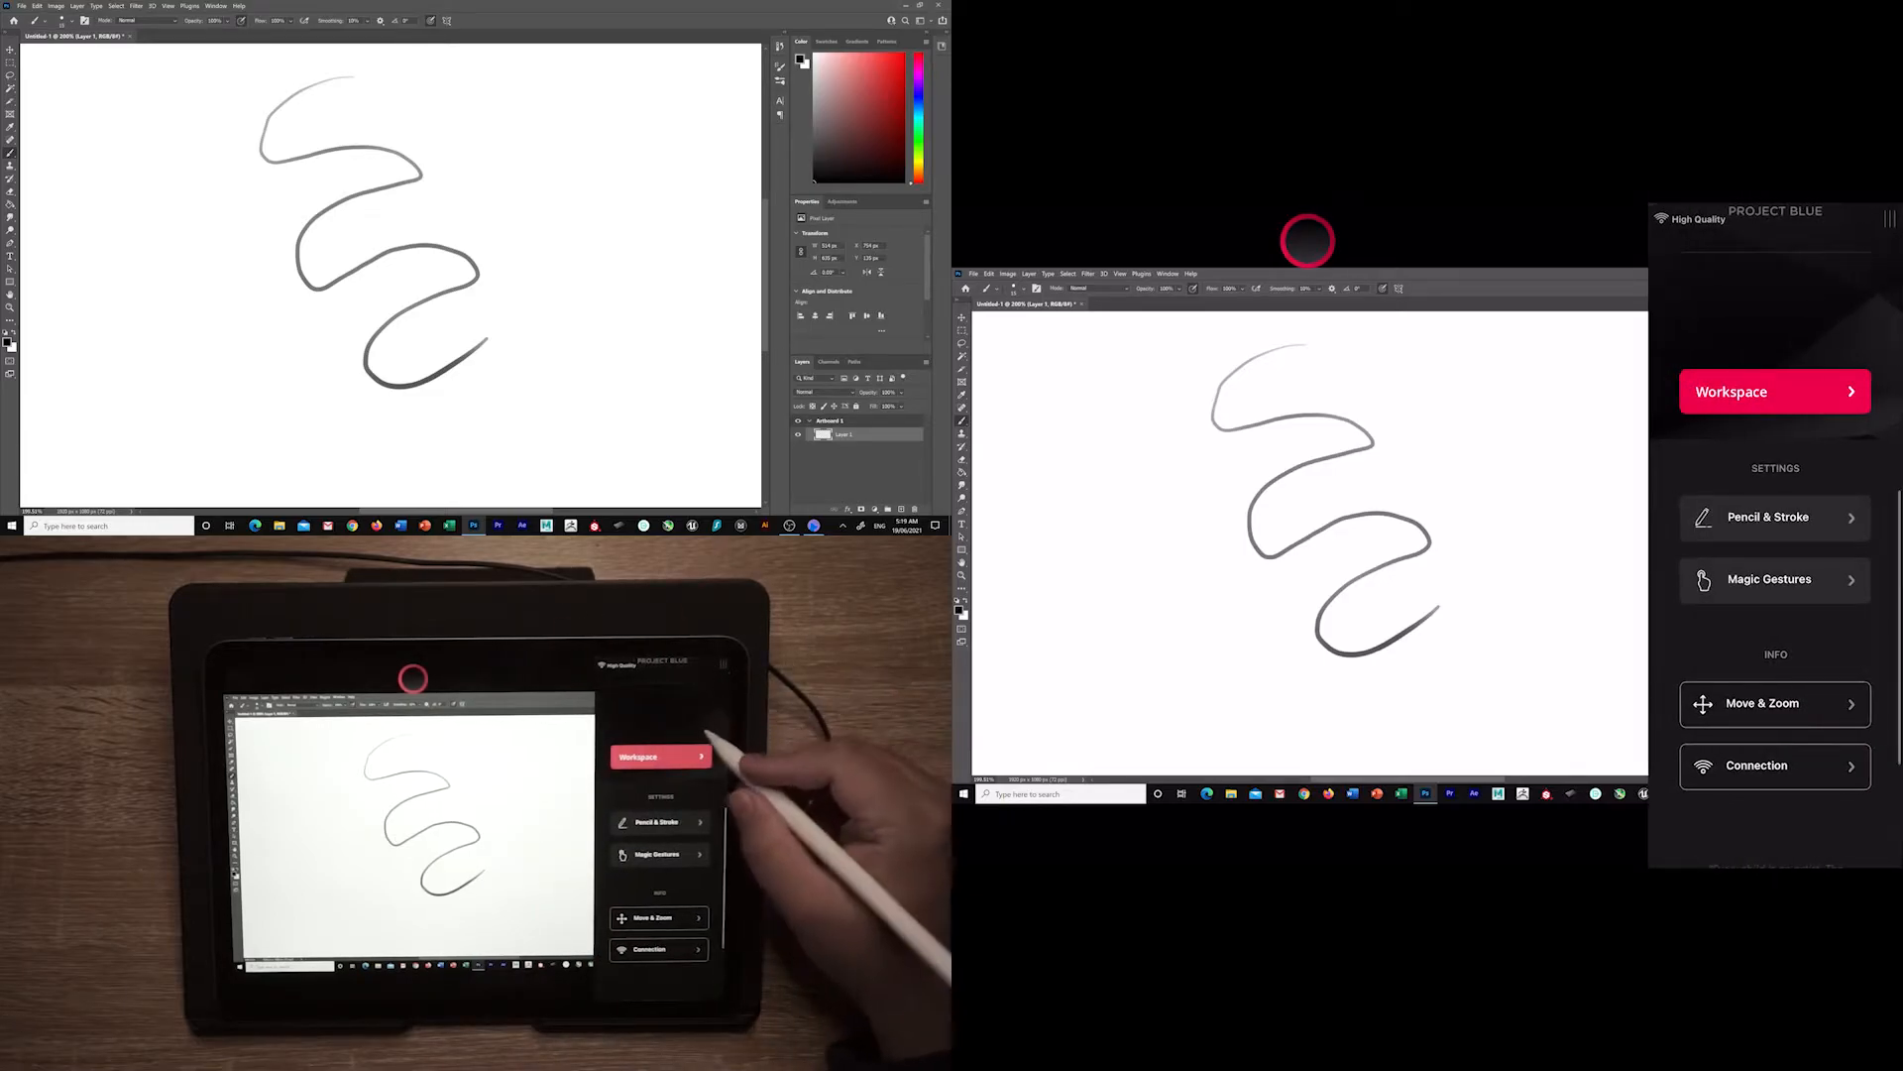
Set Pressure Smoothing to Disabled in the Pencil & Stroke settings.
click(1773, 516)
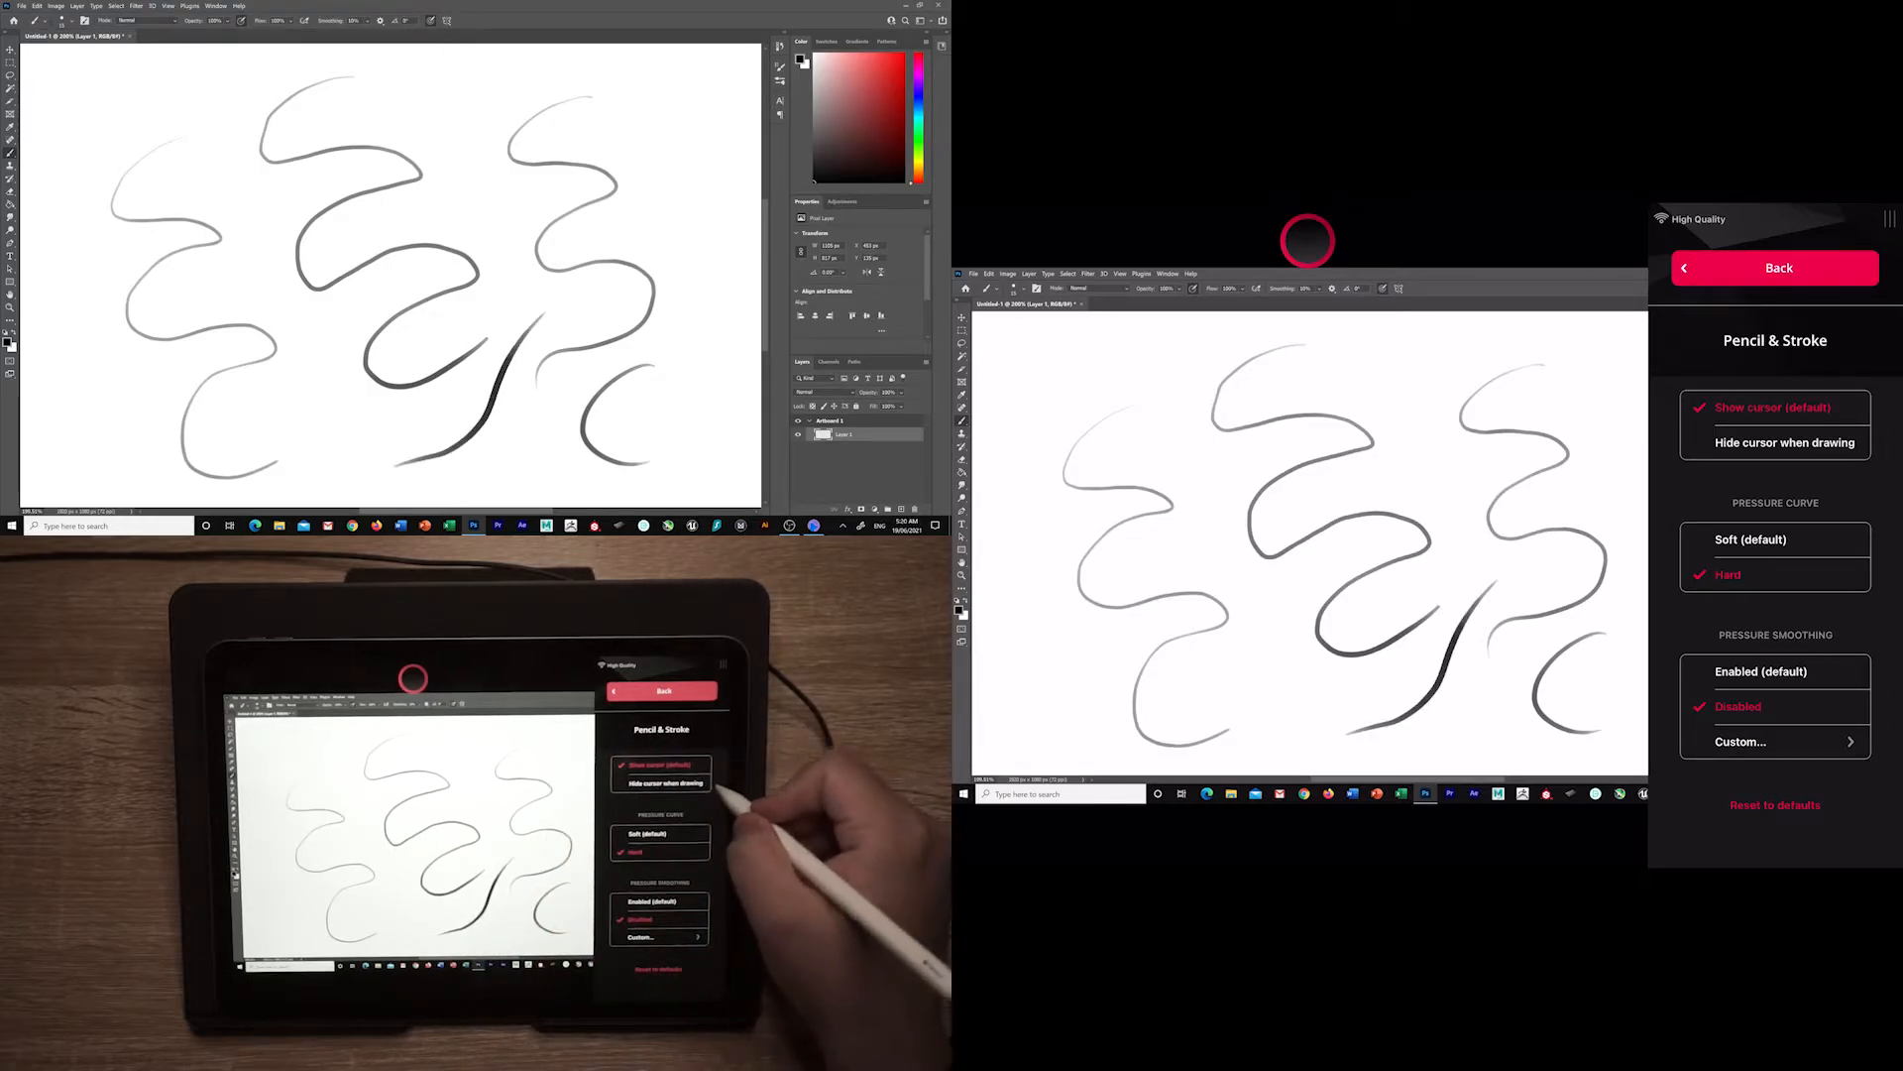
scroll(up, 3)
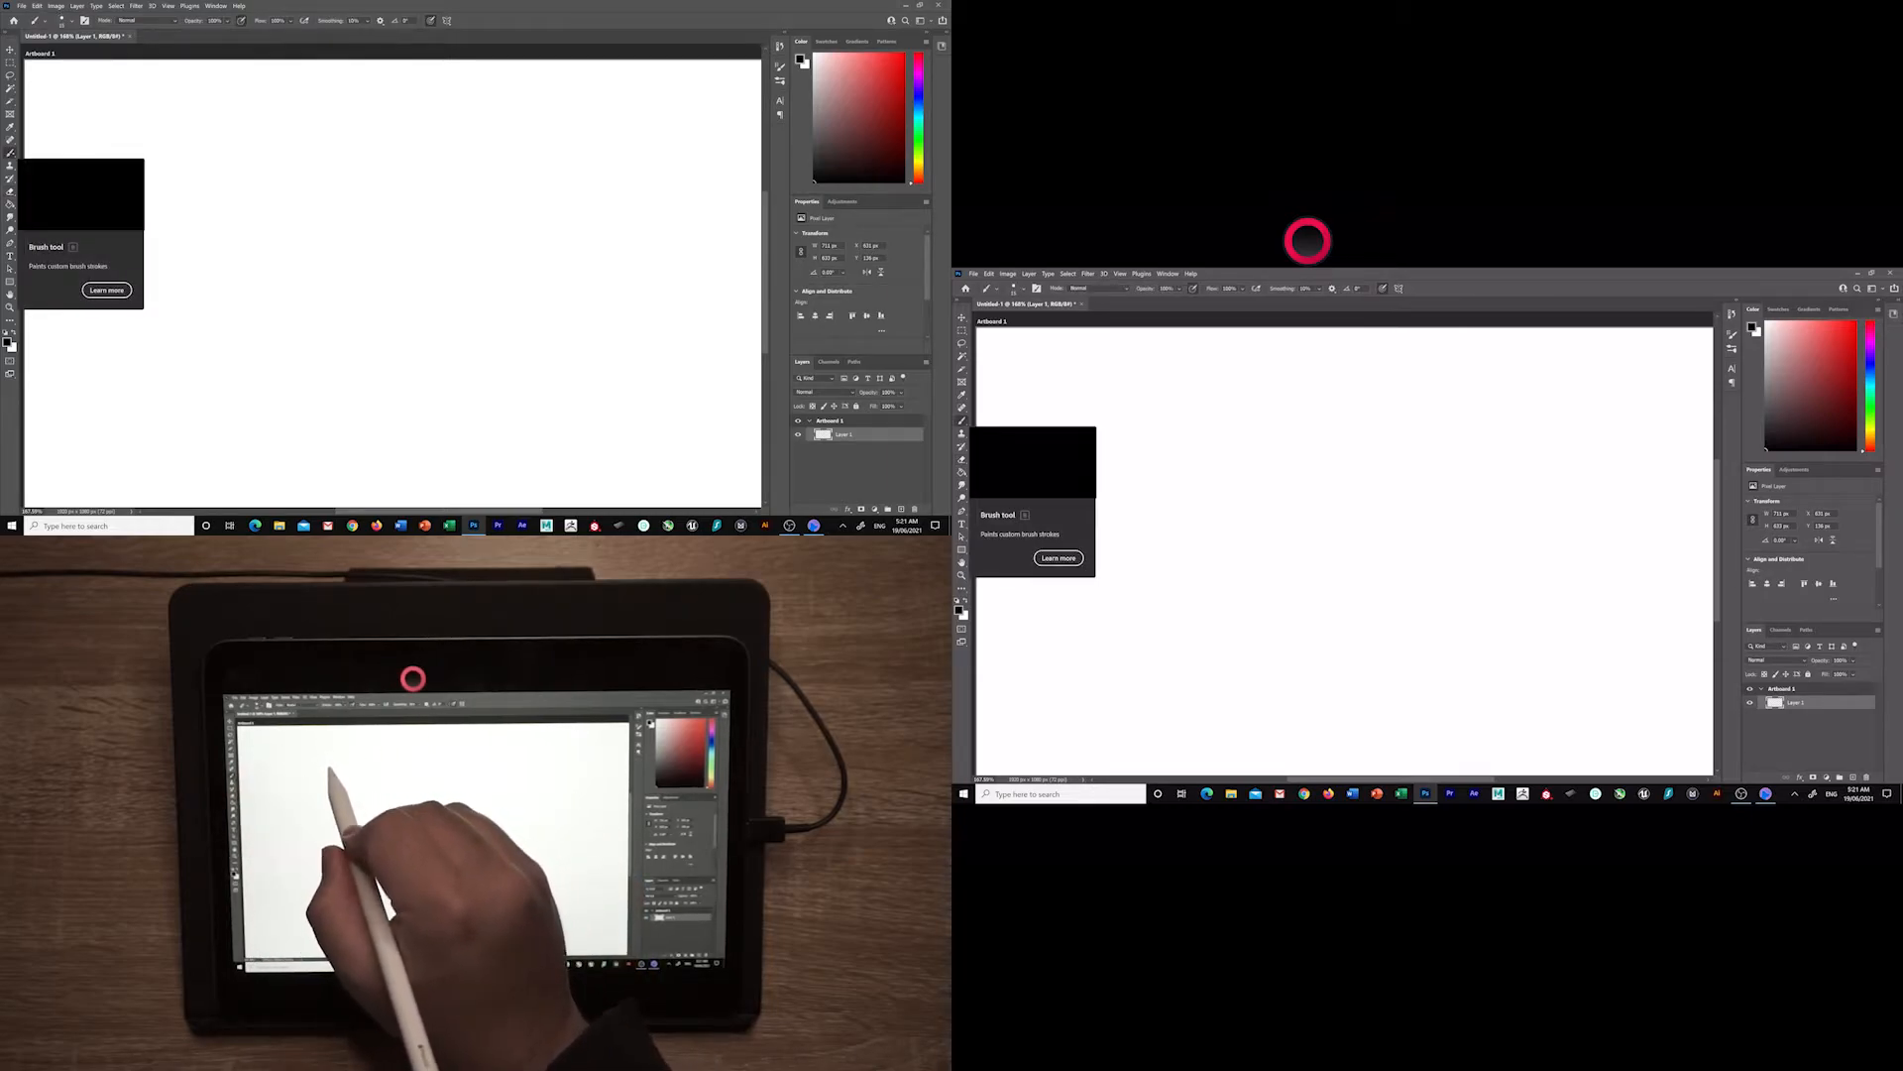
Draw three long horizontal strokes near the top, middle and lower canvas.
drag(183, 134, 632, 136)
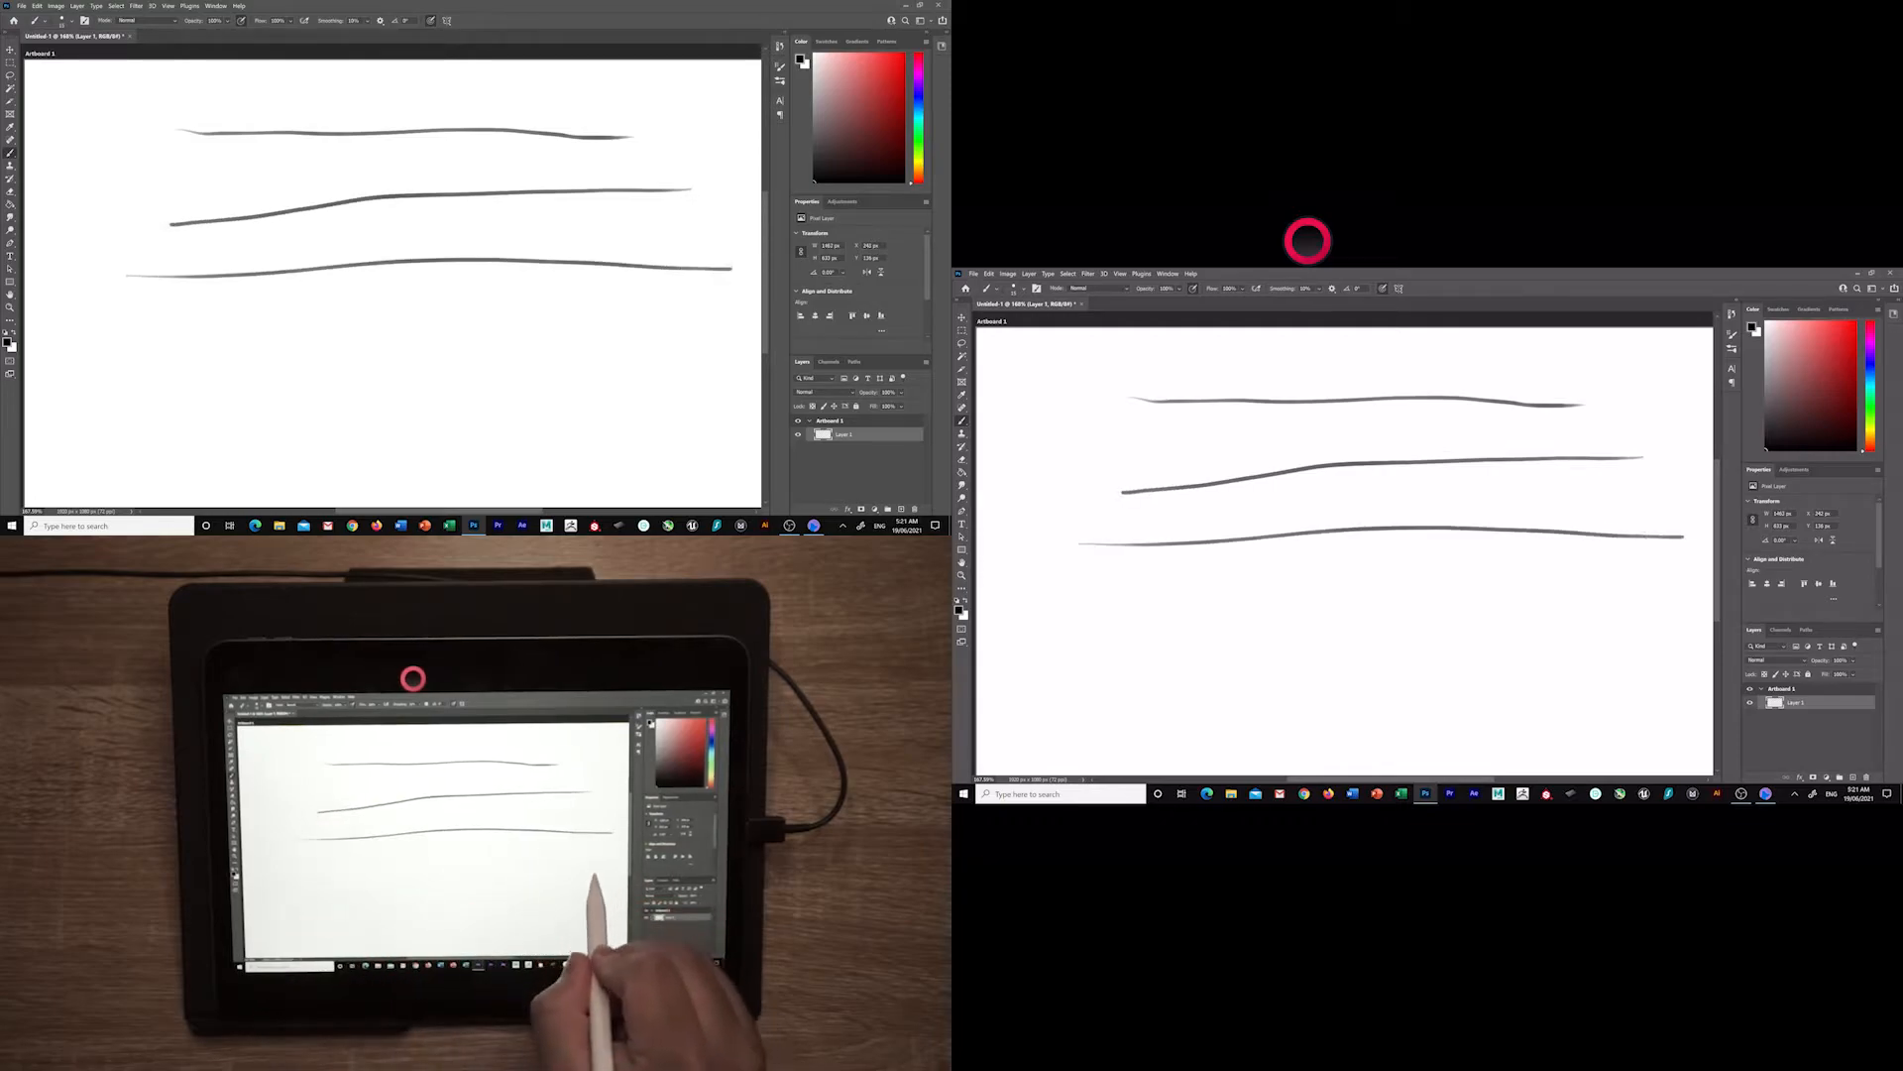
drag(164, 355, 692, 355)
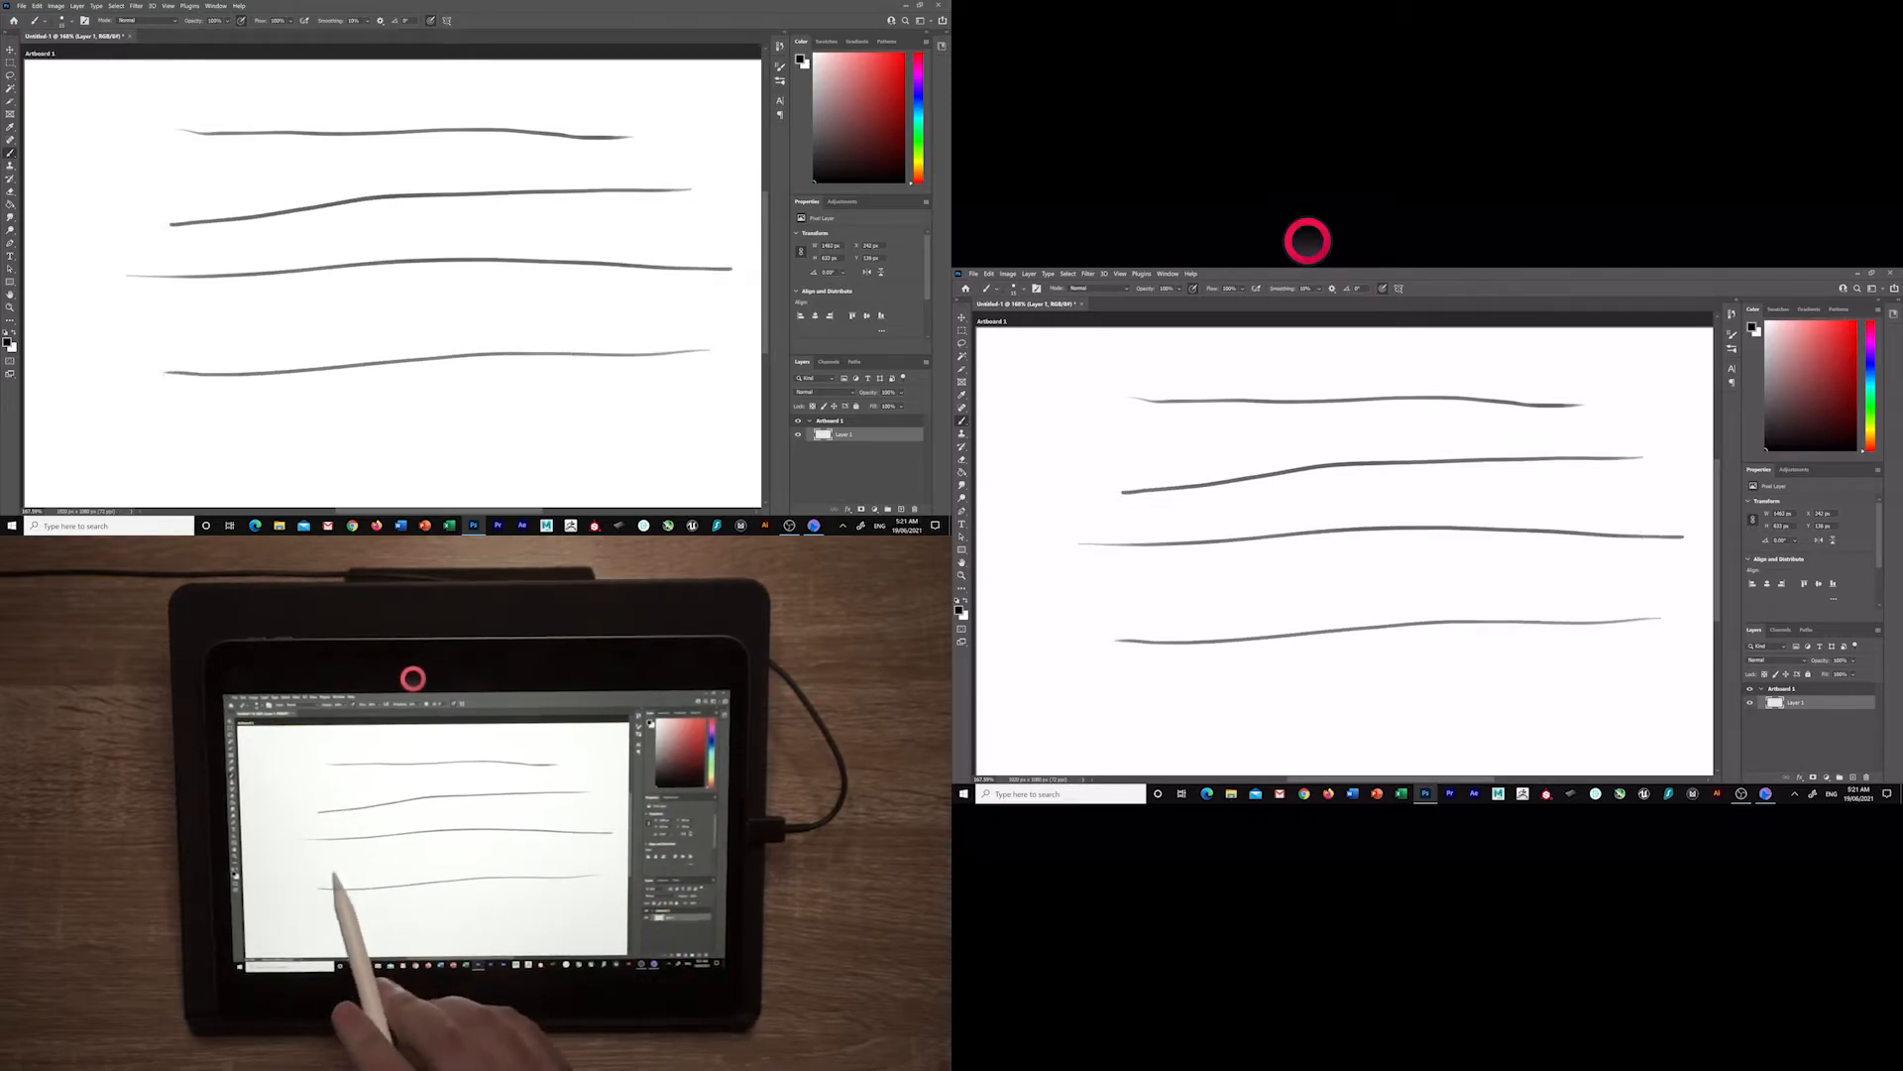
drag(169, 425, 680, 400)
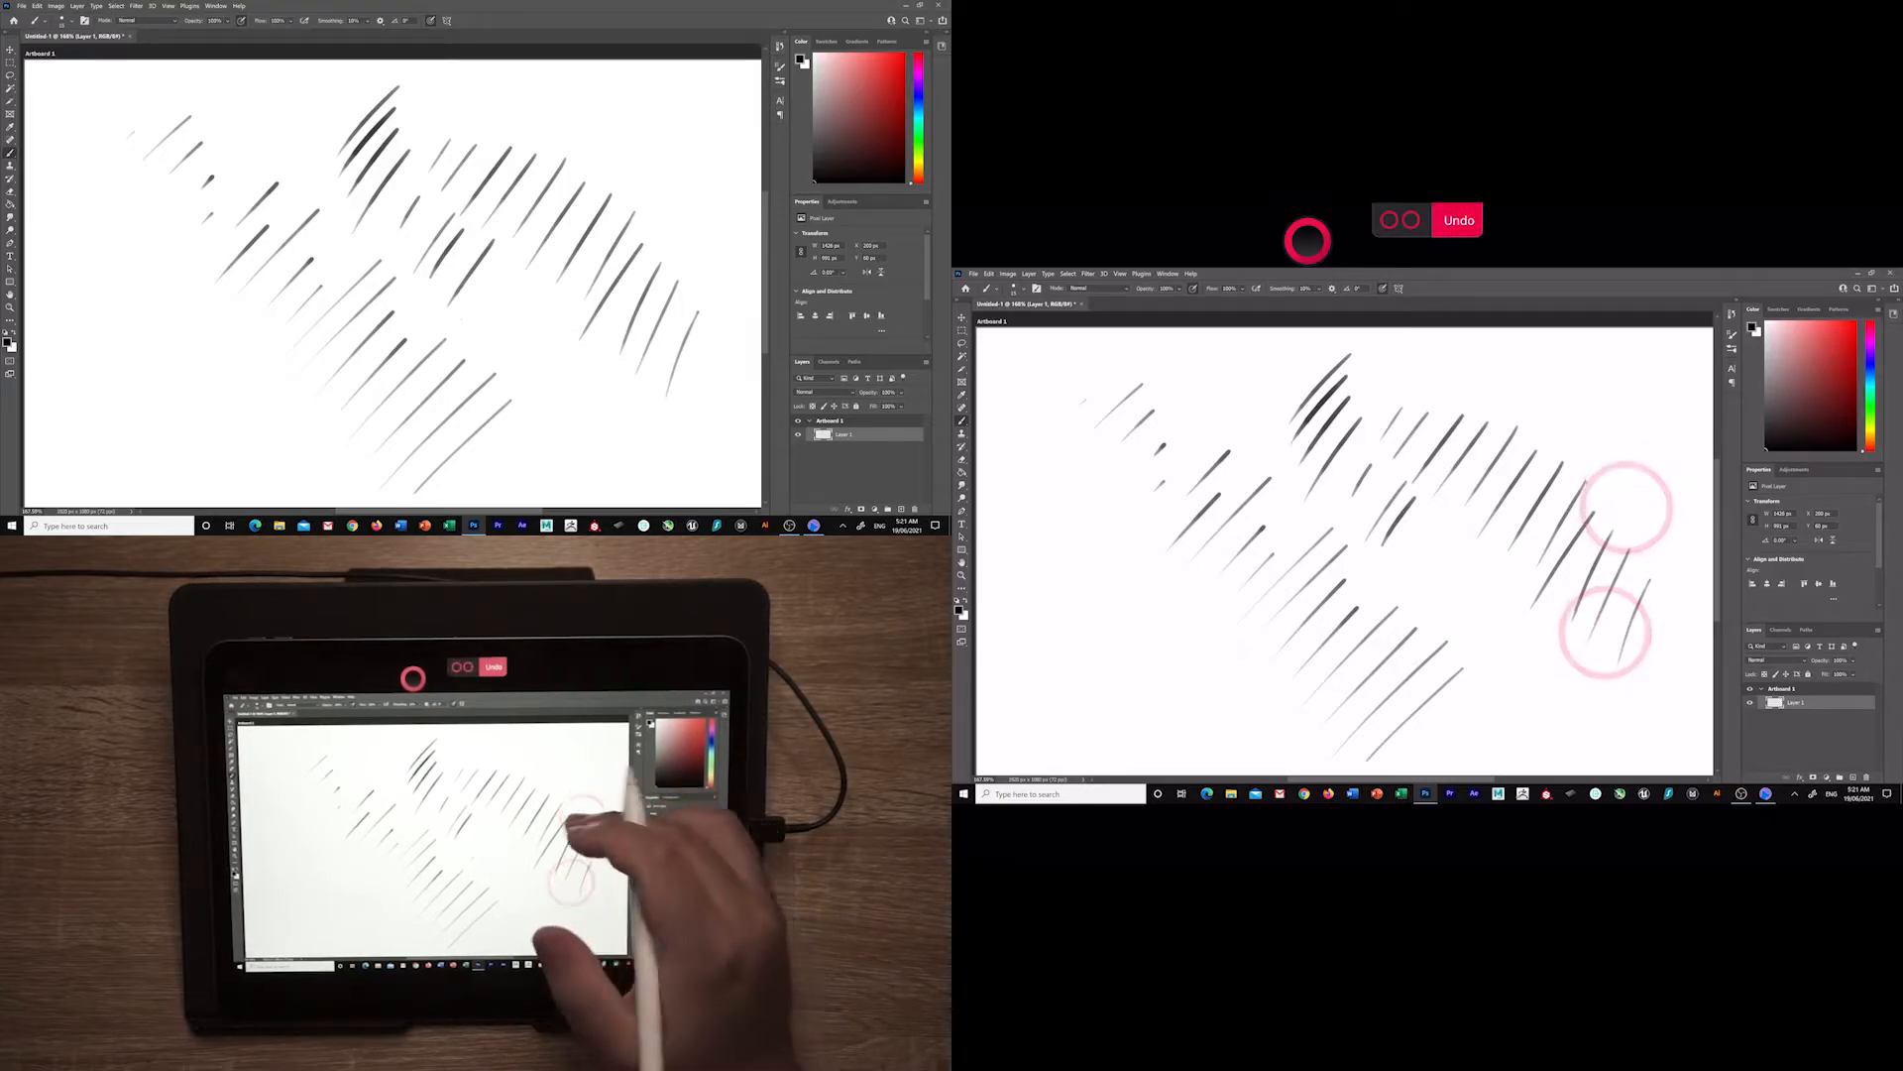
Undo the most recent hatch stroke and bring back the Project Blue menu.
click(1459, 220)
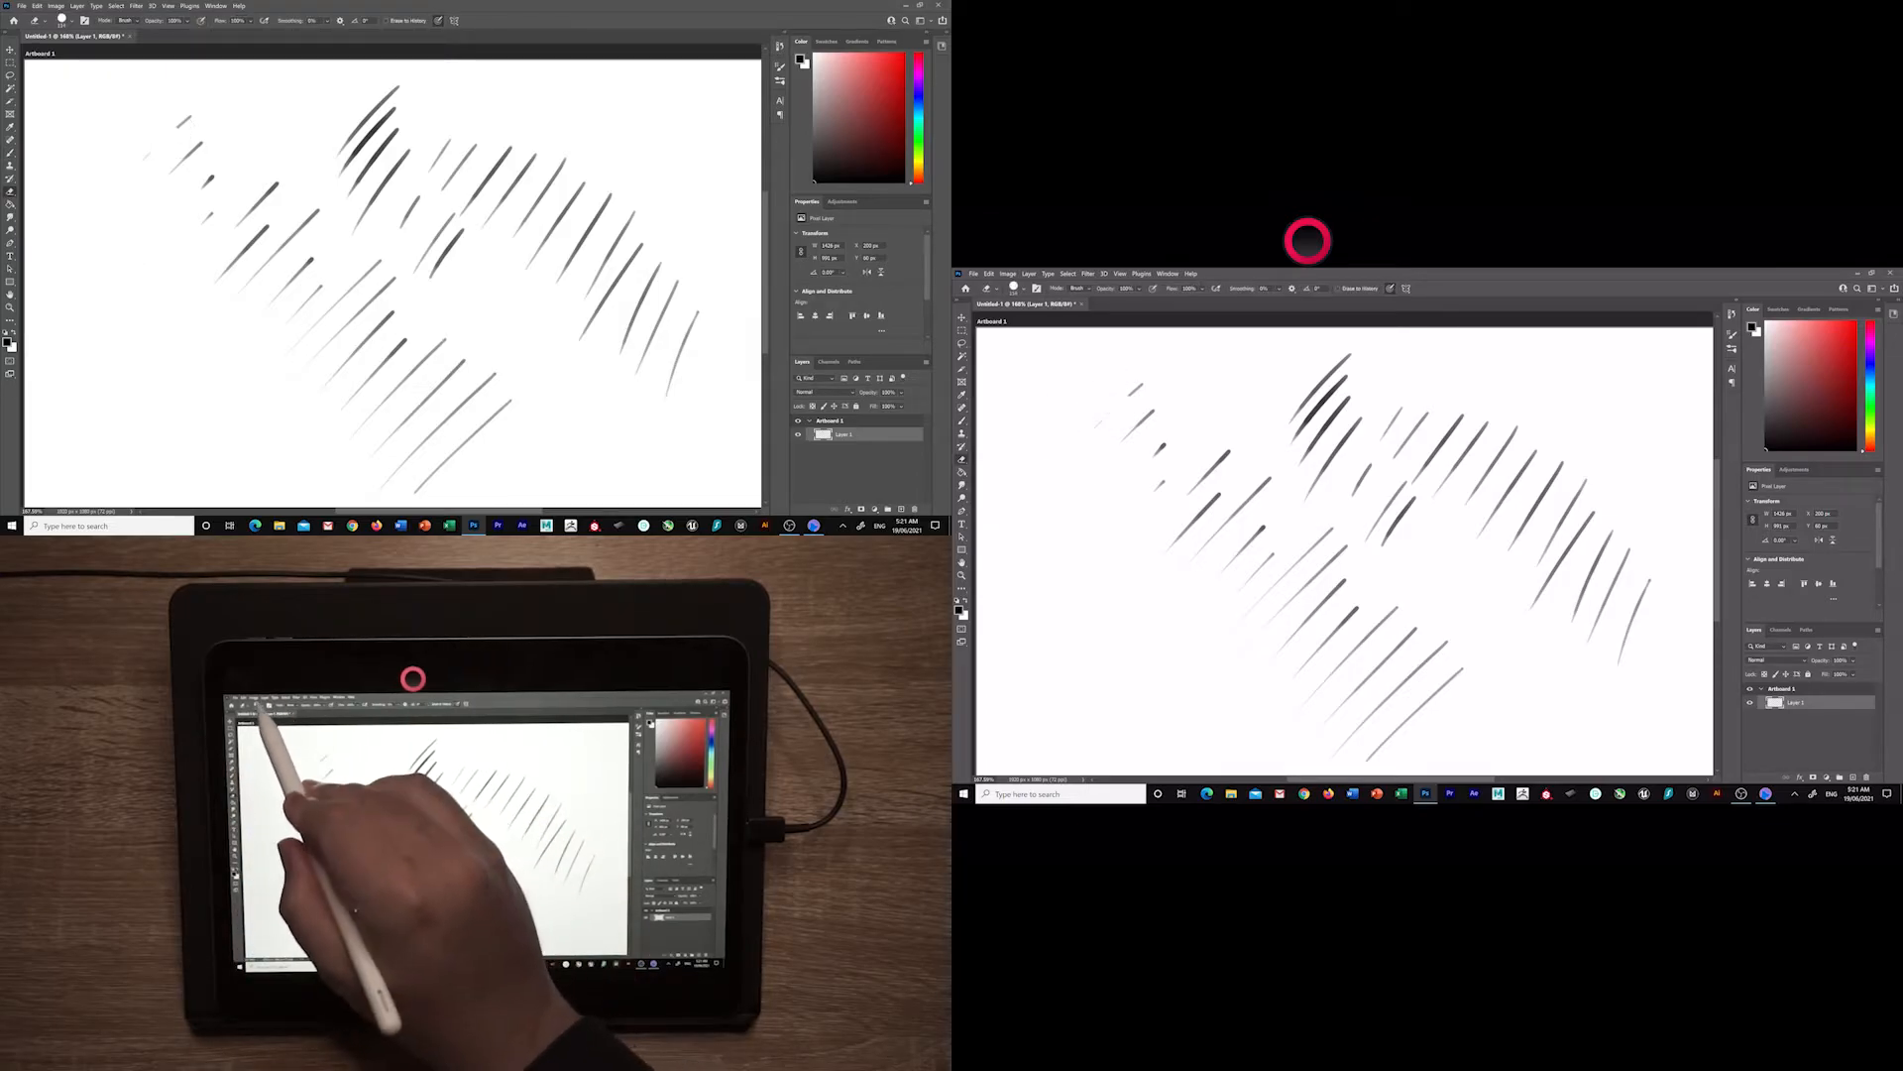
click(115, 20)
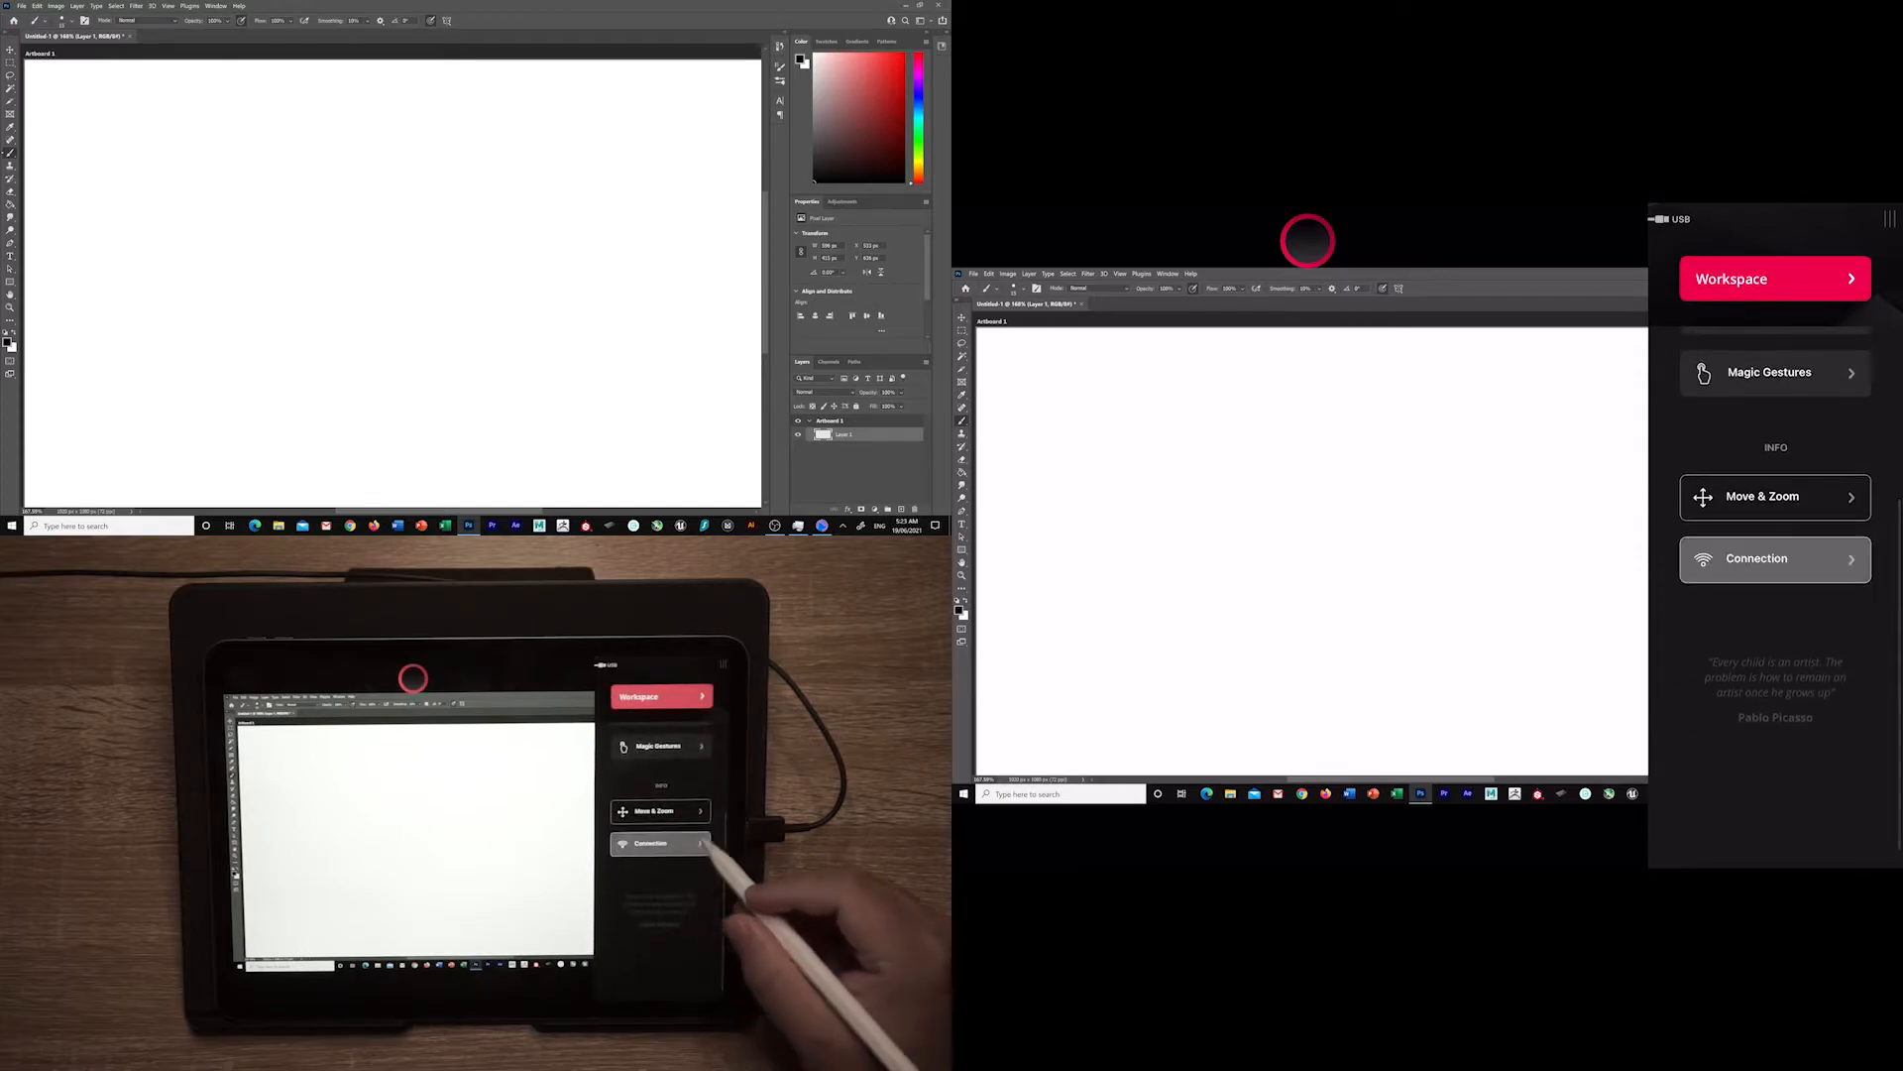
View Project Blue's connection information before switching the mirrored display to ZBrush.
click(1774, 558)
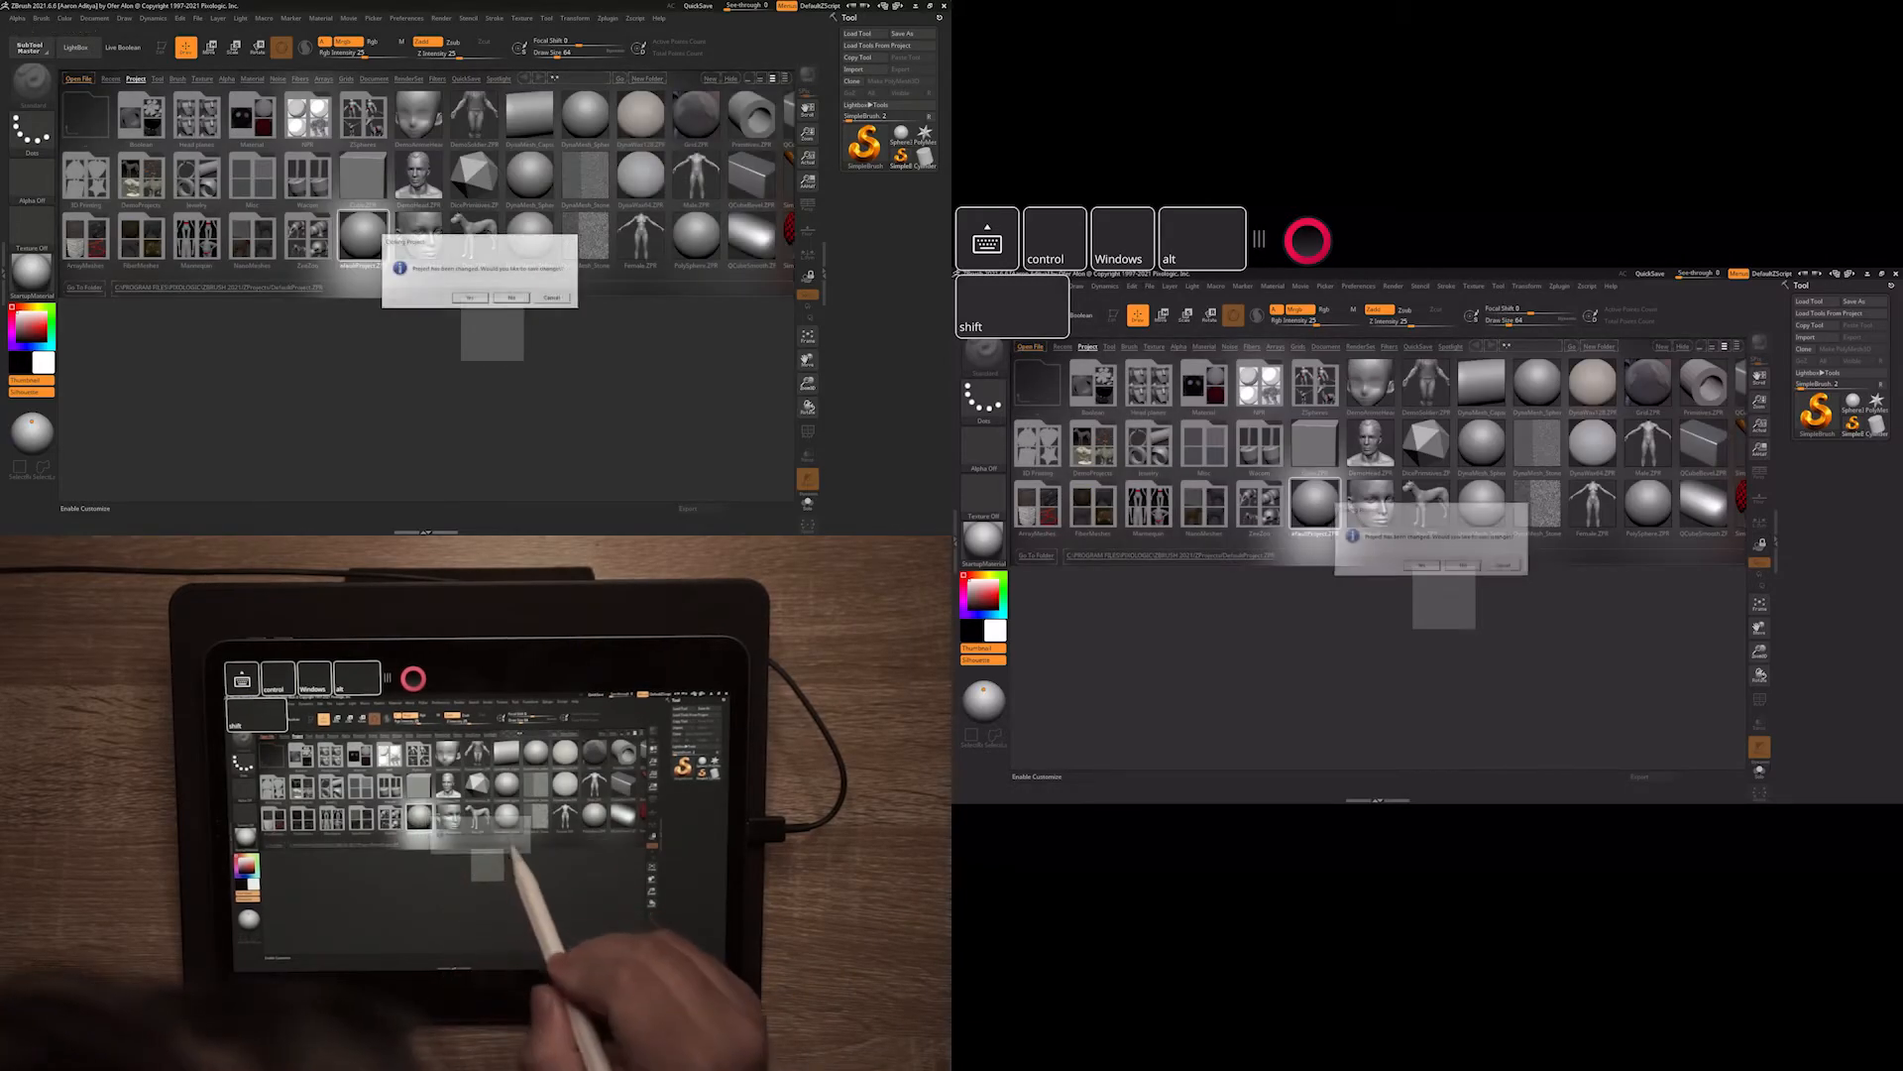
Confirm Yes on the prompt to load the LightBox project.
click(470, 298)
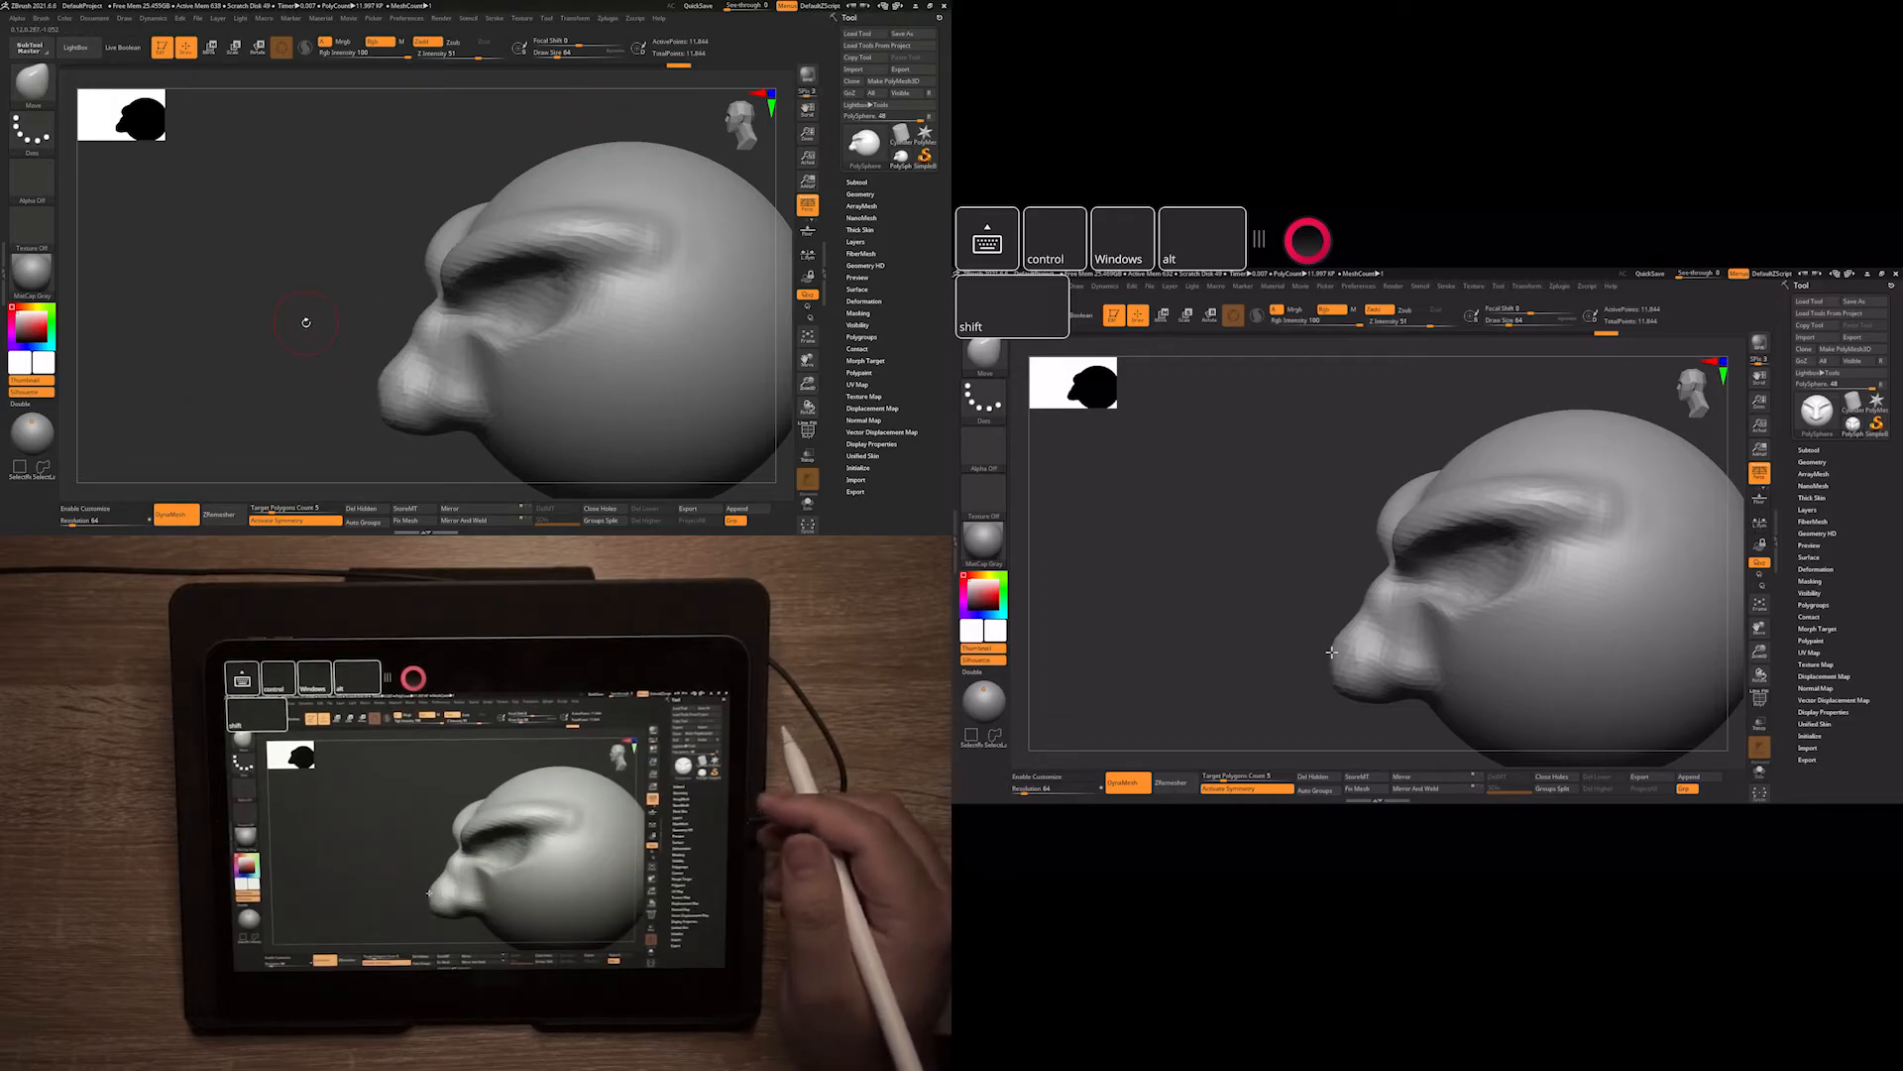
mouse_move(558, 106)
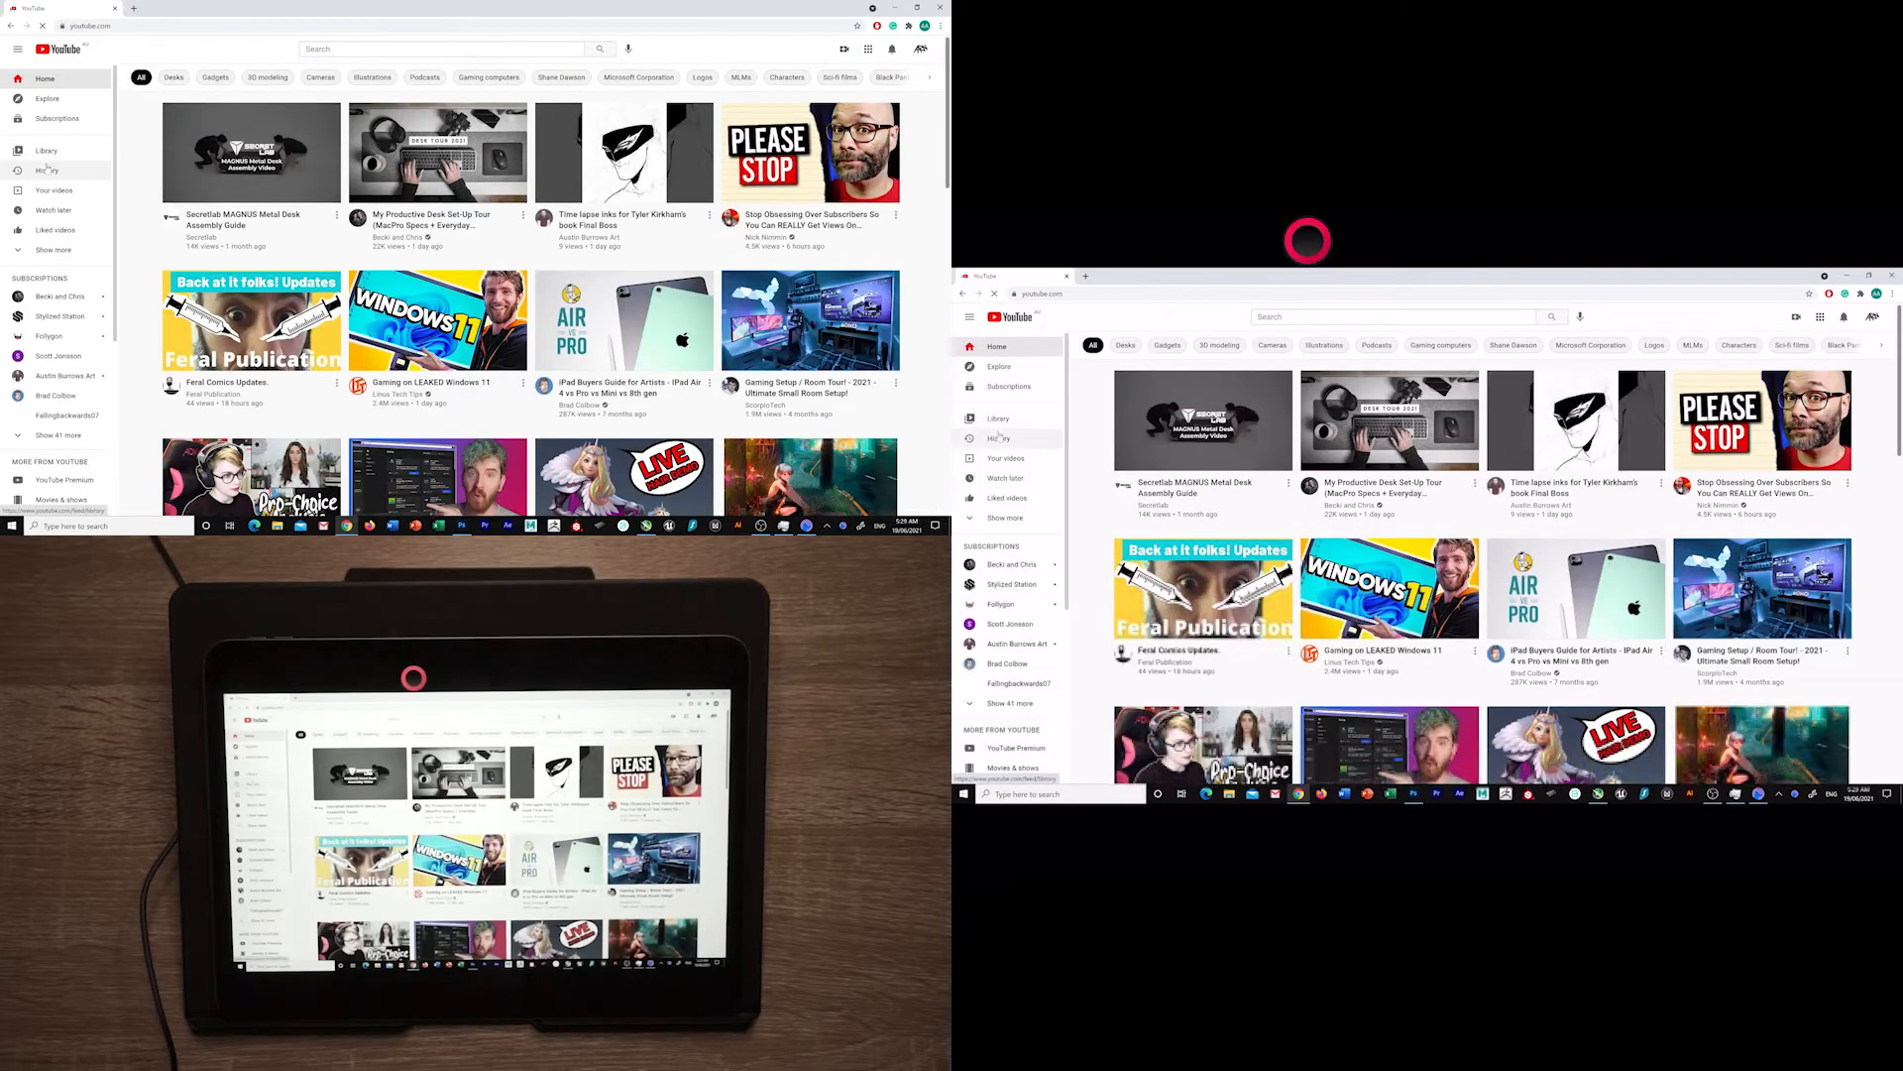
Go to 'Your channel' from the YouTube account menu and browse the page.
click(921, 49)
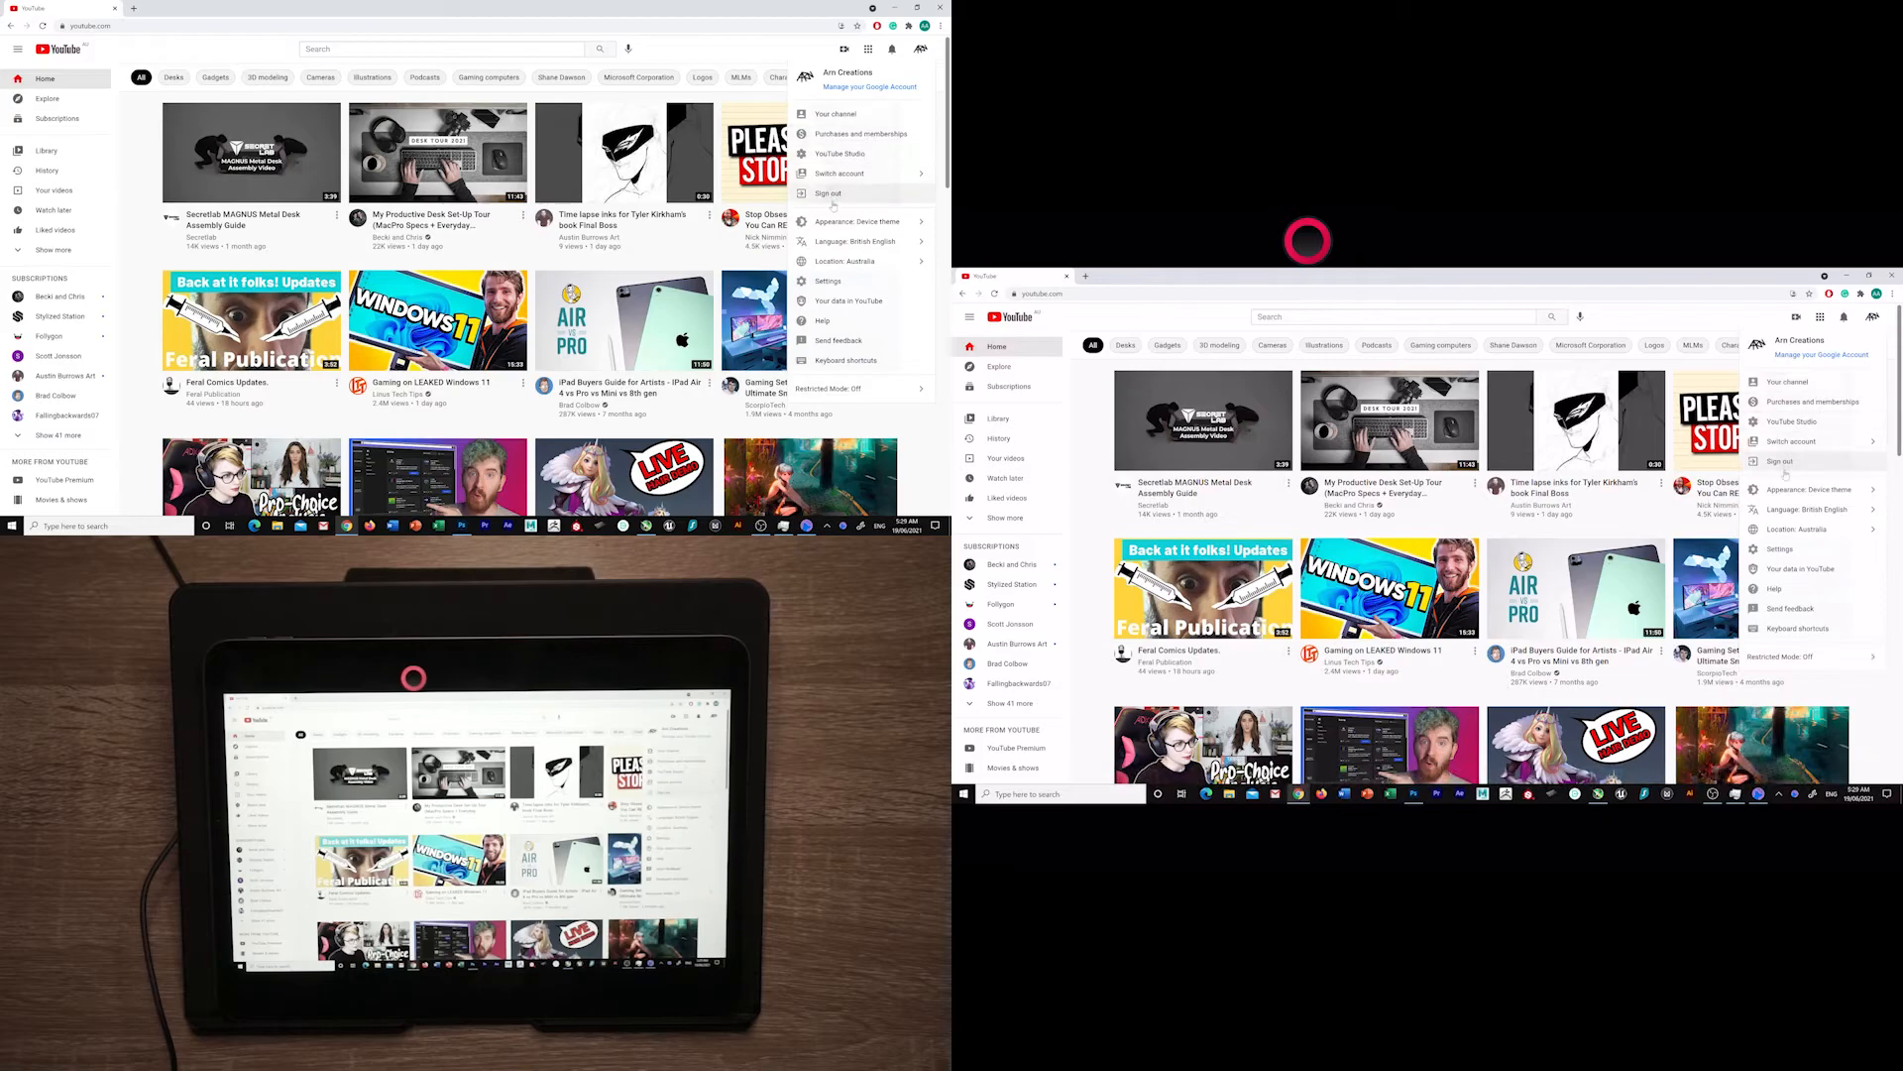
click(837, 113)
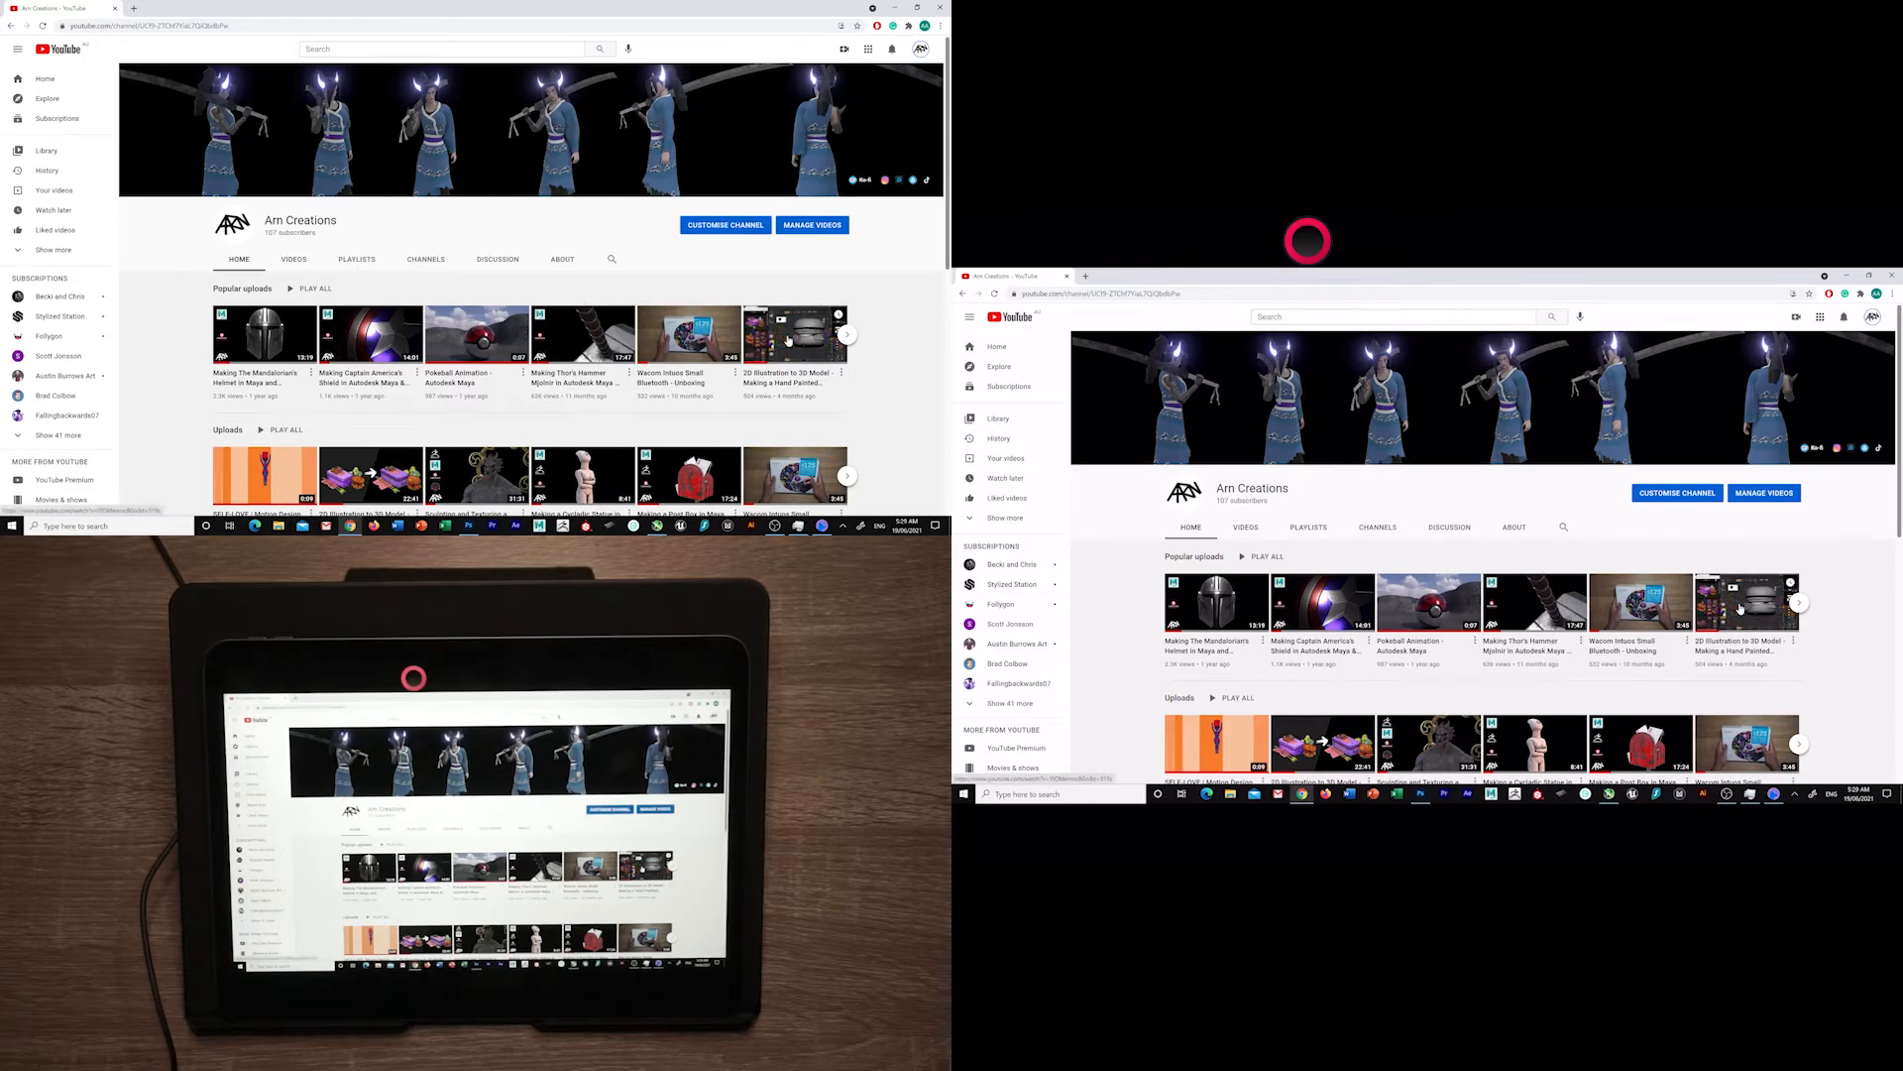
click(795, 333)
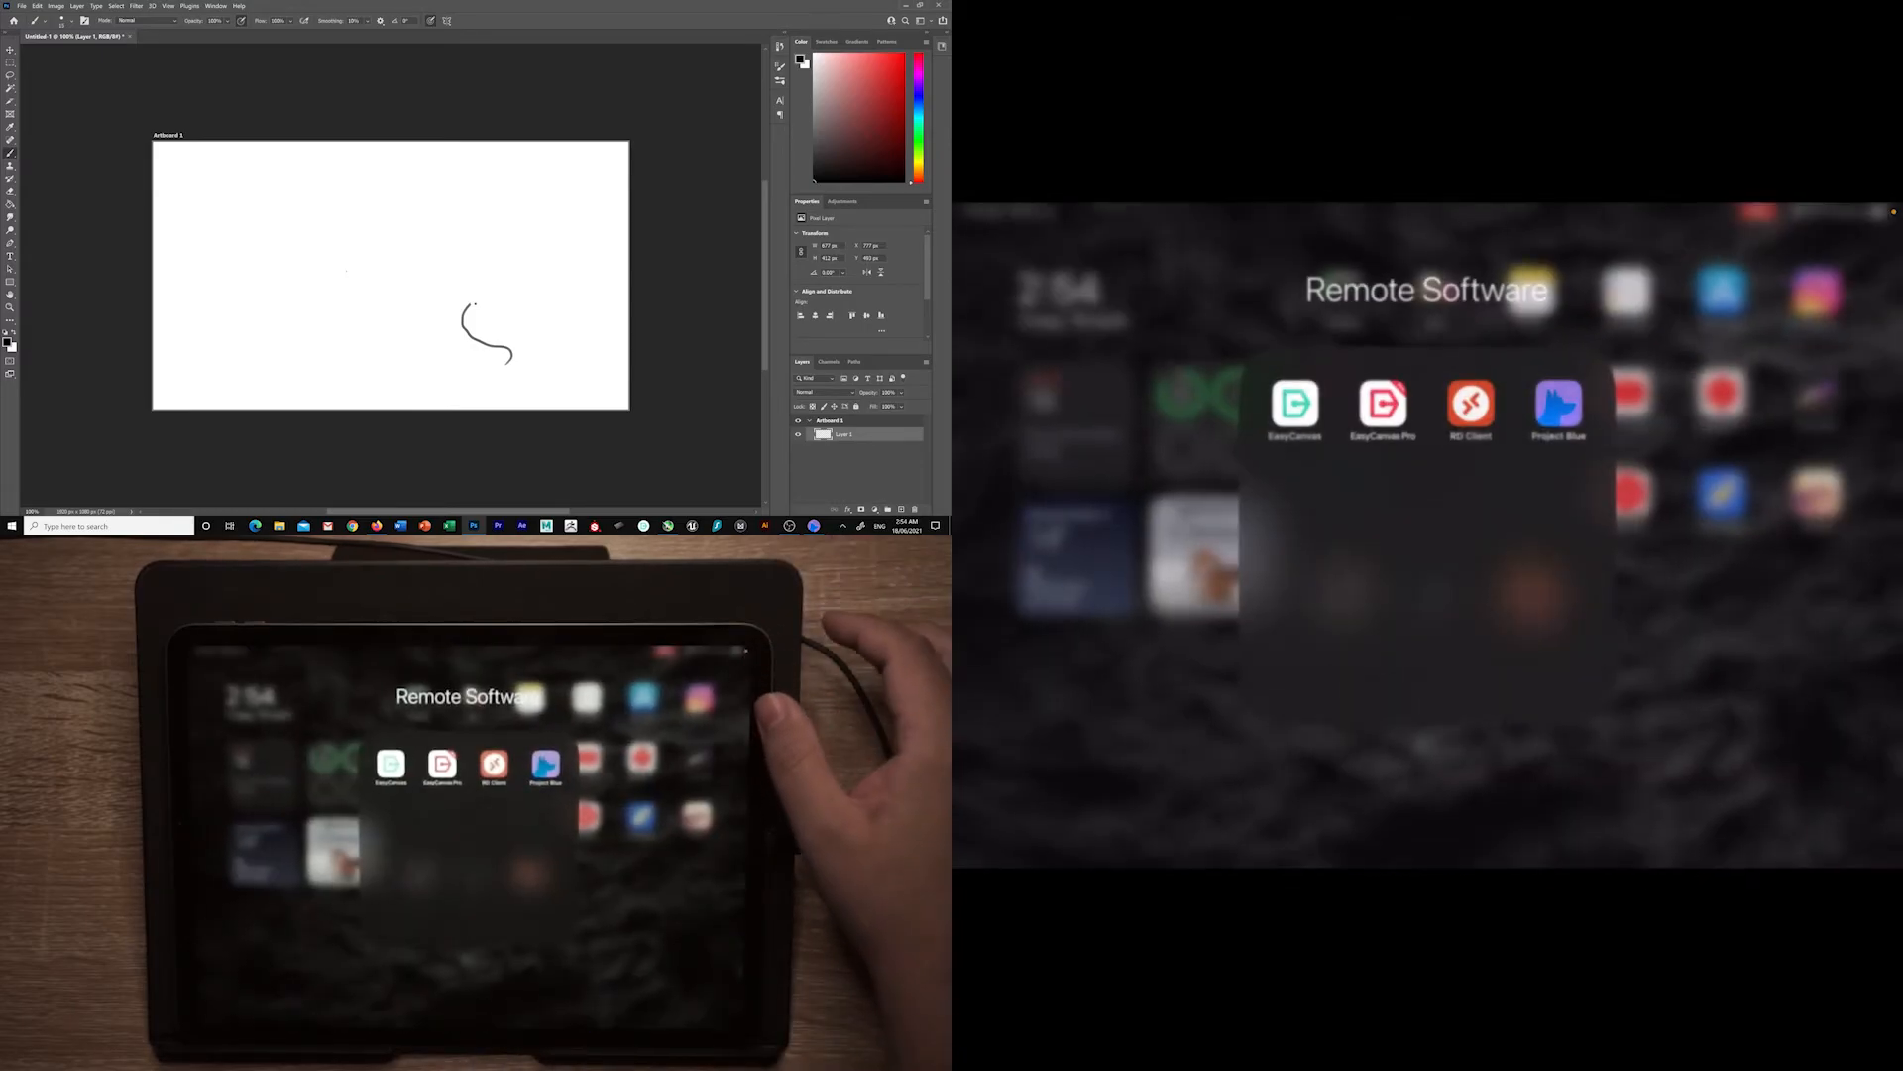
Launch Project Blue from the iPad's Remote Software folder.
click(1559, 405)
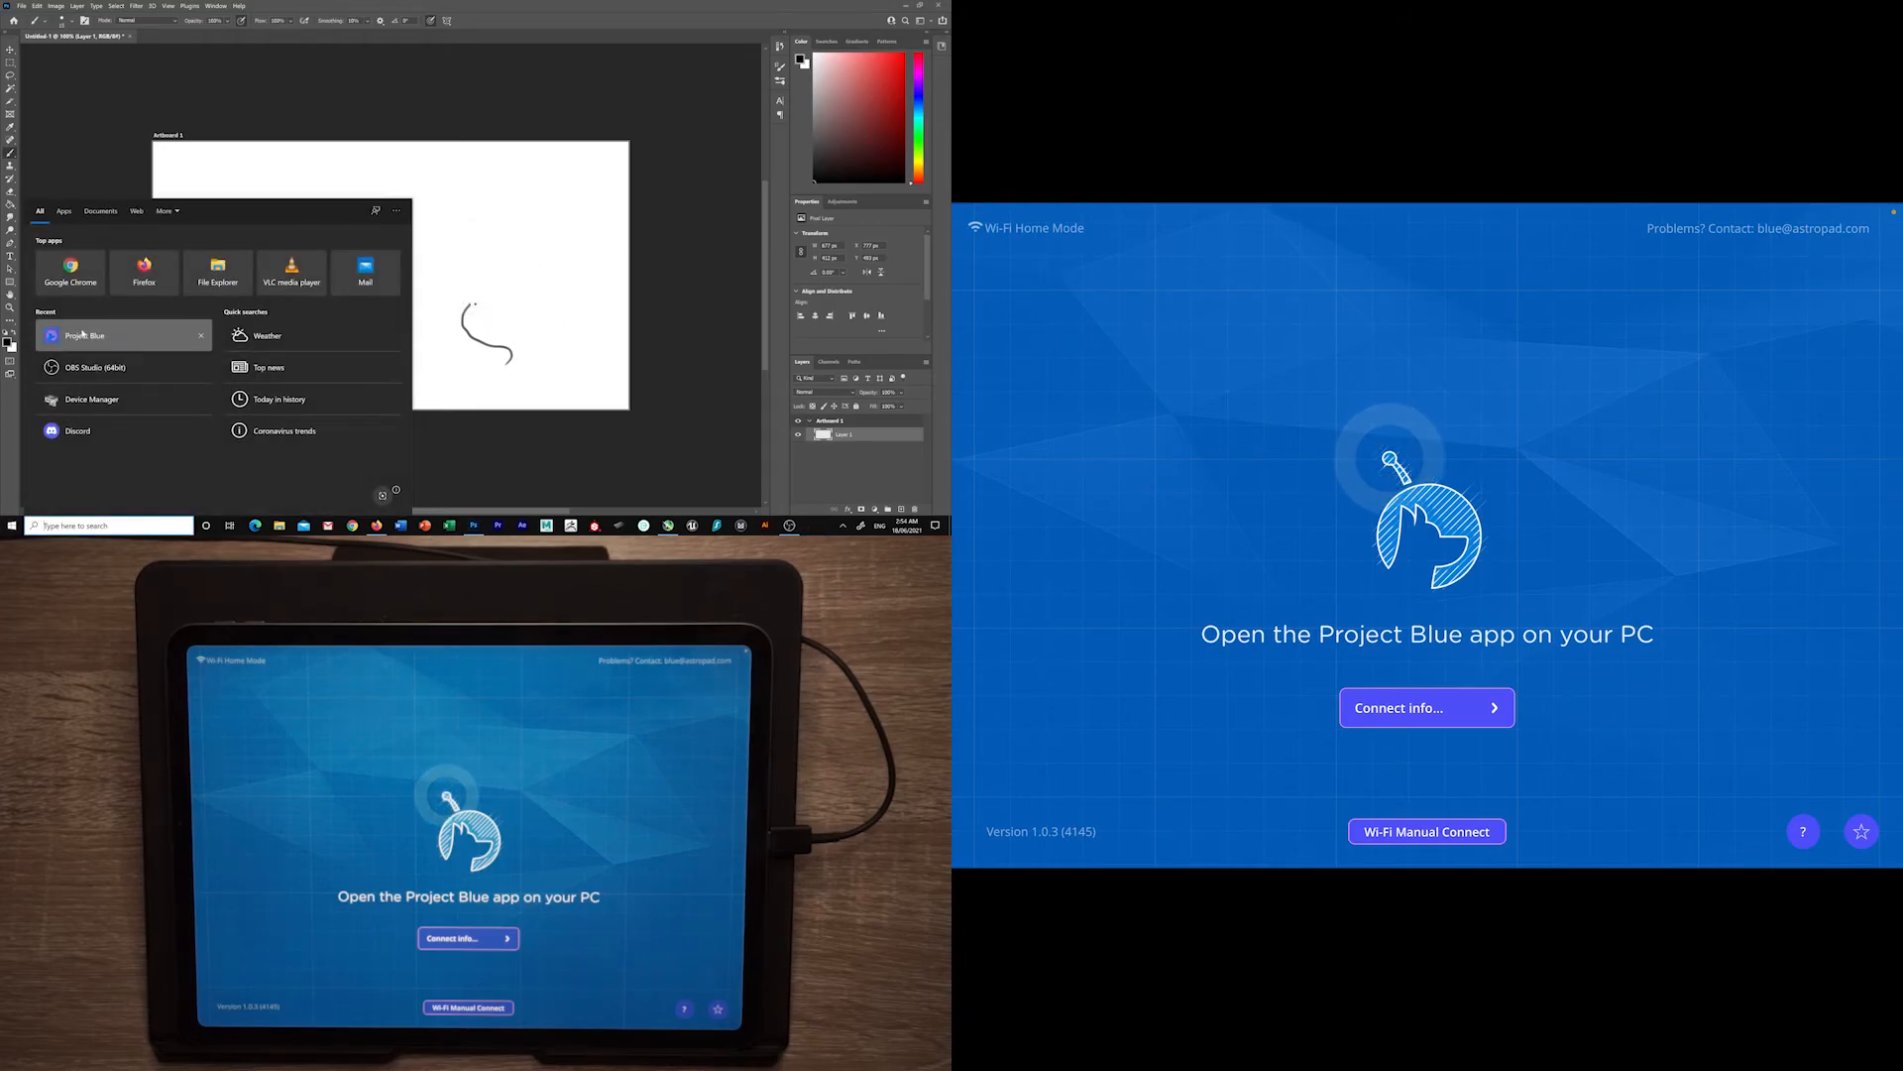
Launch Project Blue on the PC from the Start menu's Recent list.
click(130, 239)
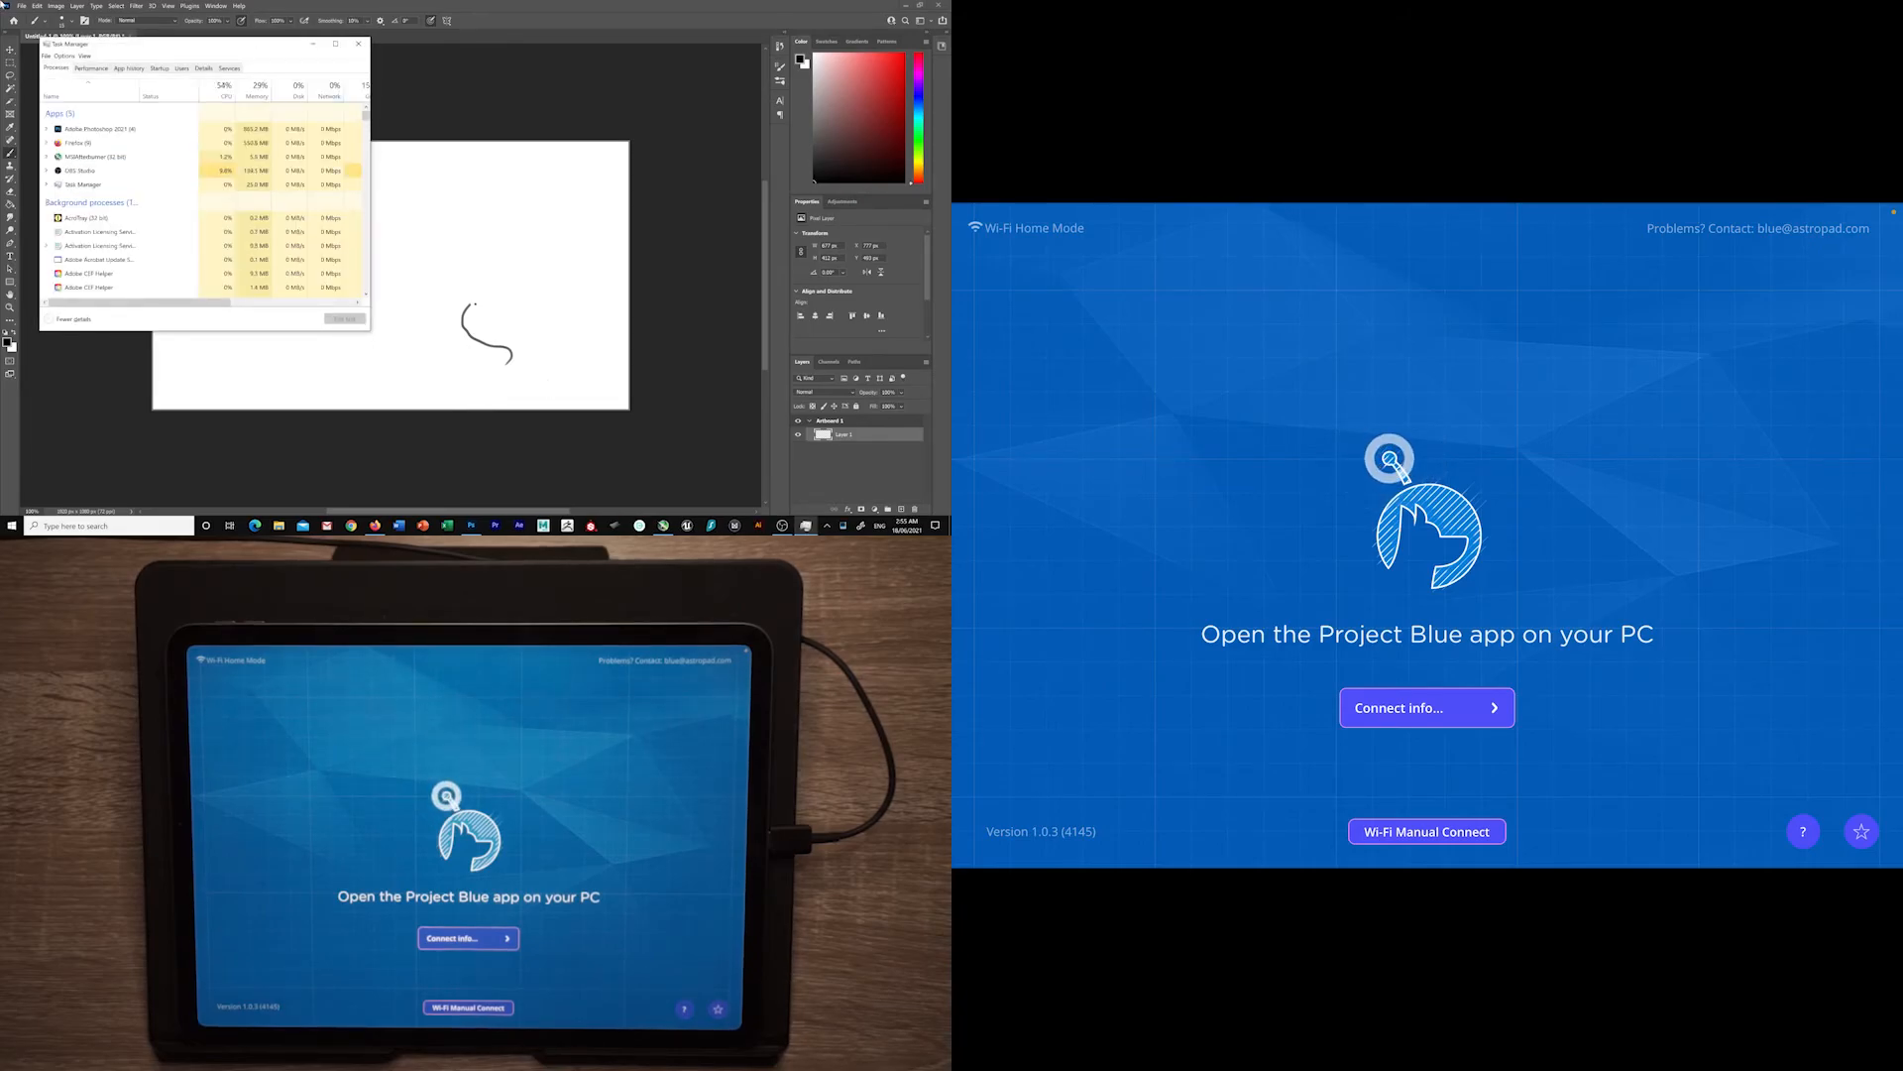
Scroll Task Manager's Processes list to check whether Project Blue is running.
scroll(down, 3)
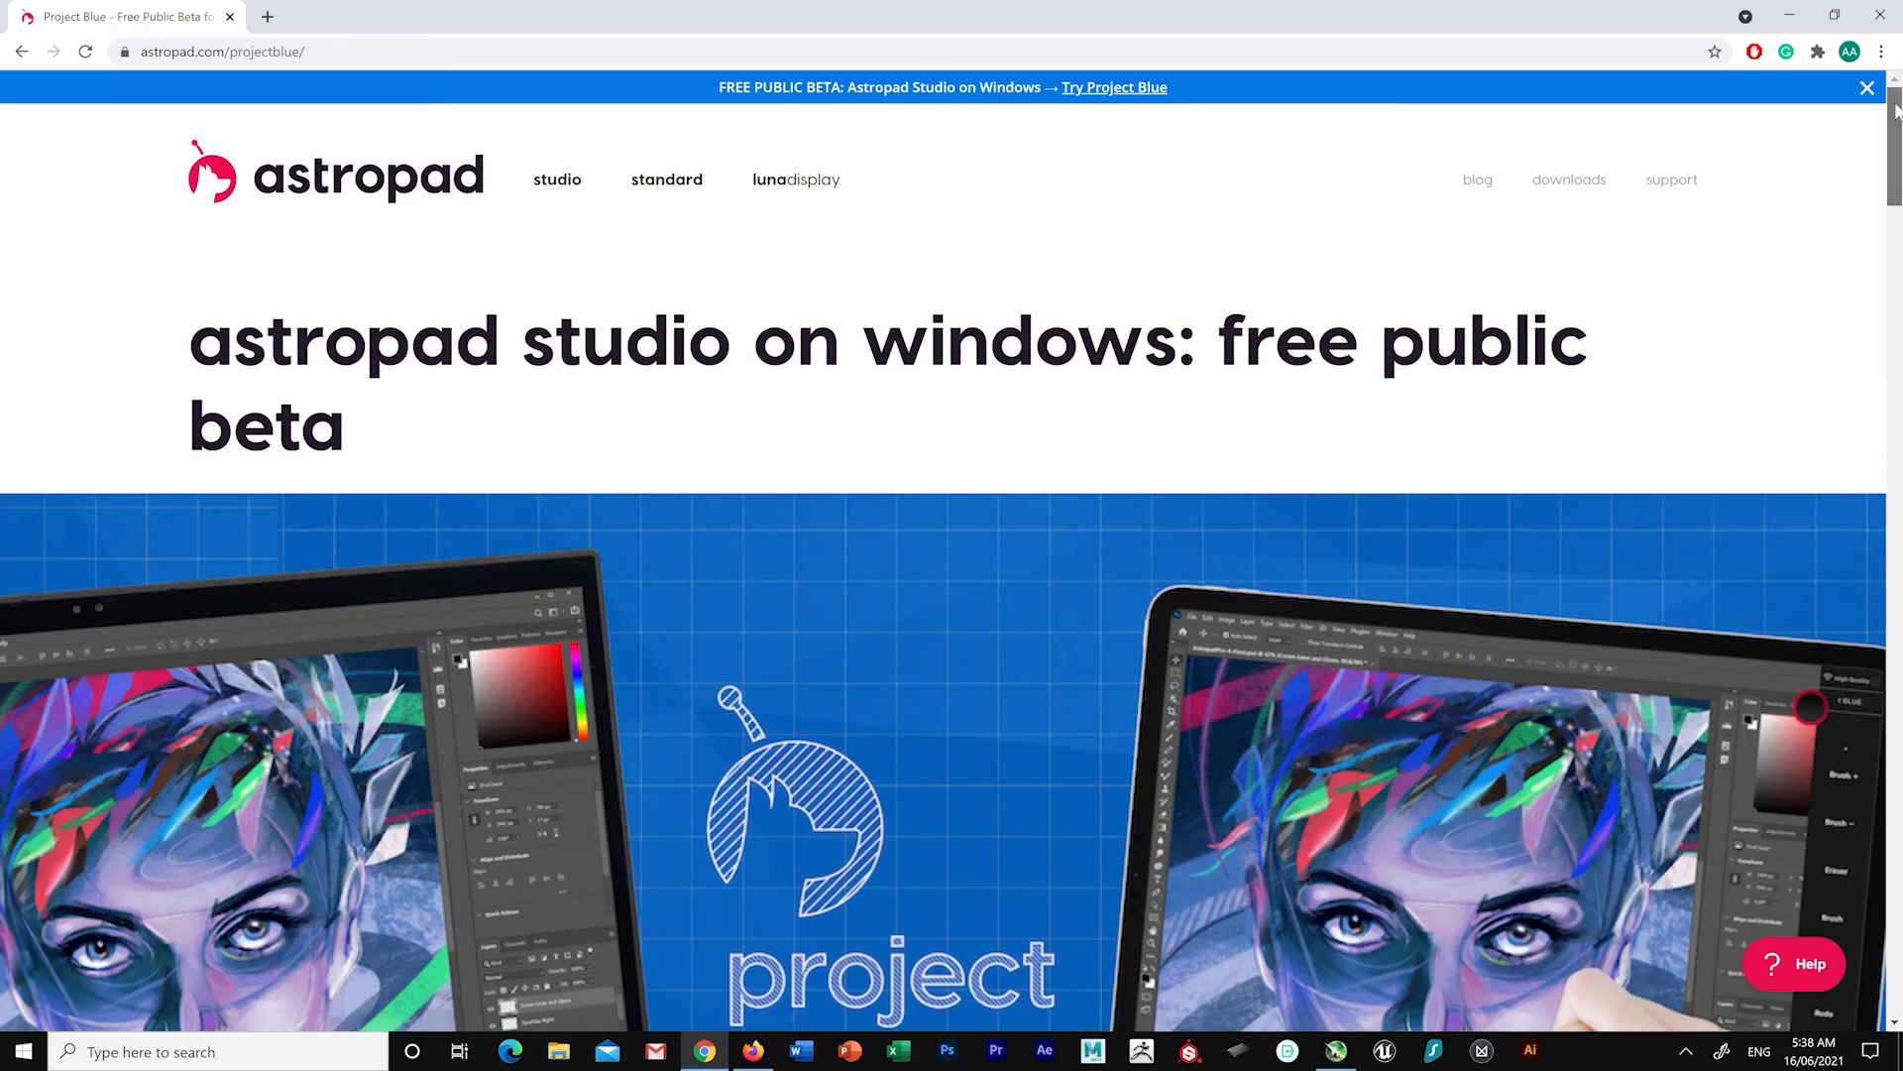
Scroll the Project Blue beta page past sign-up to the CEO's Windows support message.
scroll(down, 3)
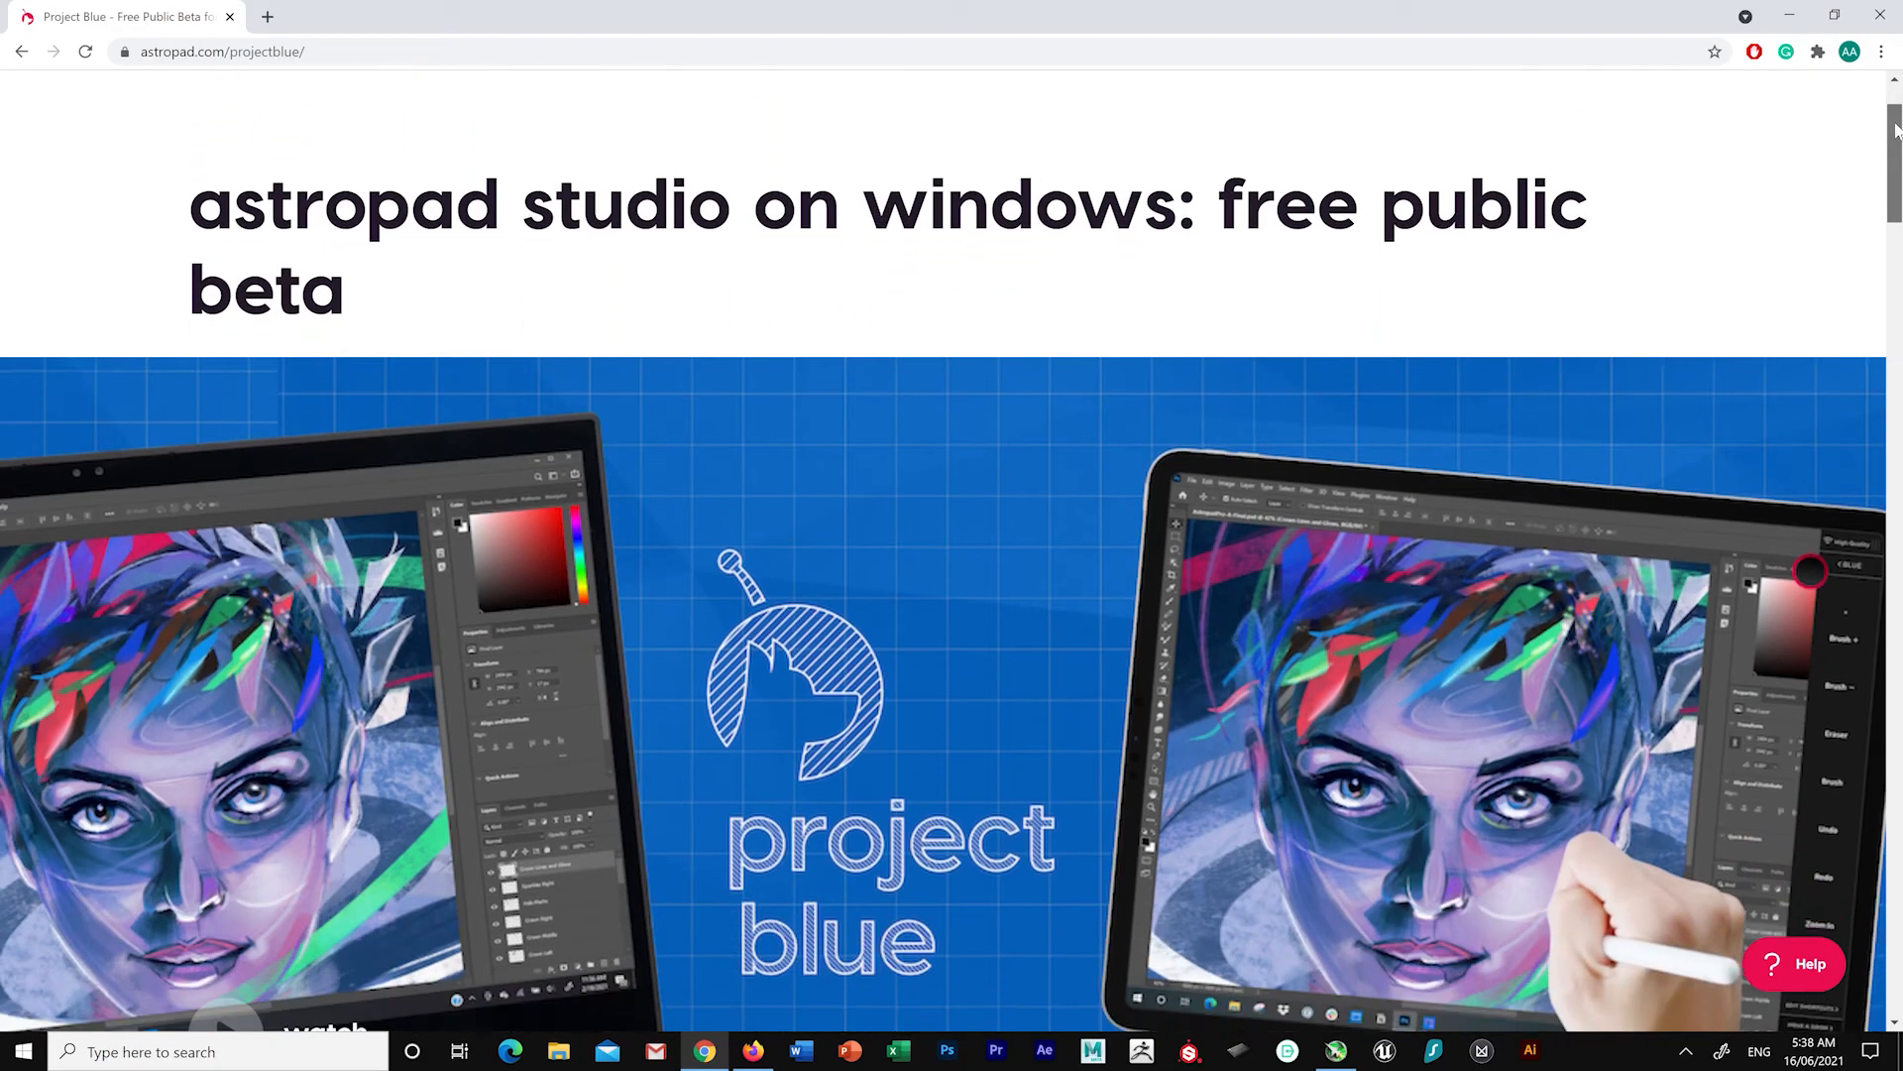
scroll(down, 3)
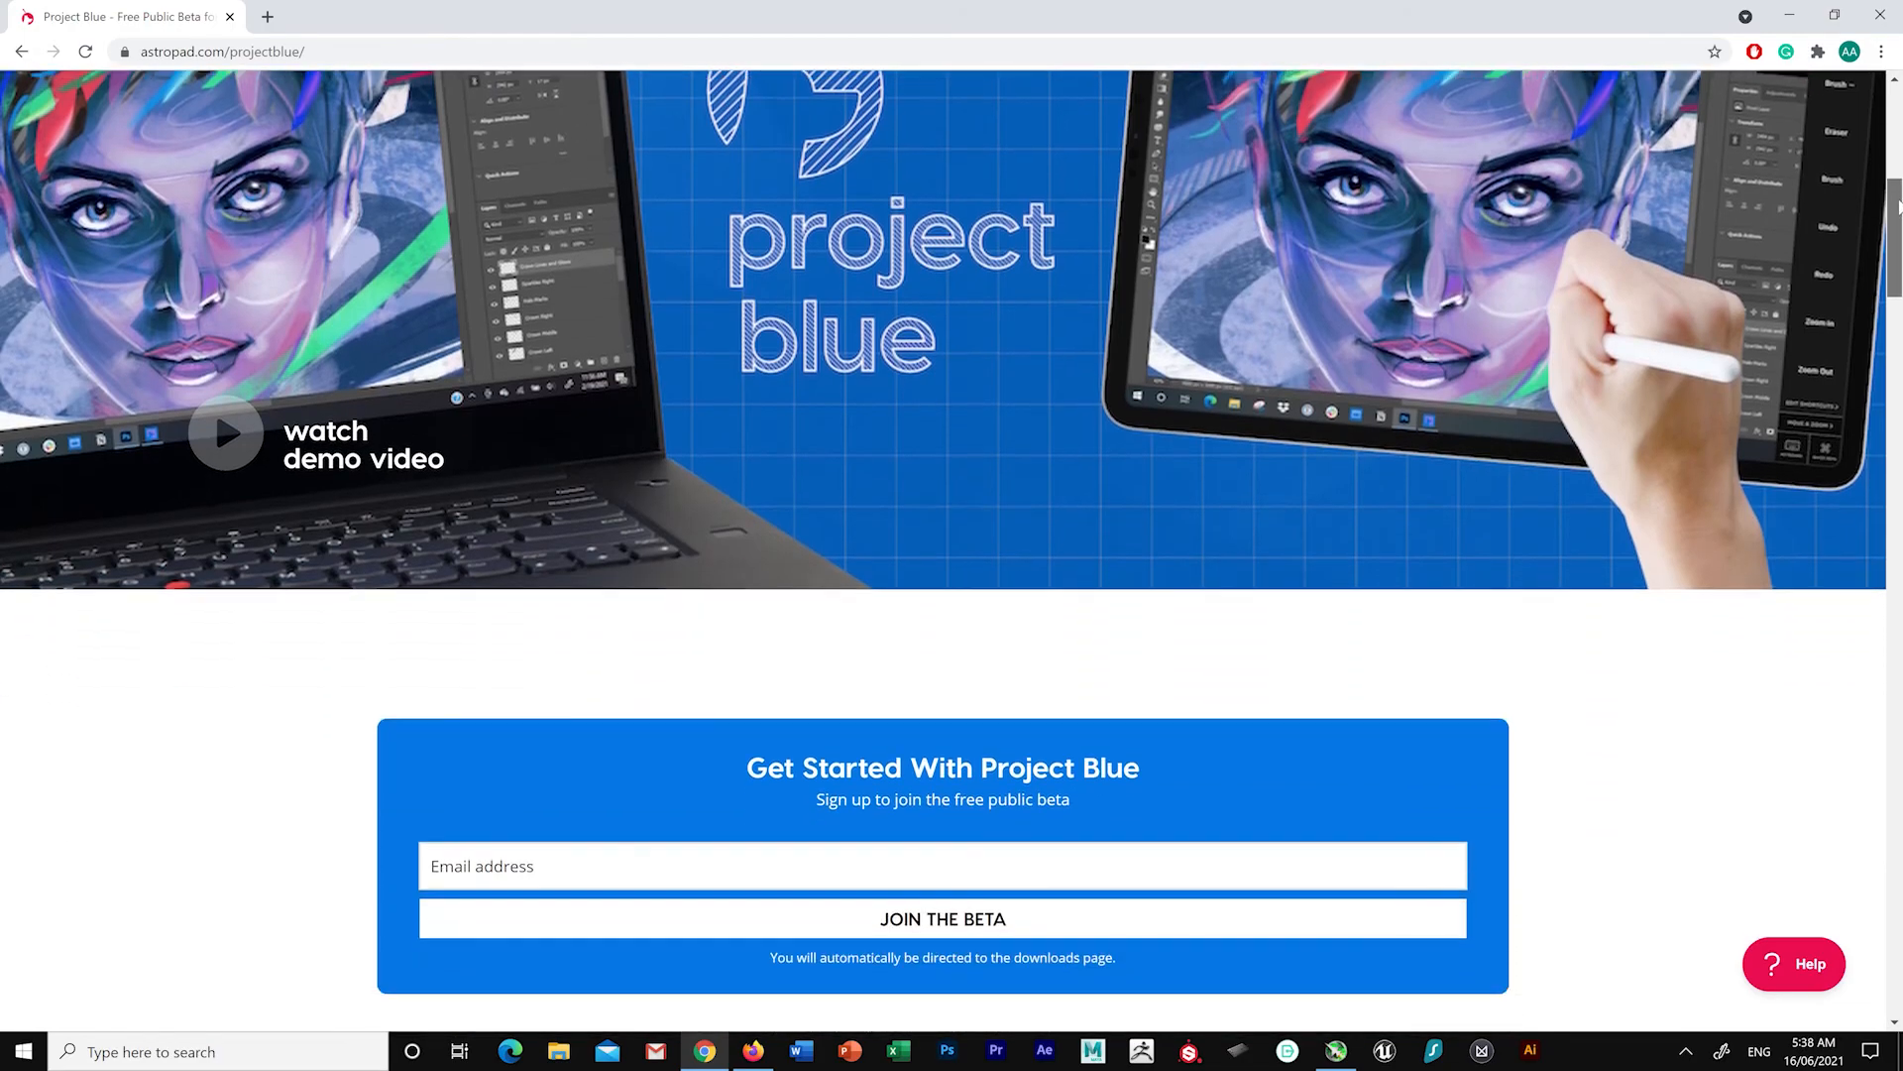
scroll(down, 3)
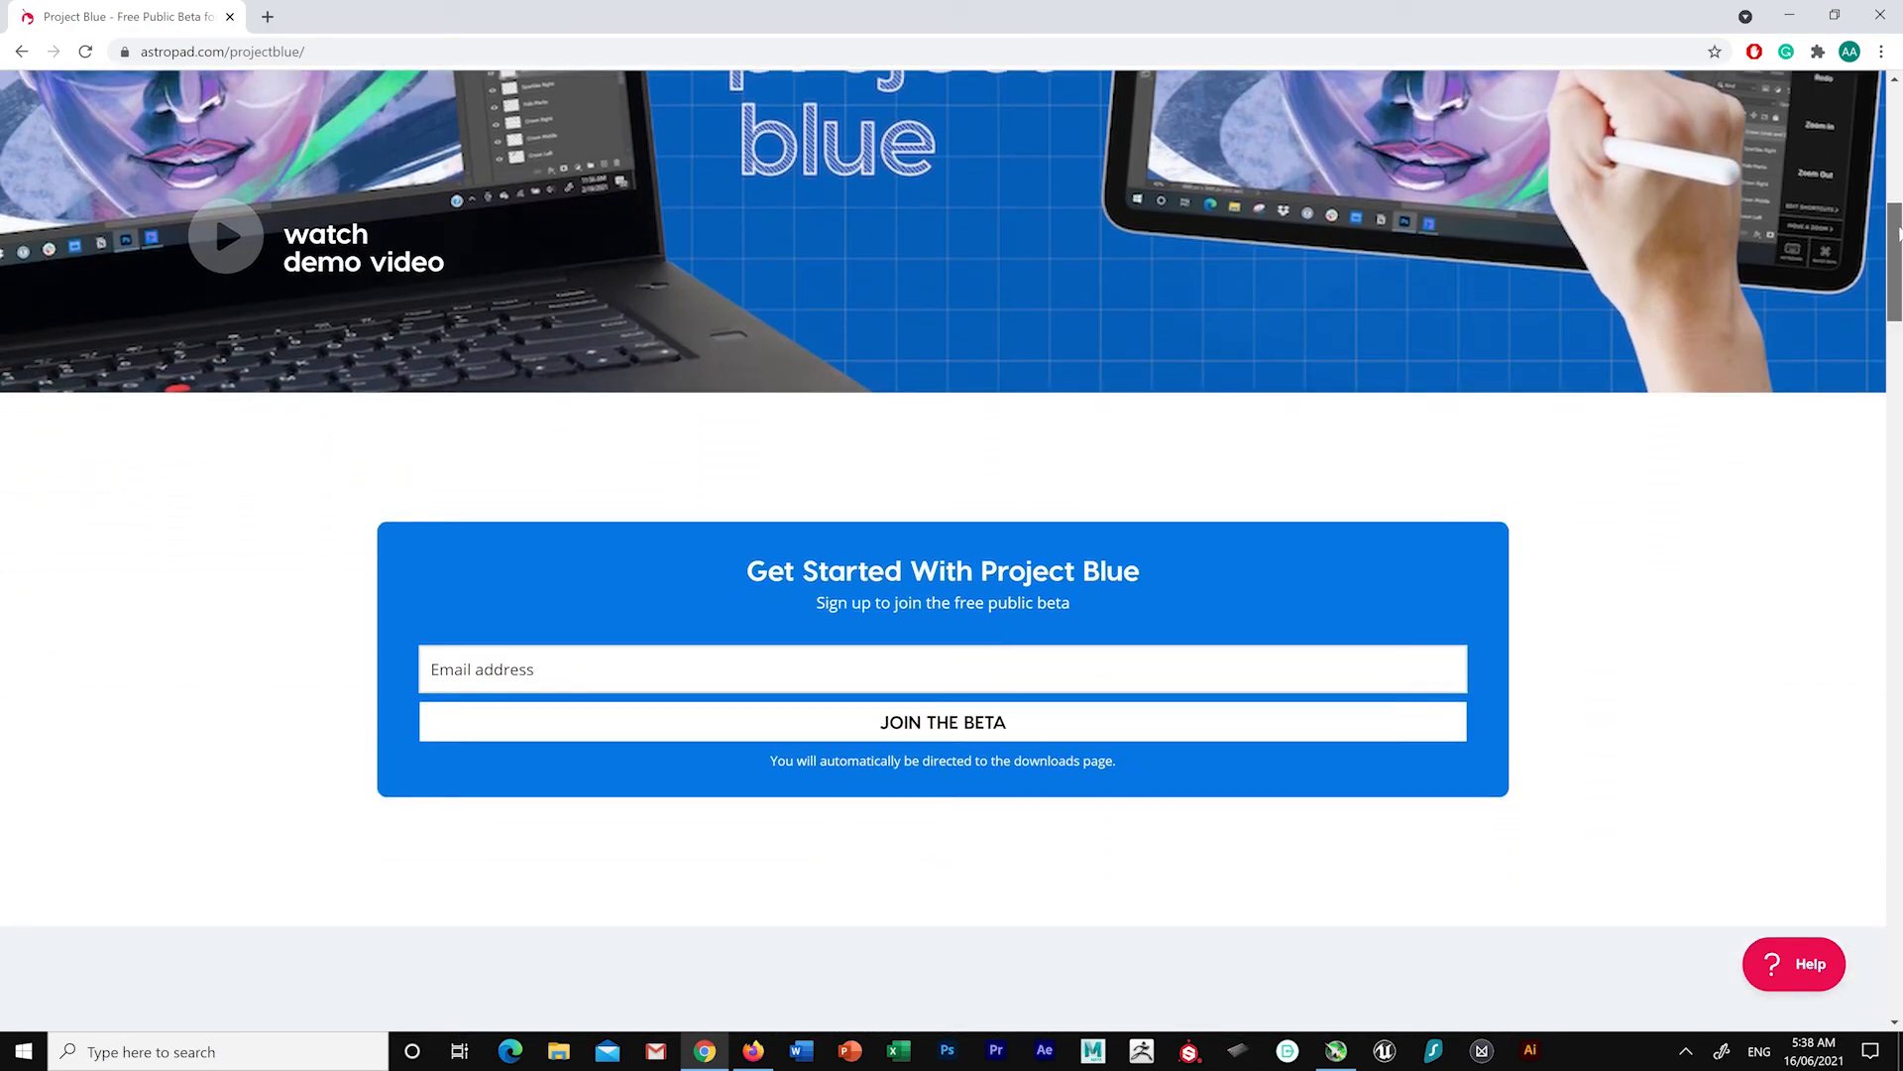
scroll(down, 3)
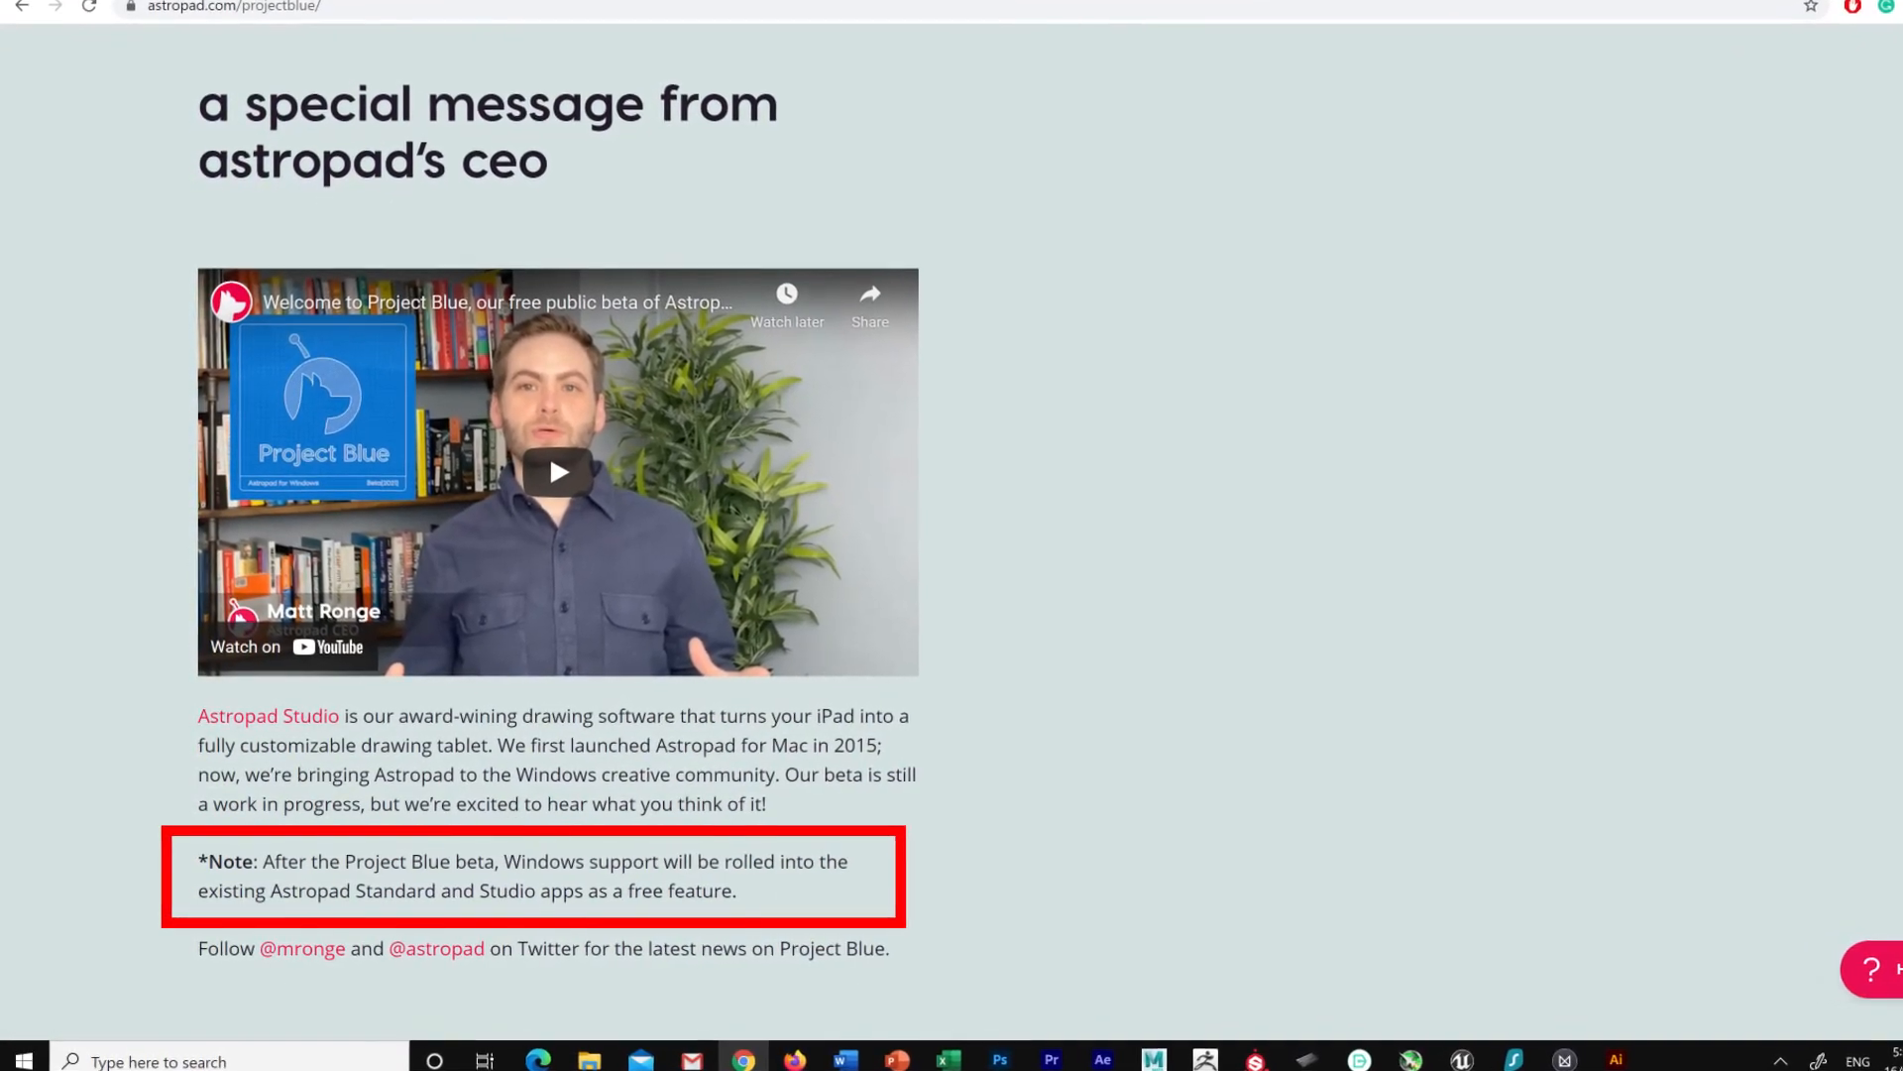
scroll(down, 3)
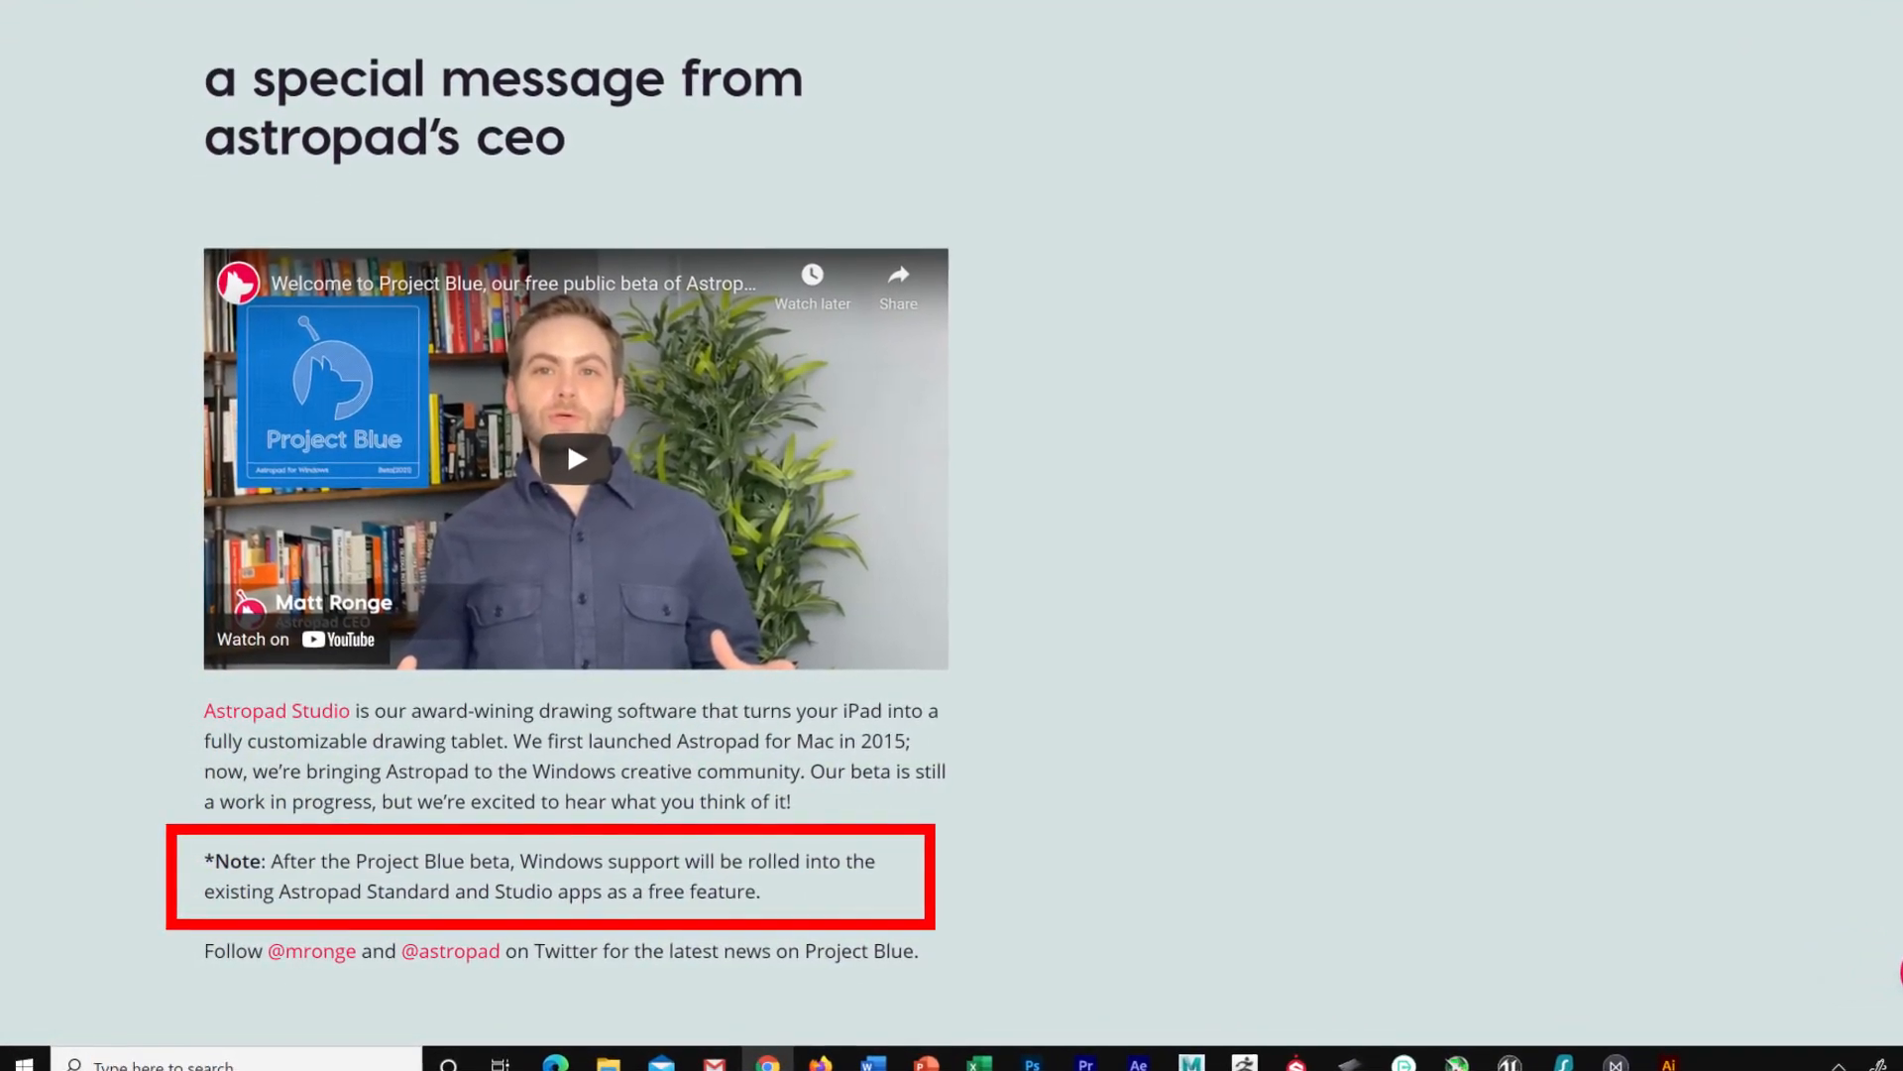
scroll(down, 3)
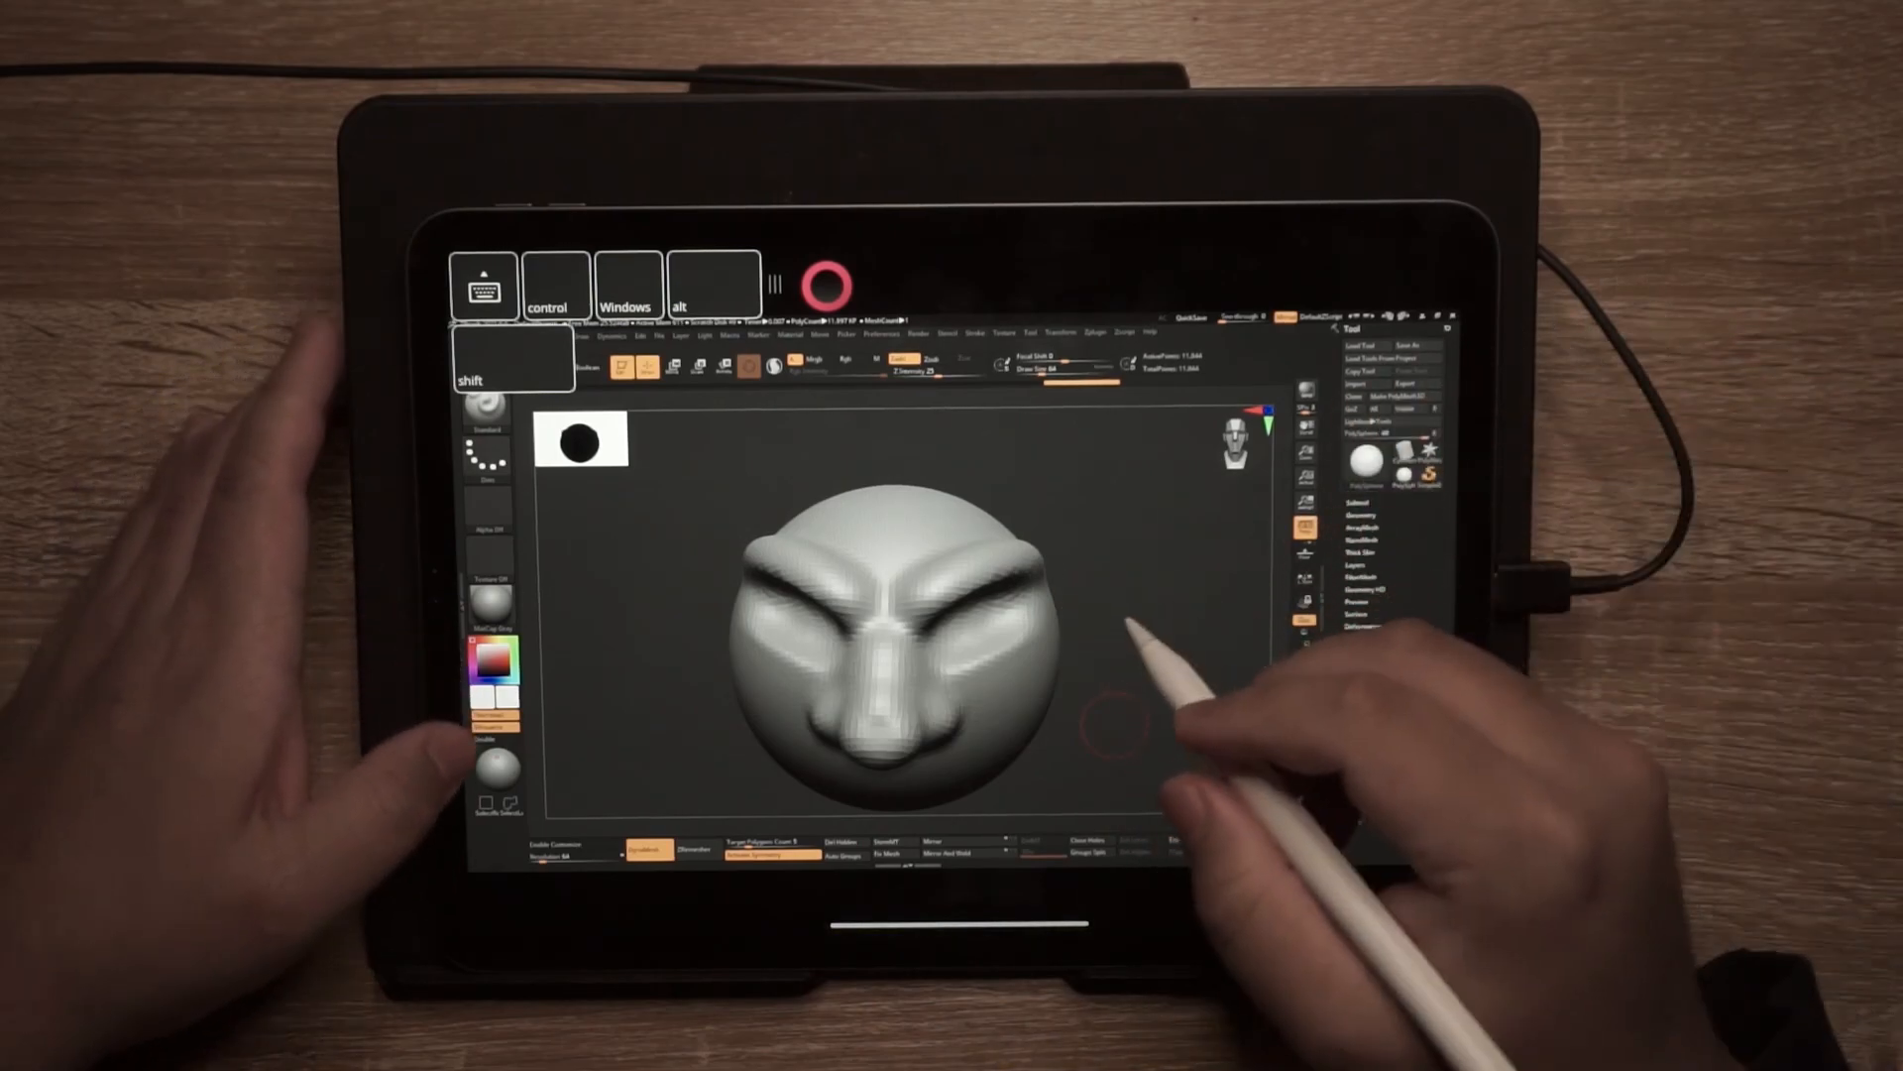
Expand Project Blue's full on-screen keyboard over the ZBrush face sculpt.
click(483, 292)
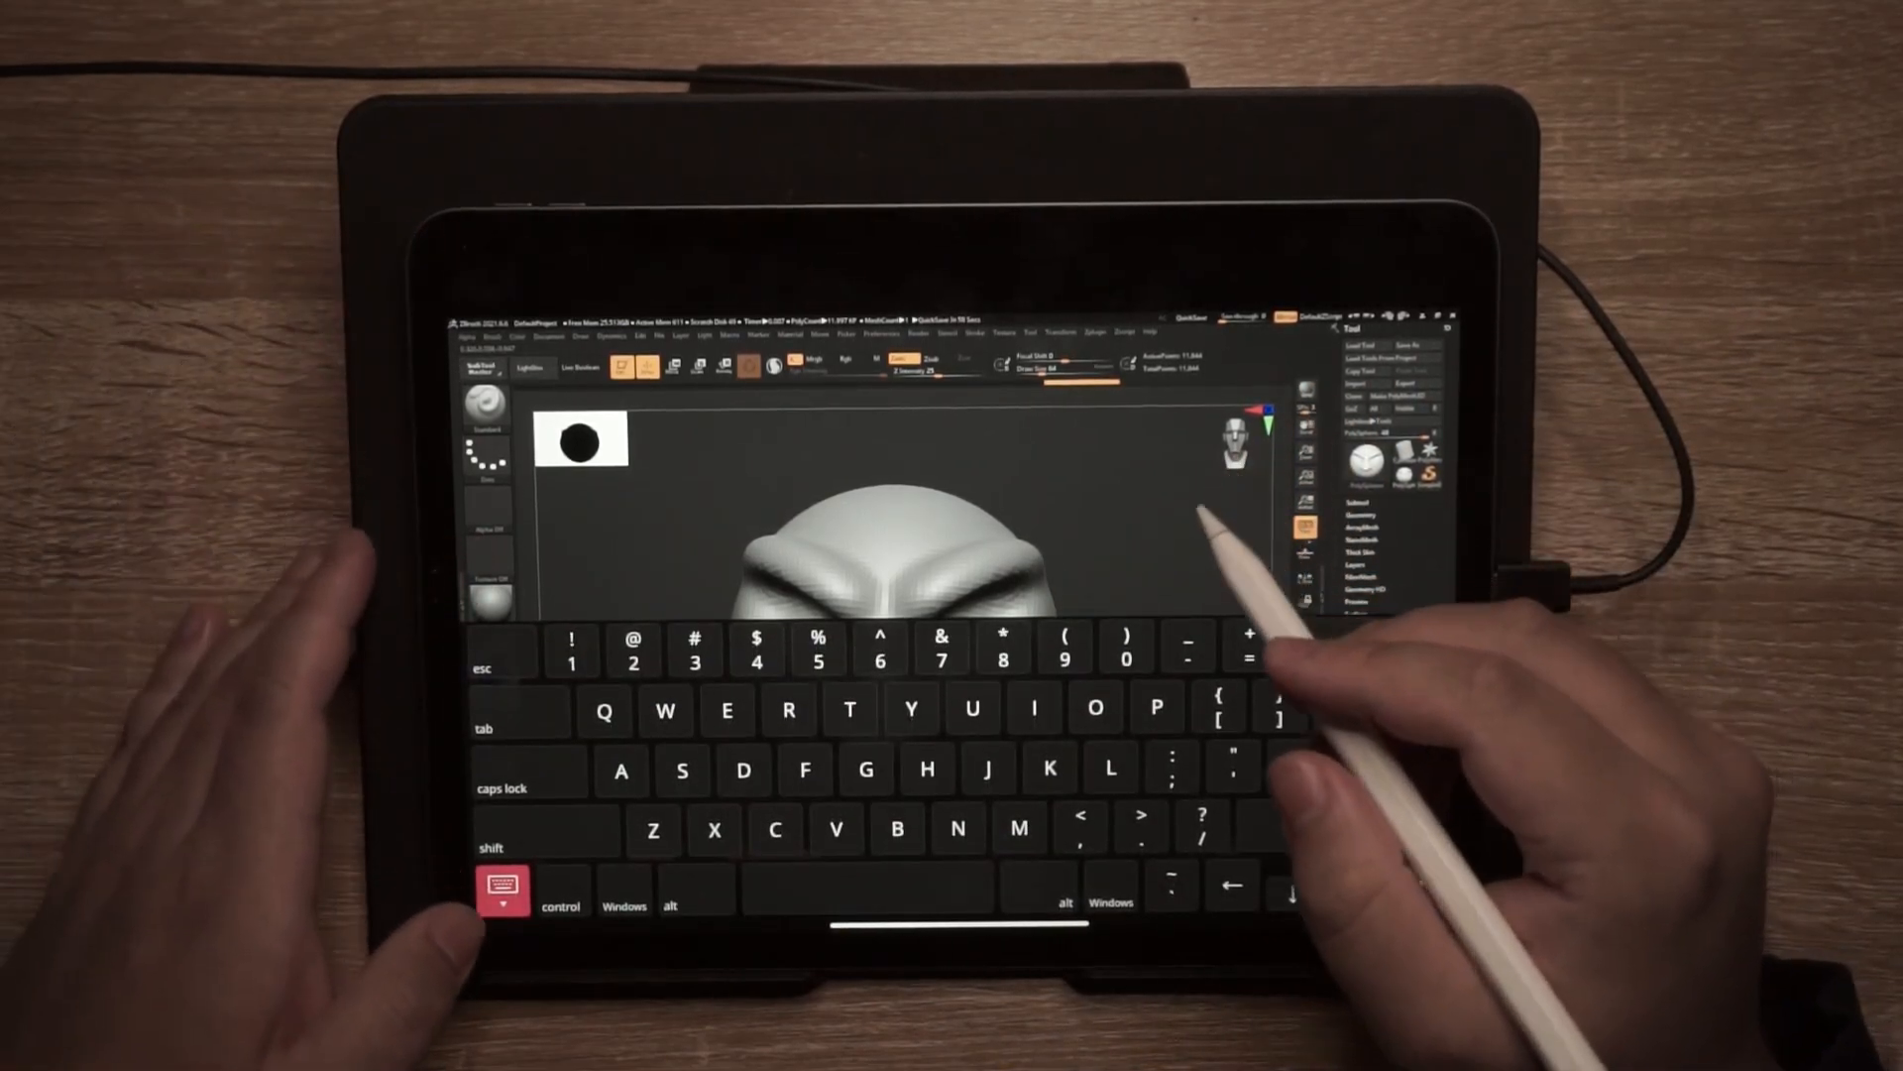